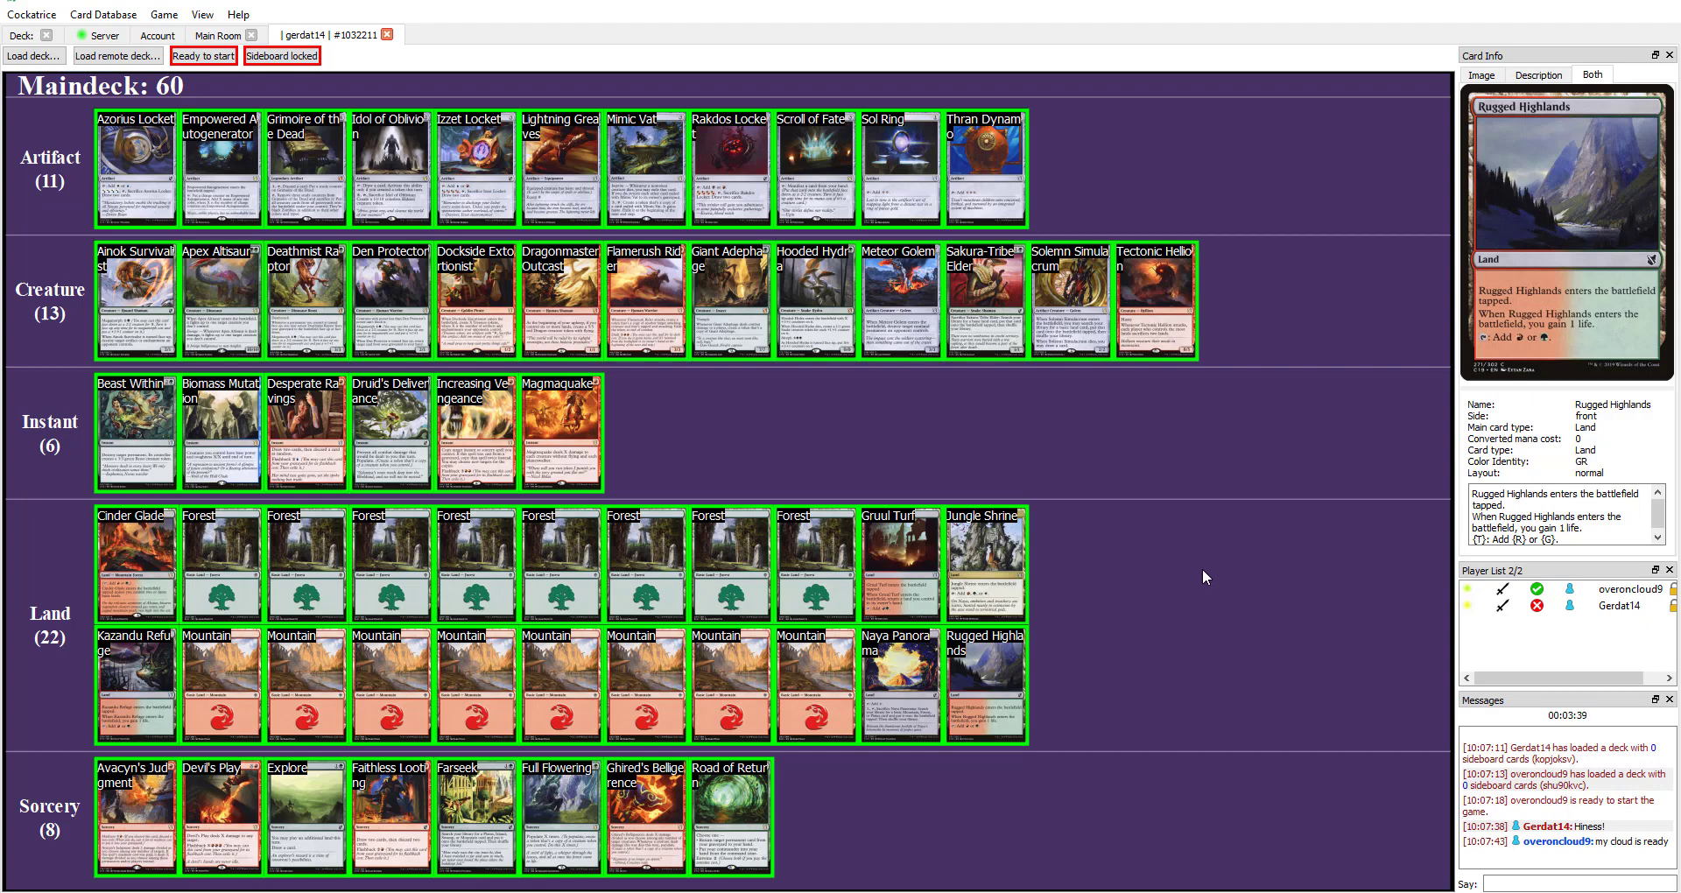
mouse_move(730, 808)
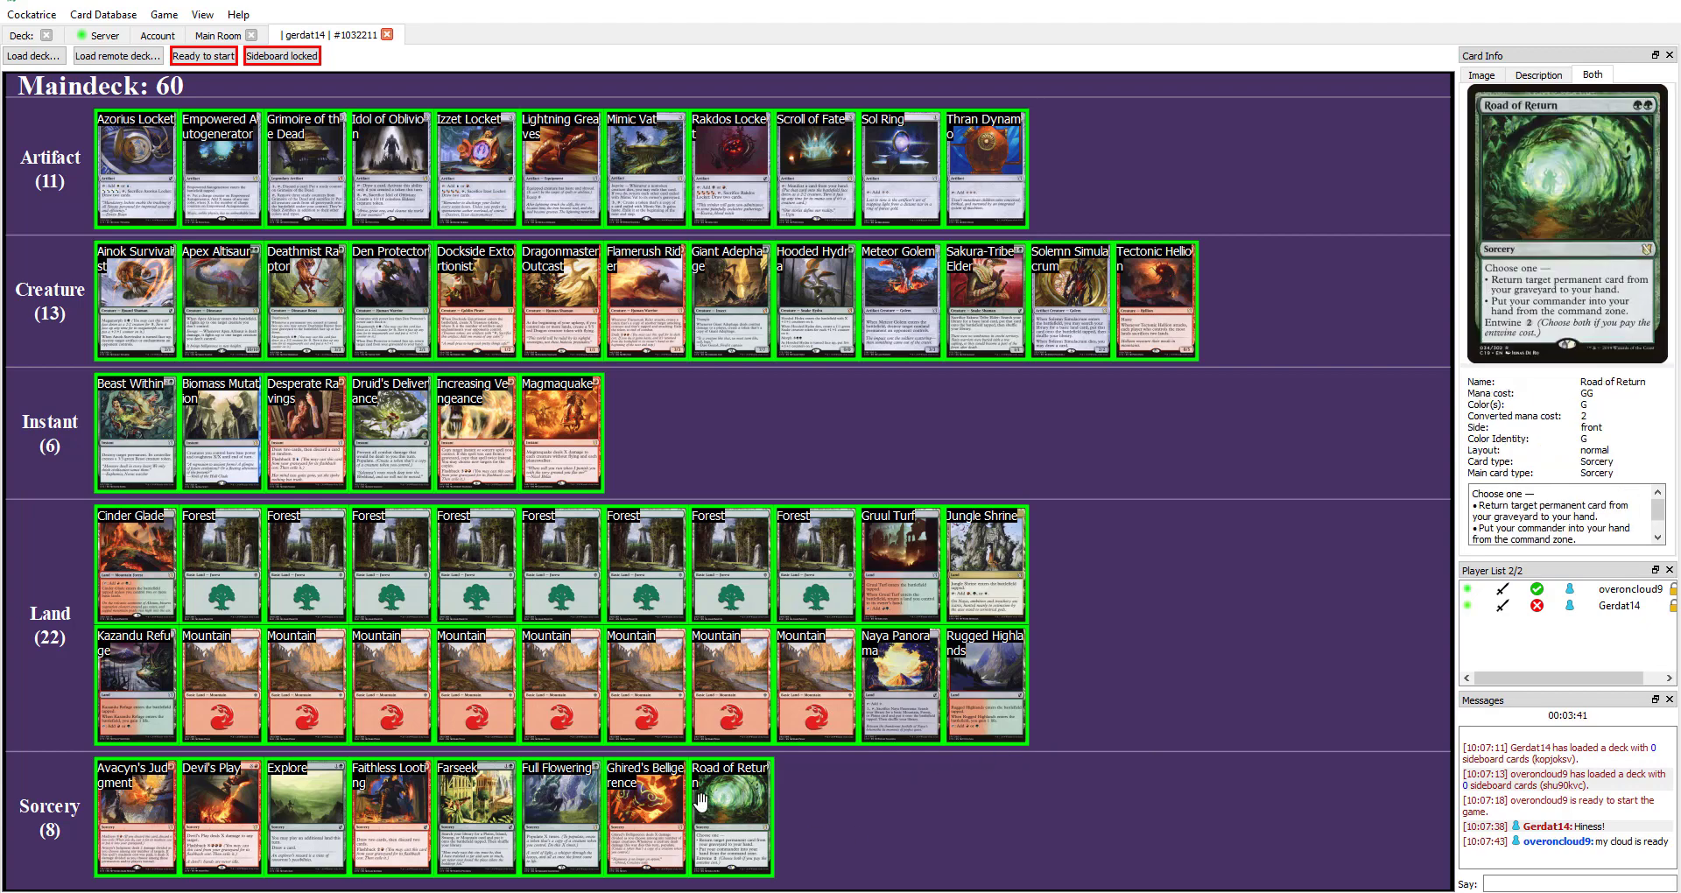
mouse_move(480, 799)
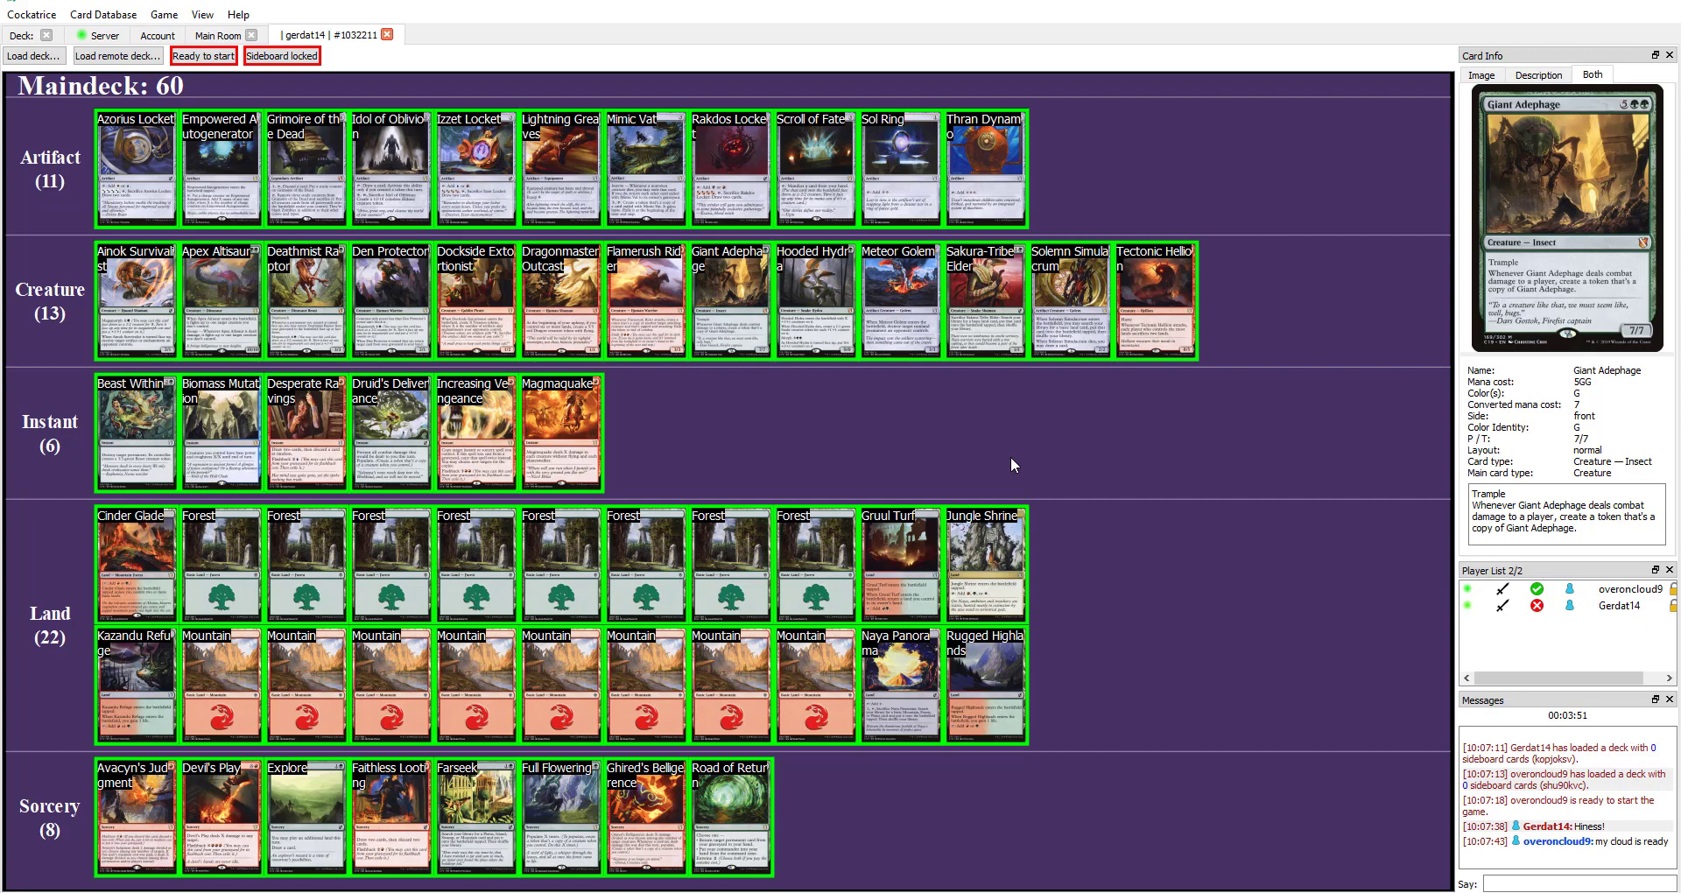
mouse_move(1009, 465)
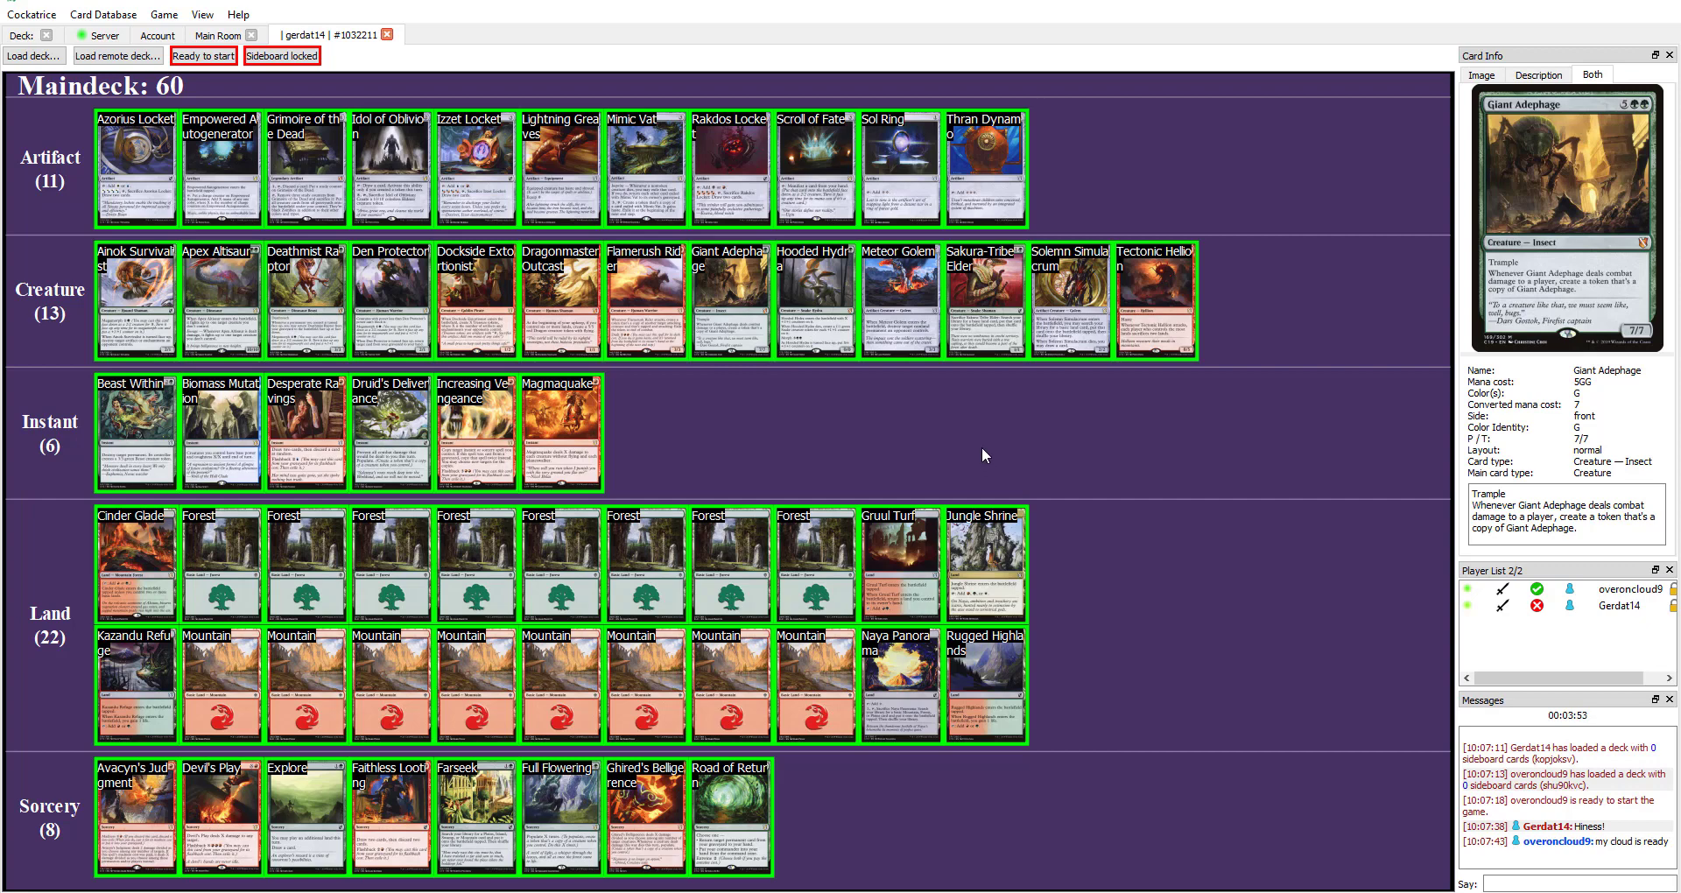
mouse_move(474, 402)
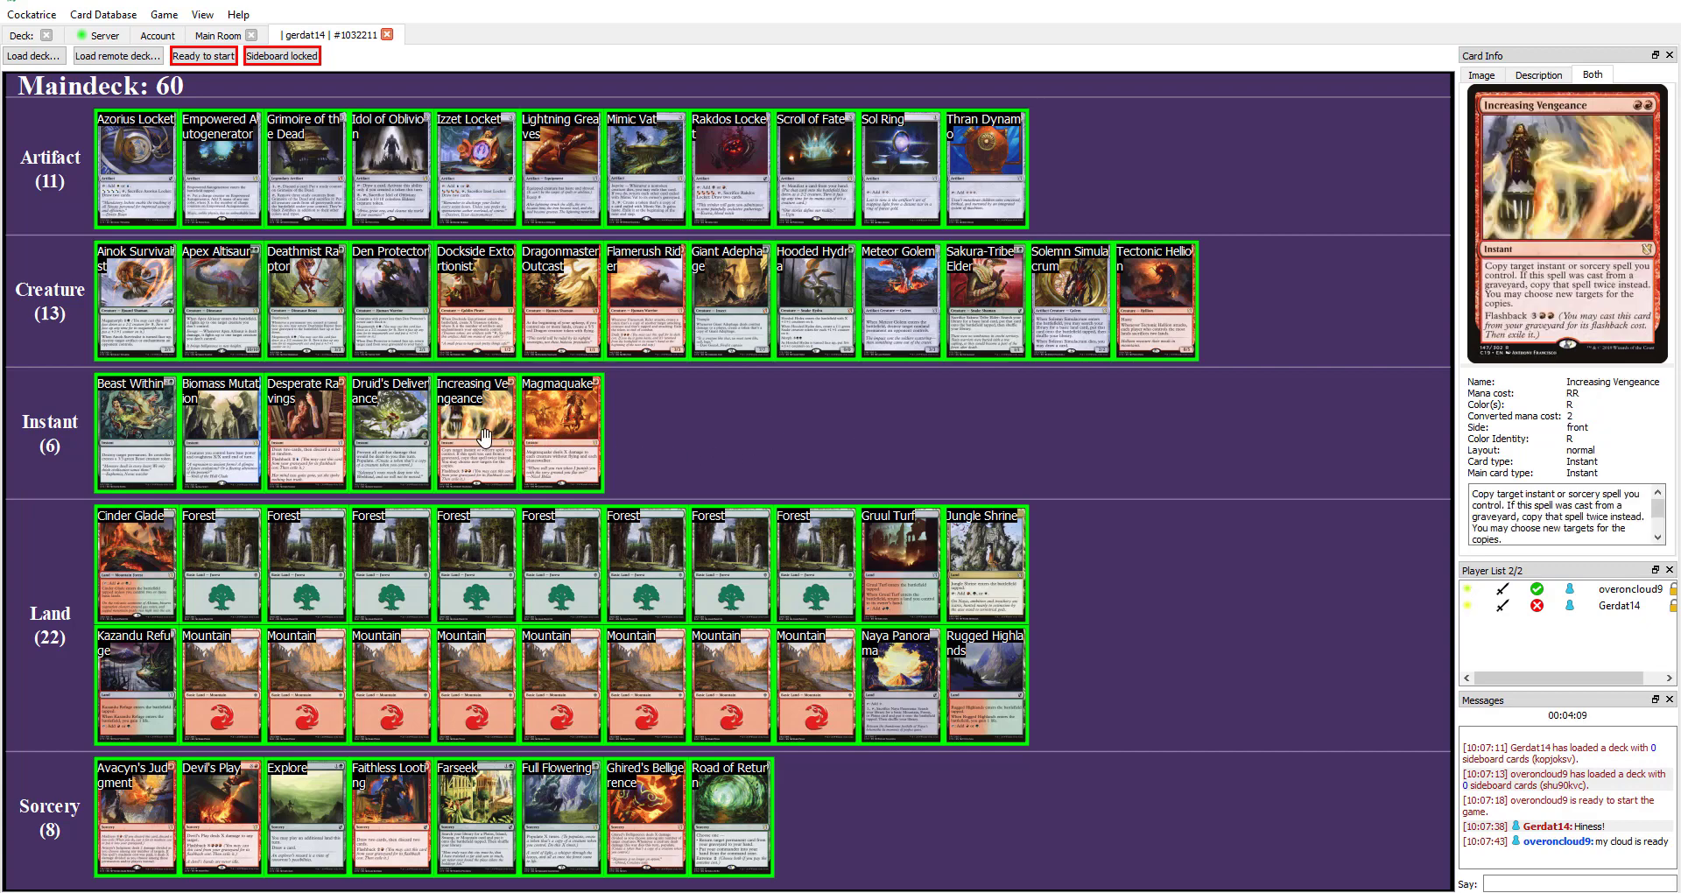
mouse_move(304, 429)
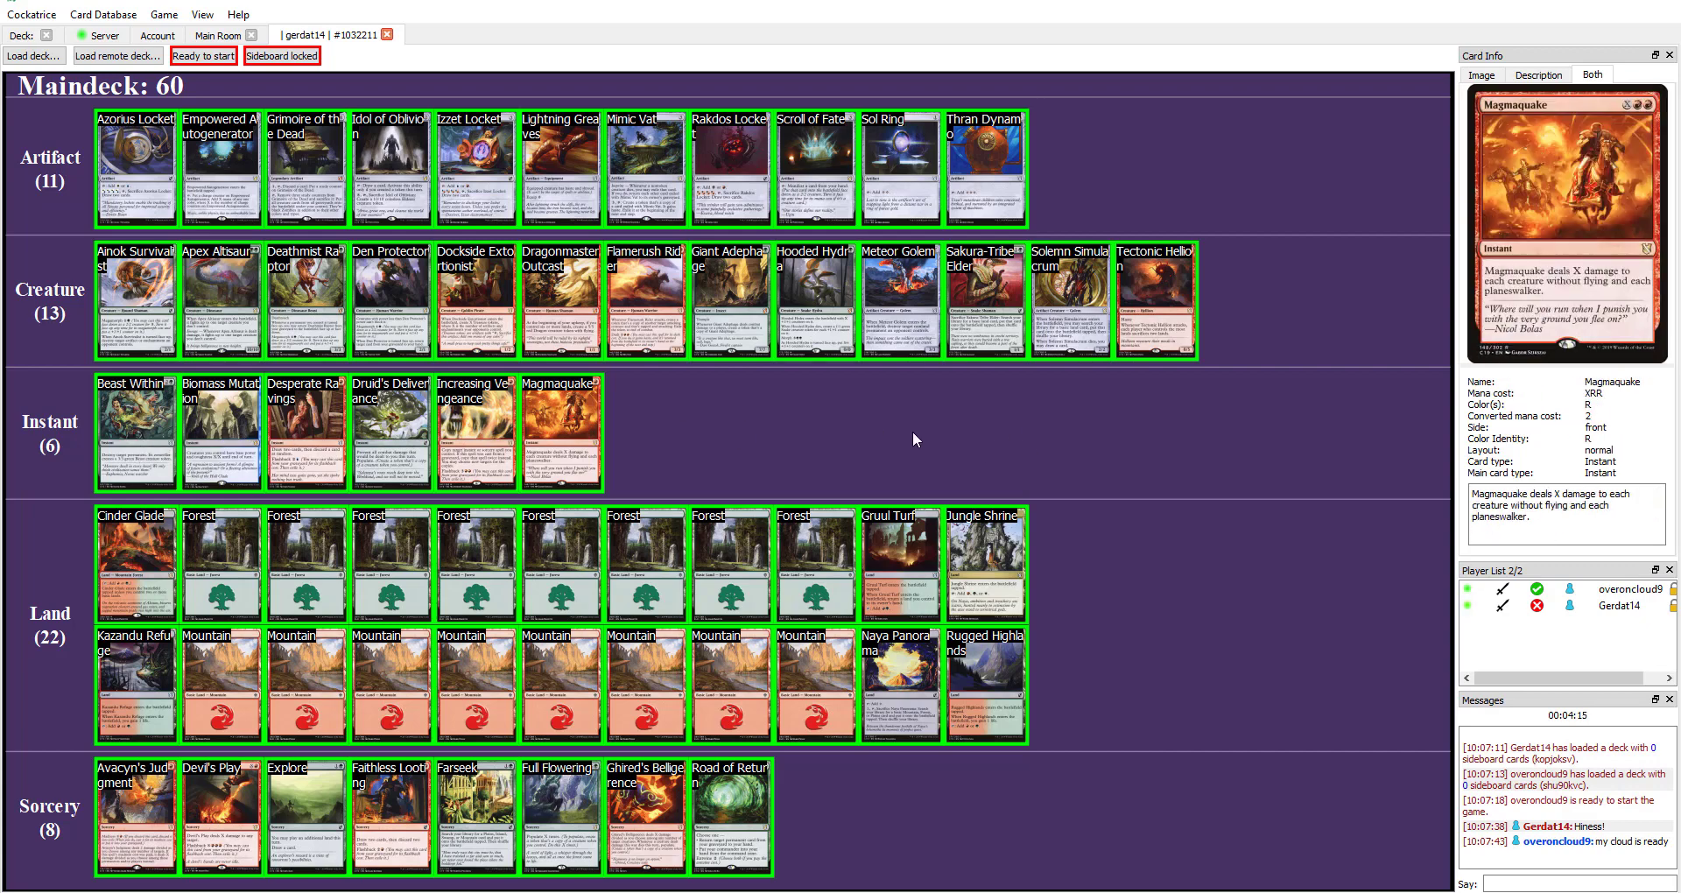
mouse_move(927, 424)
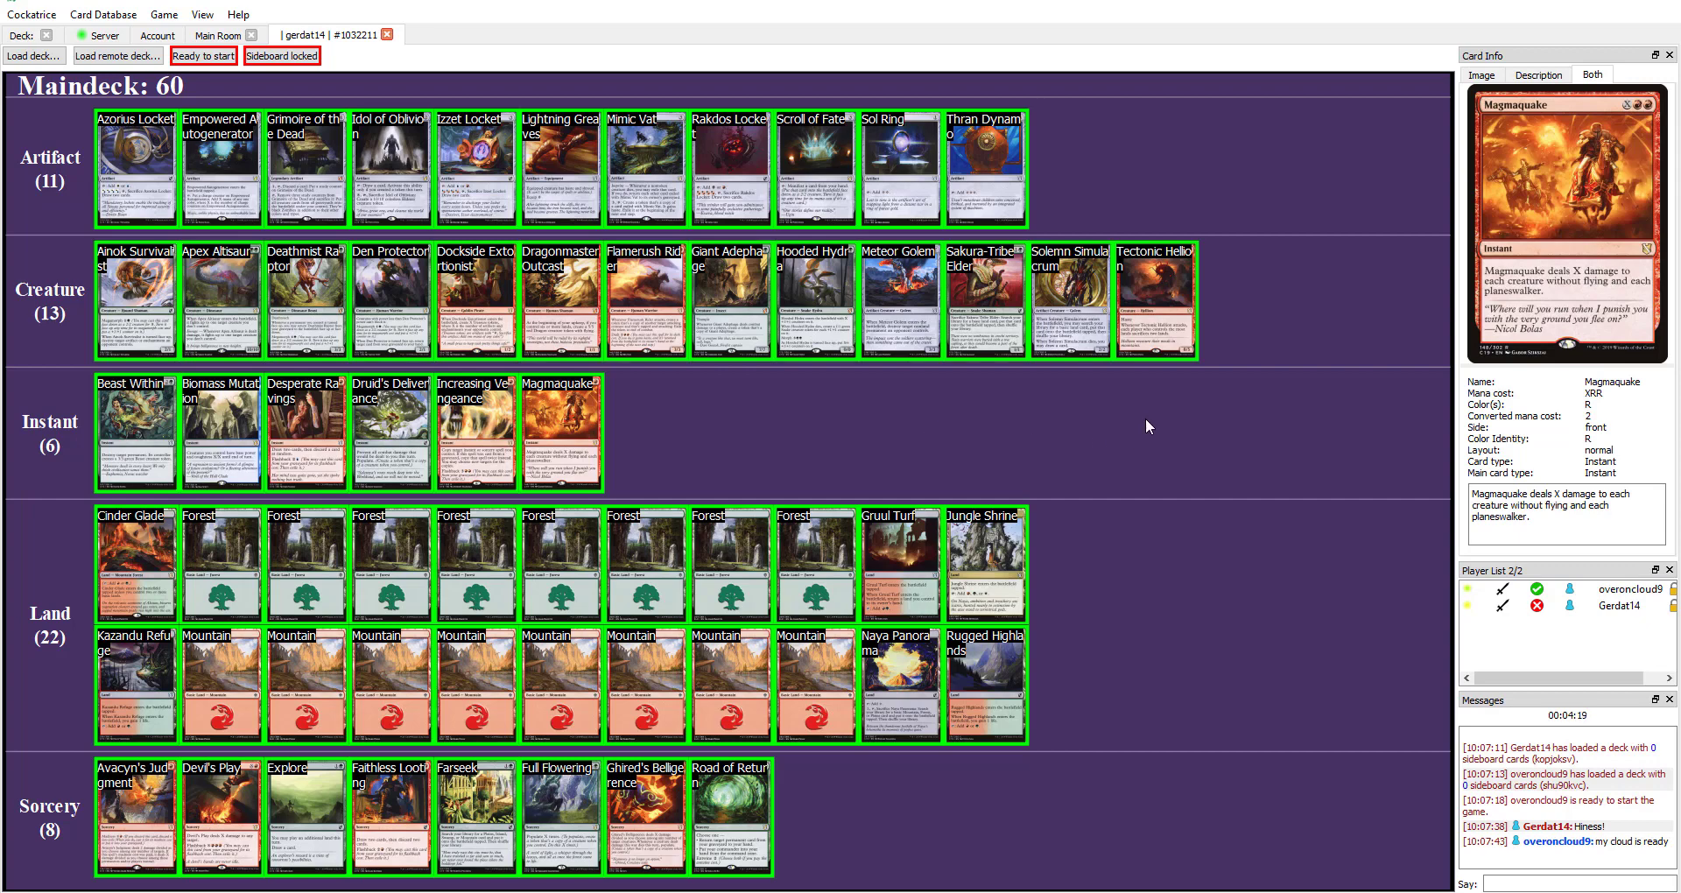
mouse_move(1016, 406)
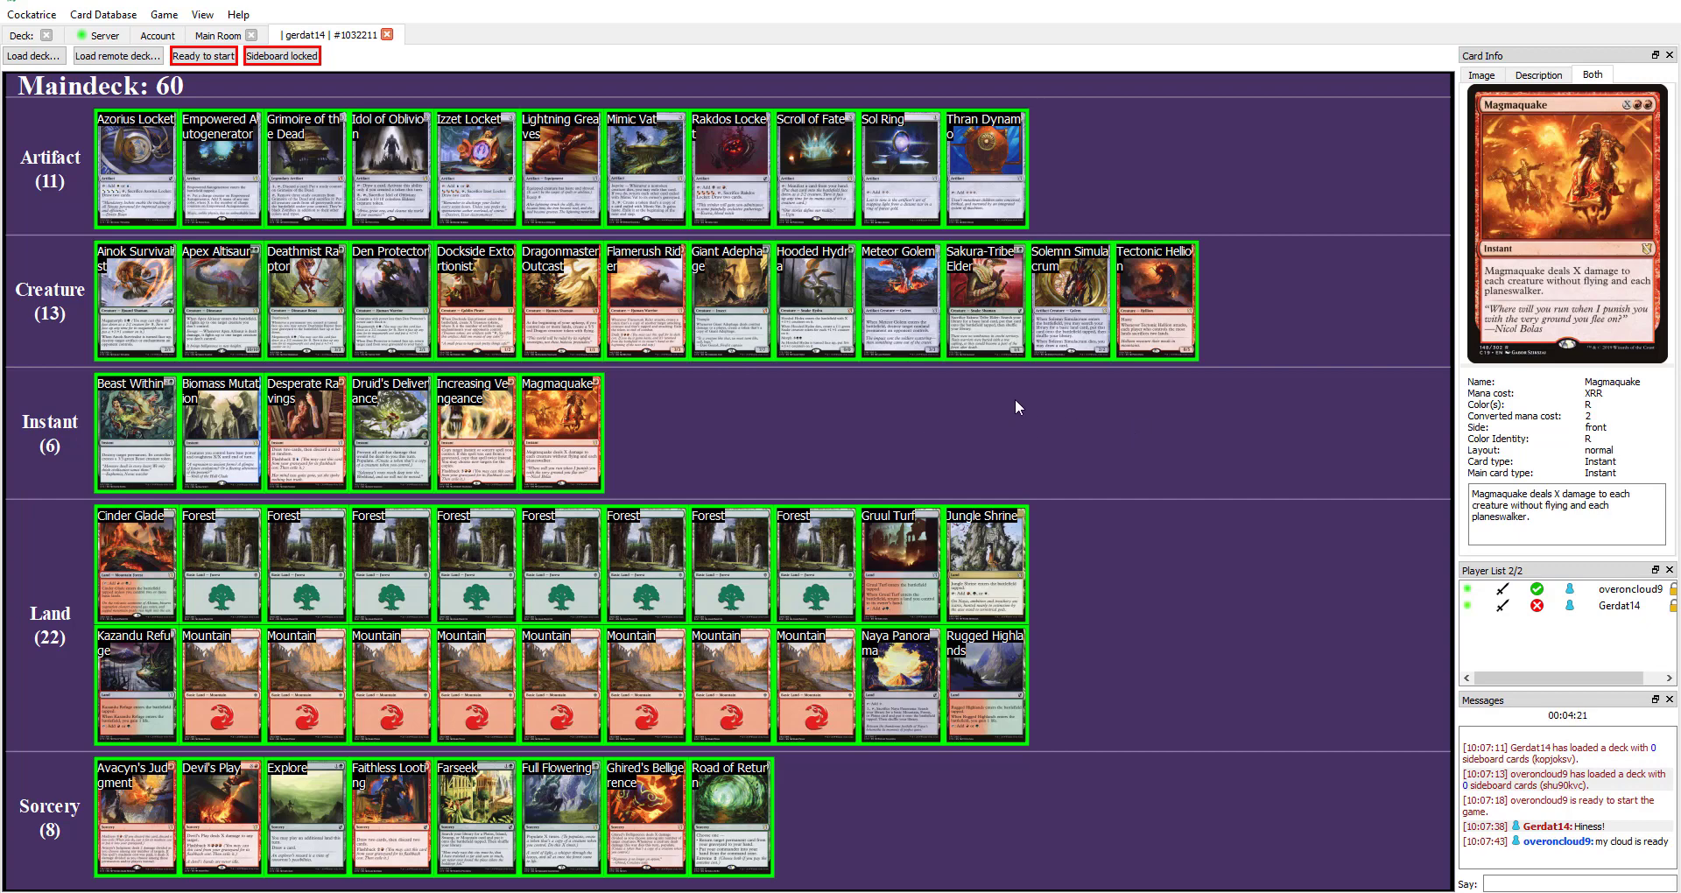
mouse_move(1195, 402)
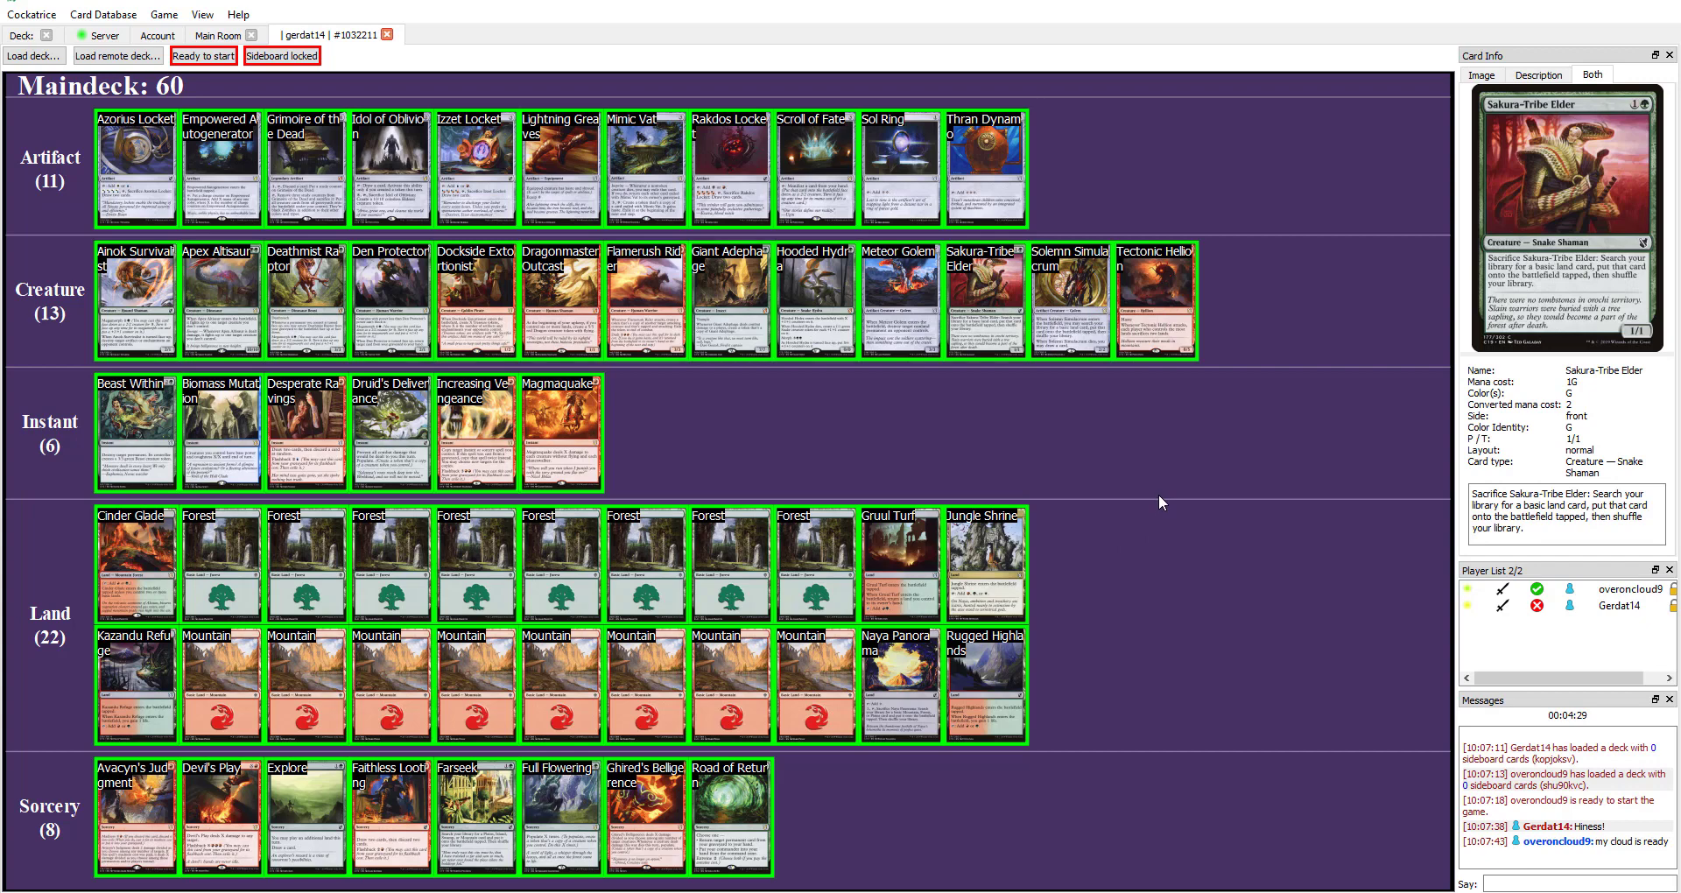
mouse_move(1019, 438)
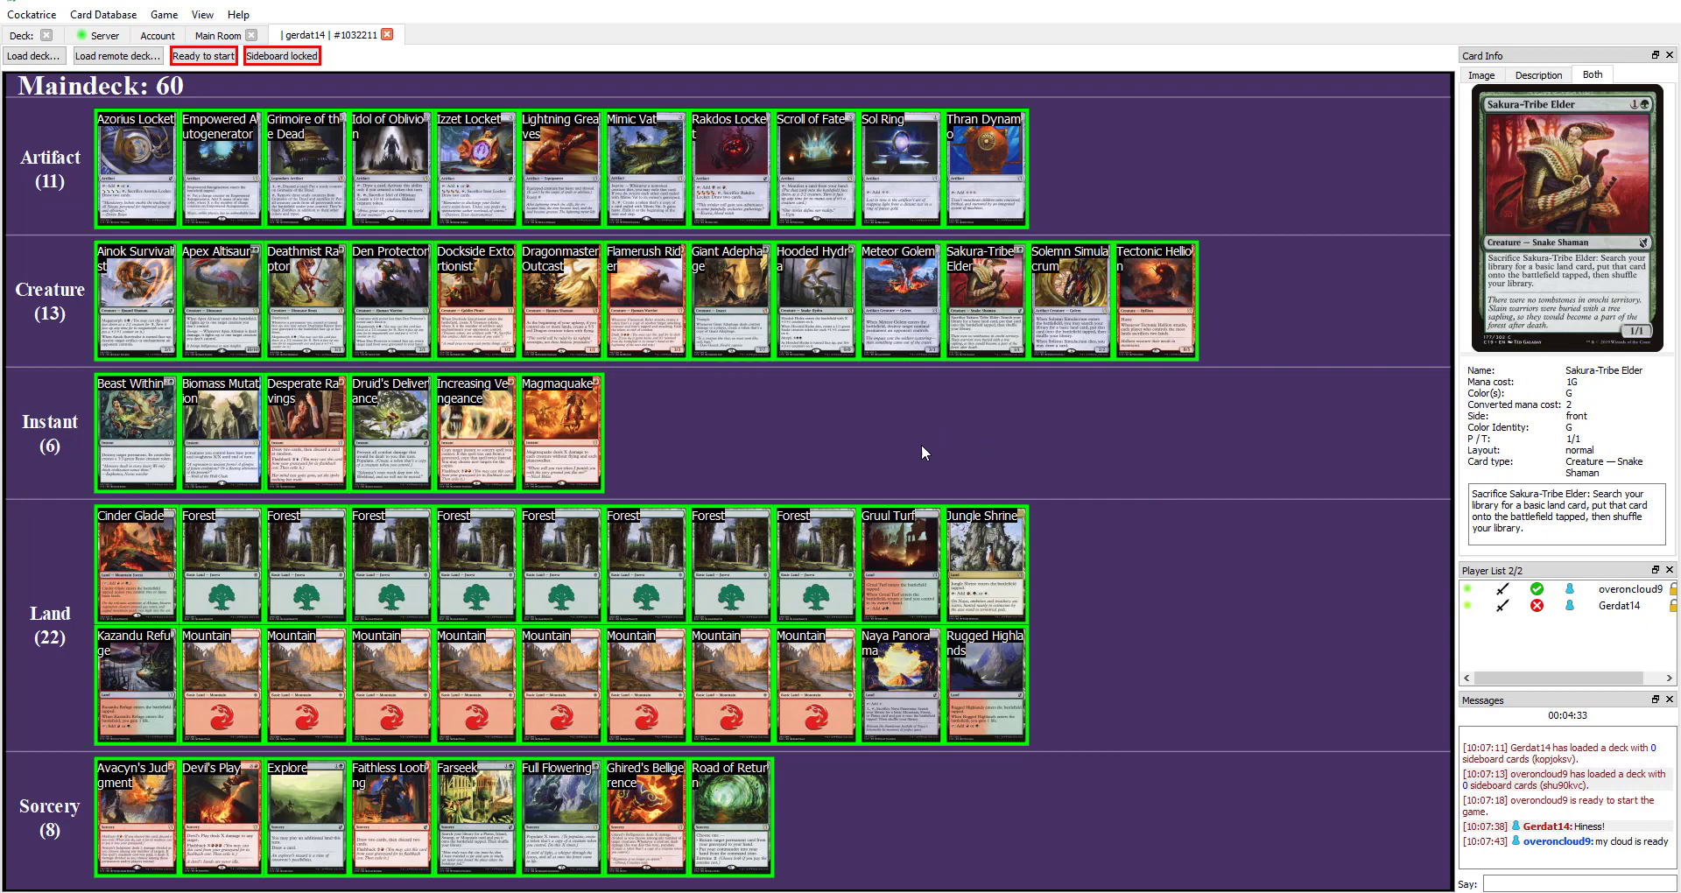
mouse_move(815, 300)
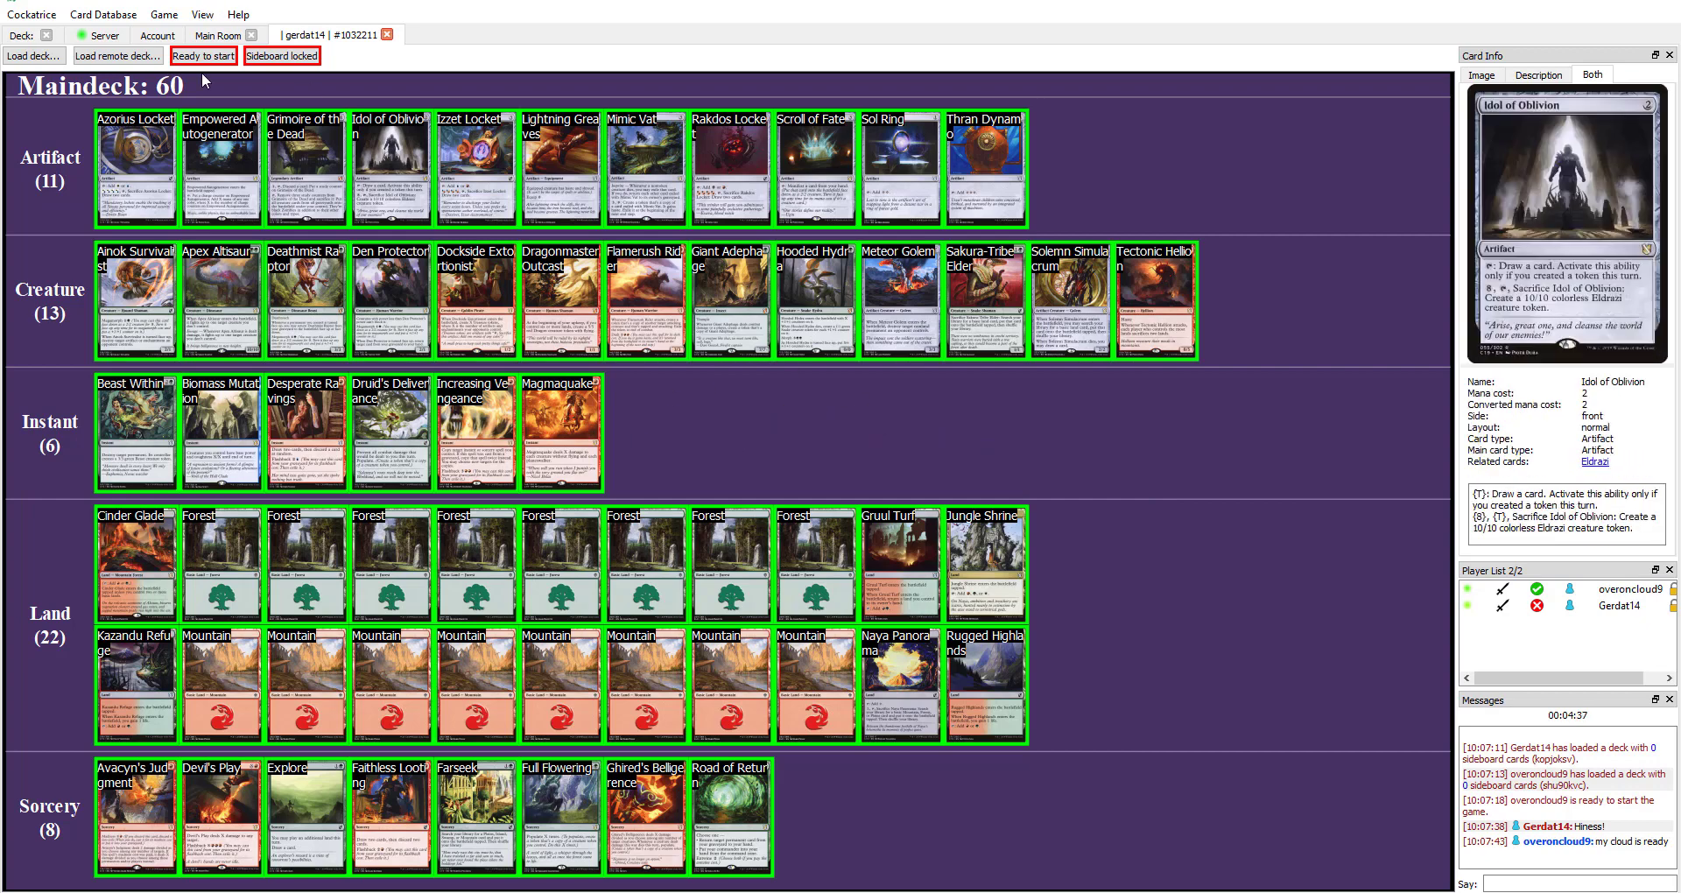
Mark the deck ready, roll a 20-sided die, and bring up hand options
left_click(204, 54)
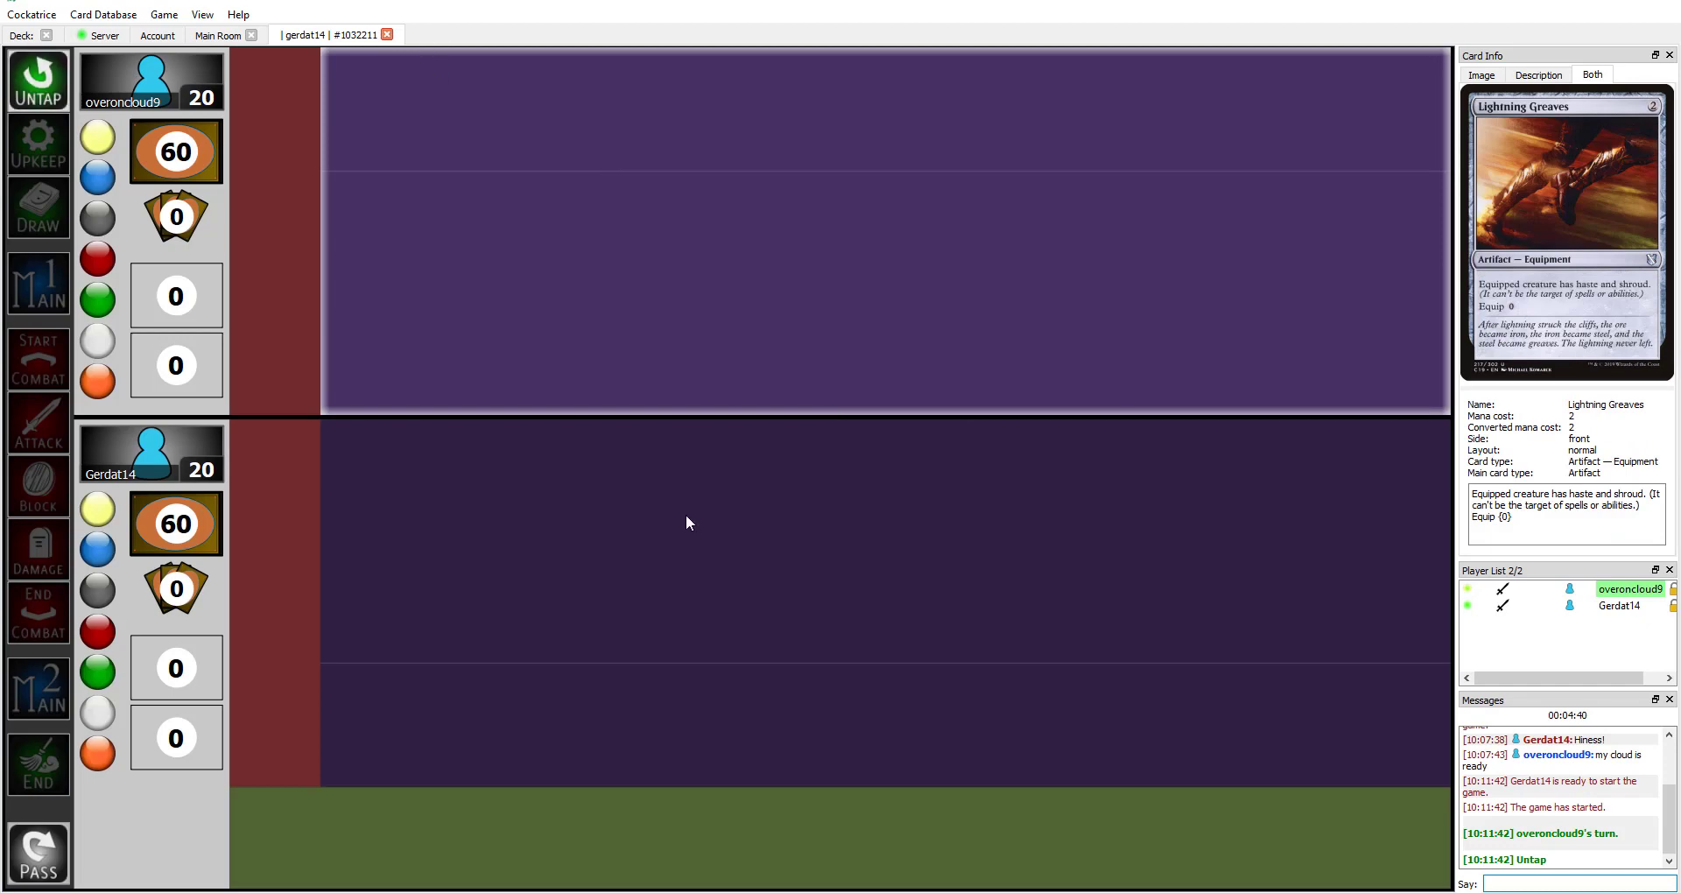
right_click(686, 524)
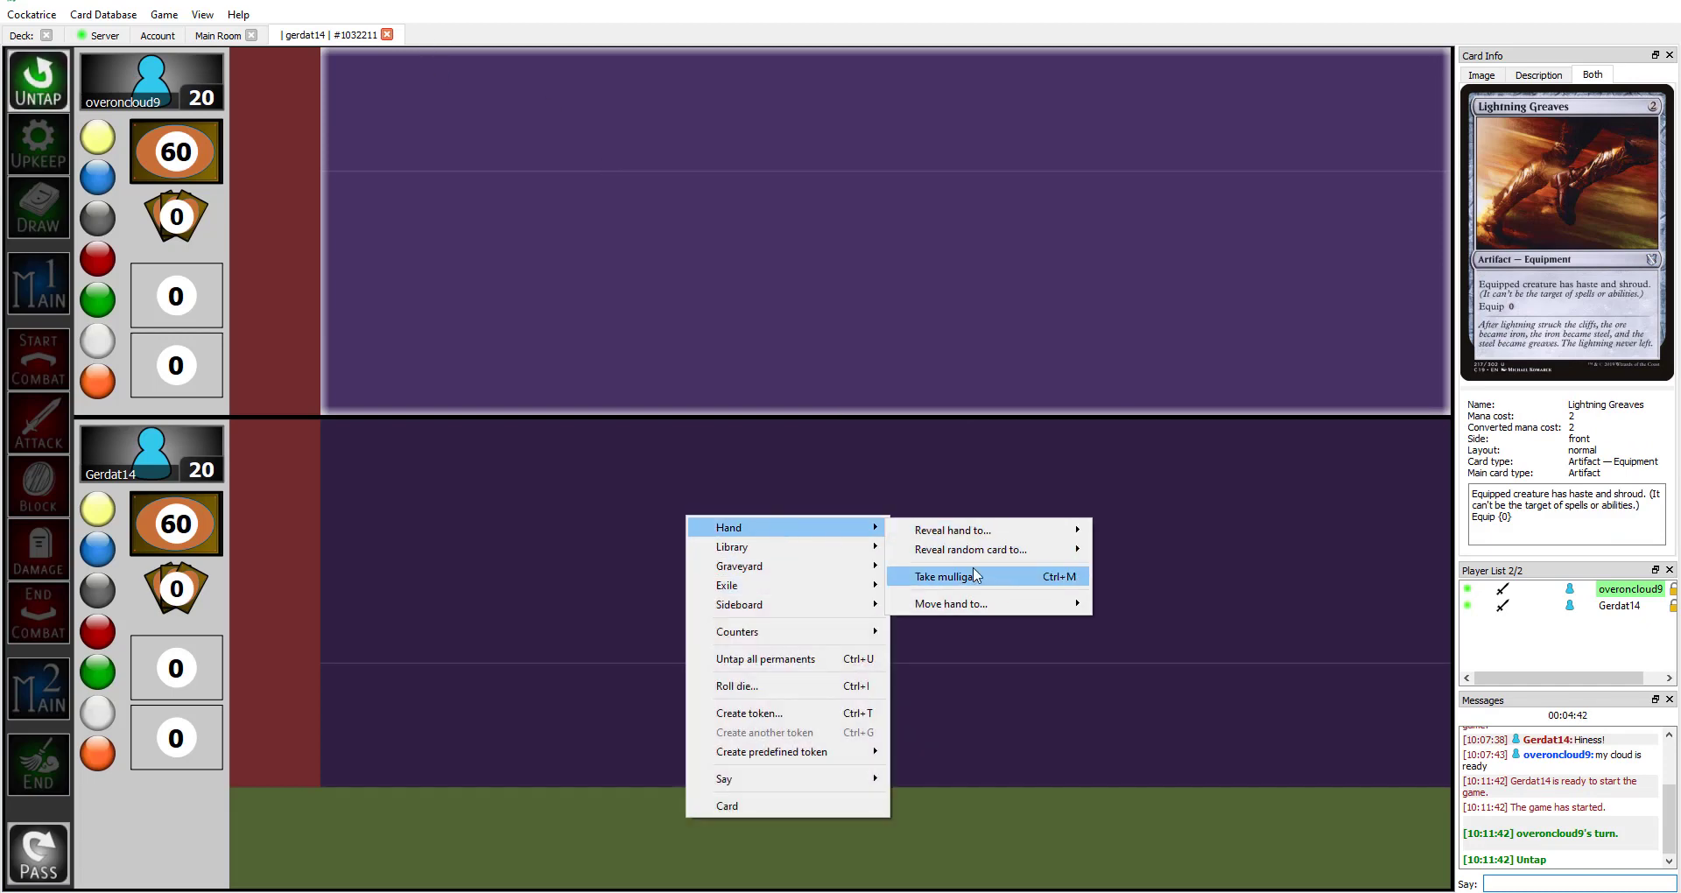
left_click(736, 686)
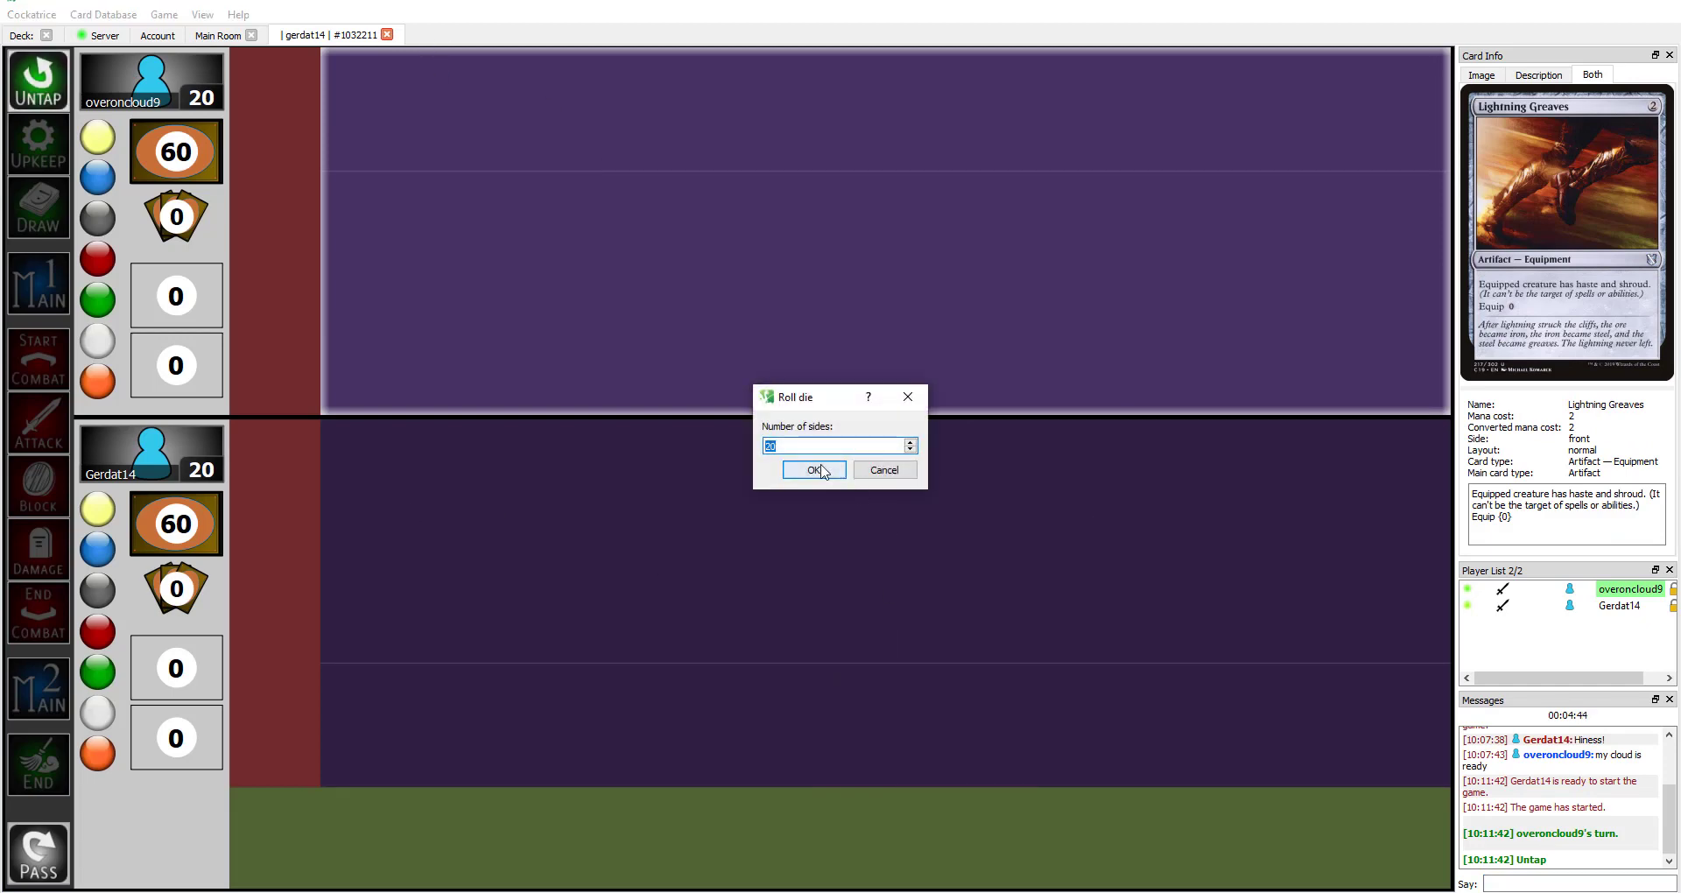
left_click(812, 470)
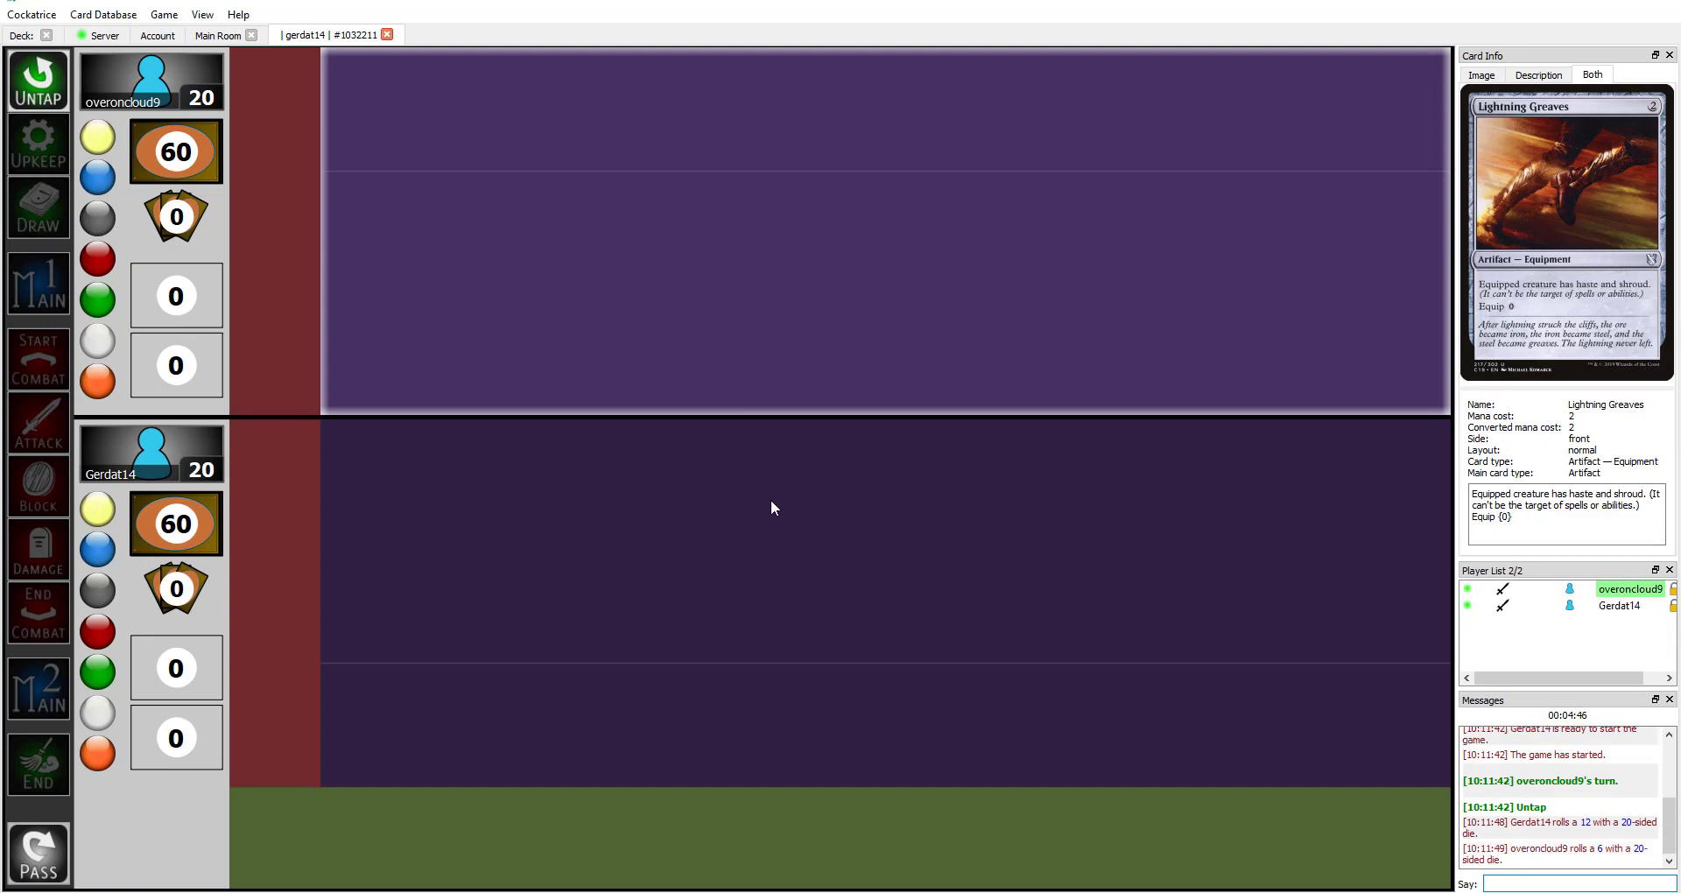
mouse_move(686, 629)
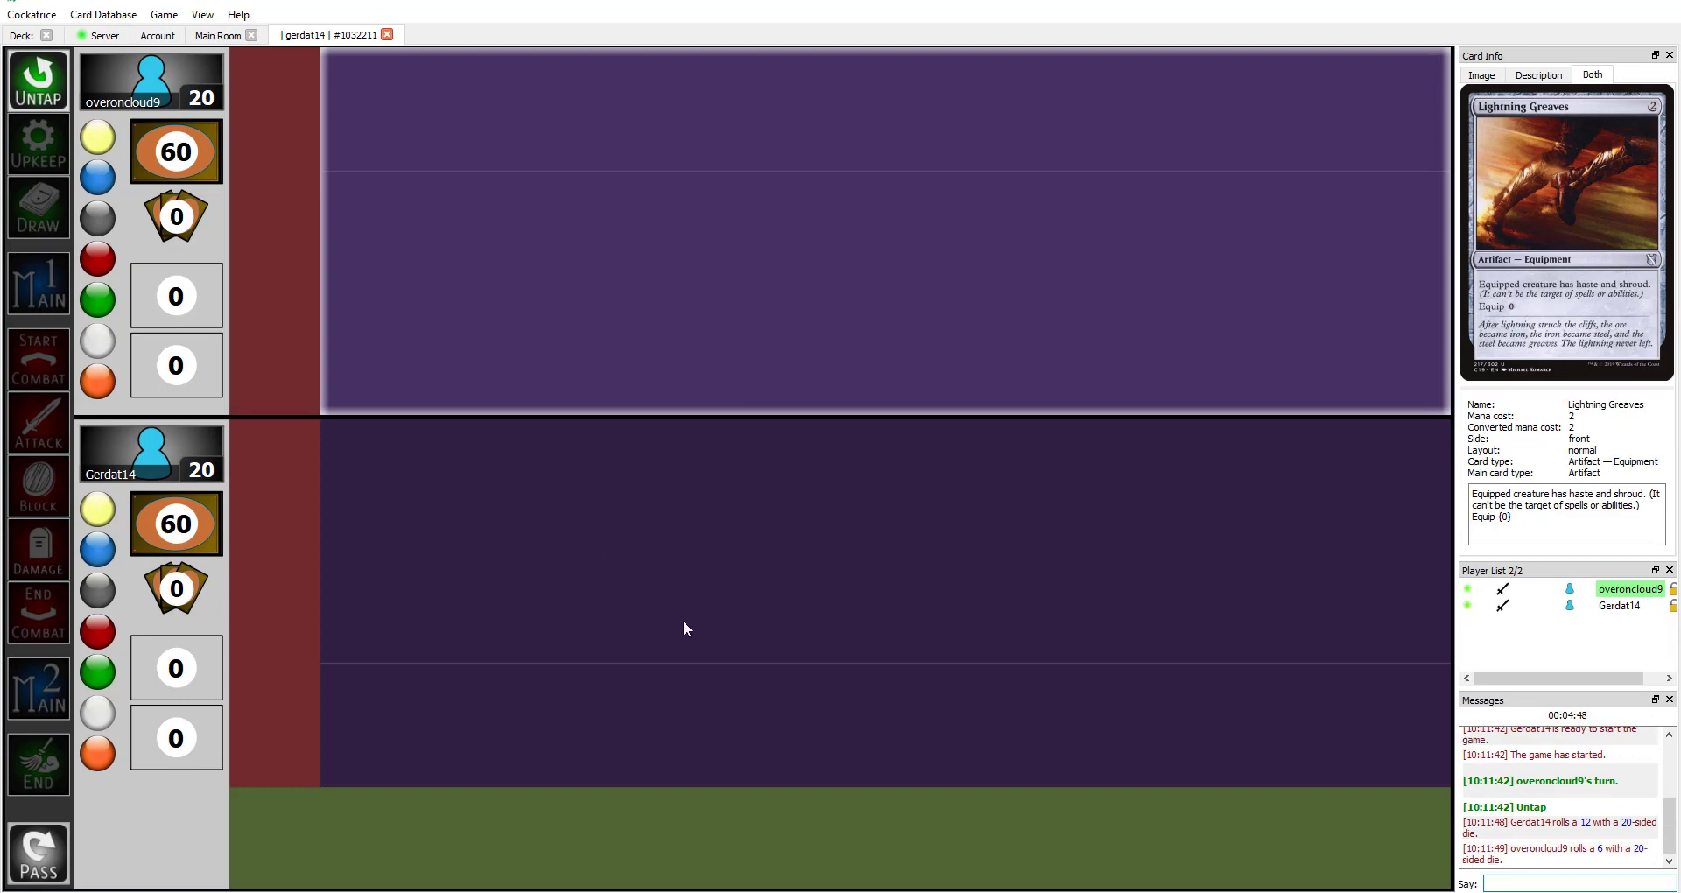
right_click(684, 629)
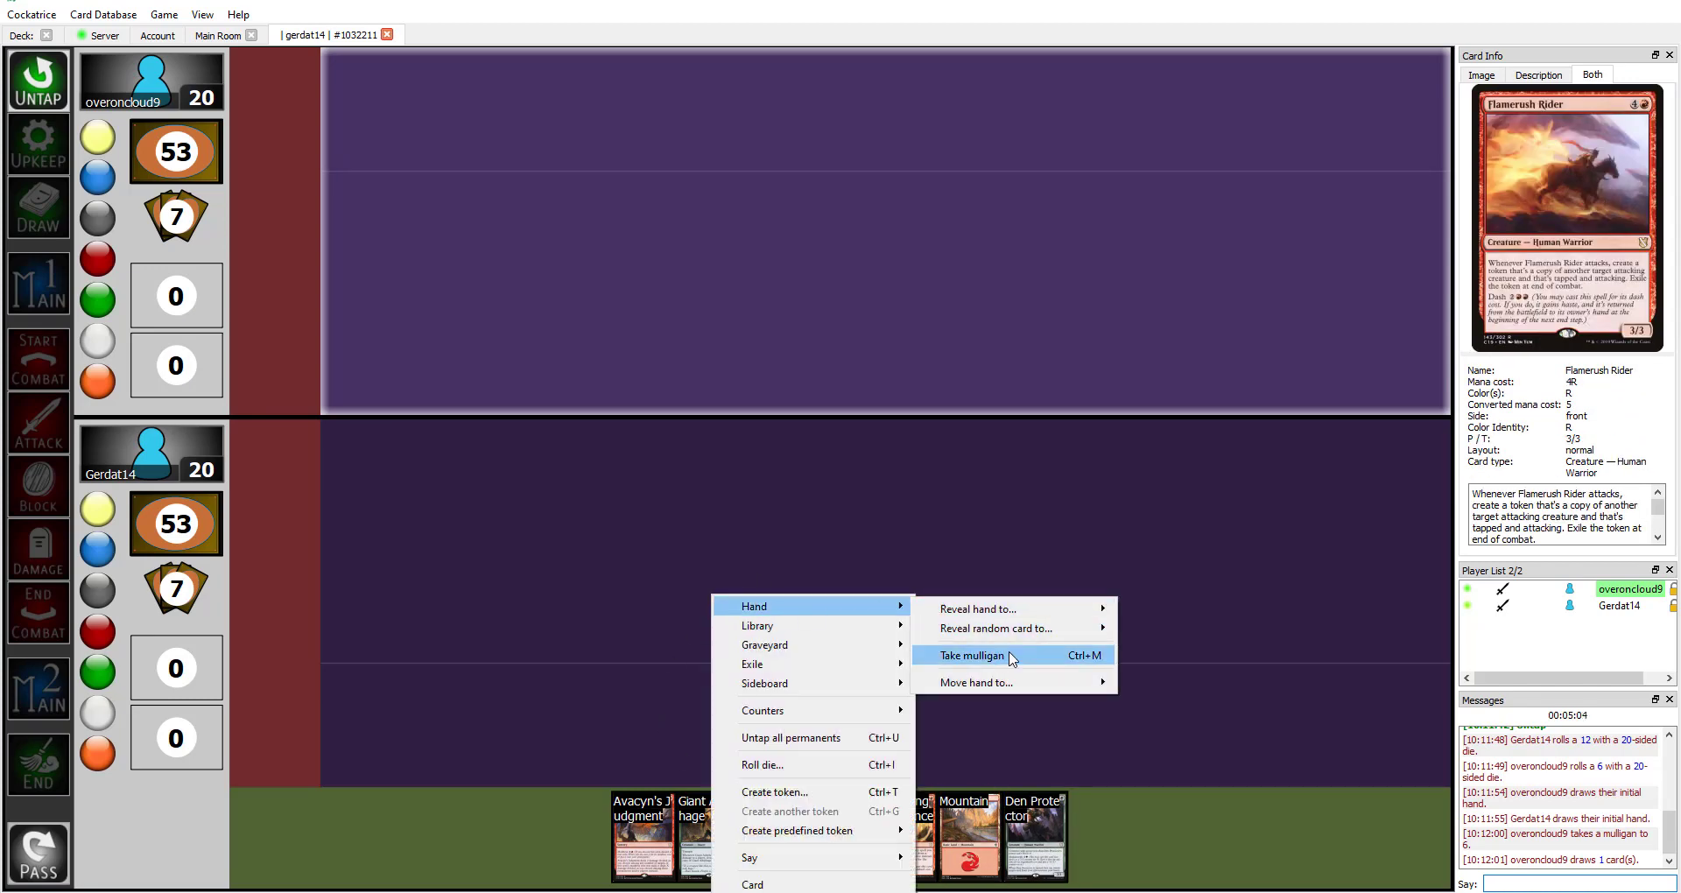
Mulligan down to six cards and bring up Apex Altisaur's card options
left_click(973, 655)
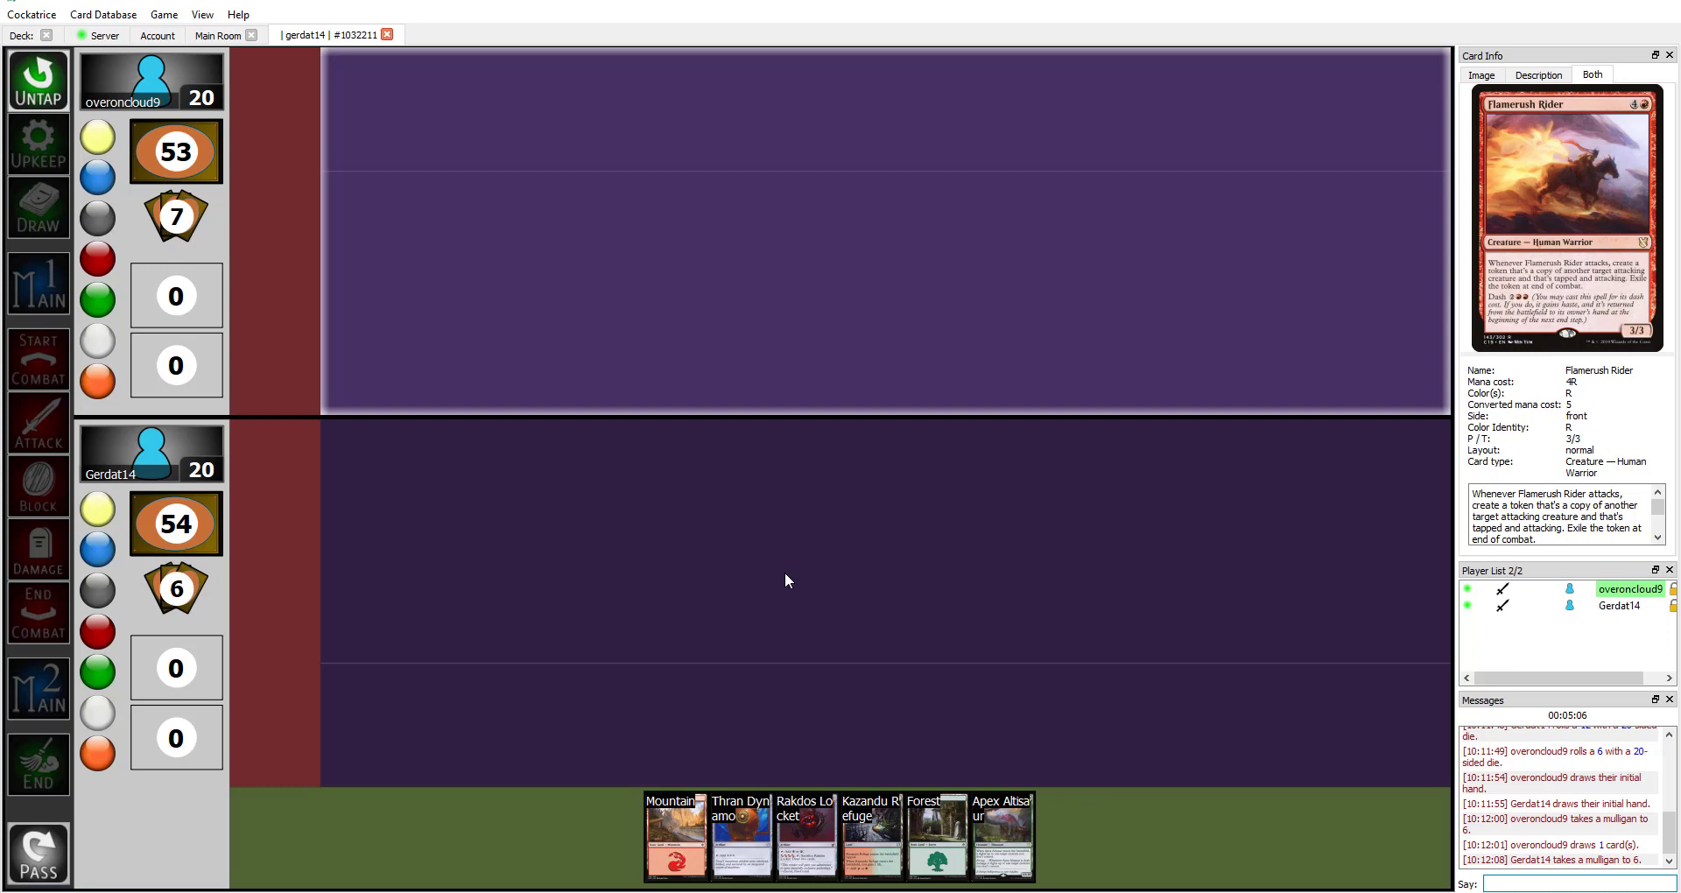
mouse_move(806, 835)
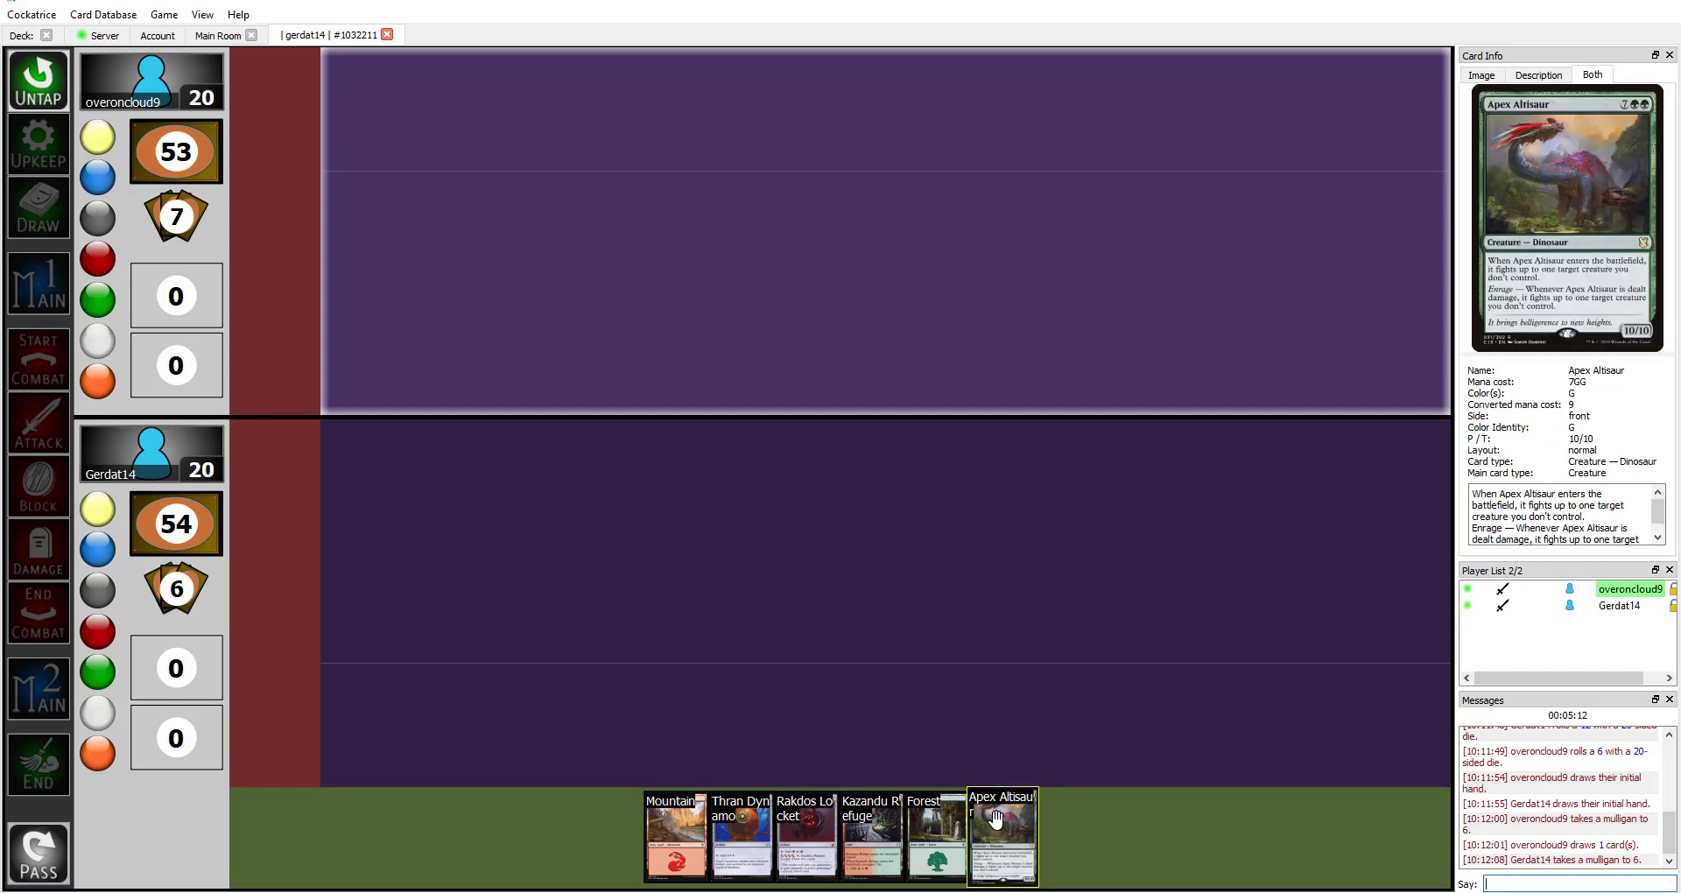
right_click(1000, 836)
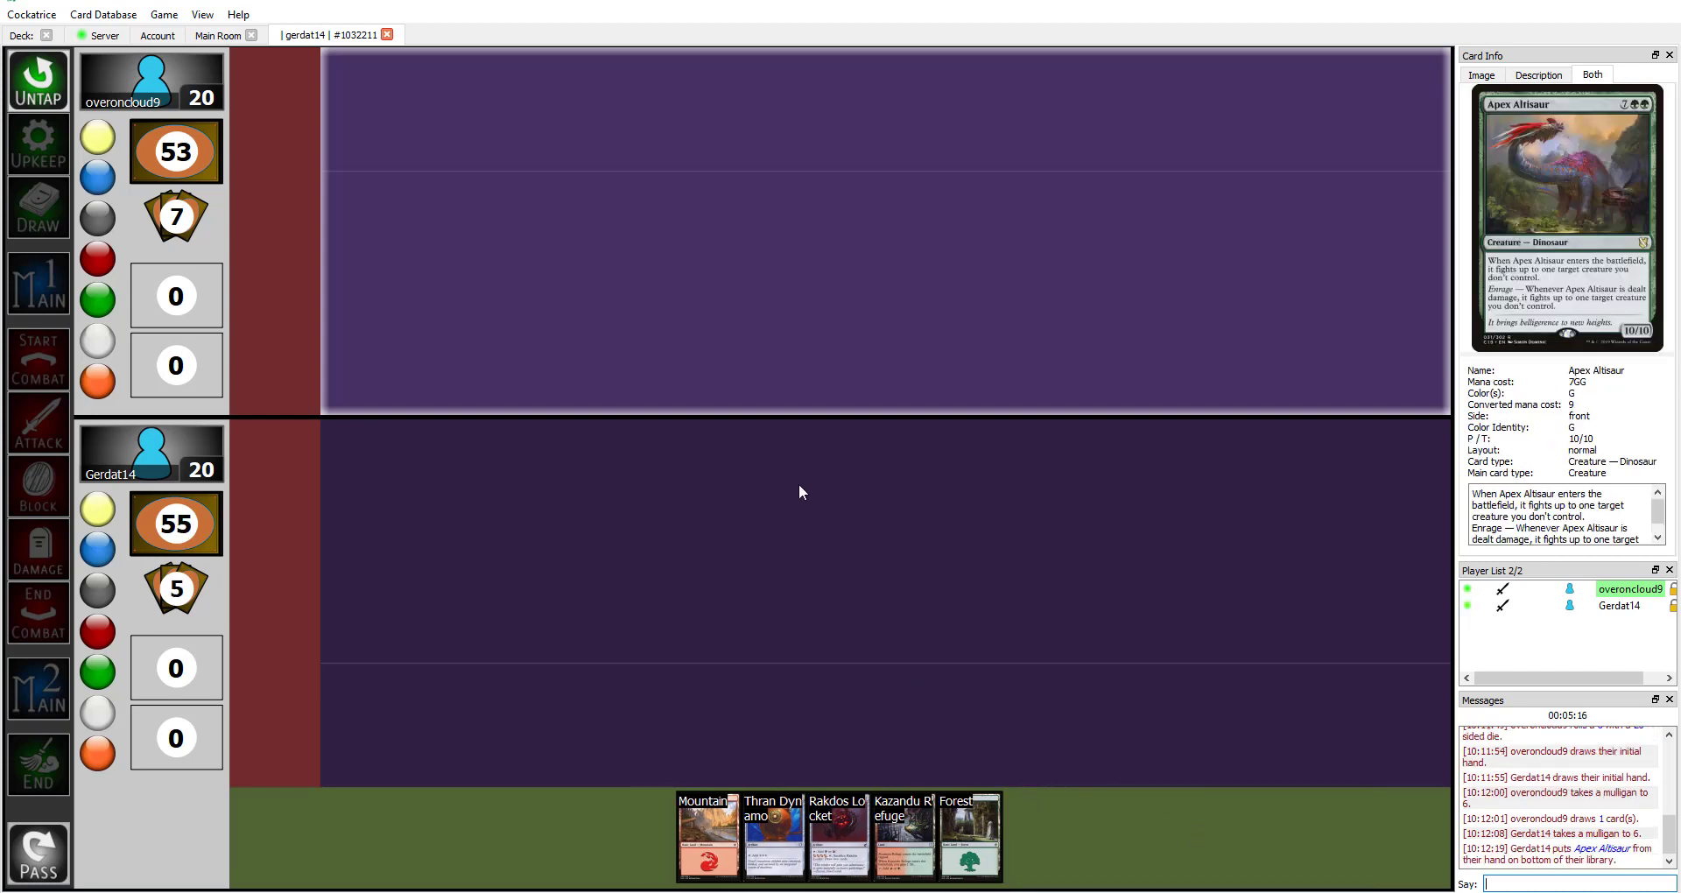
mouse_move(944, 557)
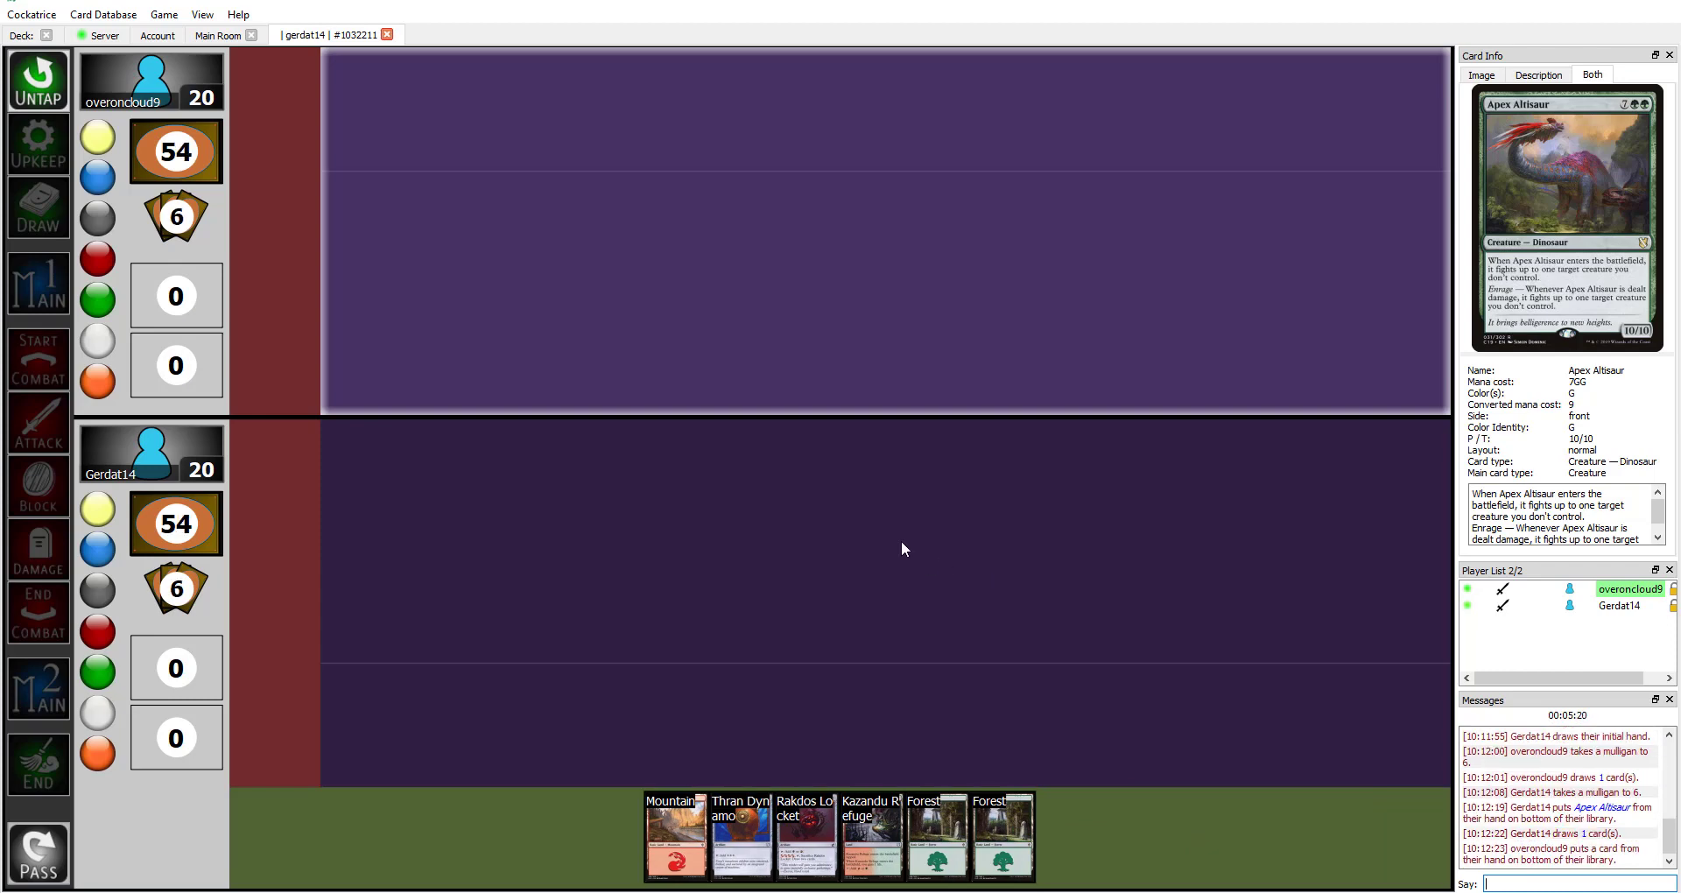
mouse_move(758, 595)
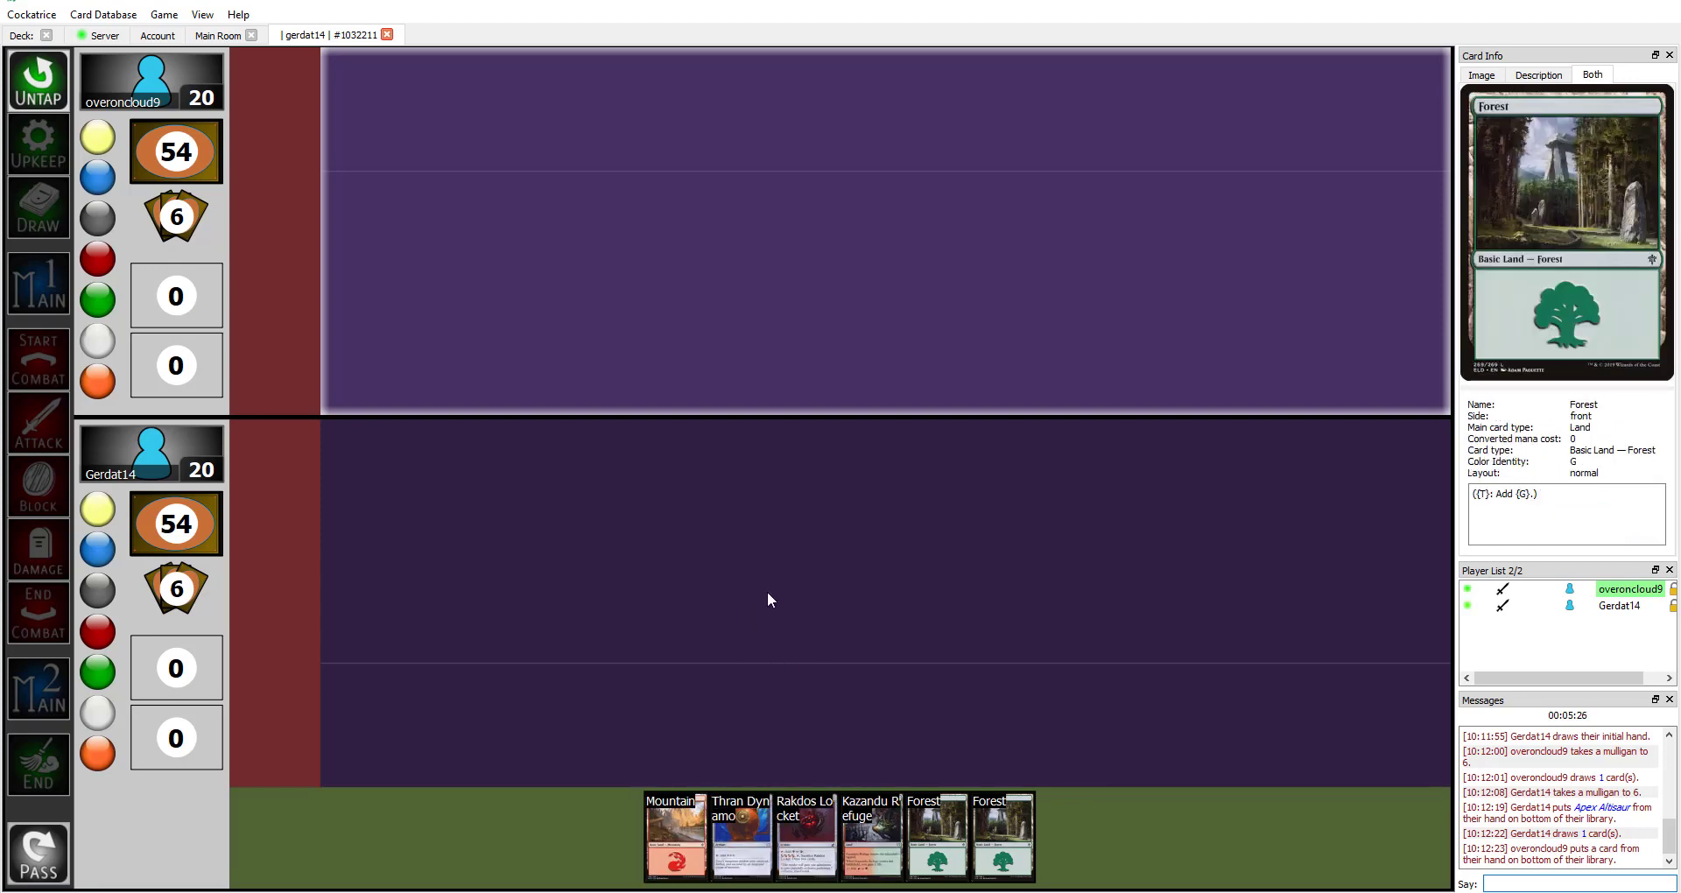
mouse_move(922, 531)
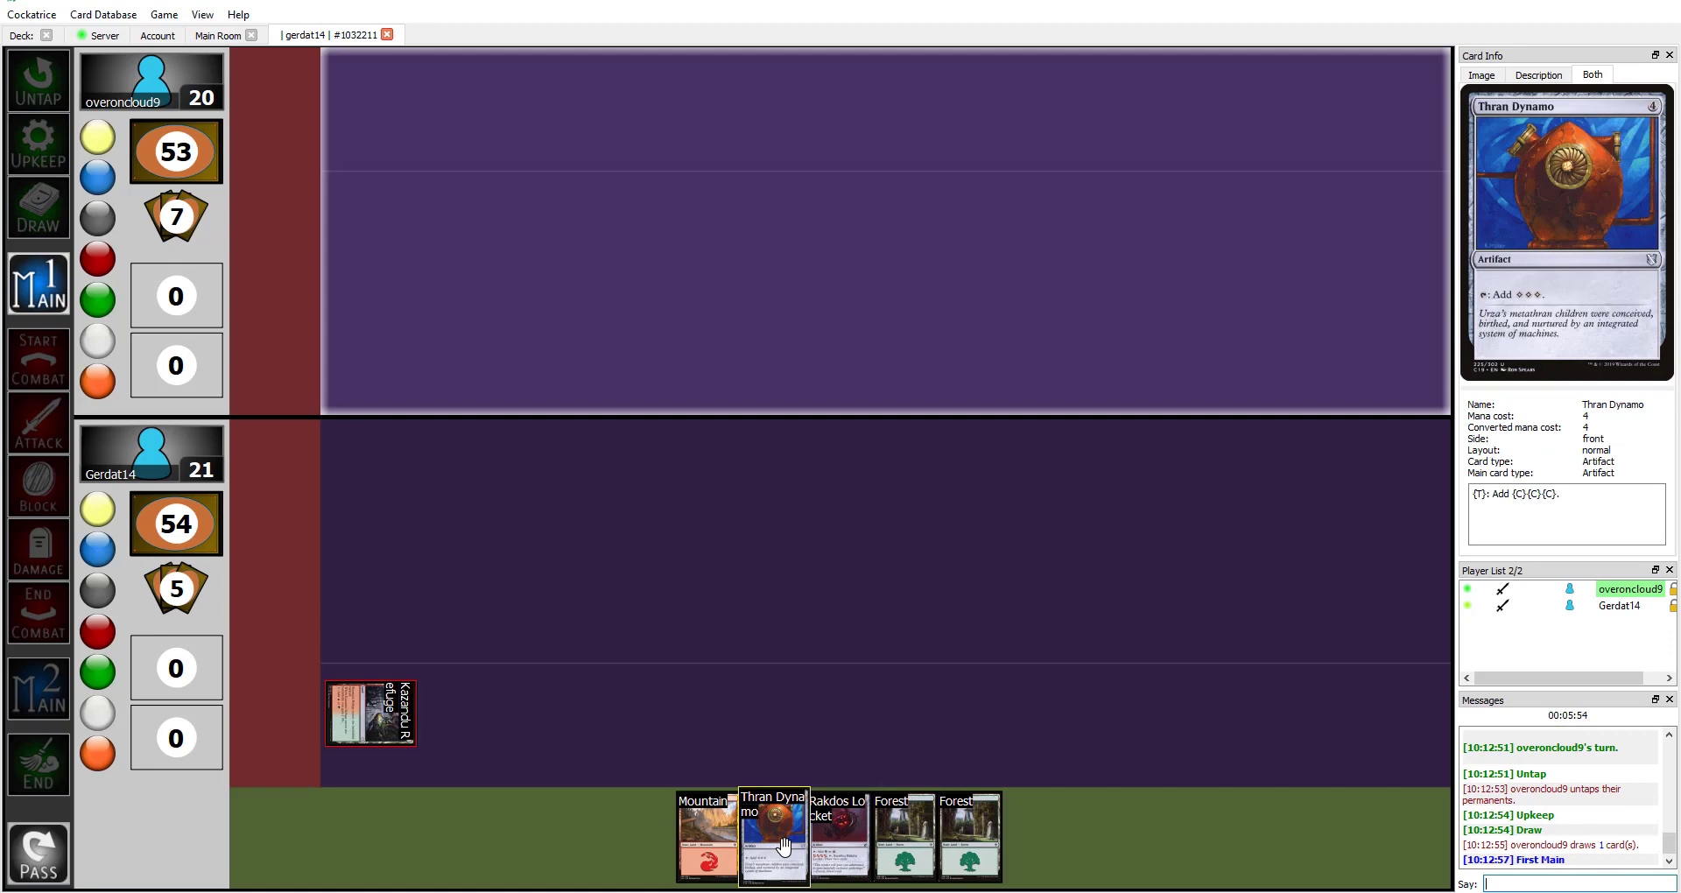
mouse_move(541, 565)
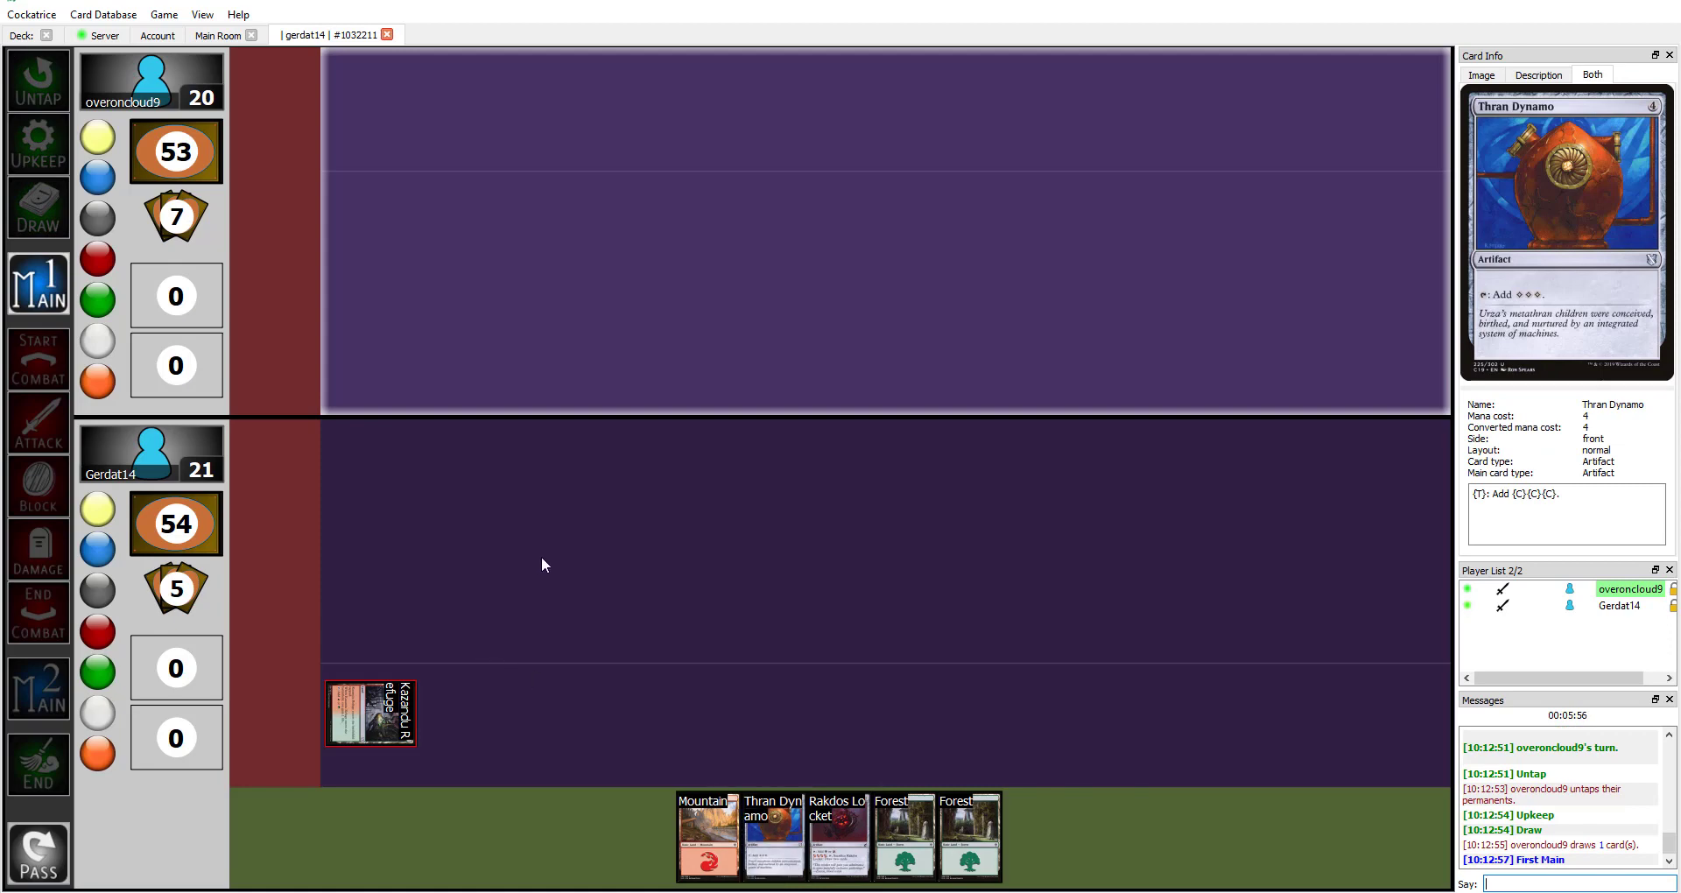
mouse_move(539, 545)
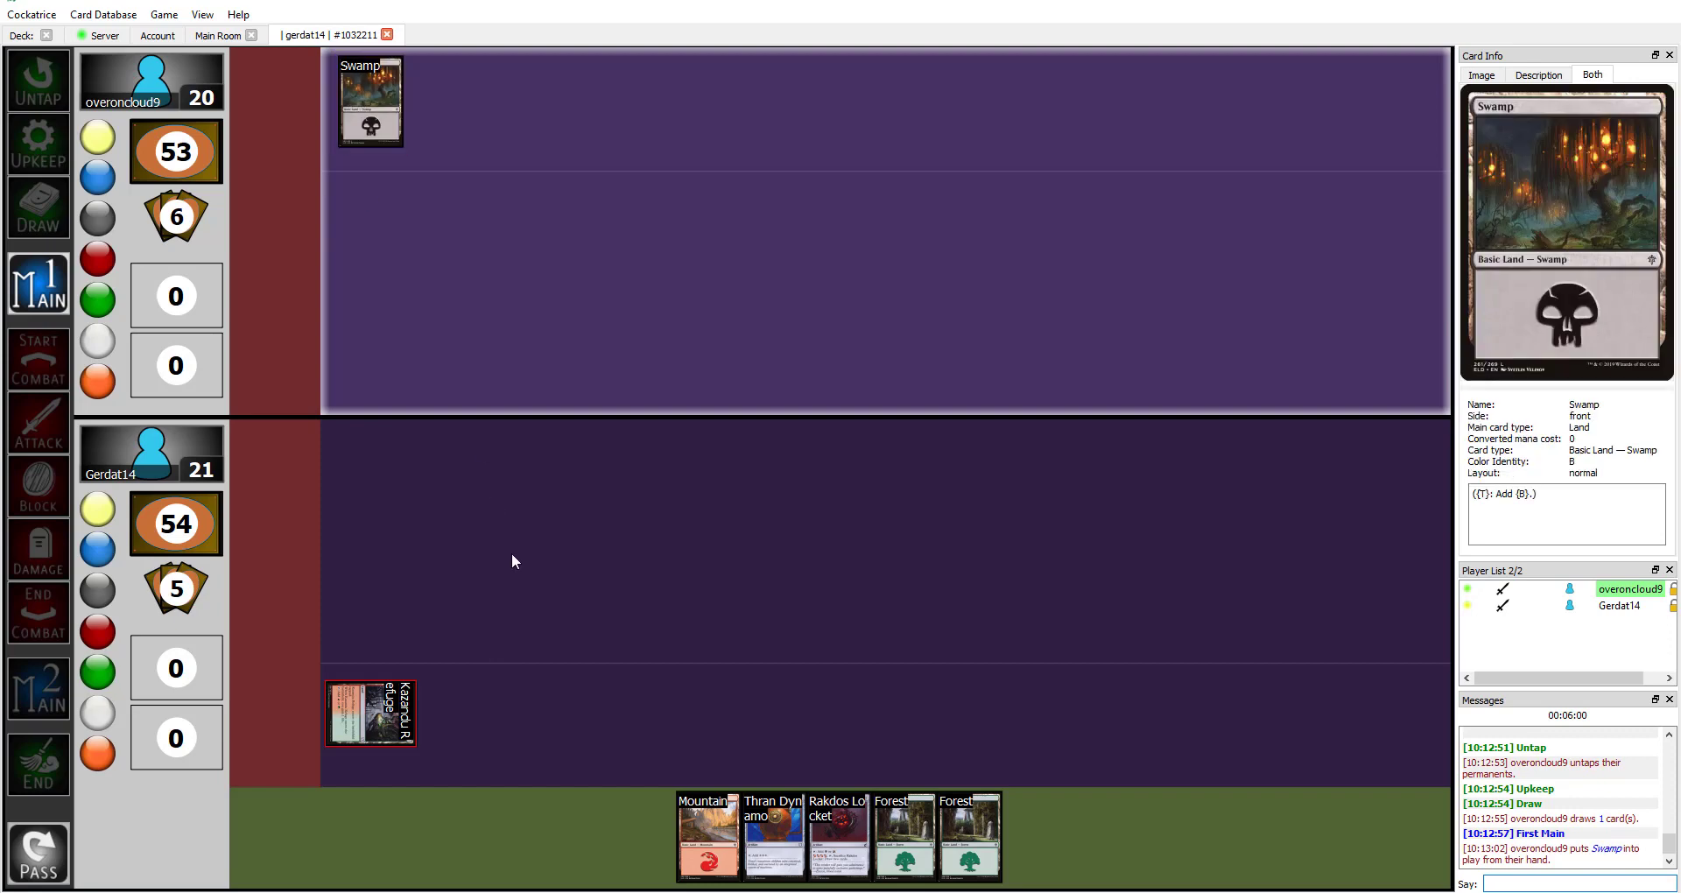
Draw for the turn, reach first main, and play Naya Panorama
left_click(370, 101)
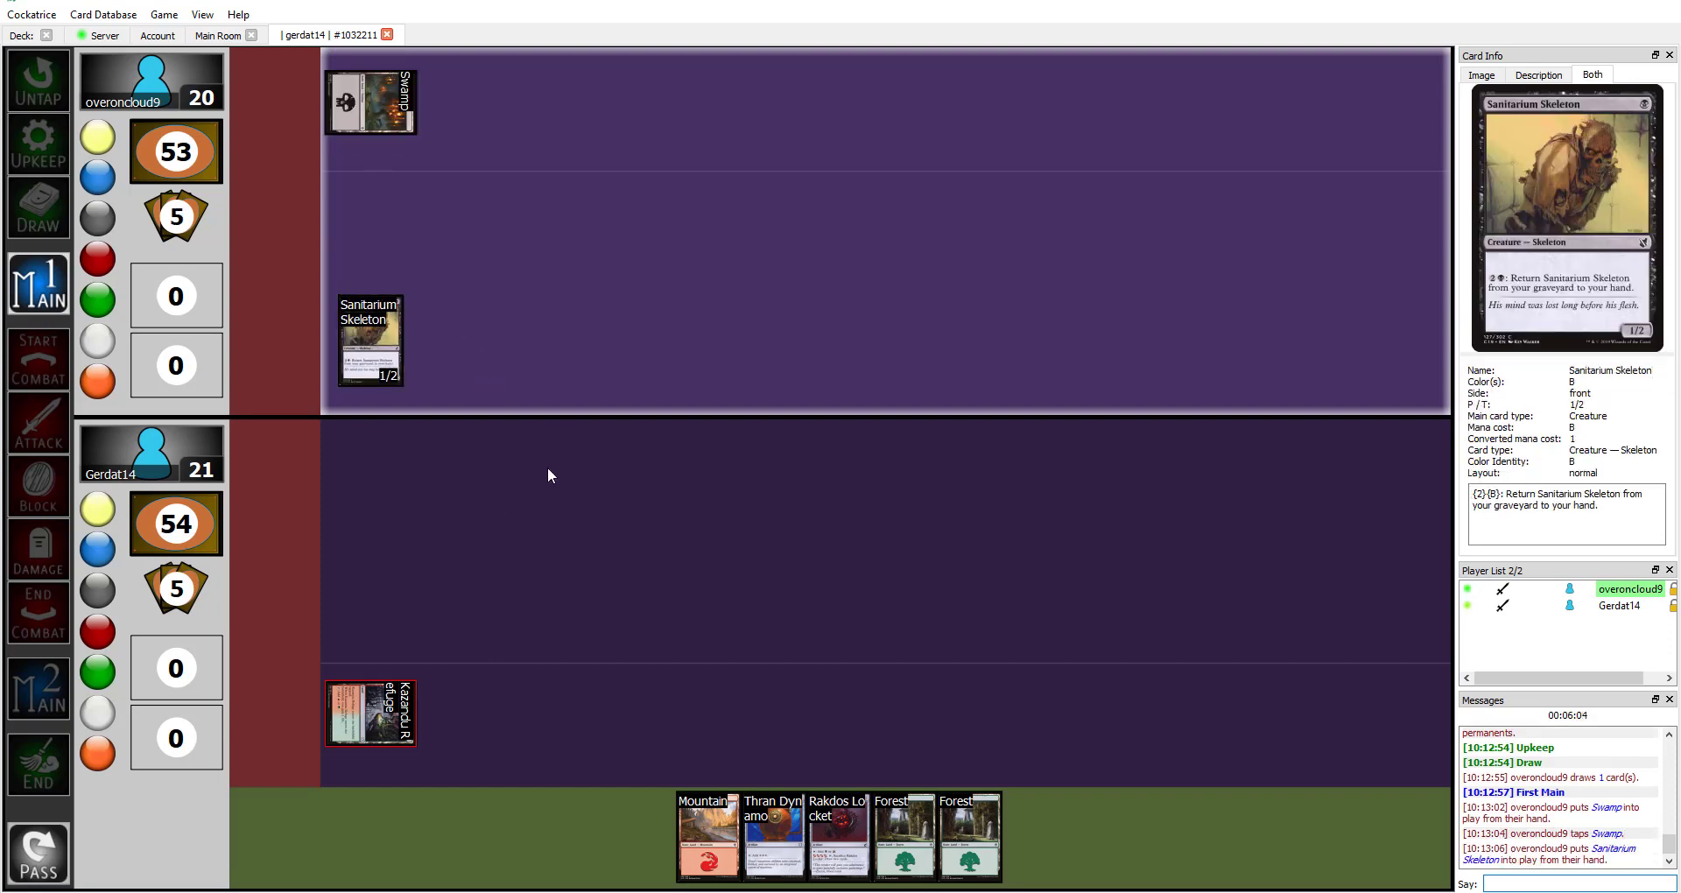
left_click(38, 763)
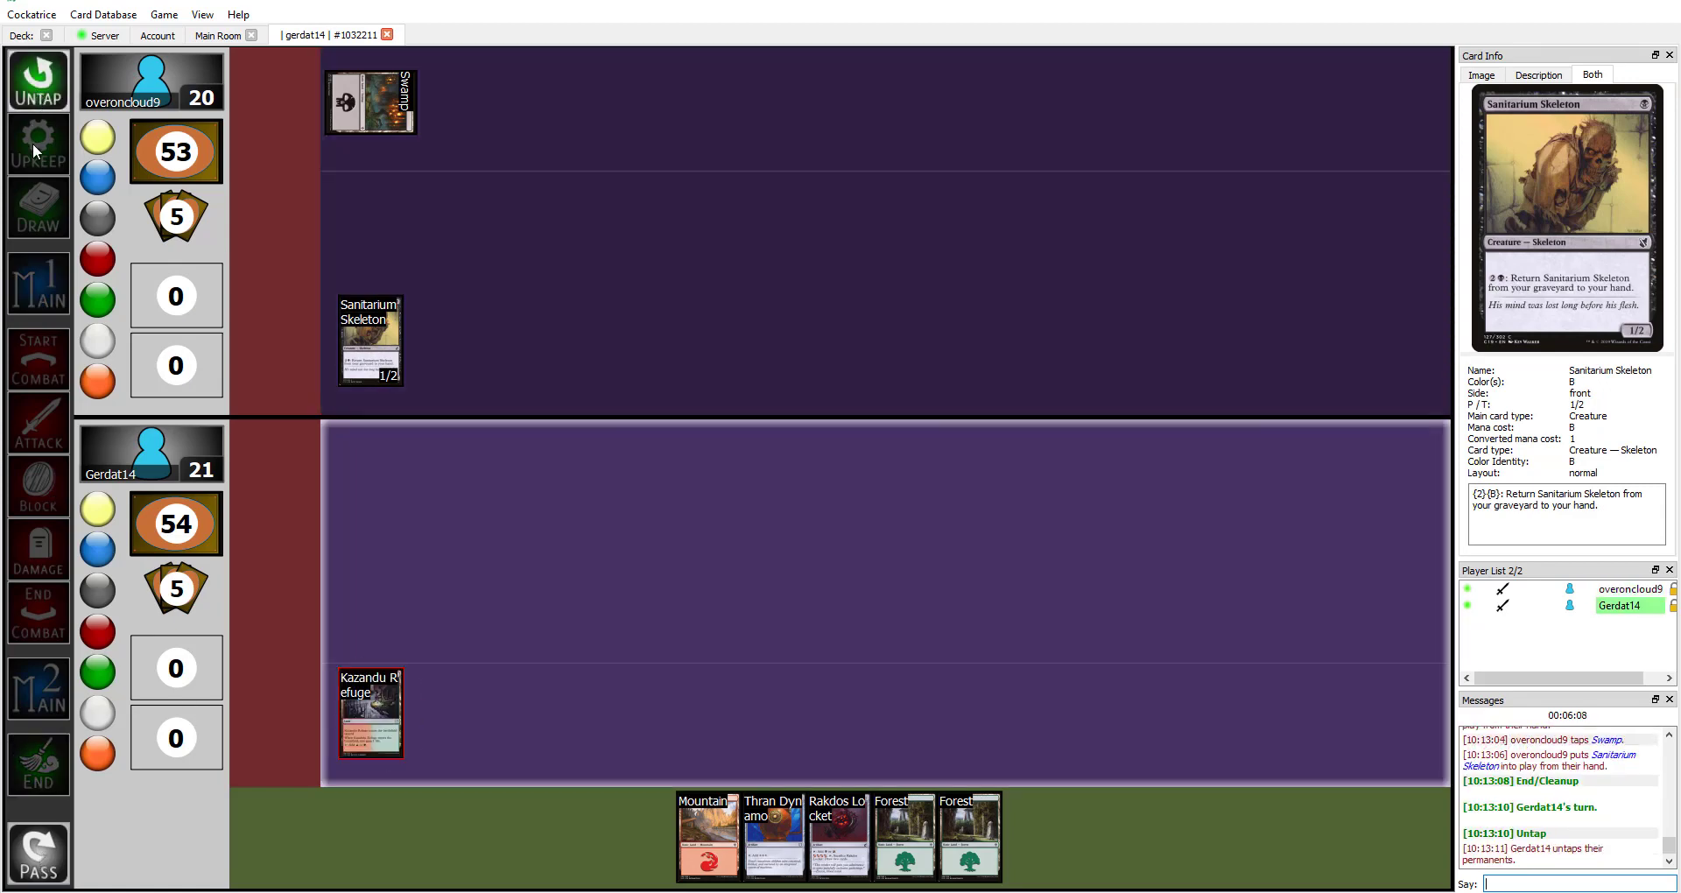
left_click(37, 208)
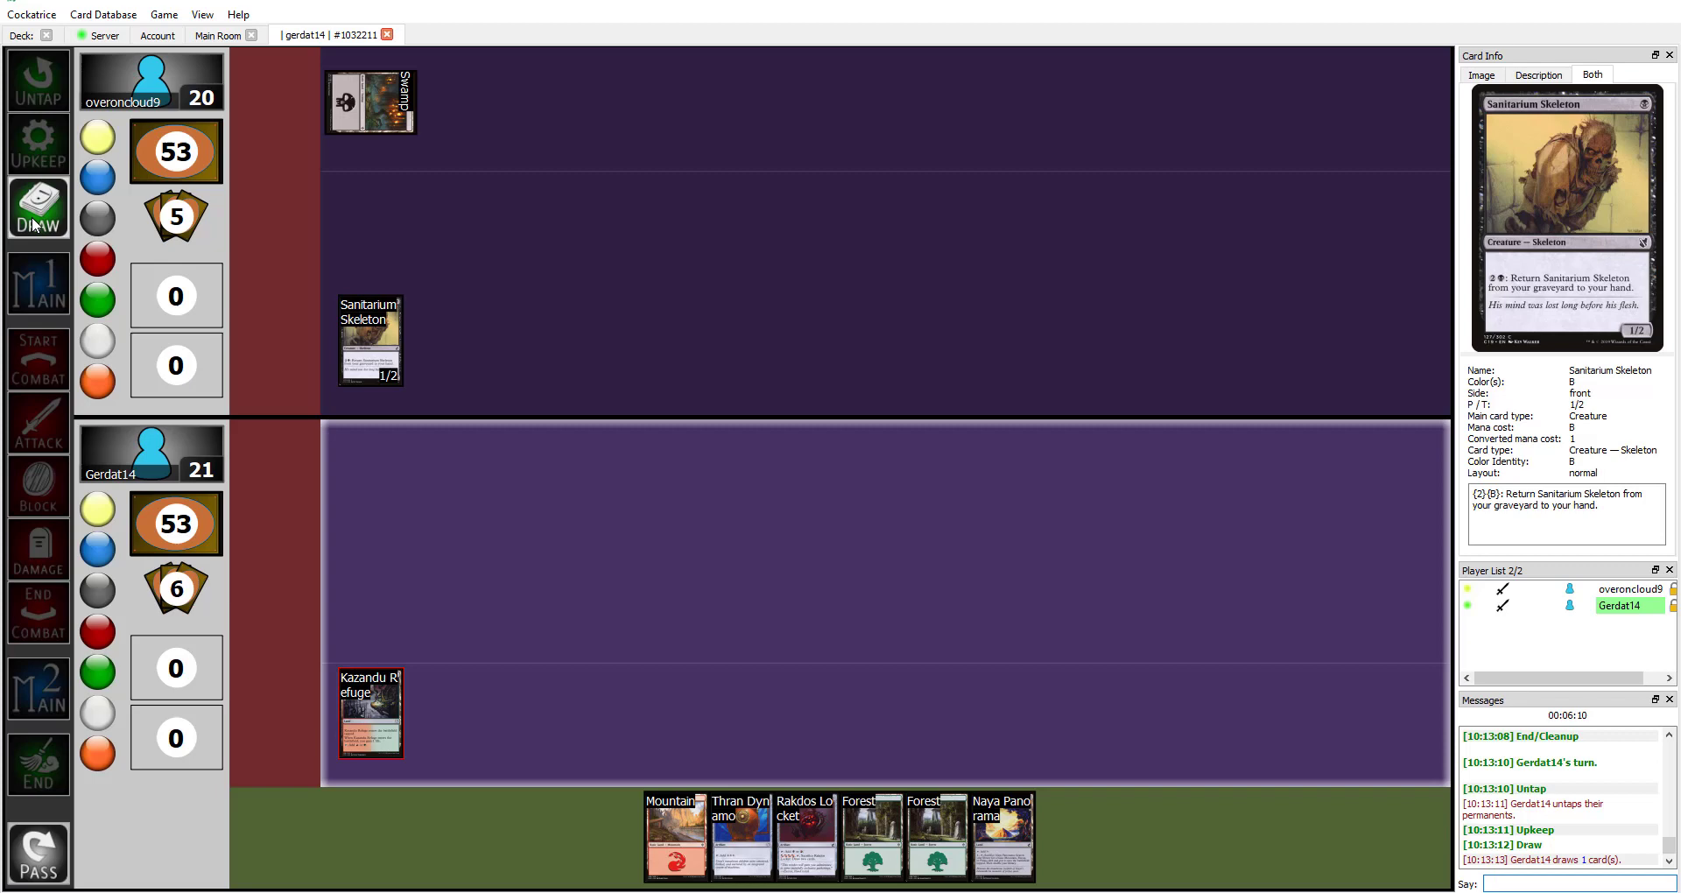
left_click(38, 282)
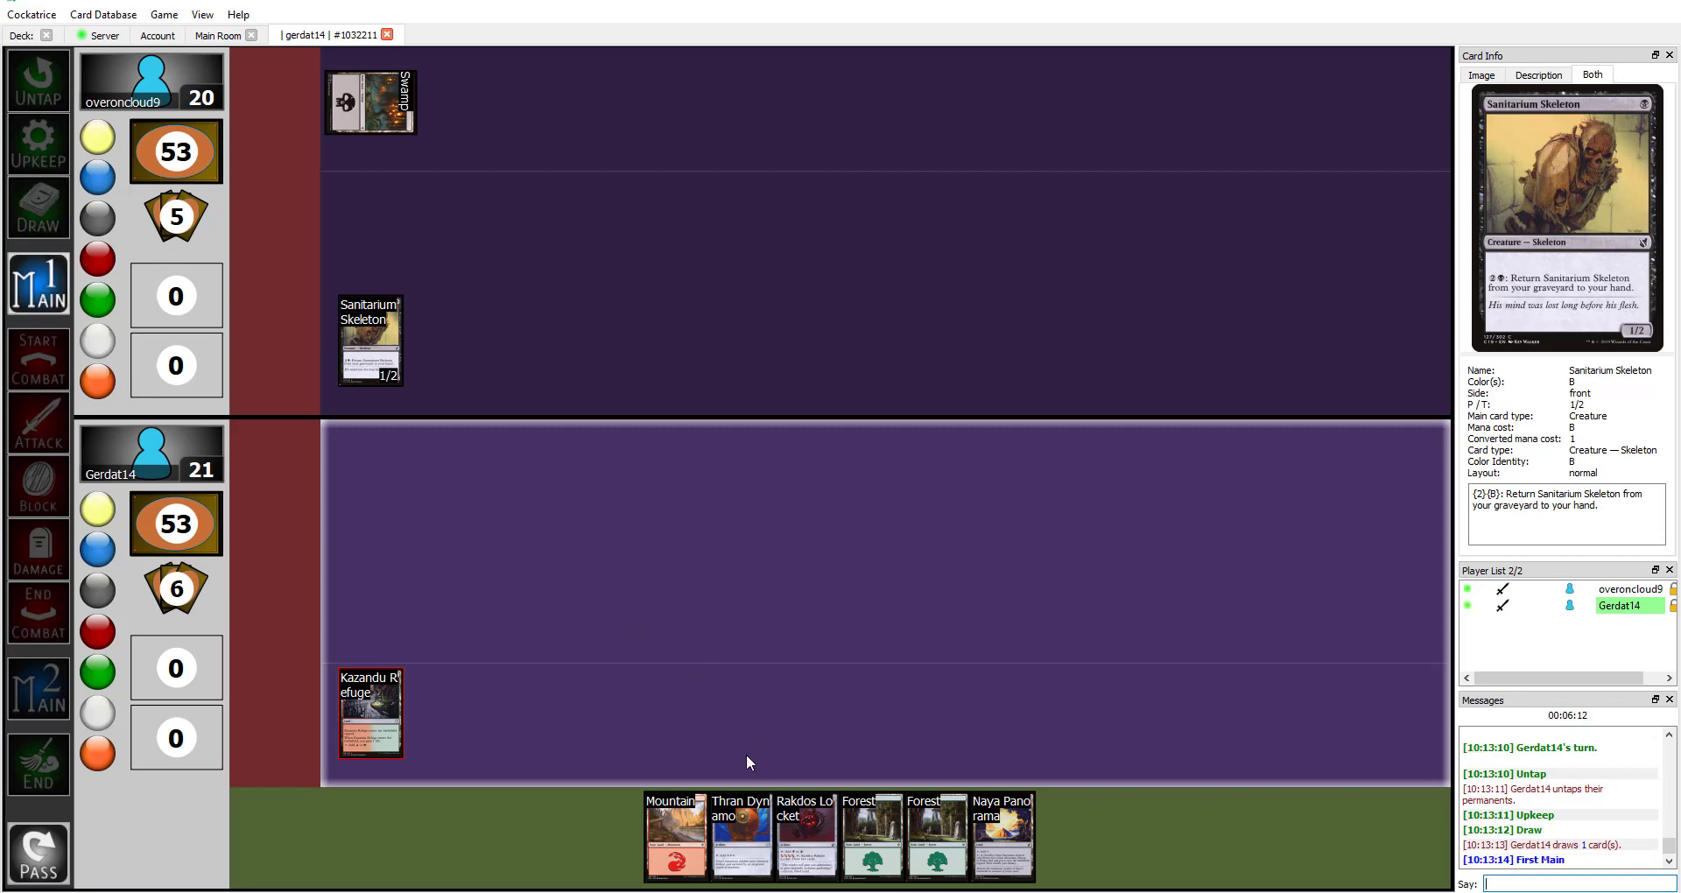
left_click_drag(999, 835, 467, 712)
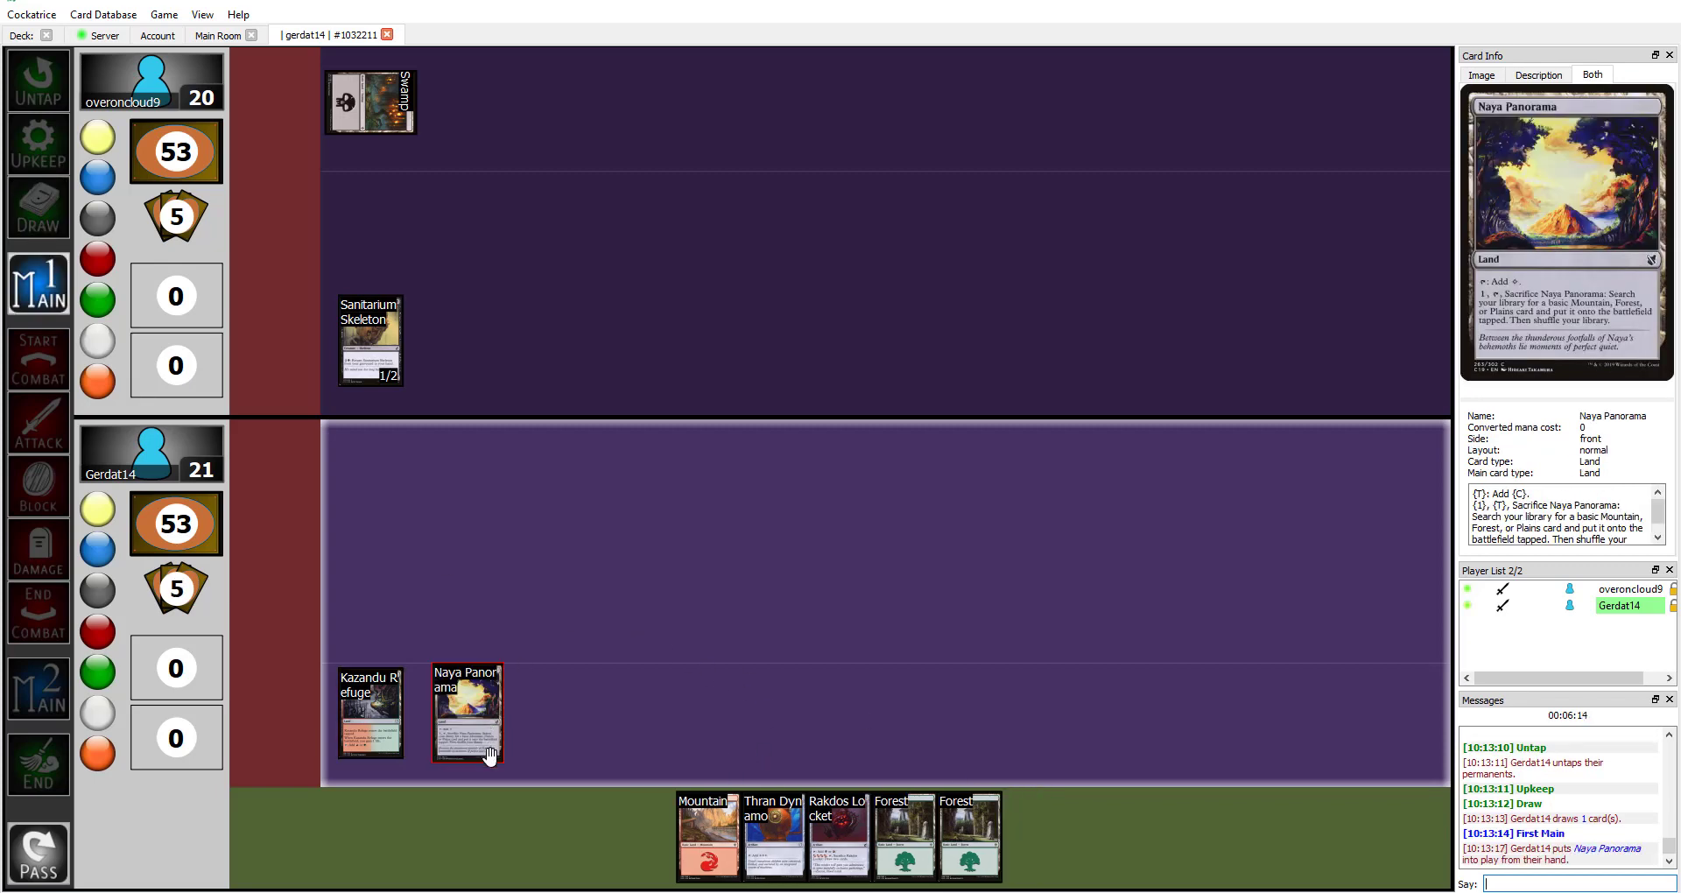
Tap lands and search the library for a Mountain
left_click(368, 713)
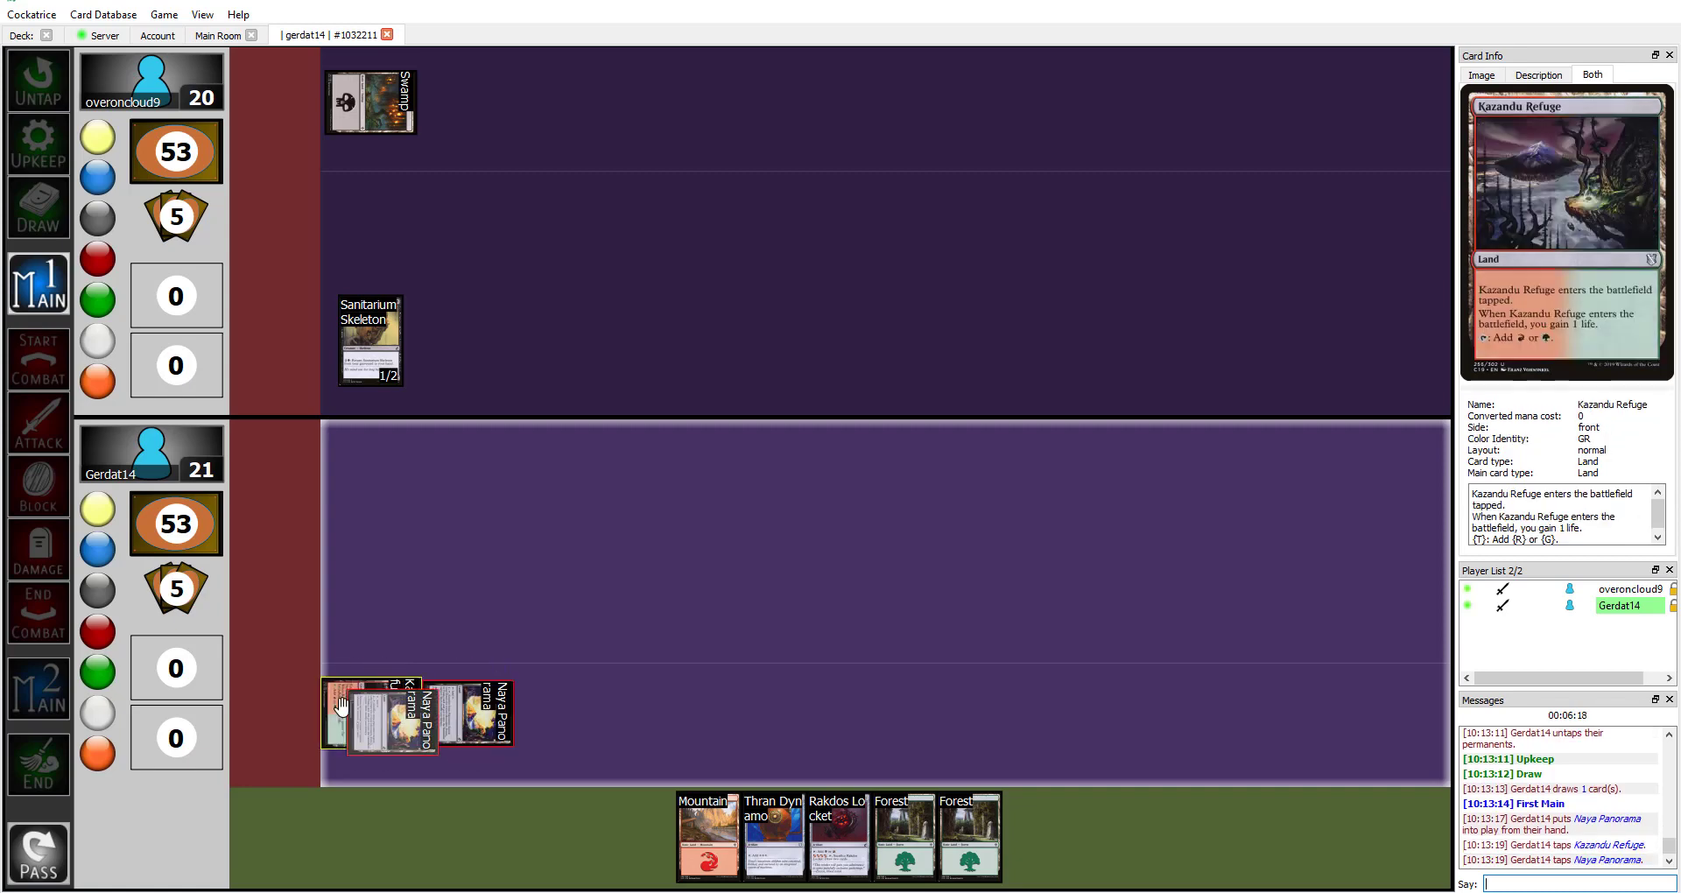
right_click(176, 524)
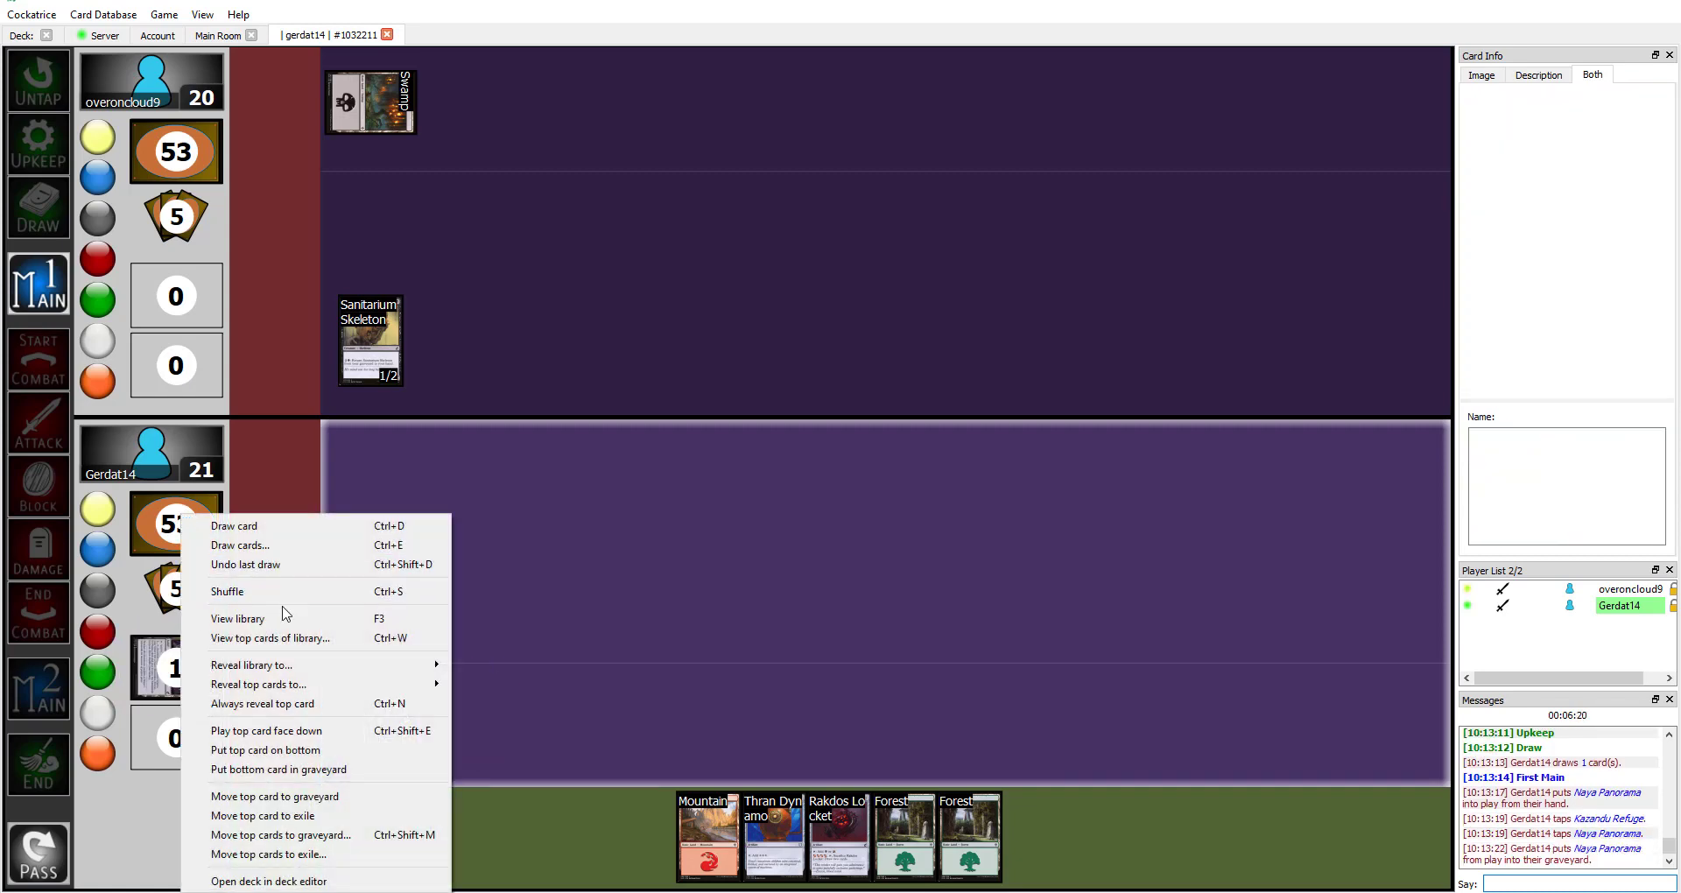
left_click(237, 617)
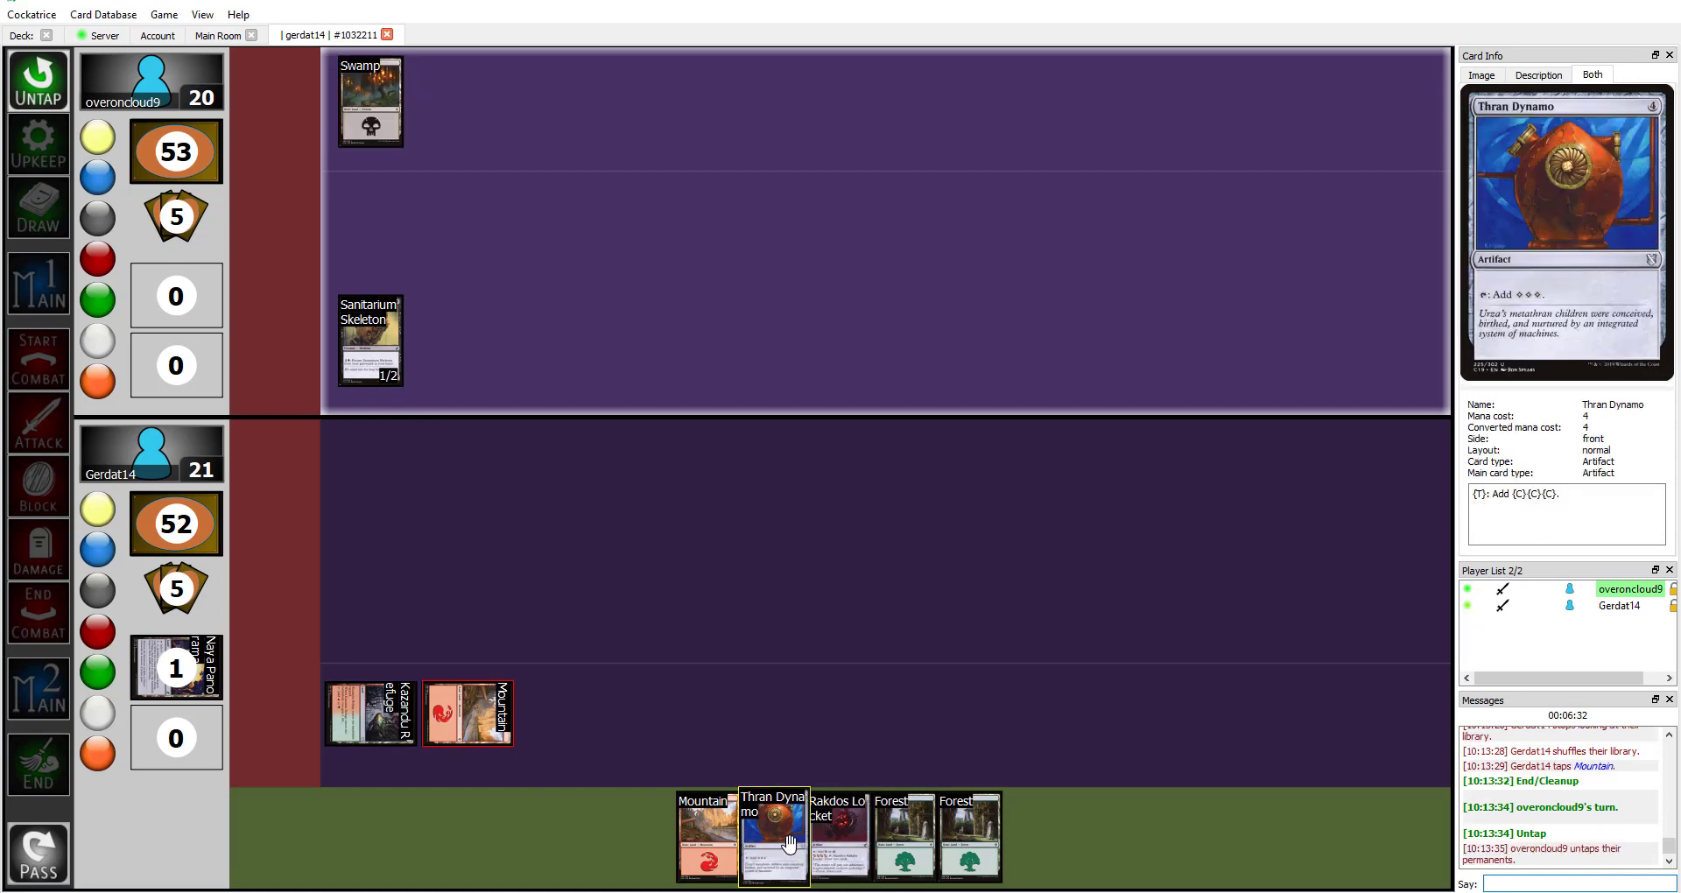
left_click(38, 207)
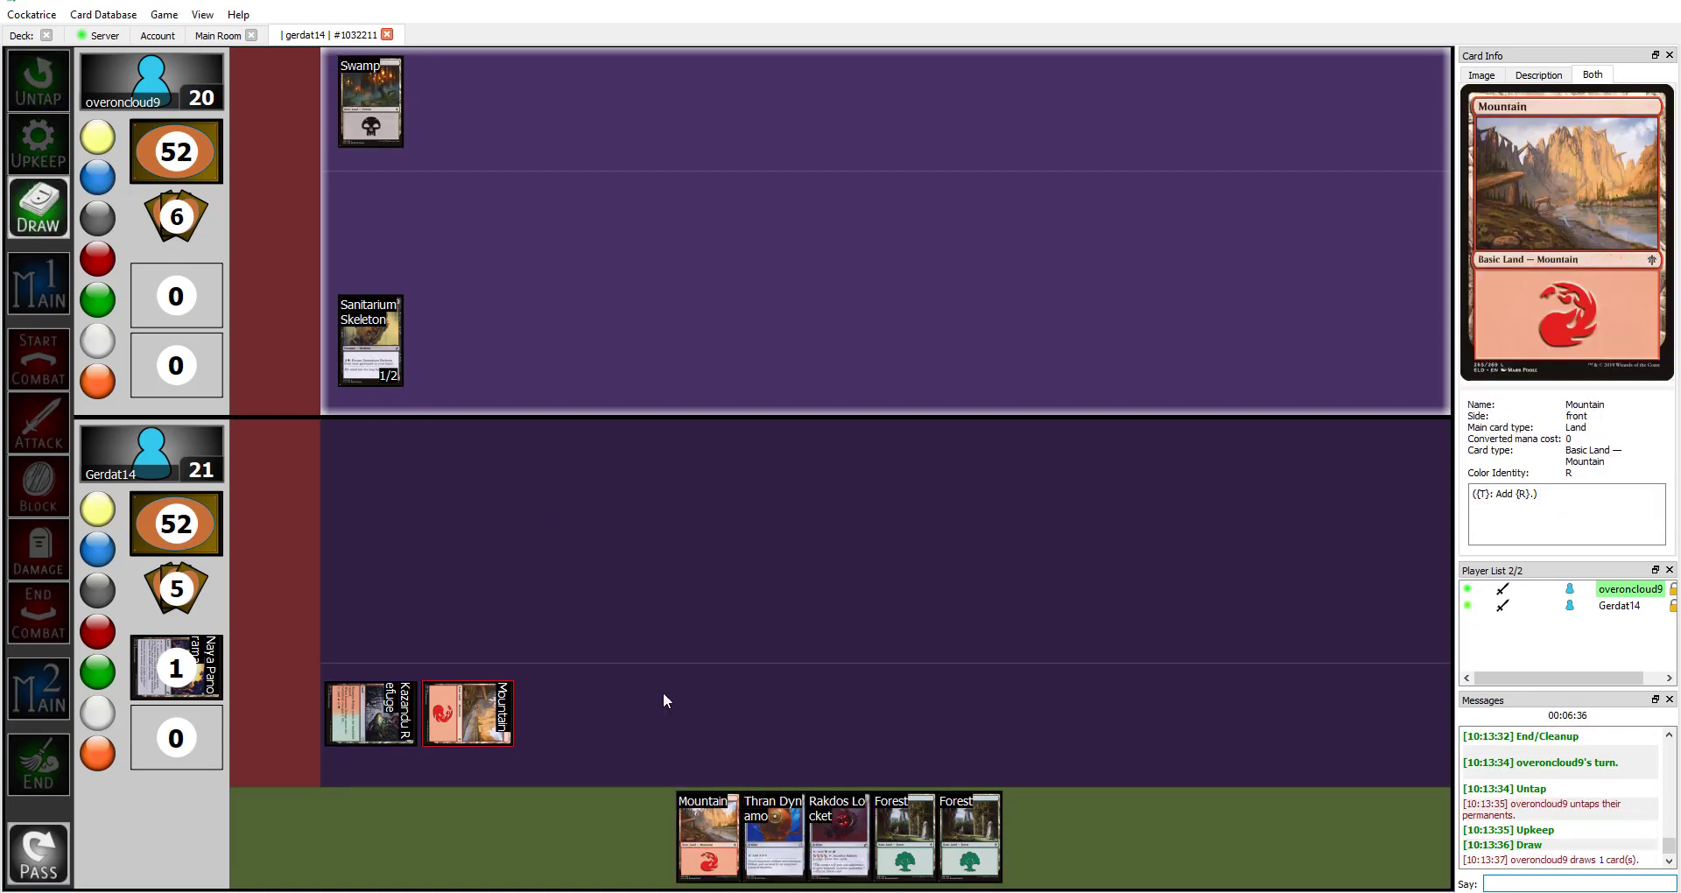
mouse_move(586, 574)
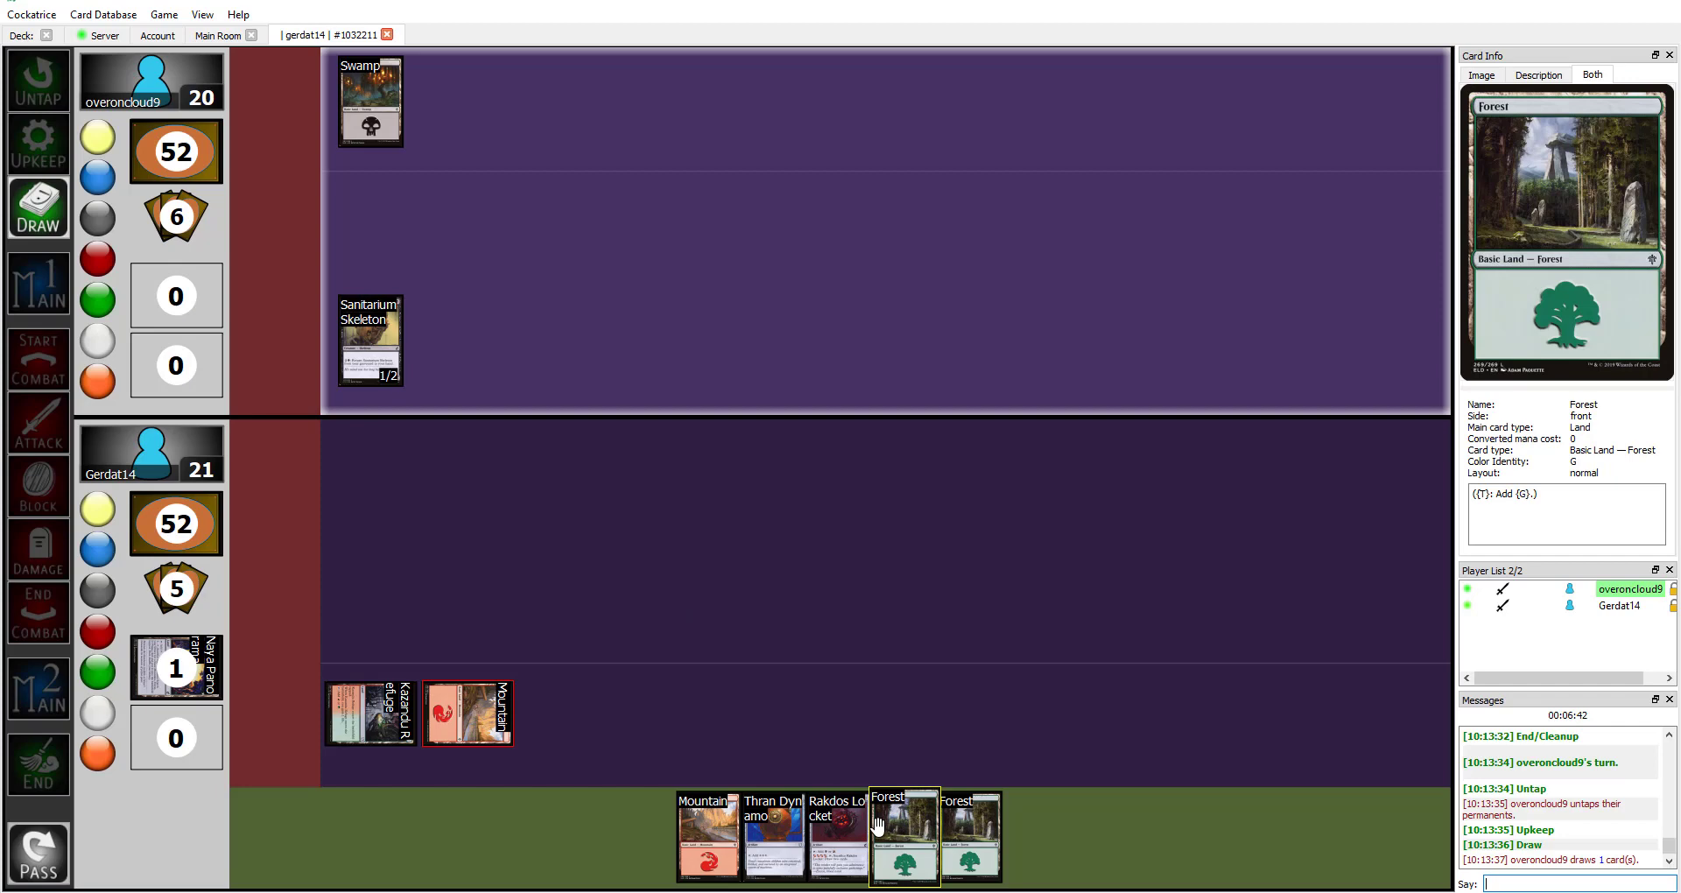
mouse_move(839, 836)
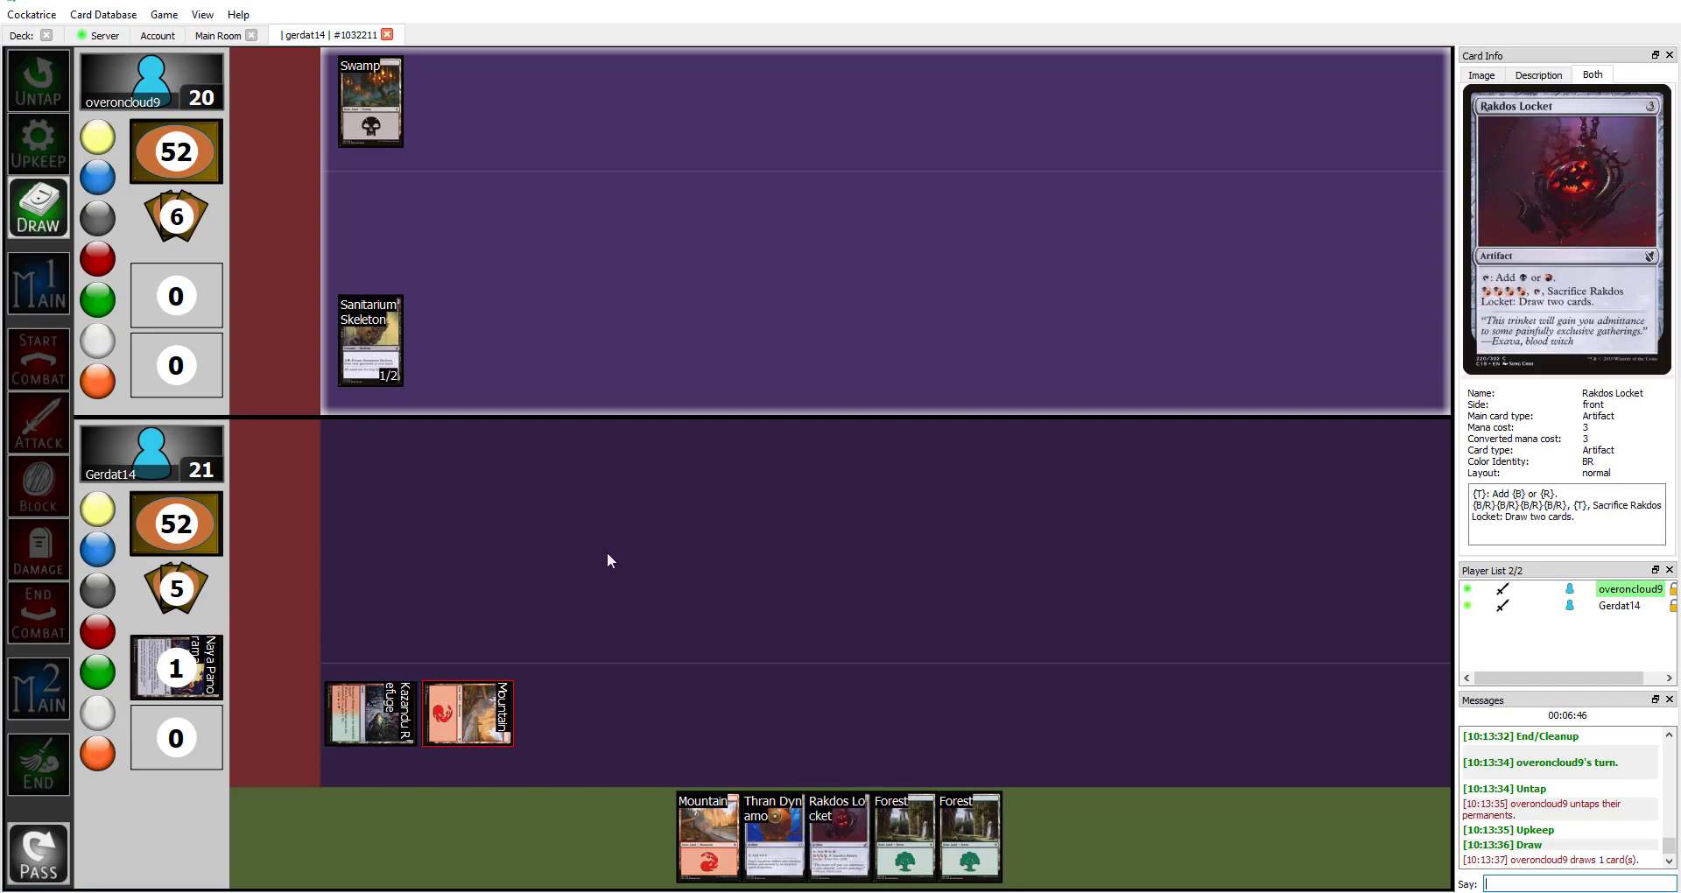
mouse_move(639, 568)
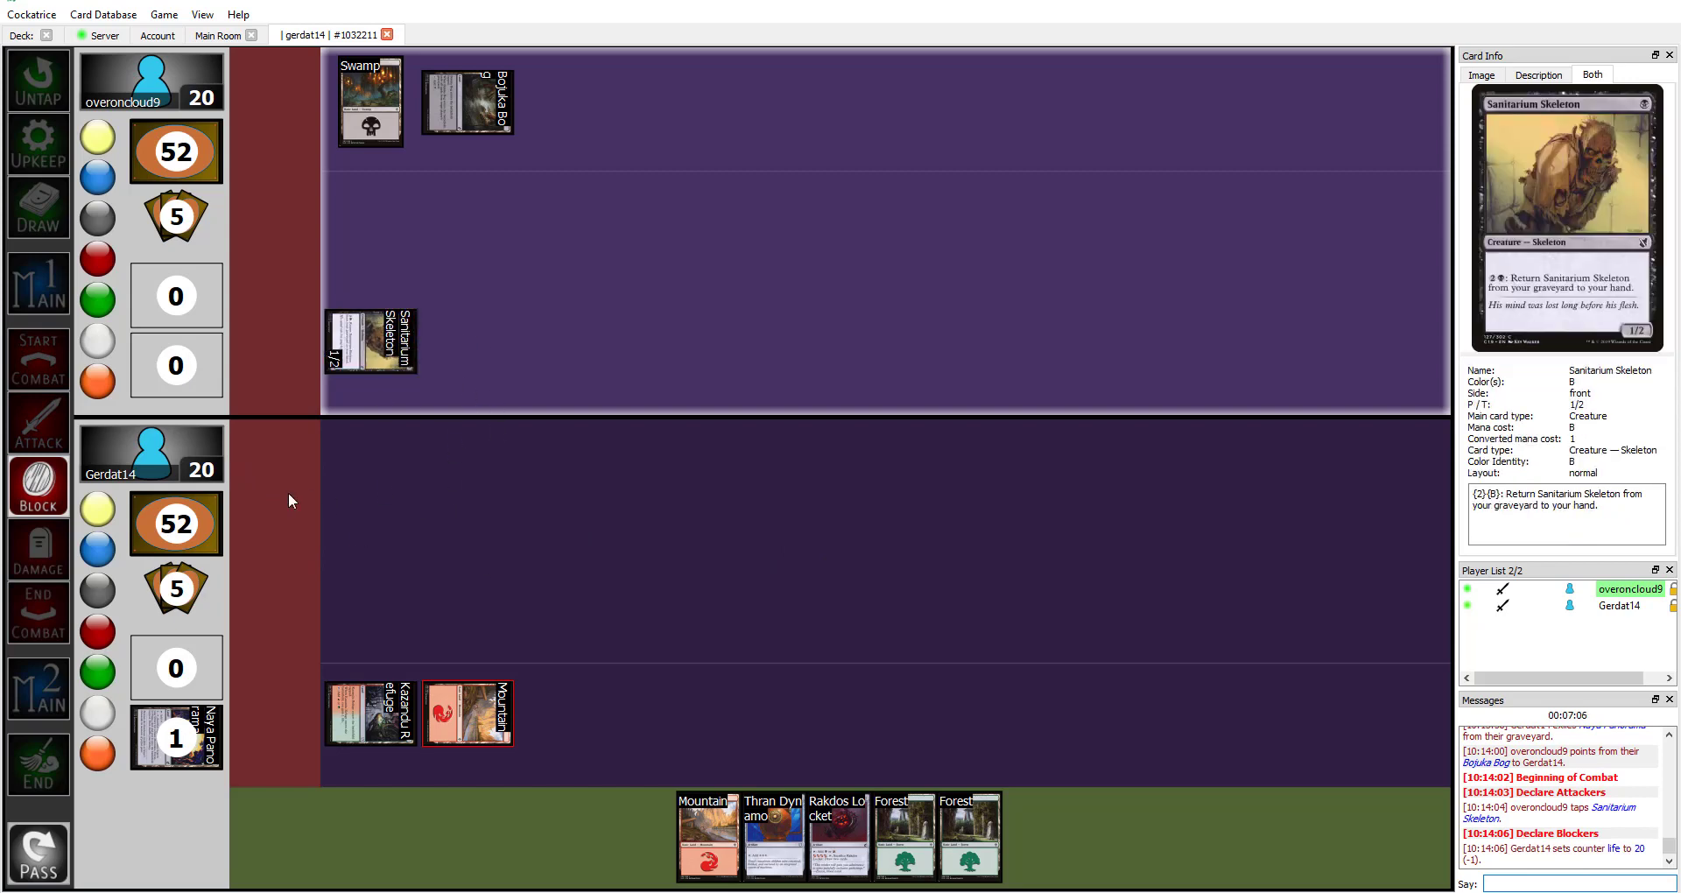
mouse_move(401, 480)
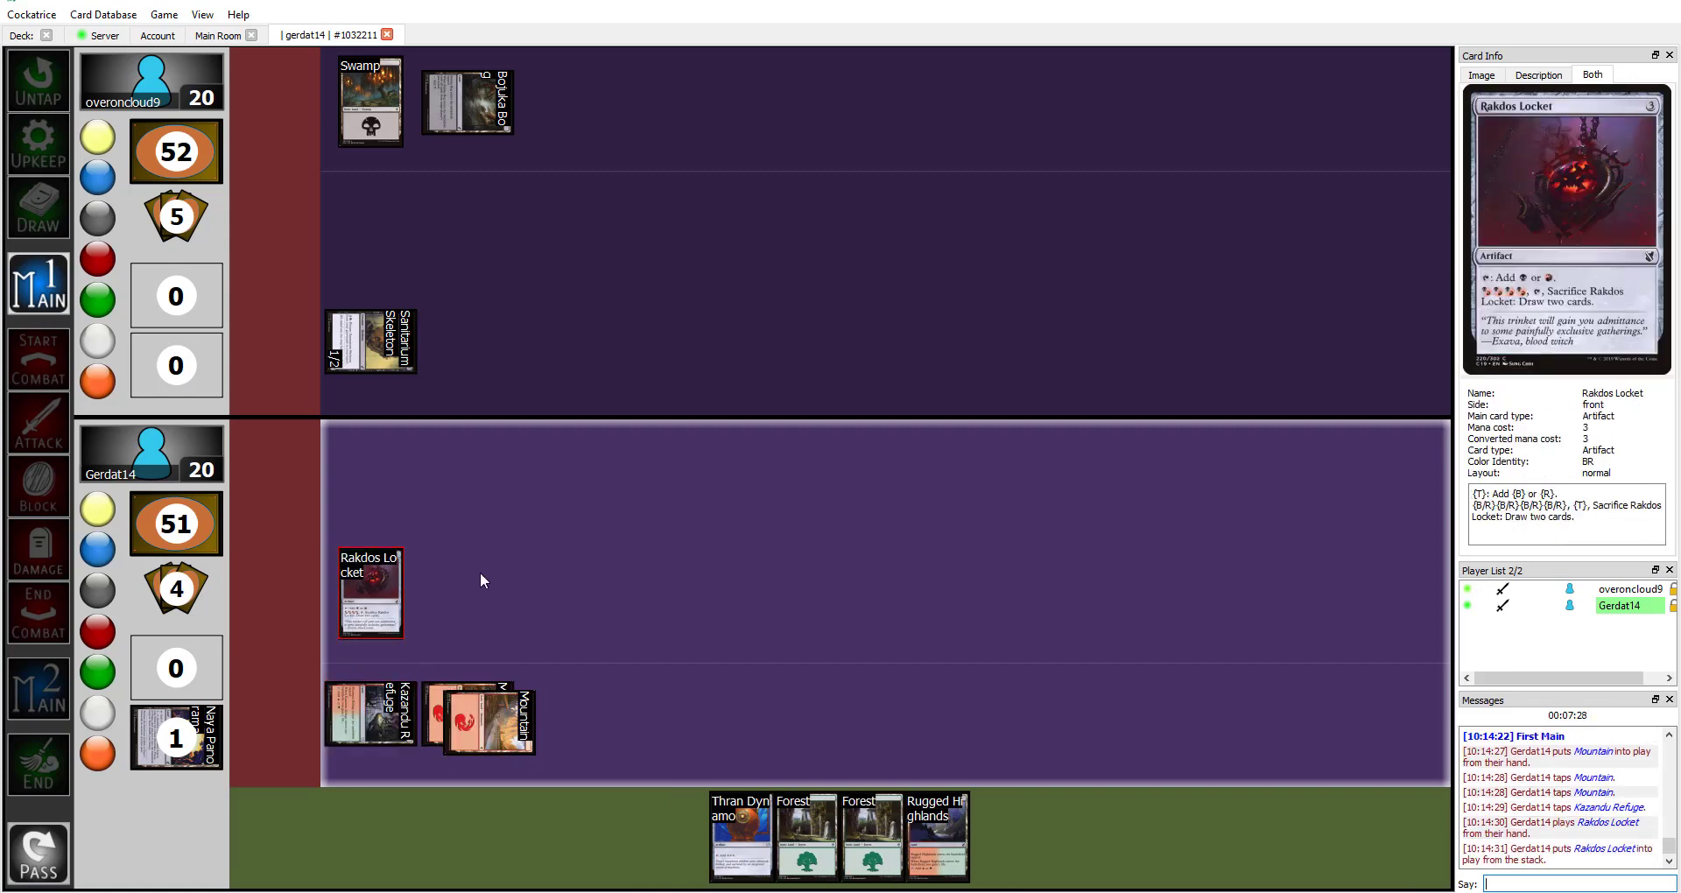
mouse_move(199, 758)
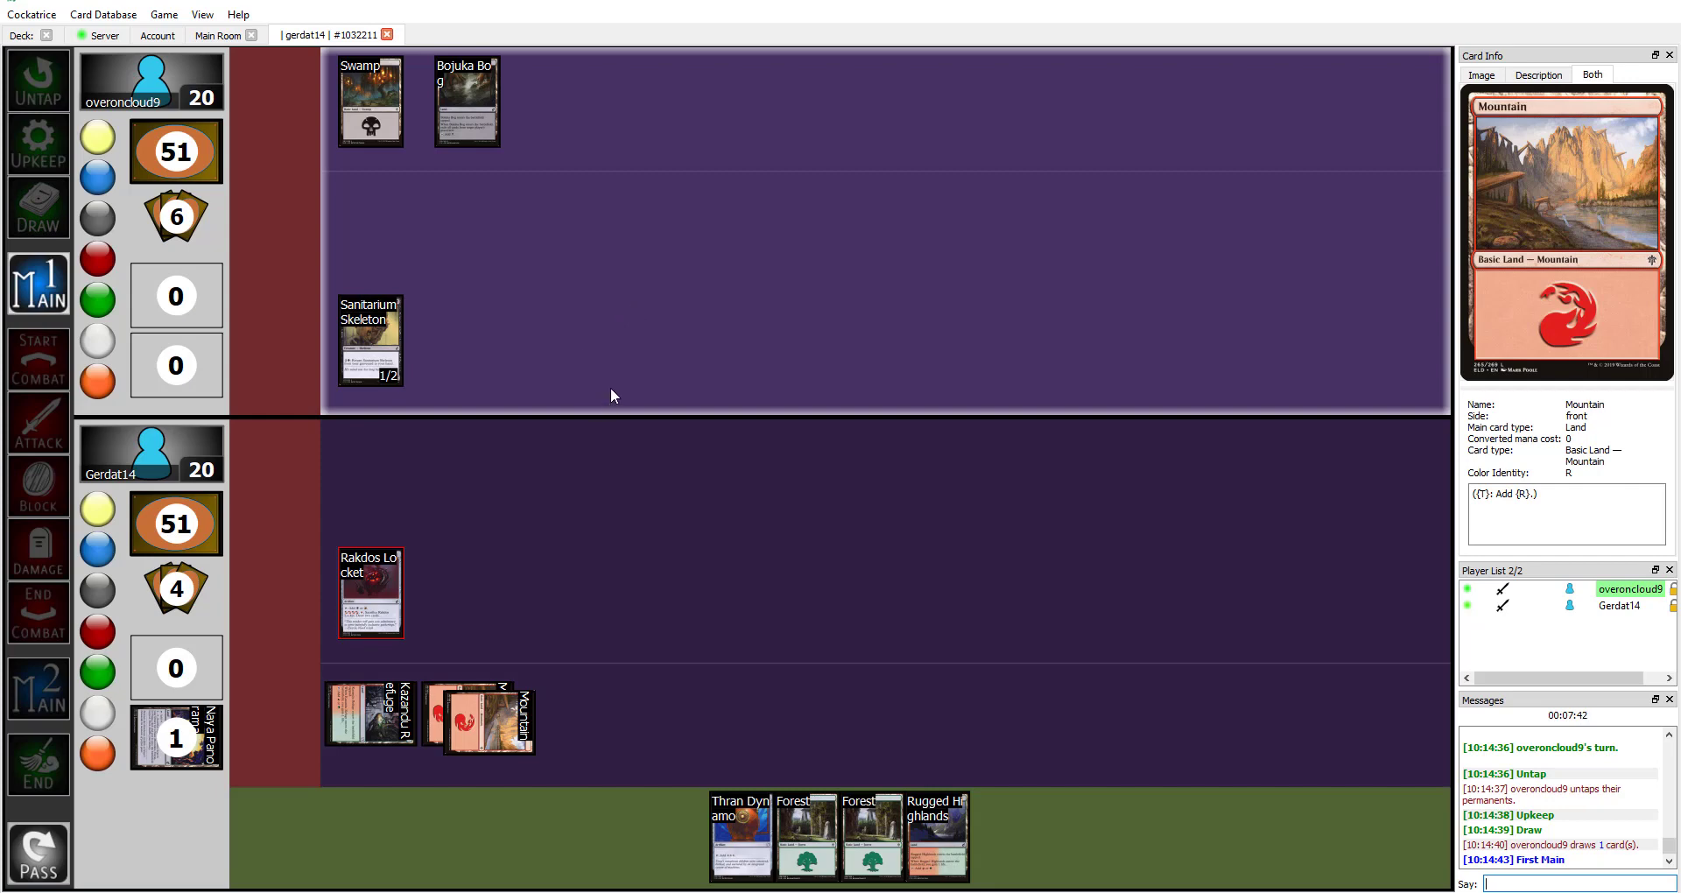
mouse_move(507, 409)
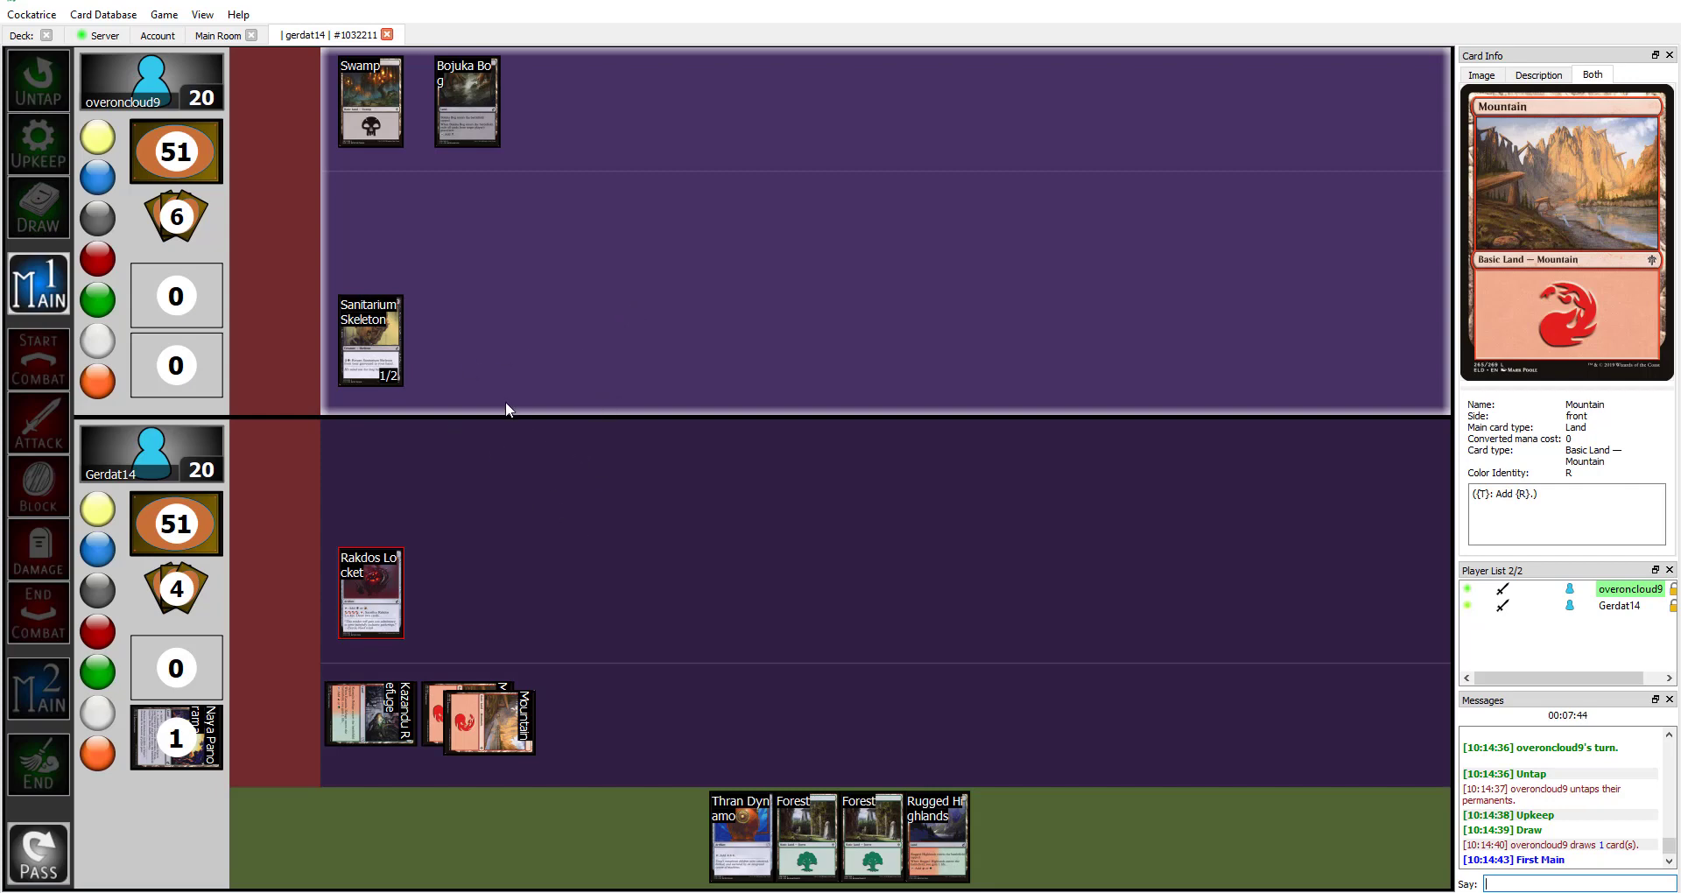
mouse_move(297, 543)
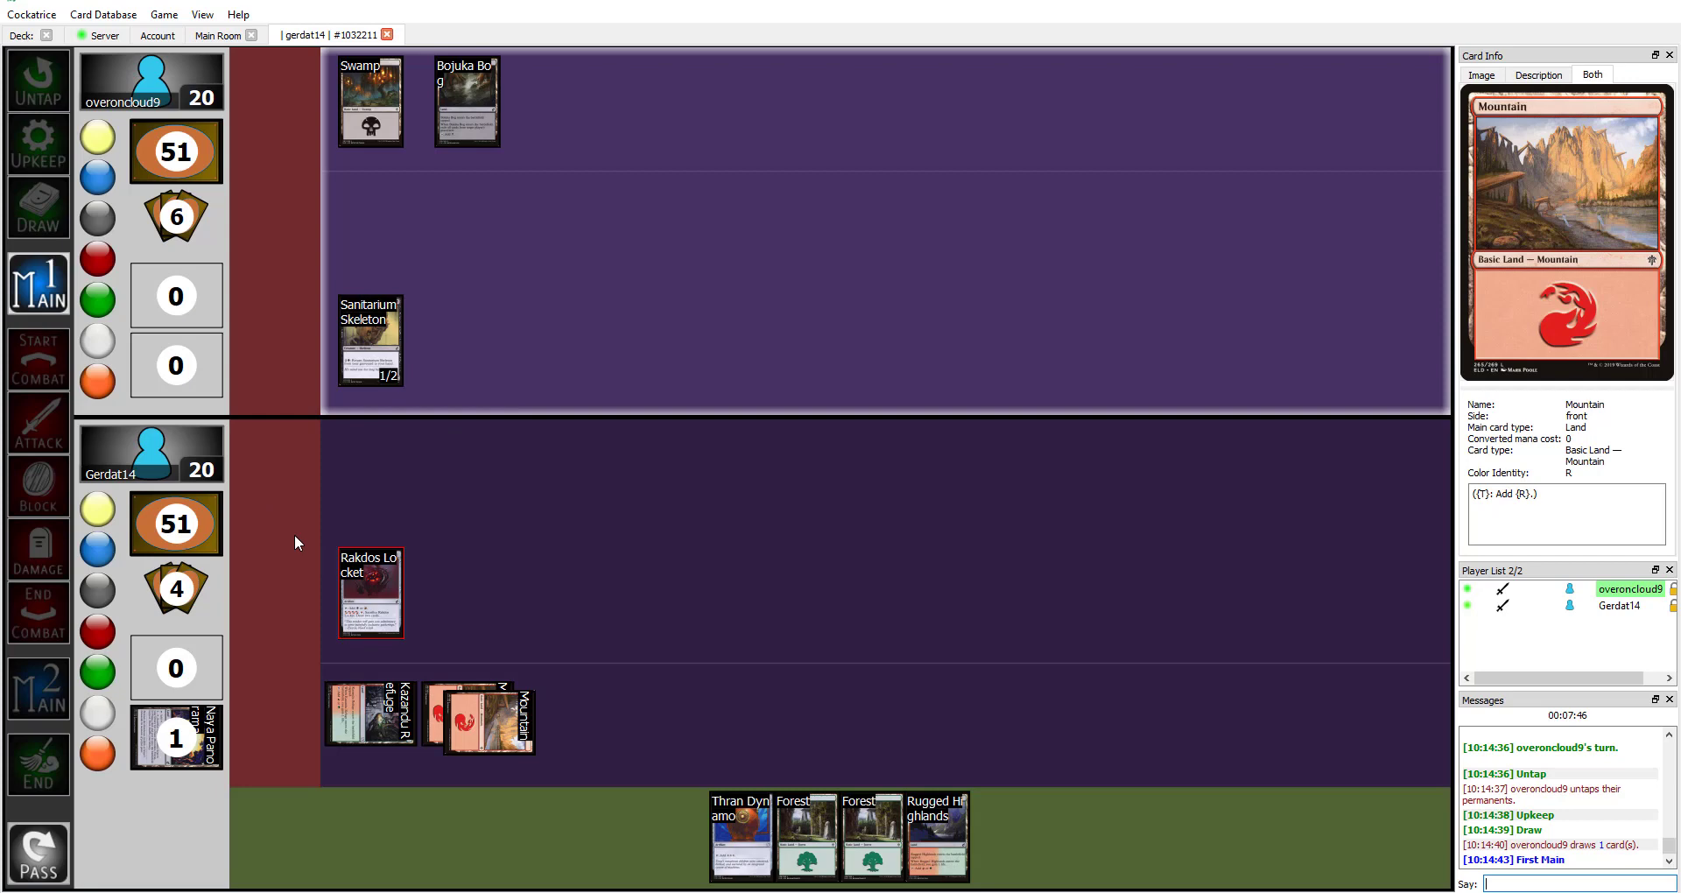
mouse_move(304, 484)
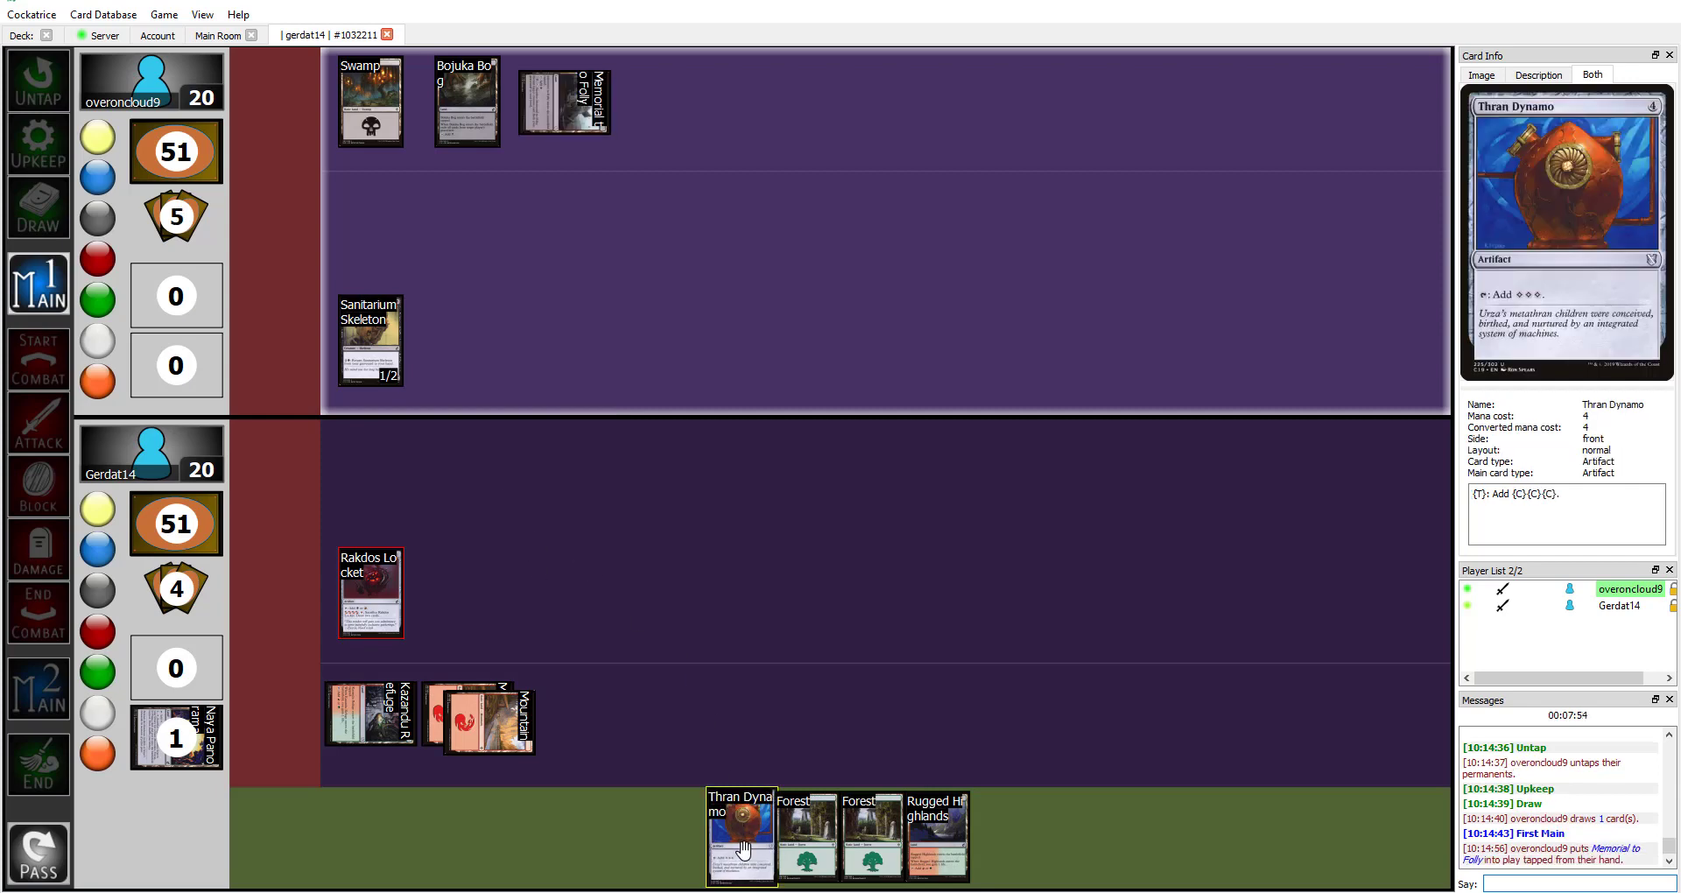
mouse_move(564, 101)
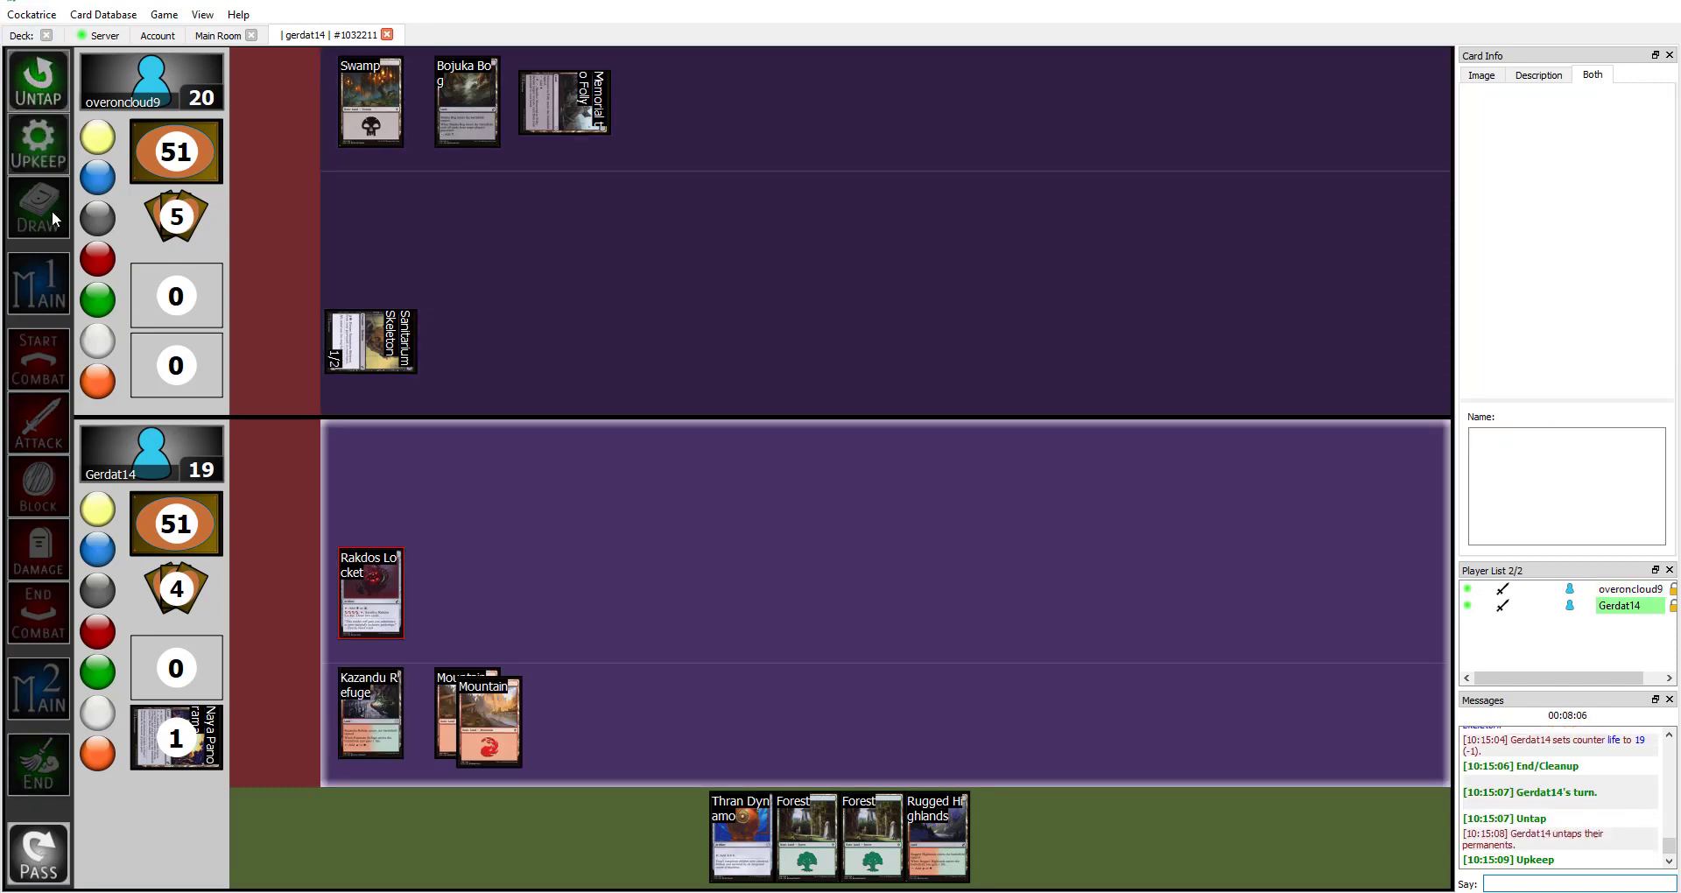
Draw for Gerdat14's turn, then operate a battlefield card and the phase bar
left_click(37, 207)
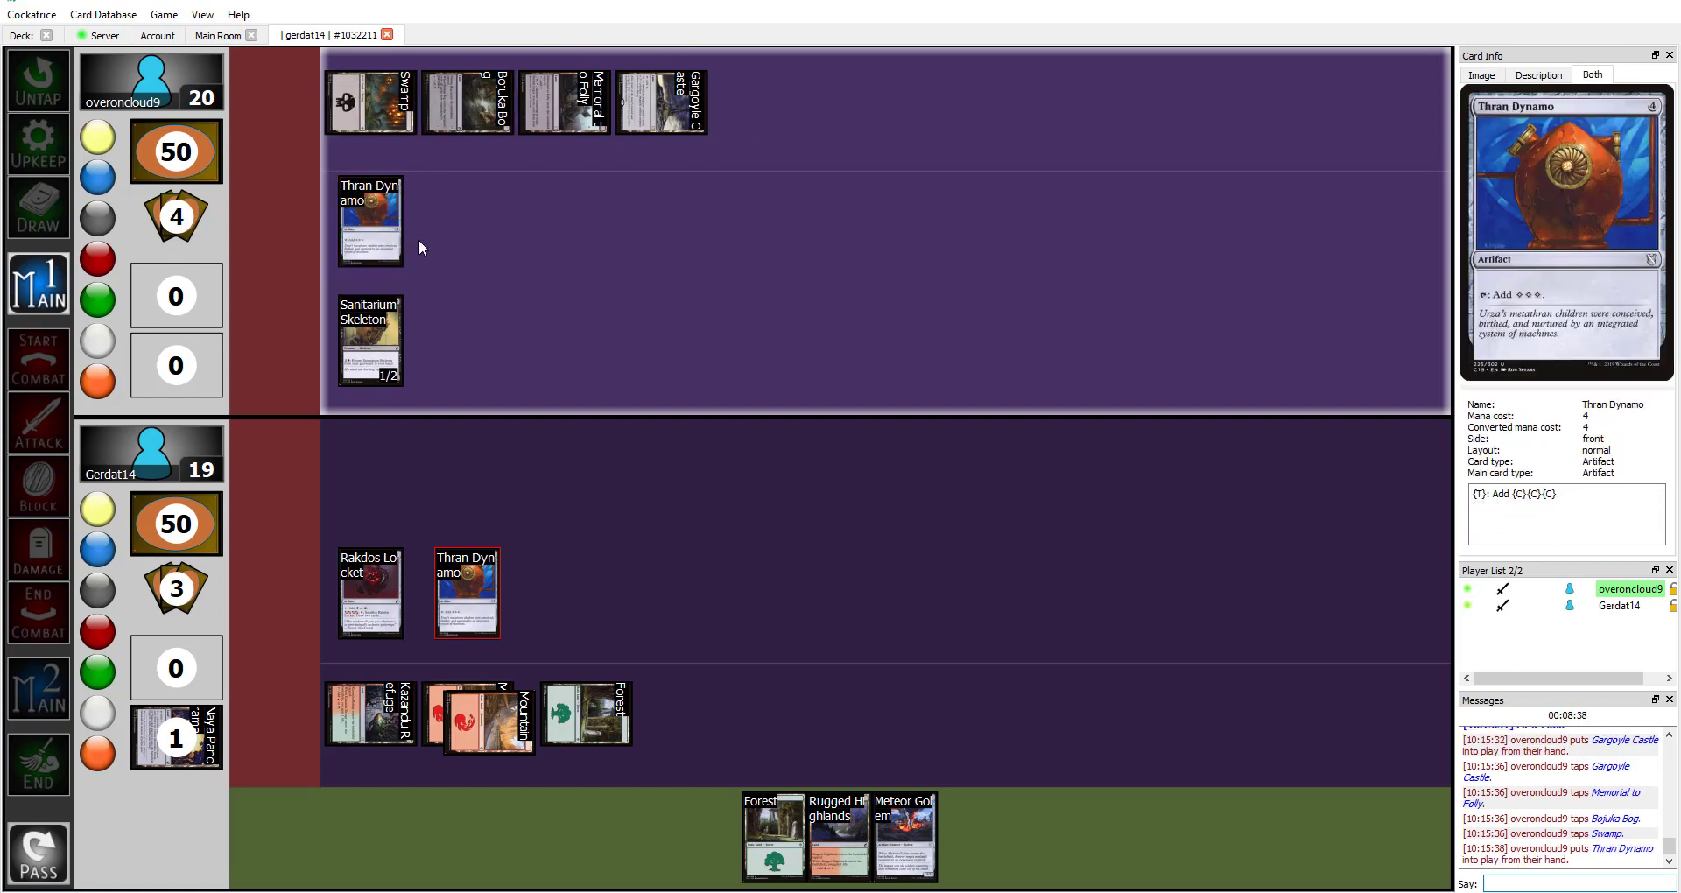
left_click(369, 220)
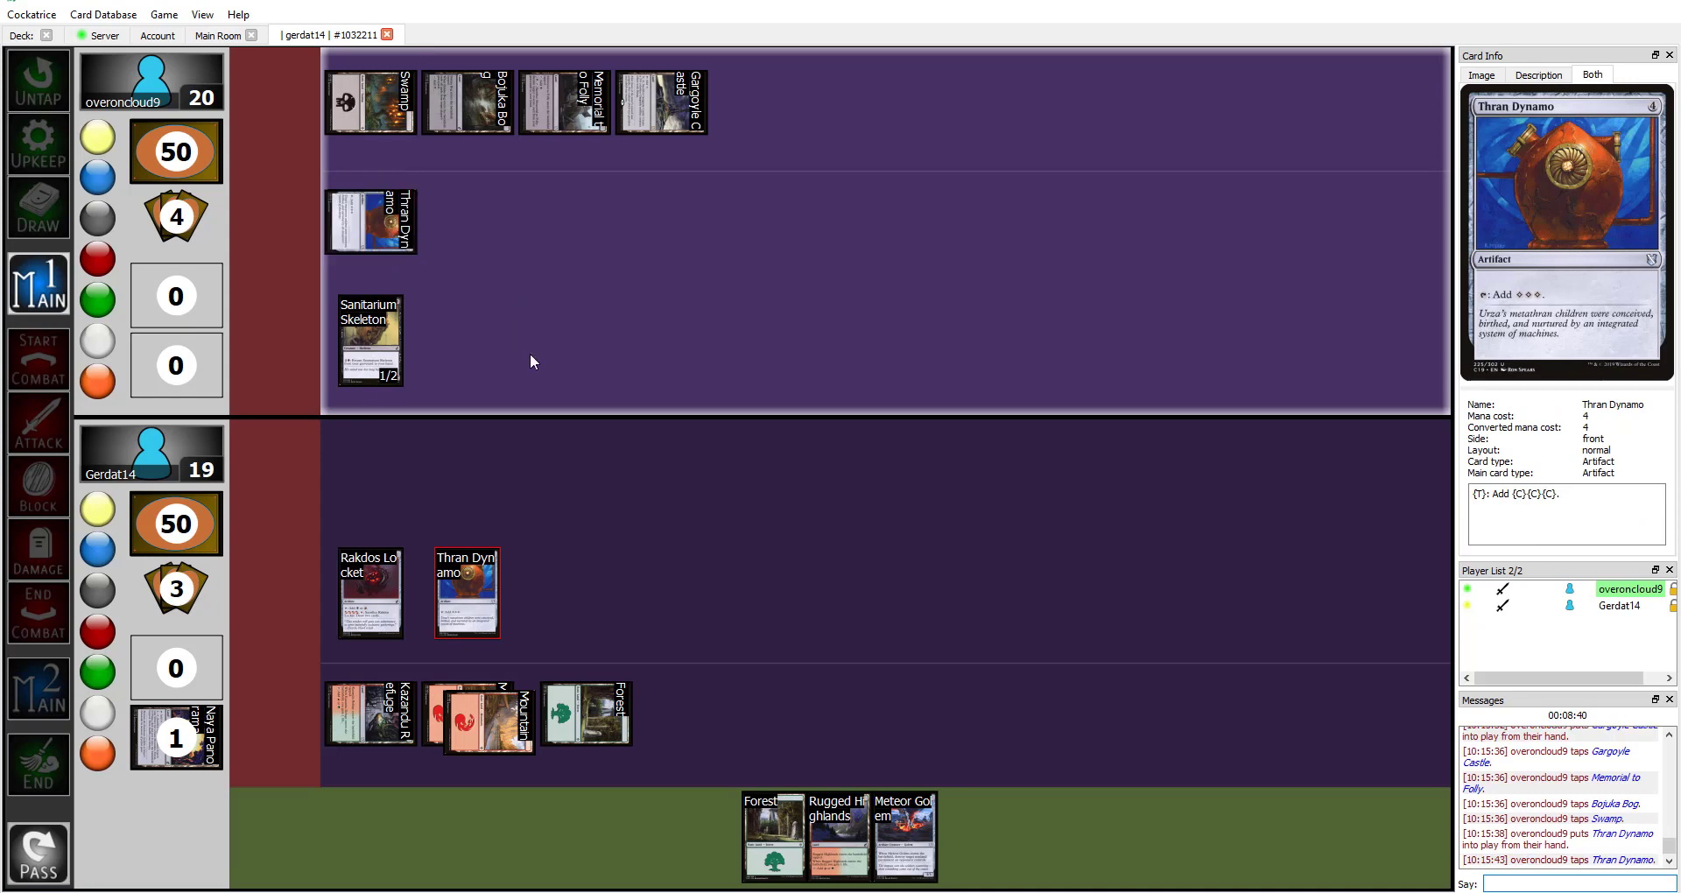
mouse_move(558, 244)
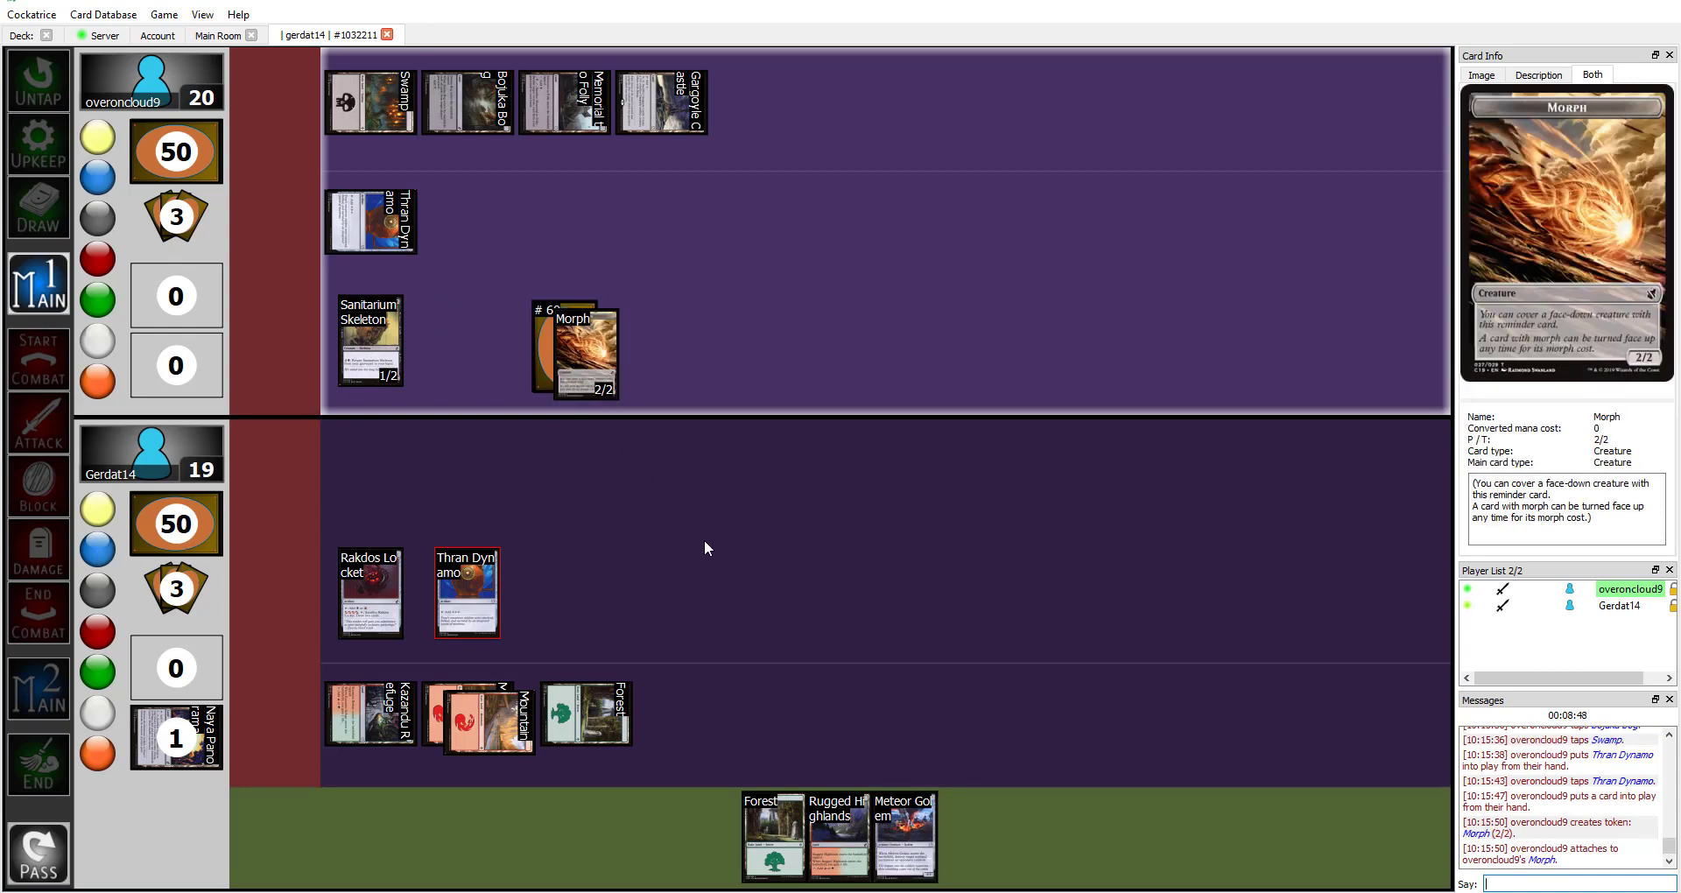
left_click(37, 357)
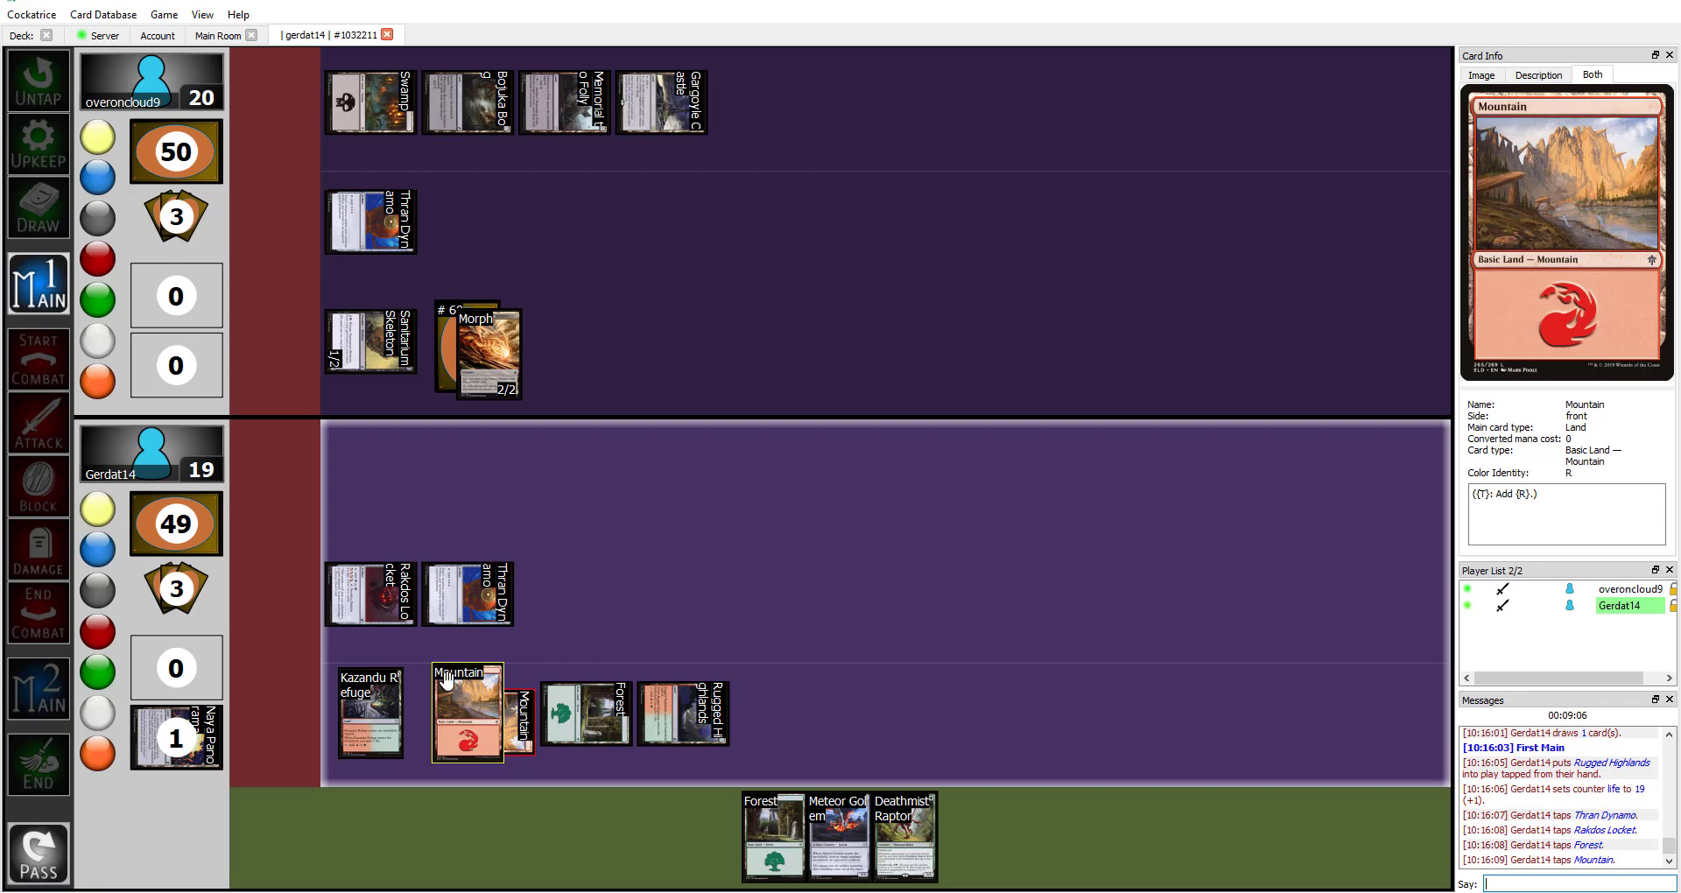
mouse_move(904, 836)
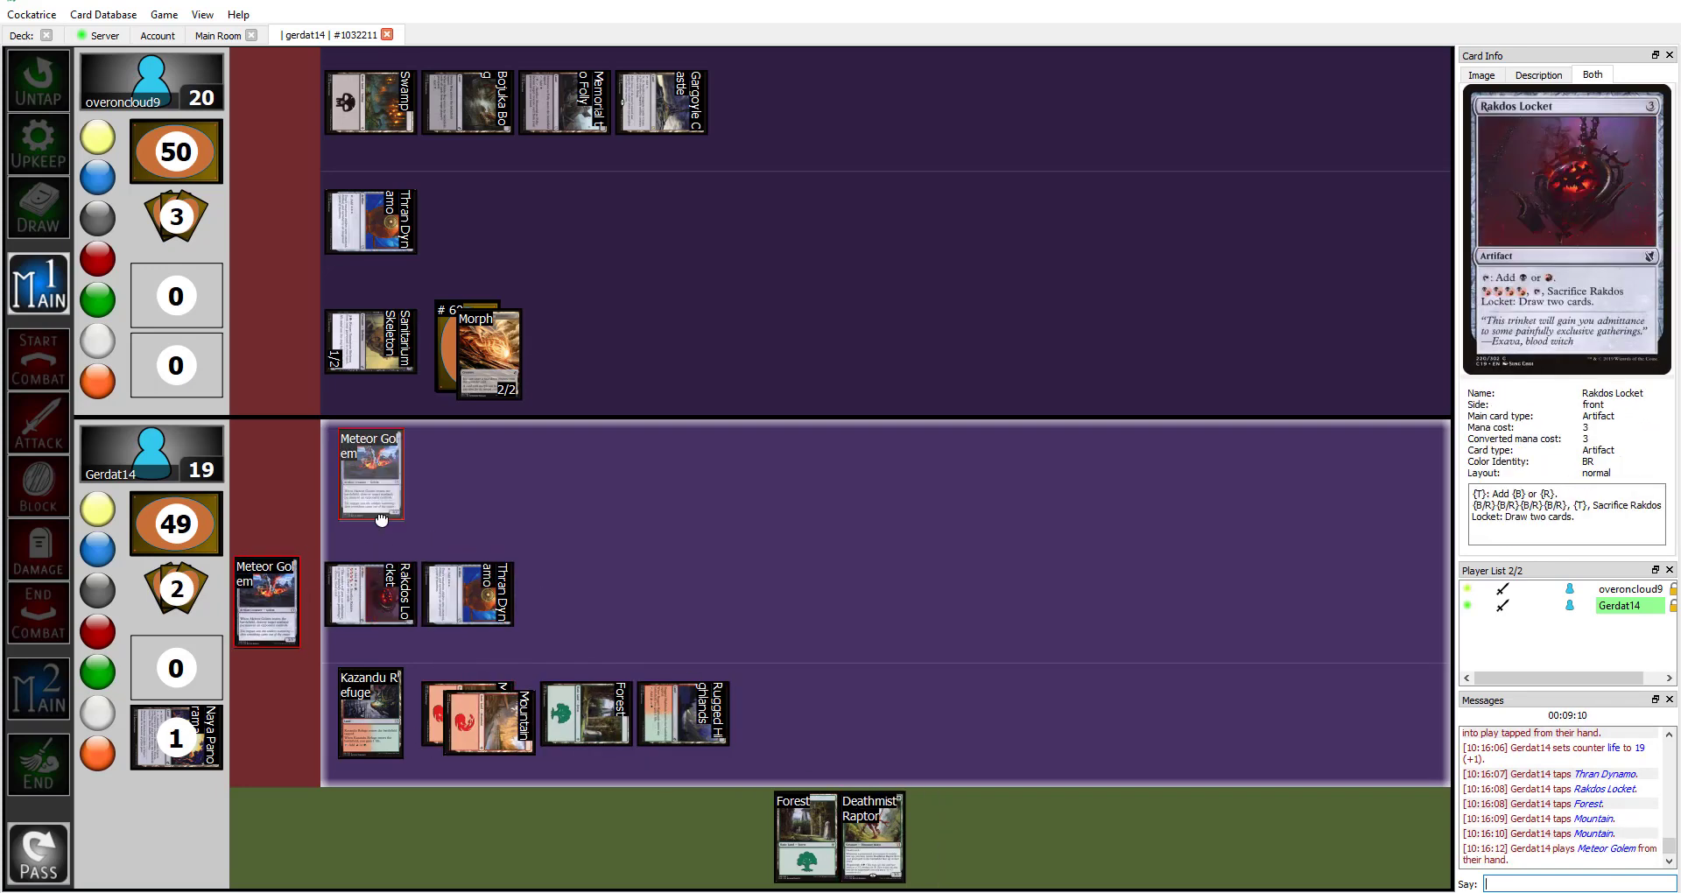
Bring up Meteor Golem's actions to target the opponent's Thran Dynamo
right_click(369, 477)
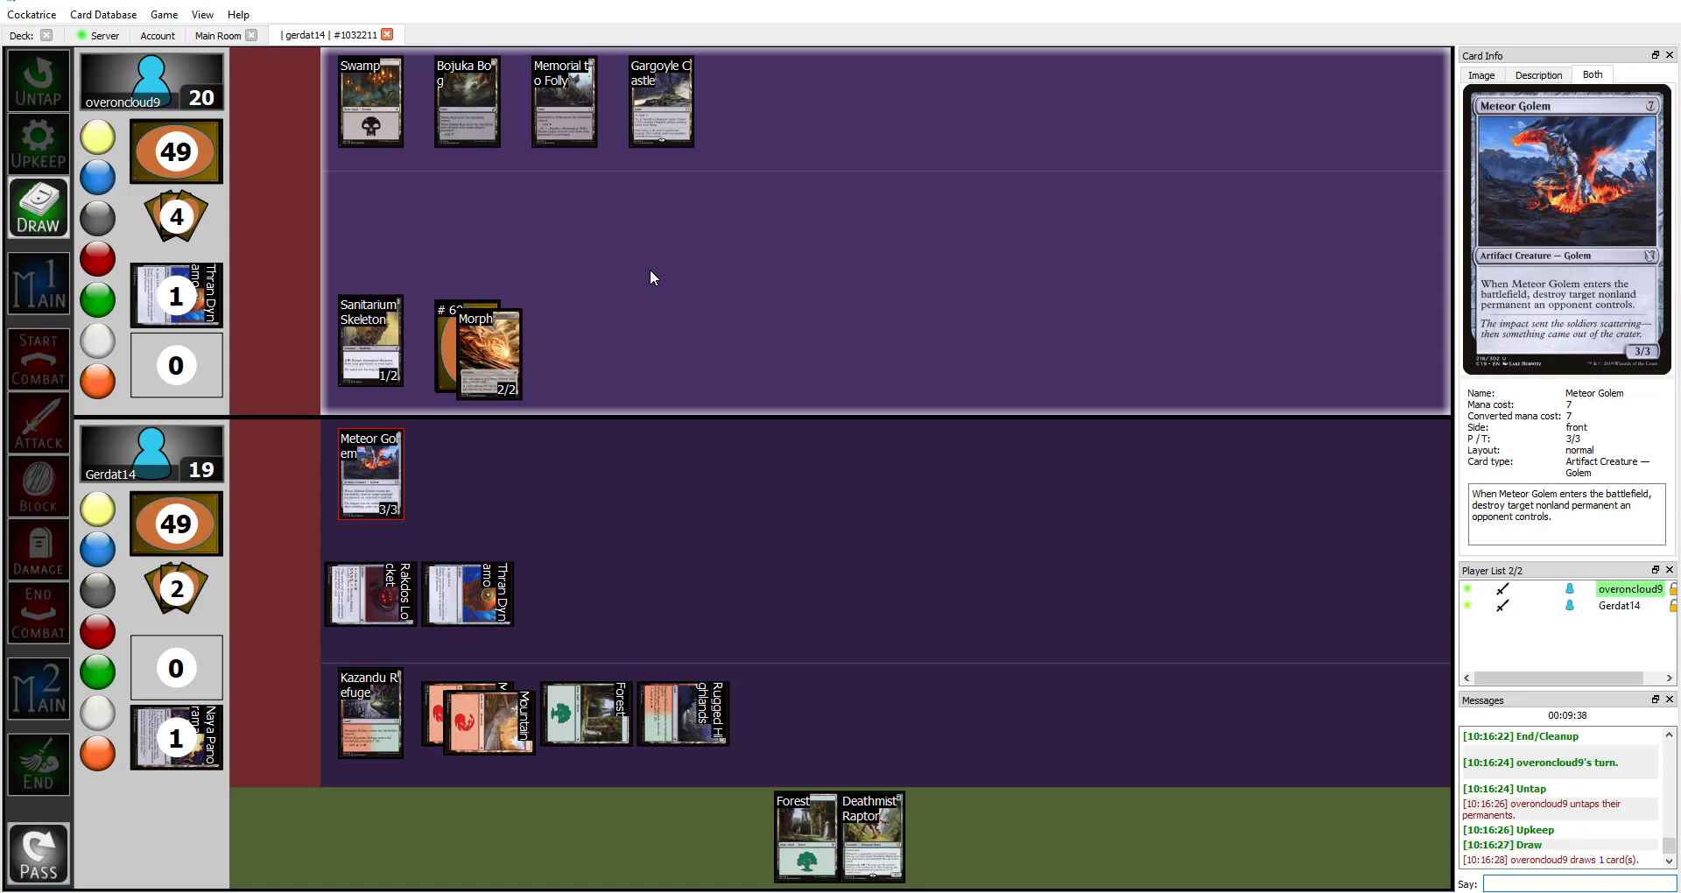
mouse_move(634, 511)
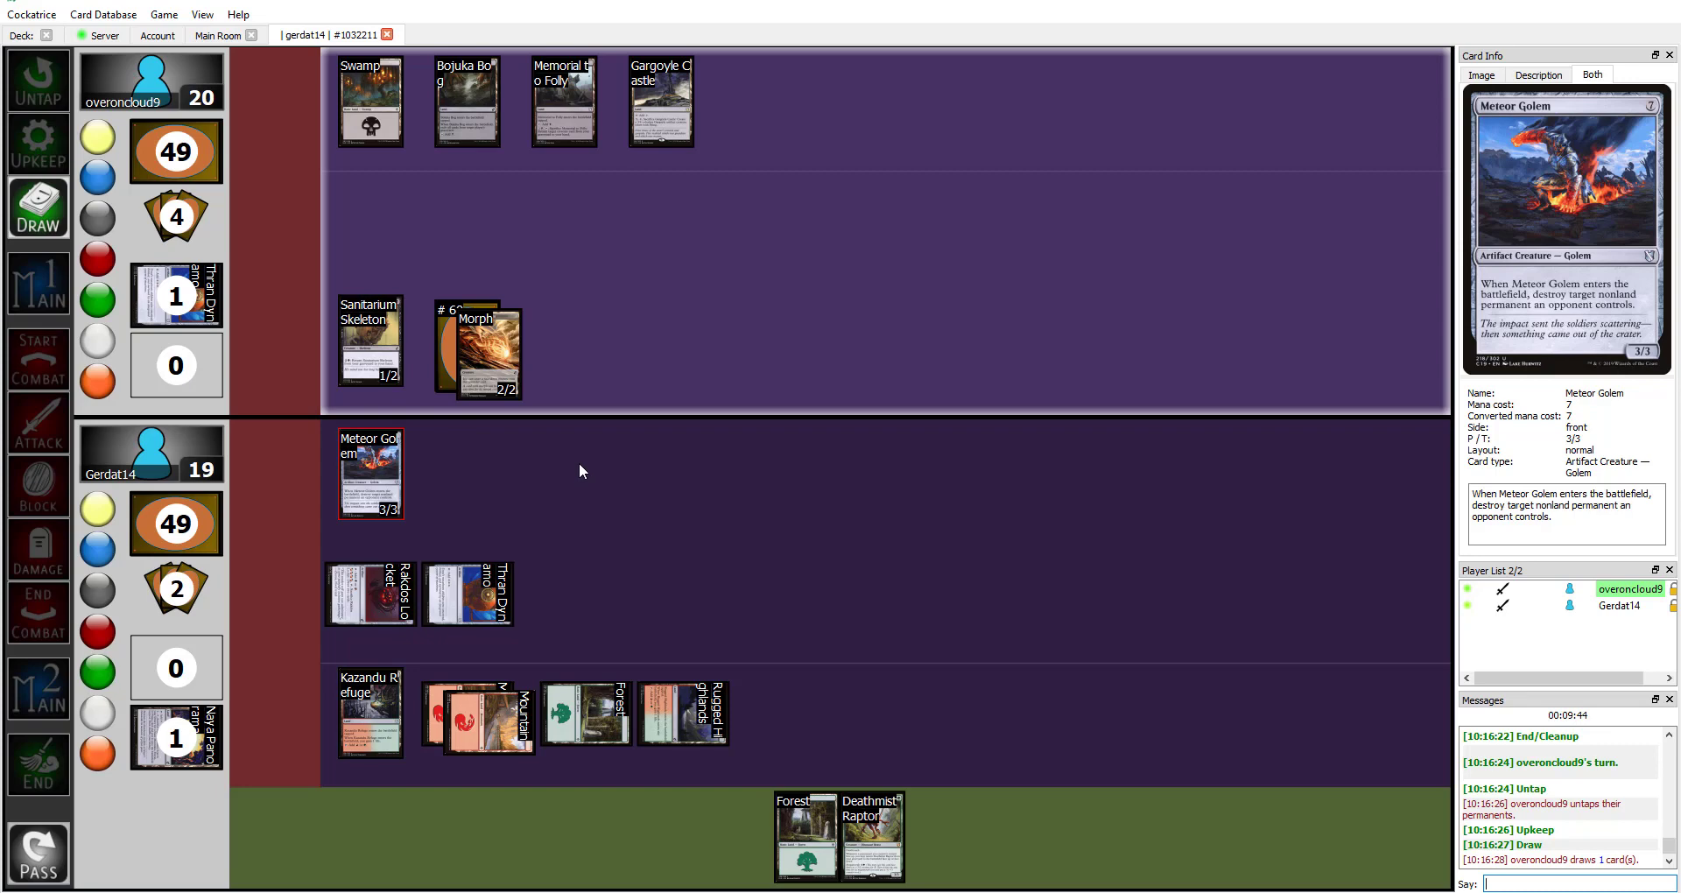
mouse_move(678, 362)
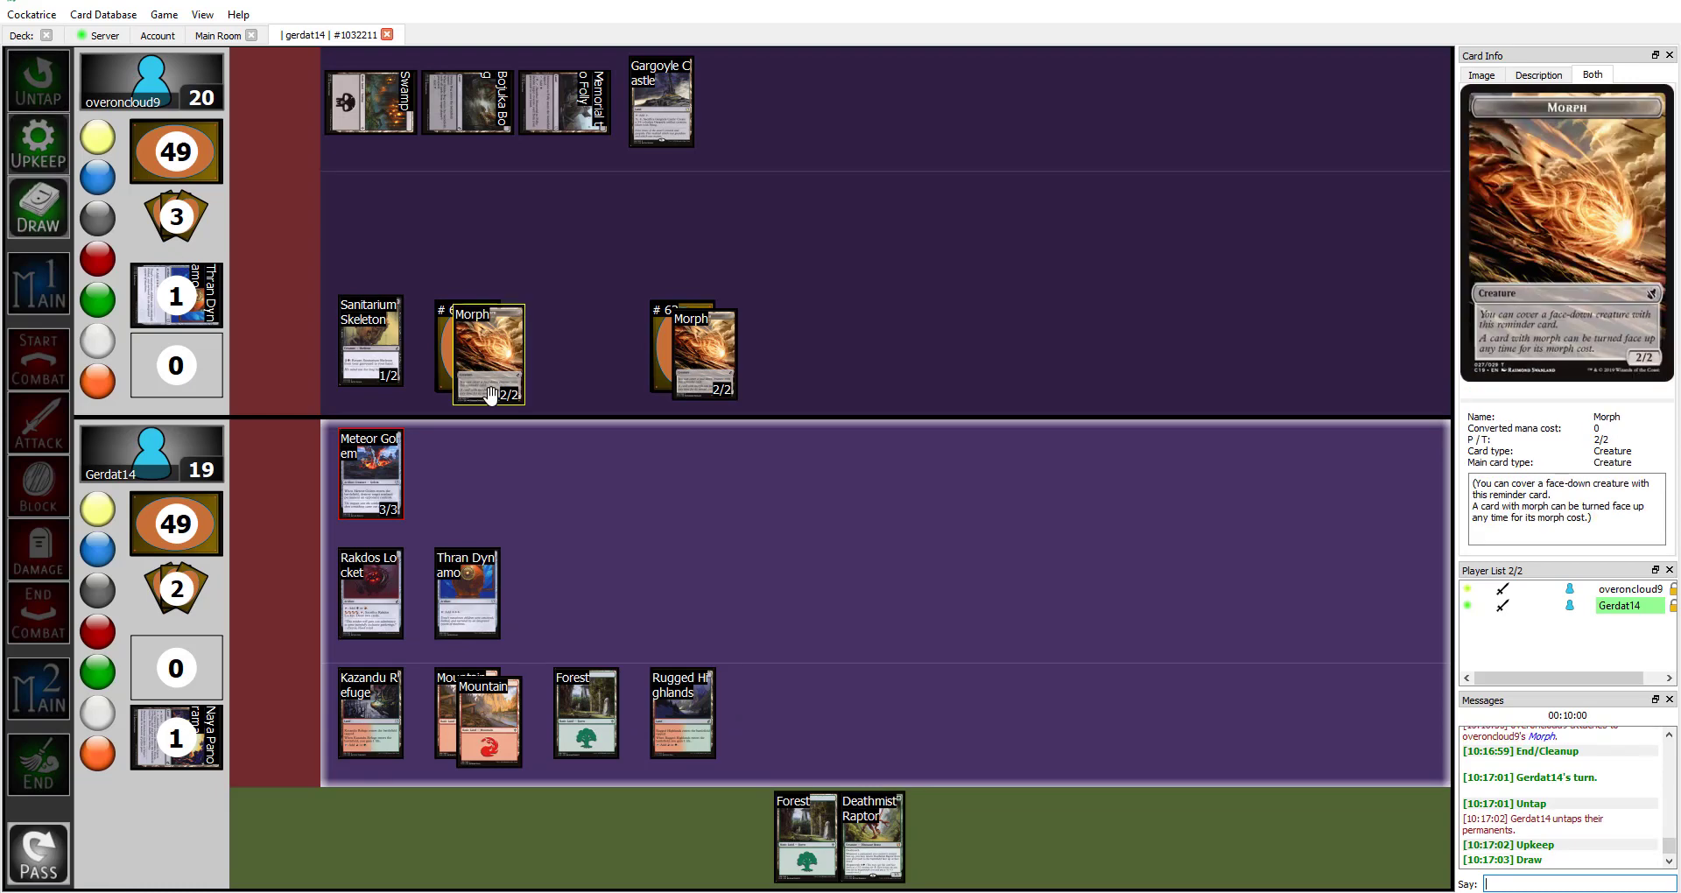
Draw for the turn and set up the face-down Deathmist Raptor as a Morph
left_click(38, 207)
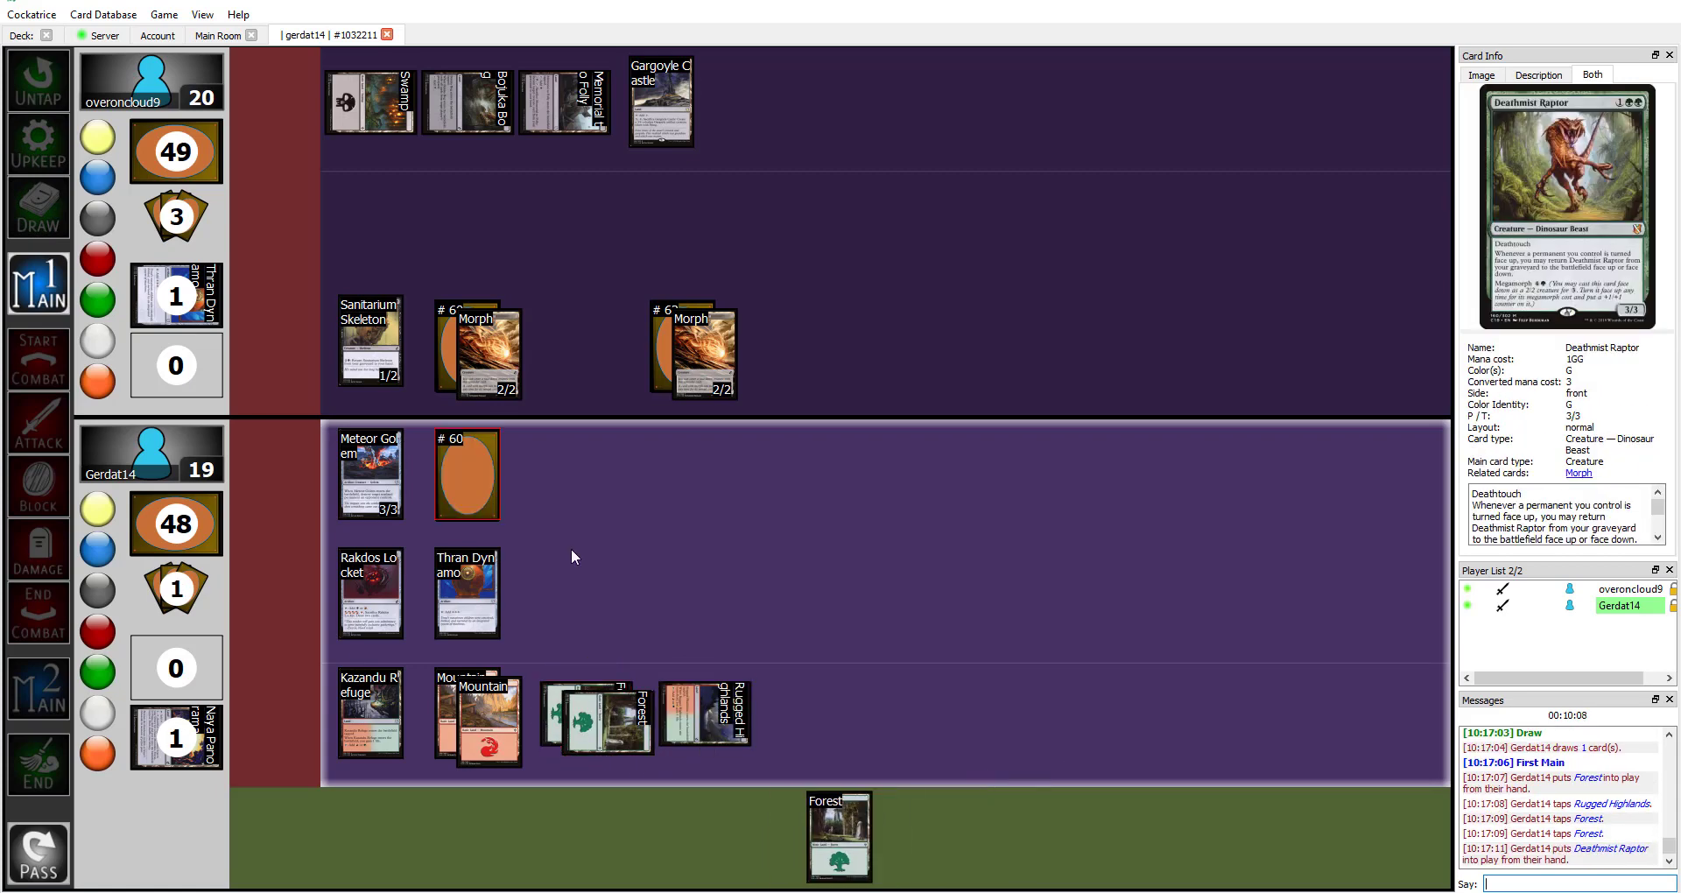
right_click(465, 474)
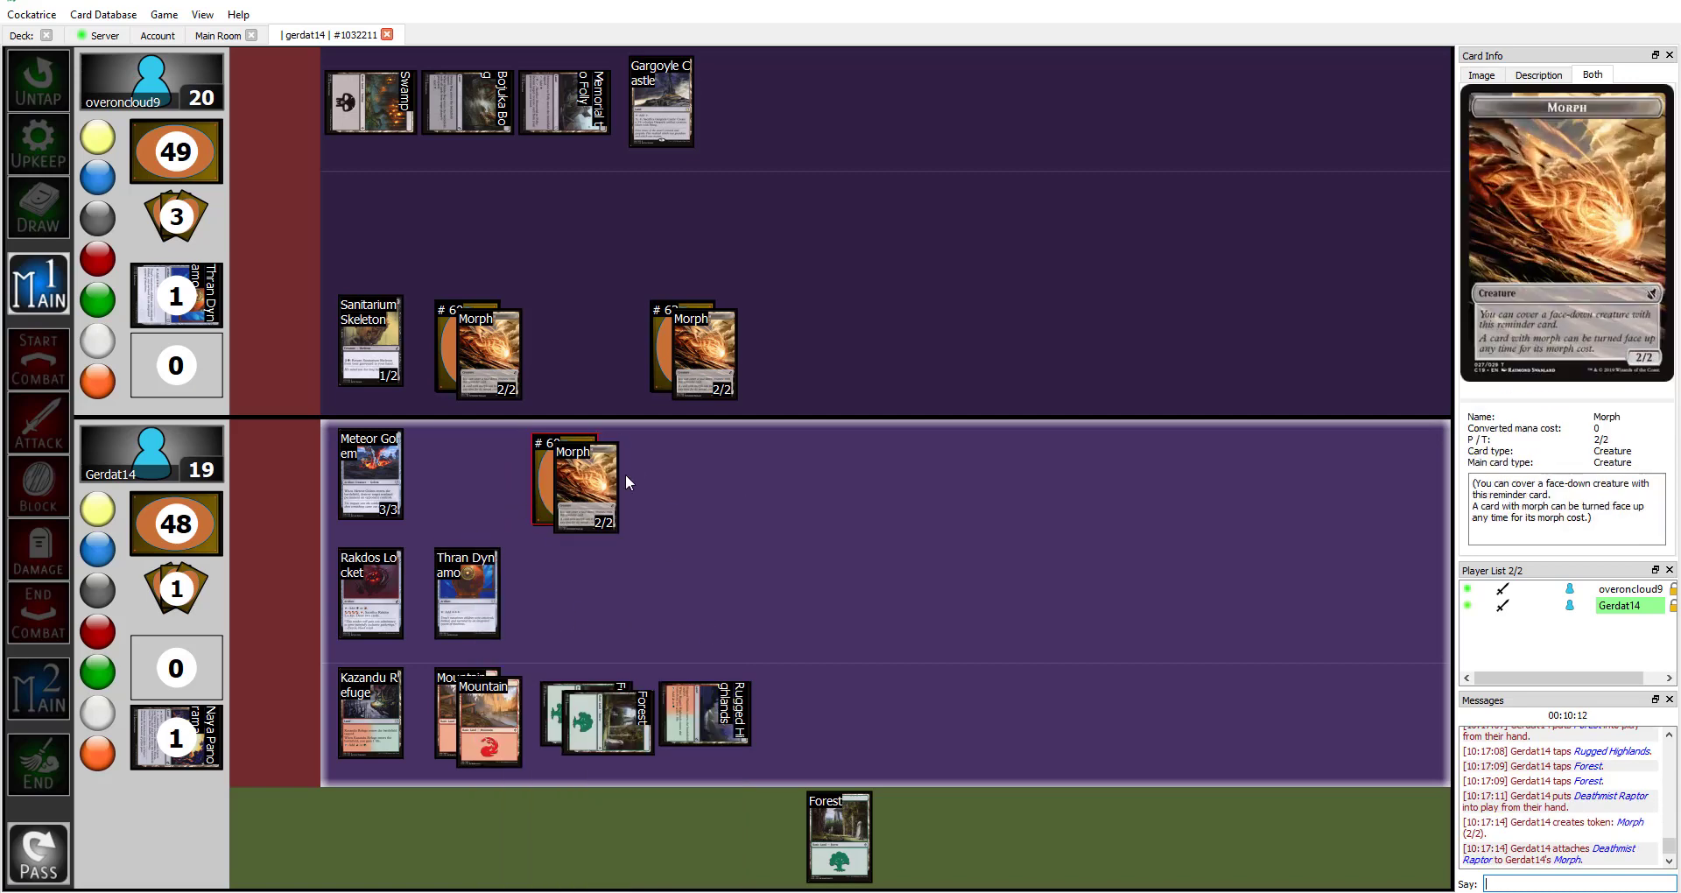
left_click(466, 593)
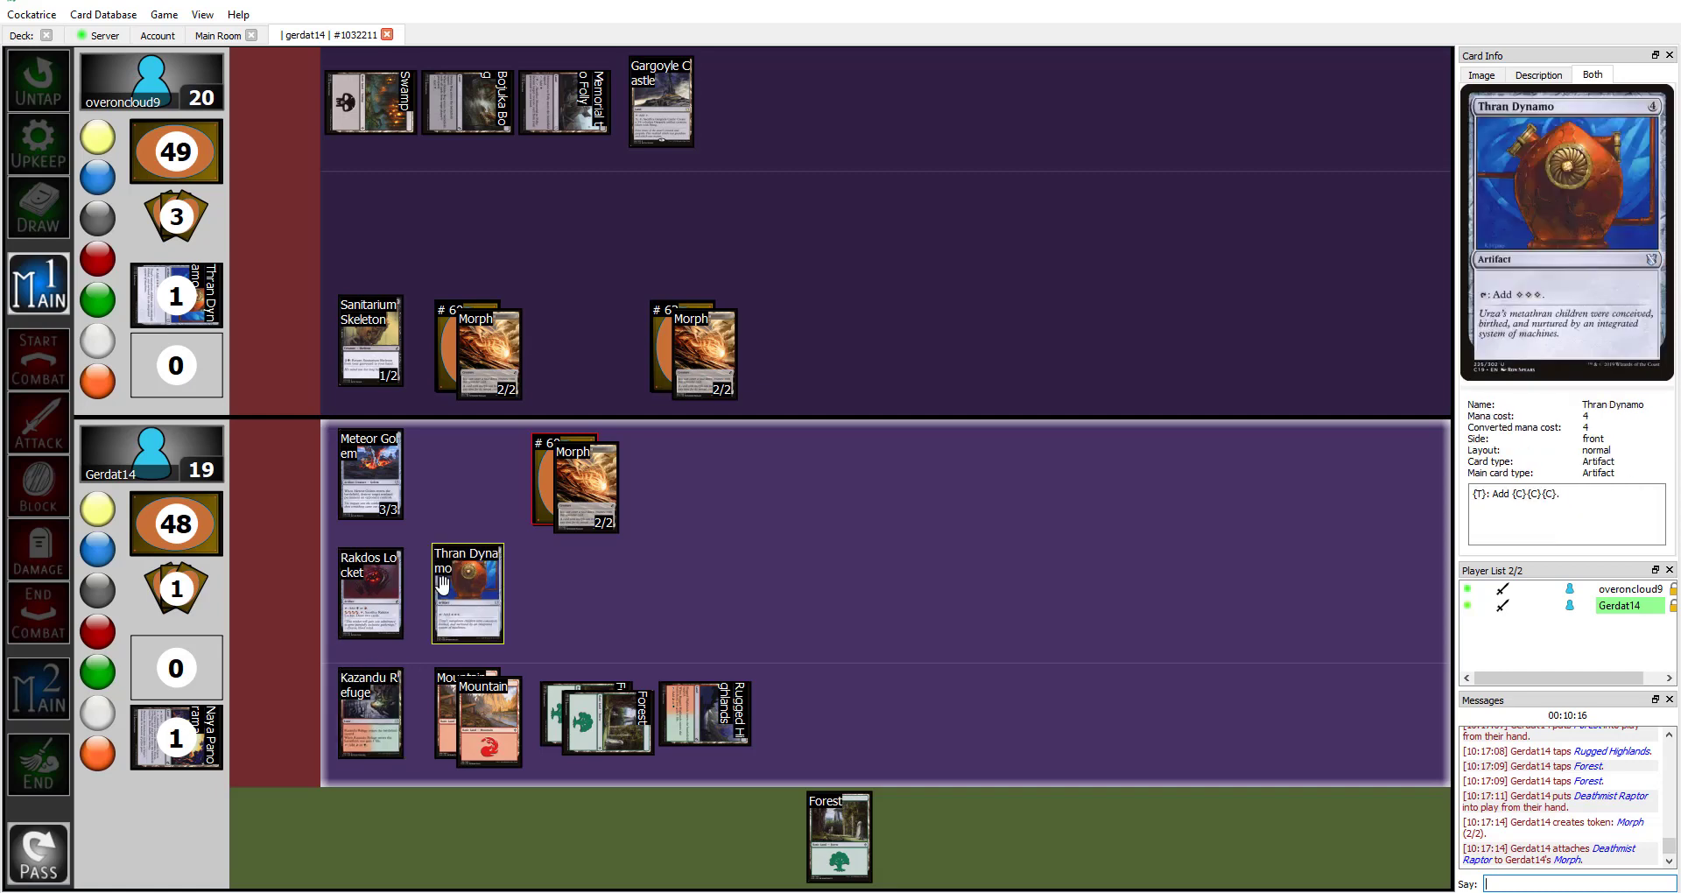
left_click(369, 593)
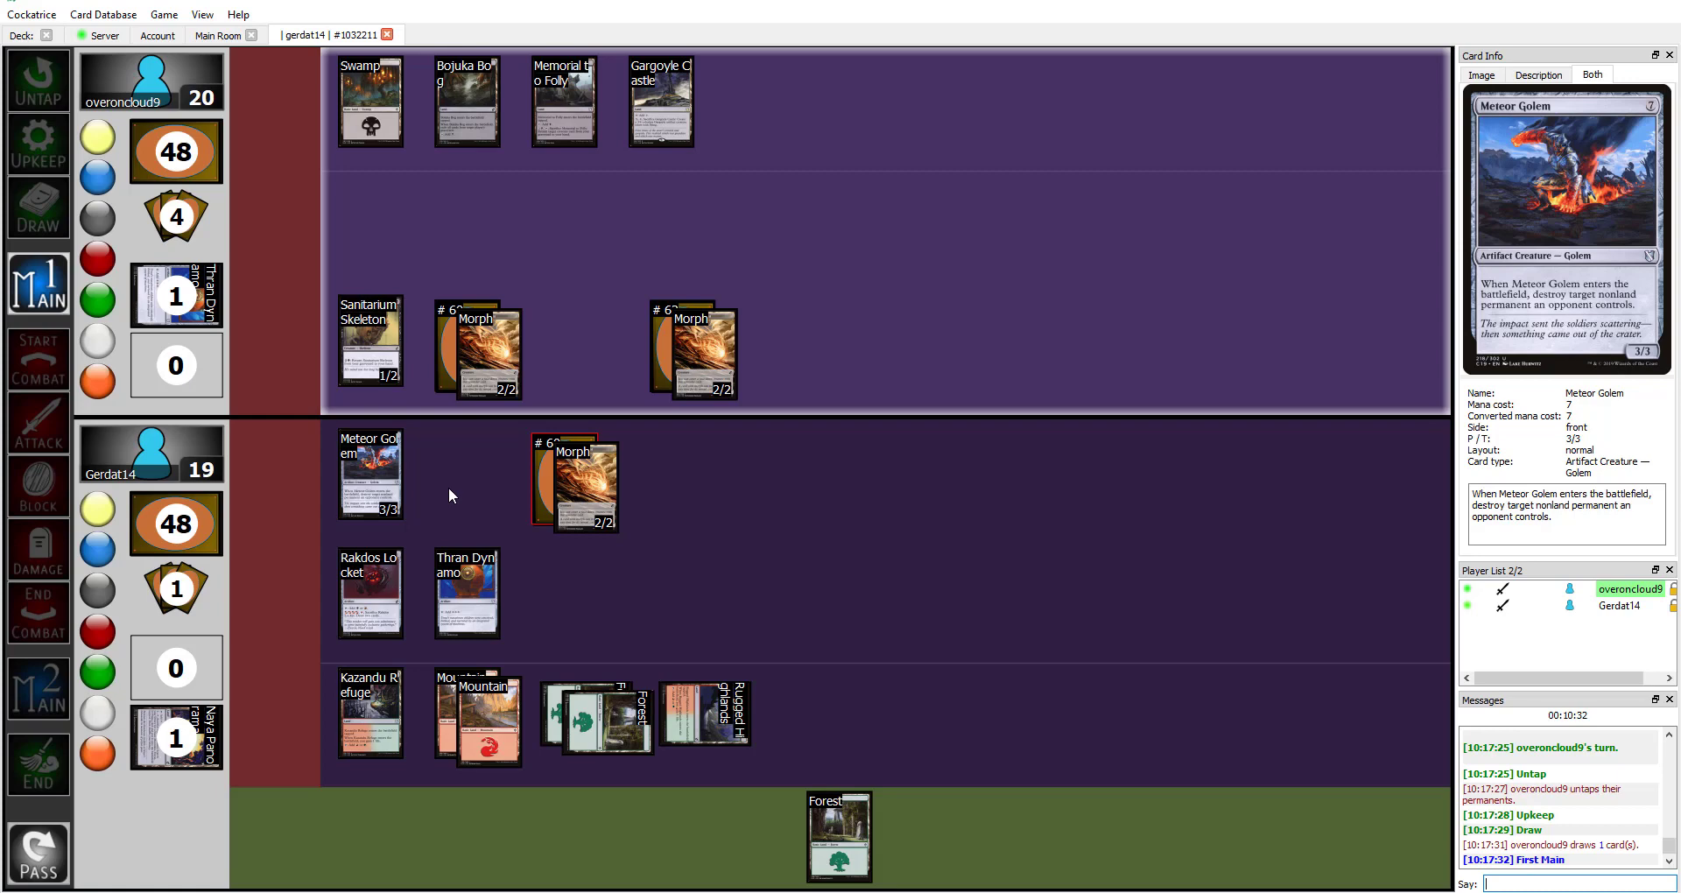
mouse_move(468, 453)
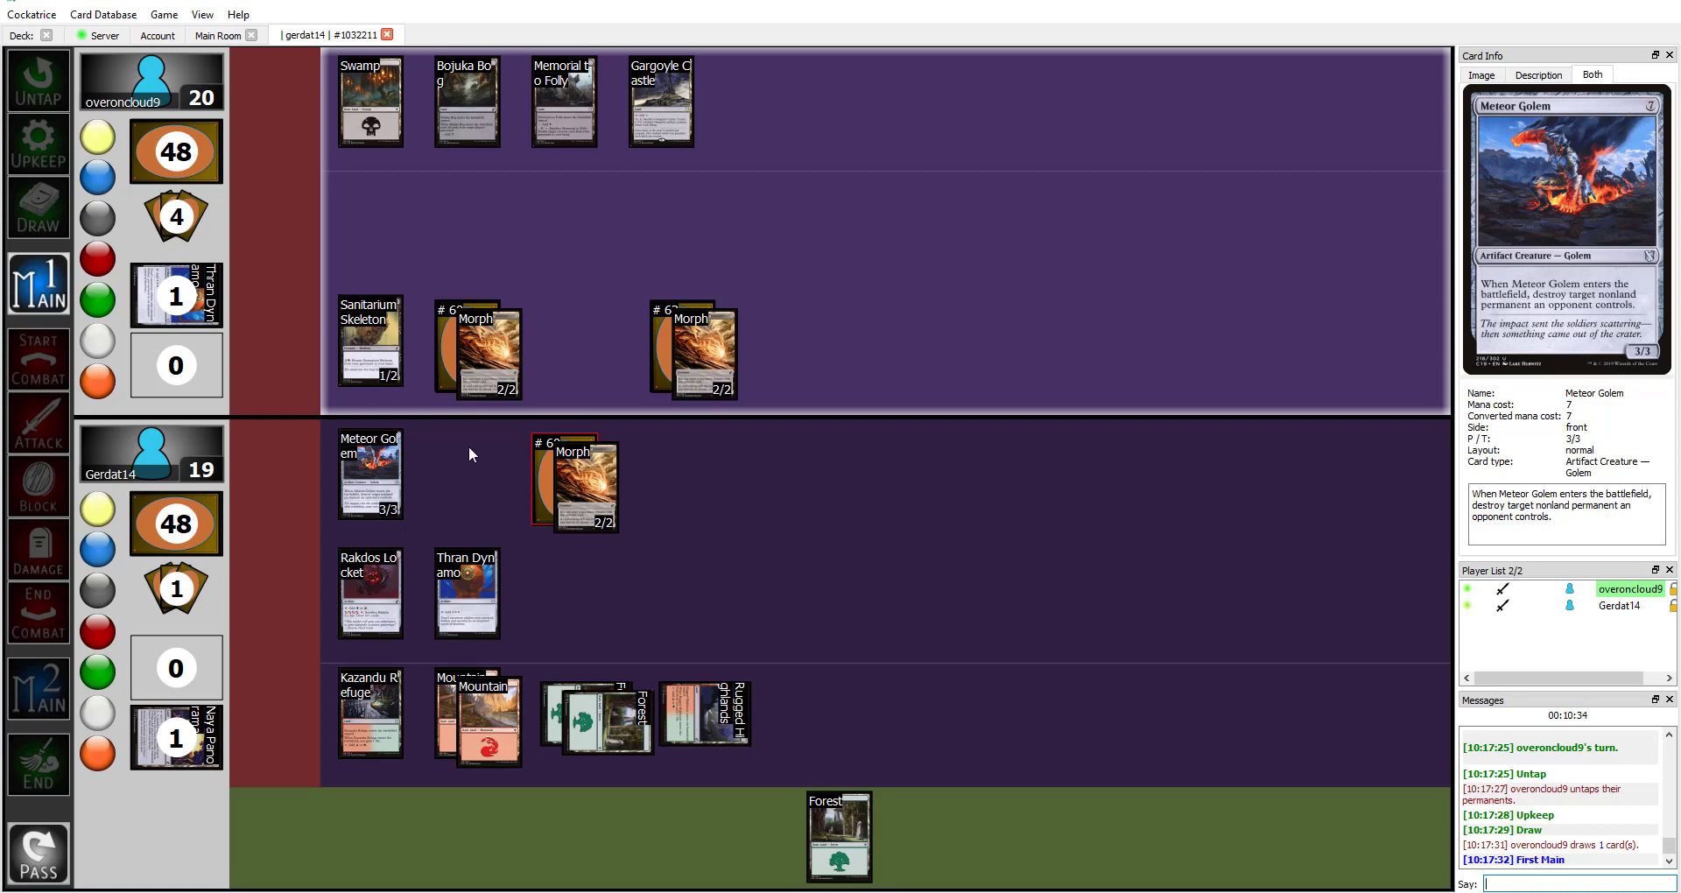
mouse_move(494, 464)
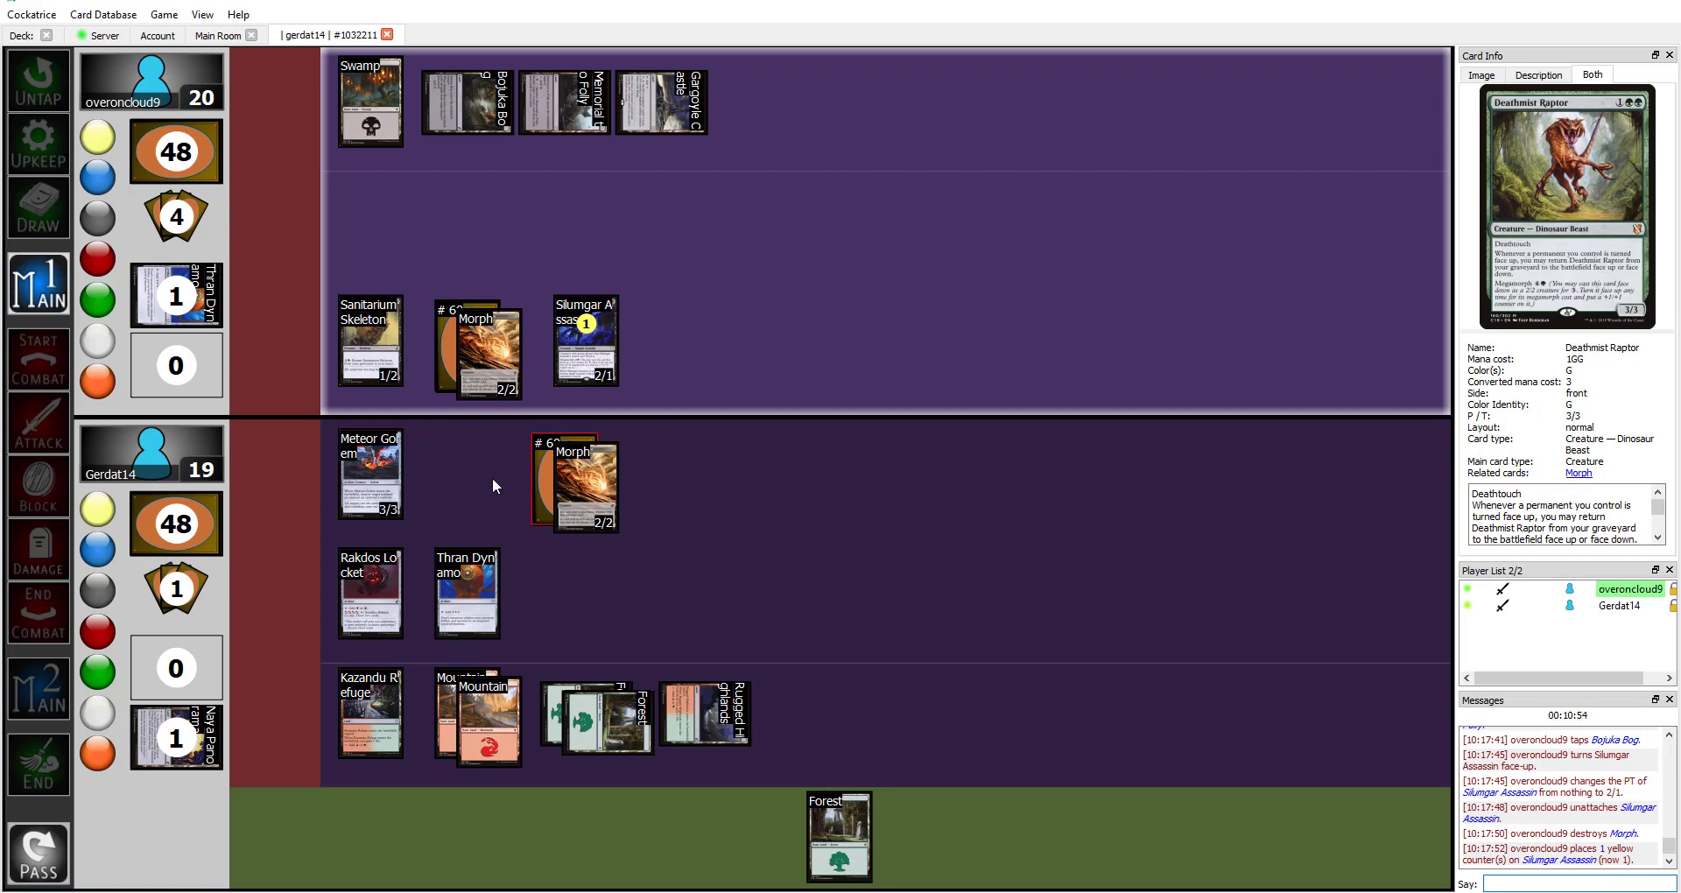
mouse_move(438, 489)
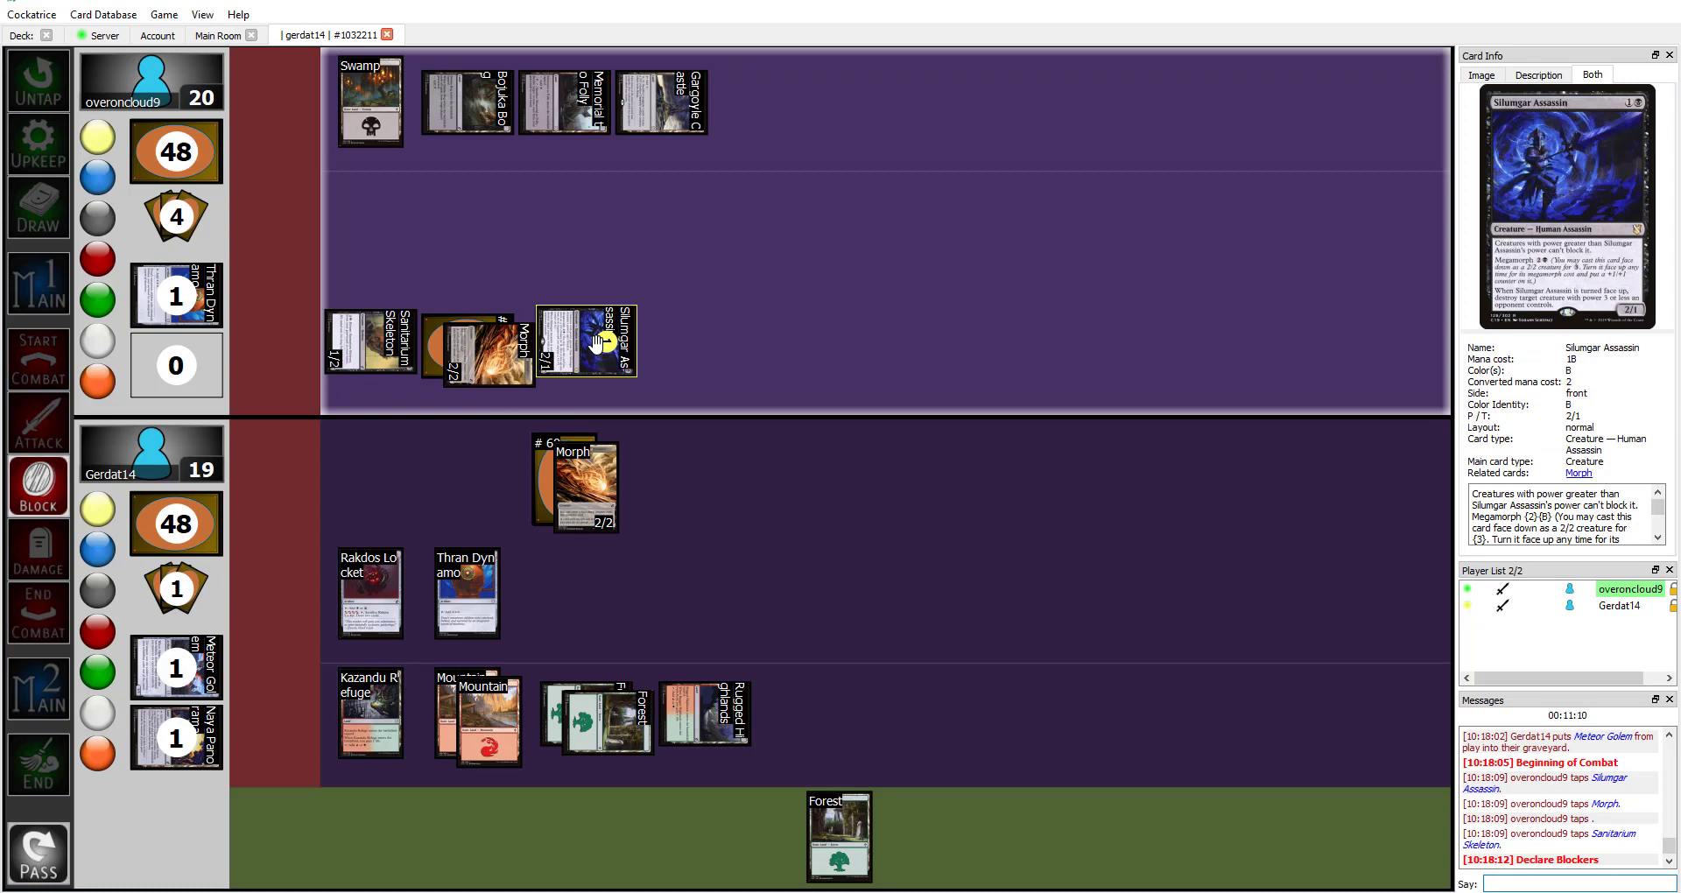
Tap Kazandu Refuge, turn Deathmist Raptor face up, and give it a red counter
left_click(368, 712)
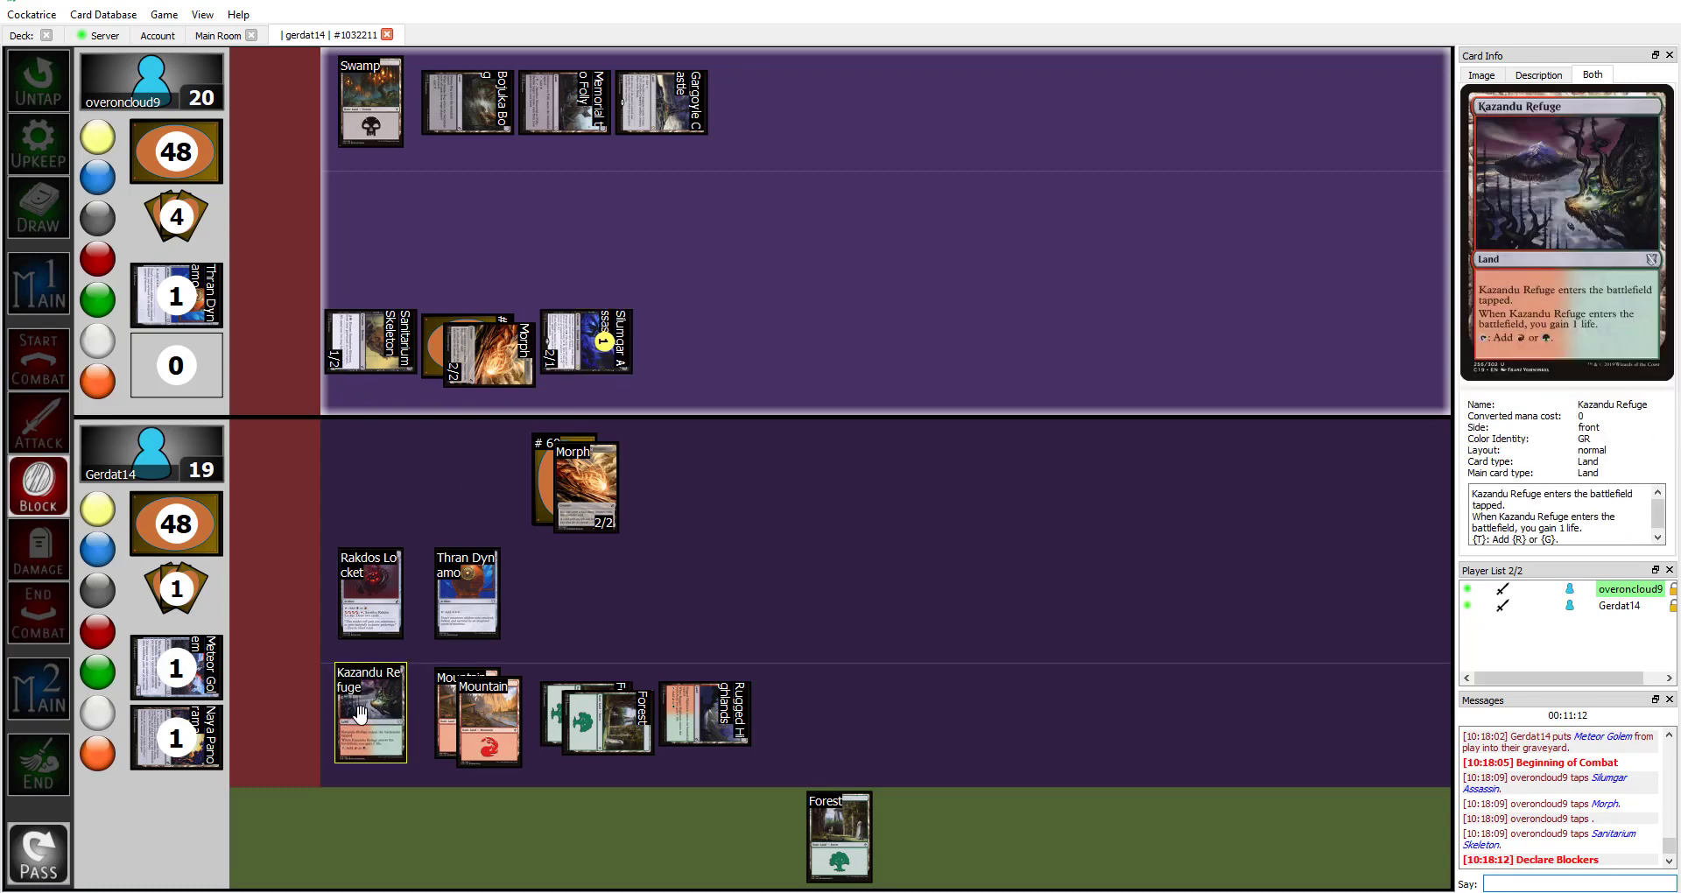
left_click(572, 477)
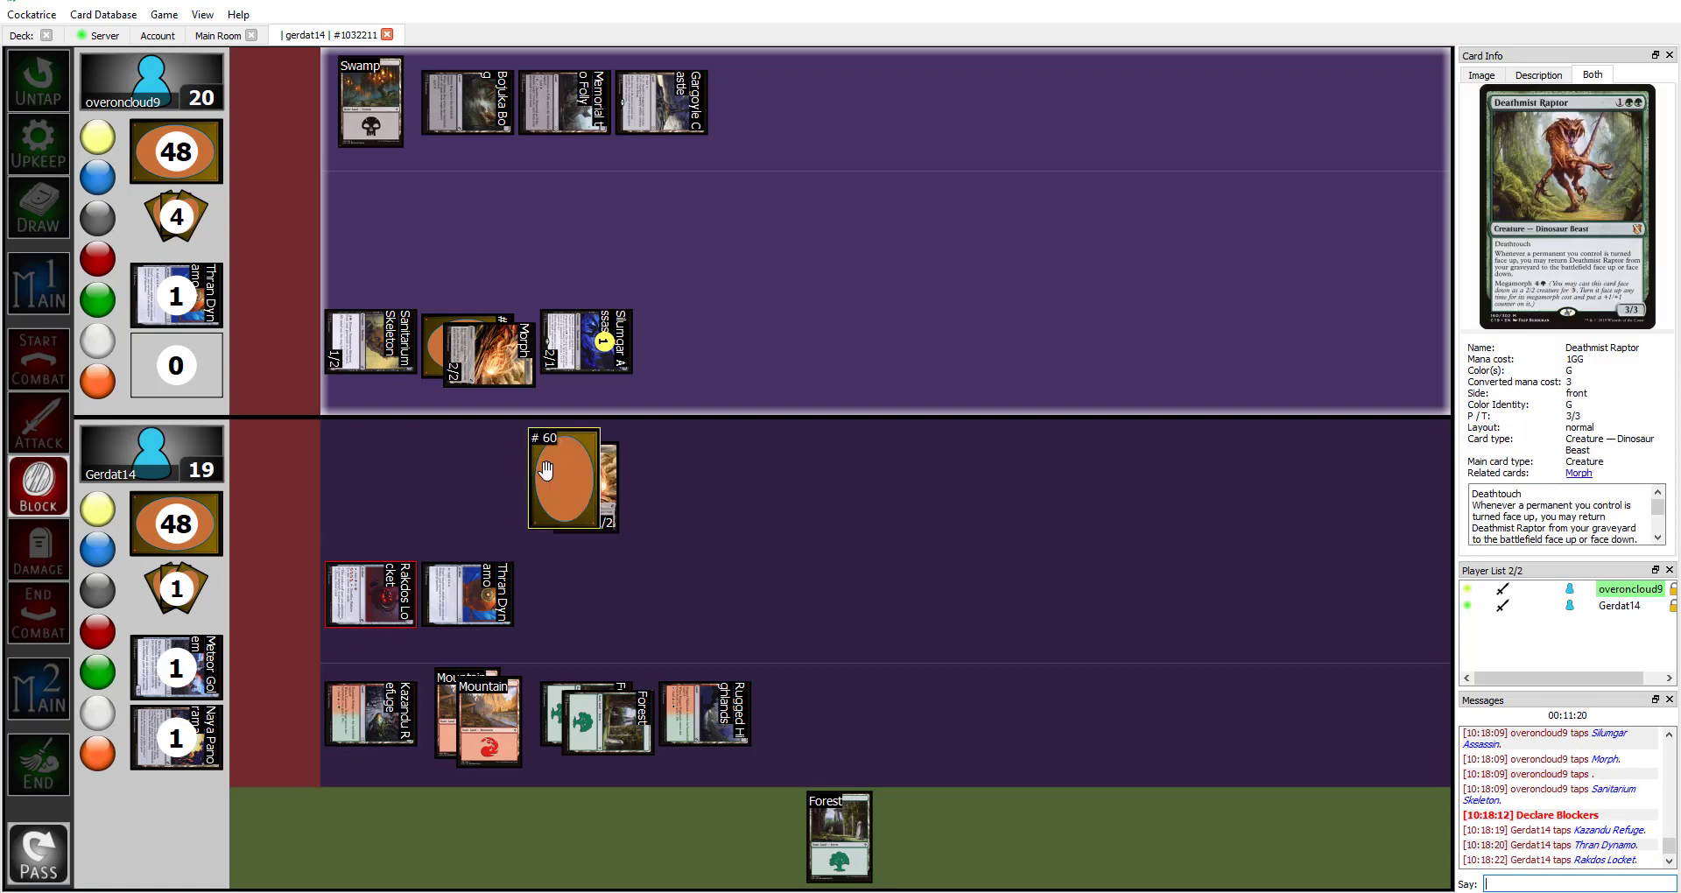
right_click(560, 477)
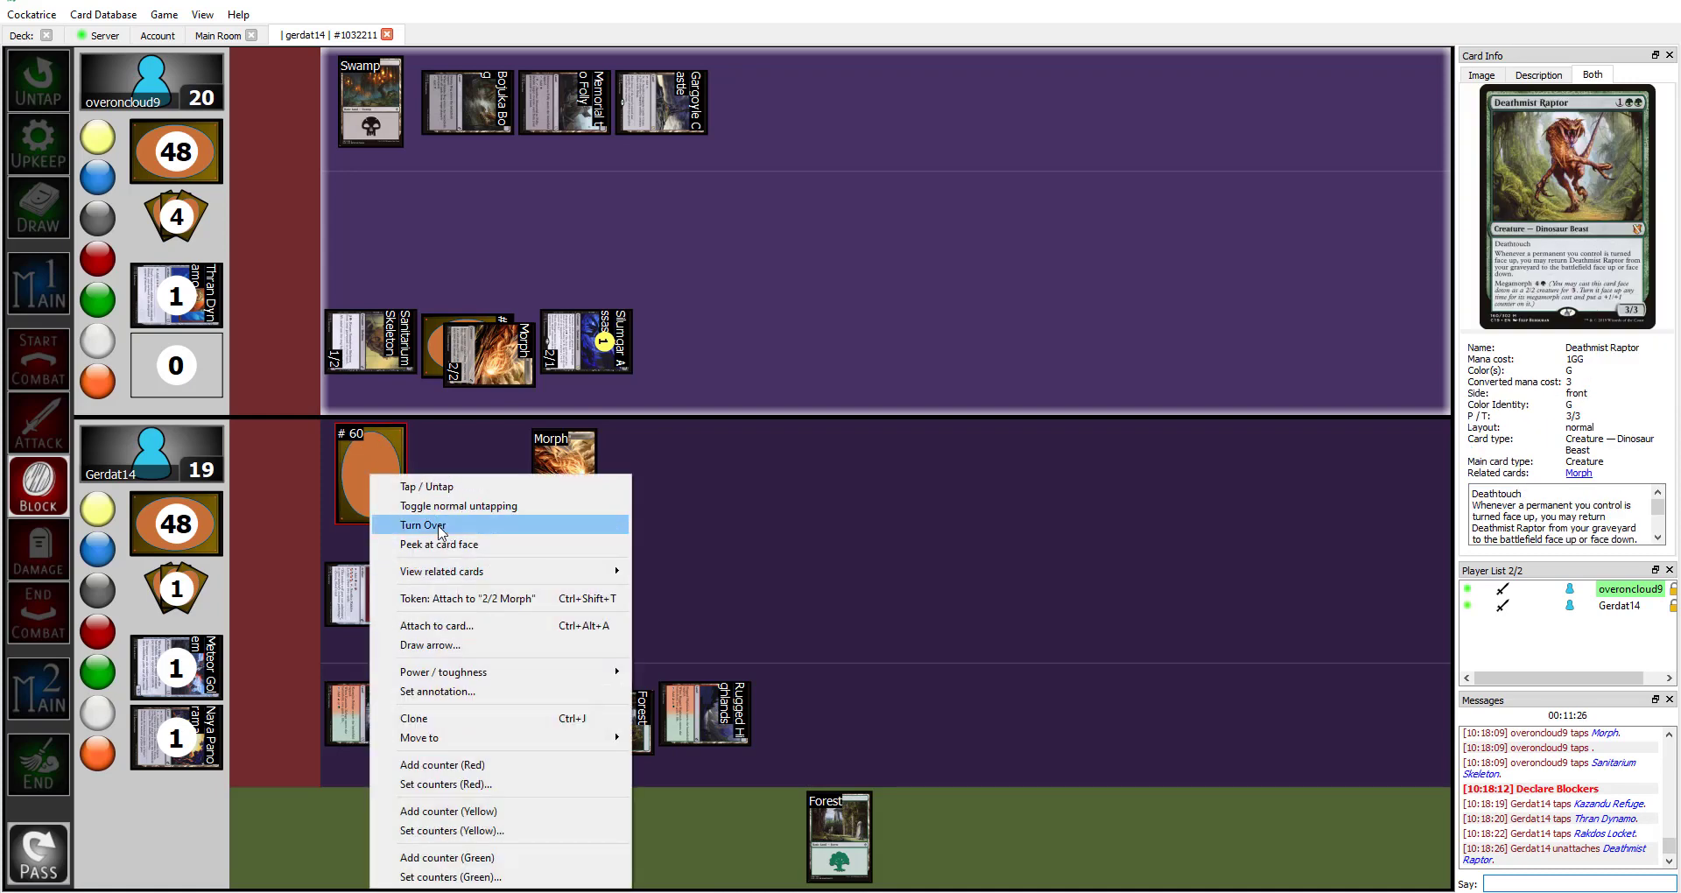
left_click(421, 525)
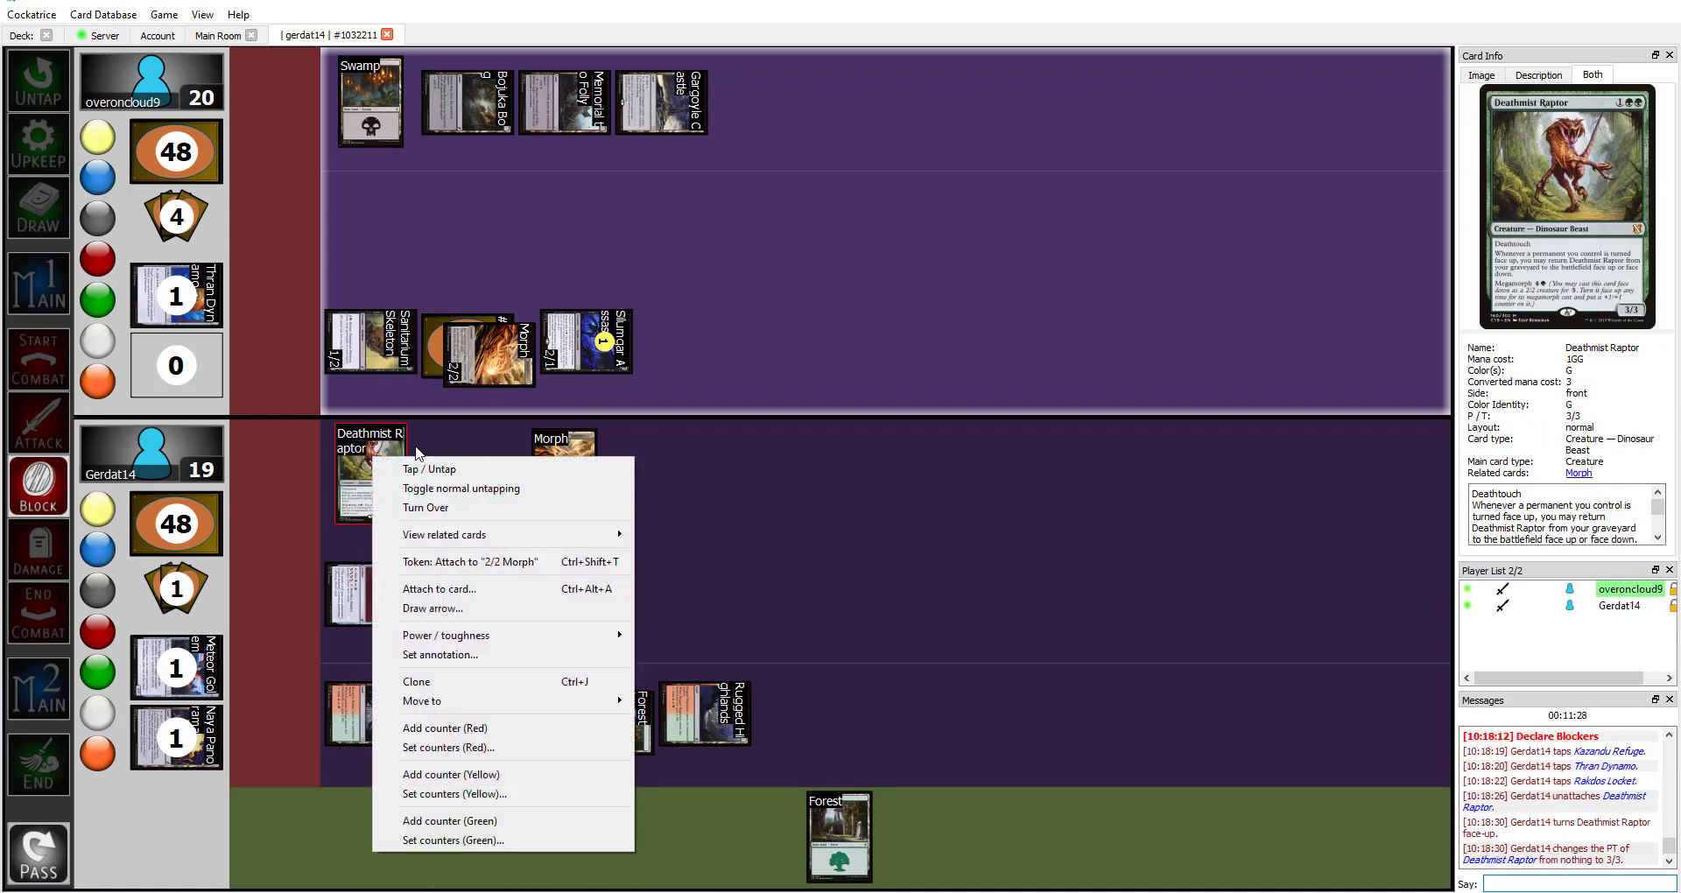
mouse_move(461, 727)
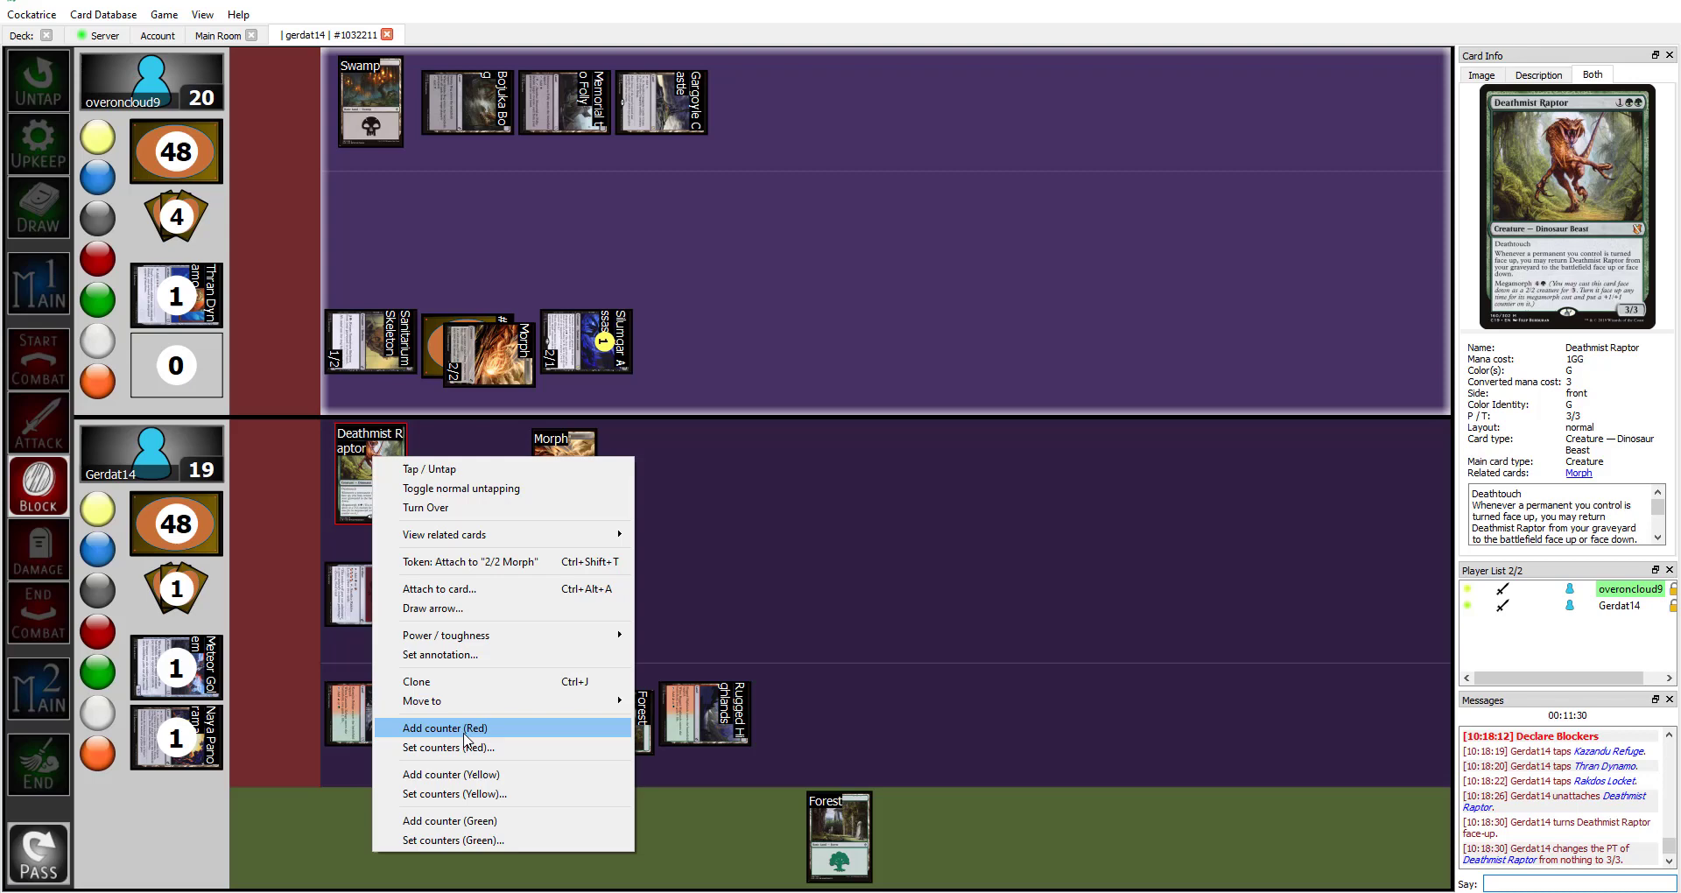
left_click(443, 727)
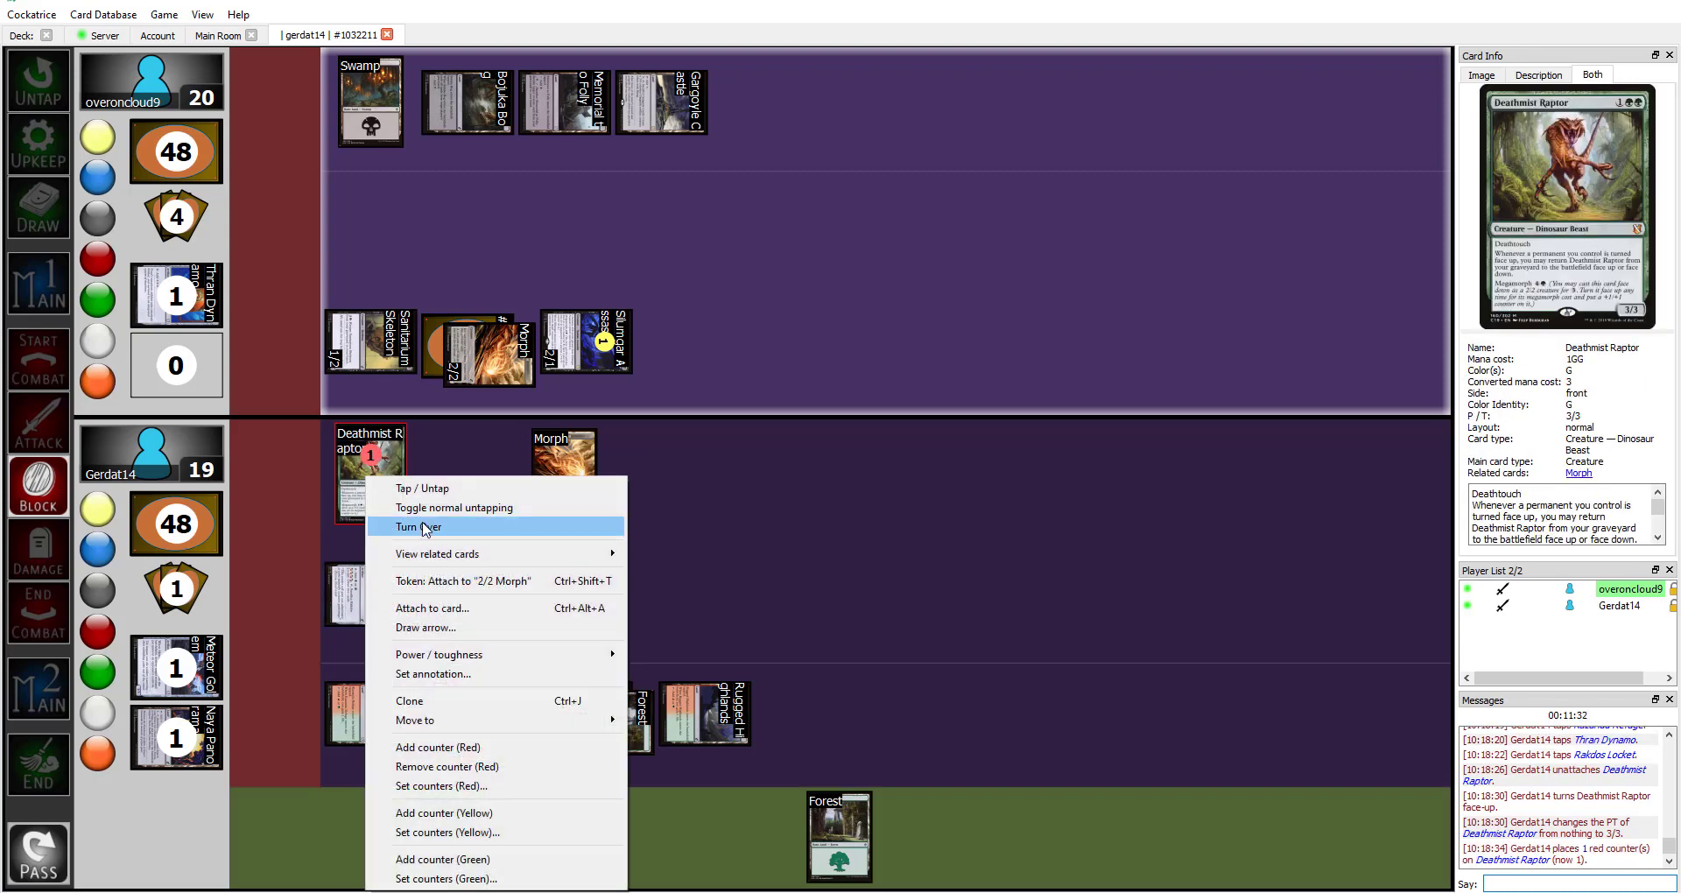
mouse_move(431, 607)
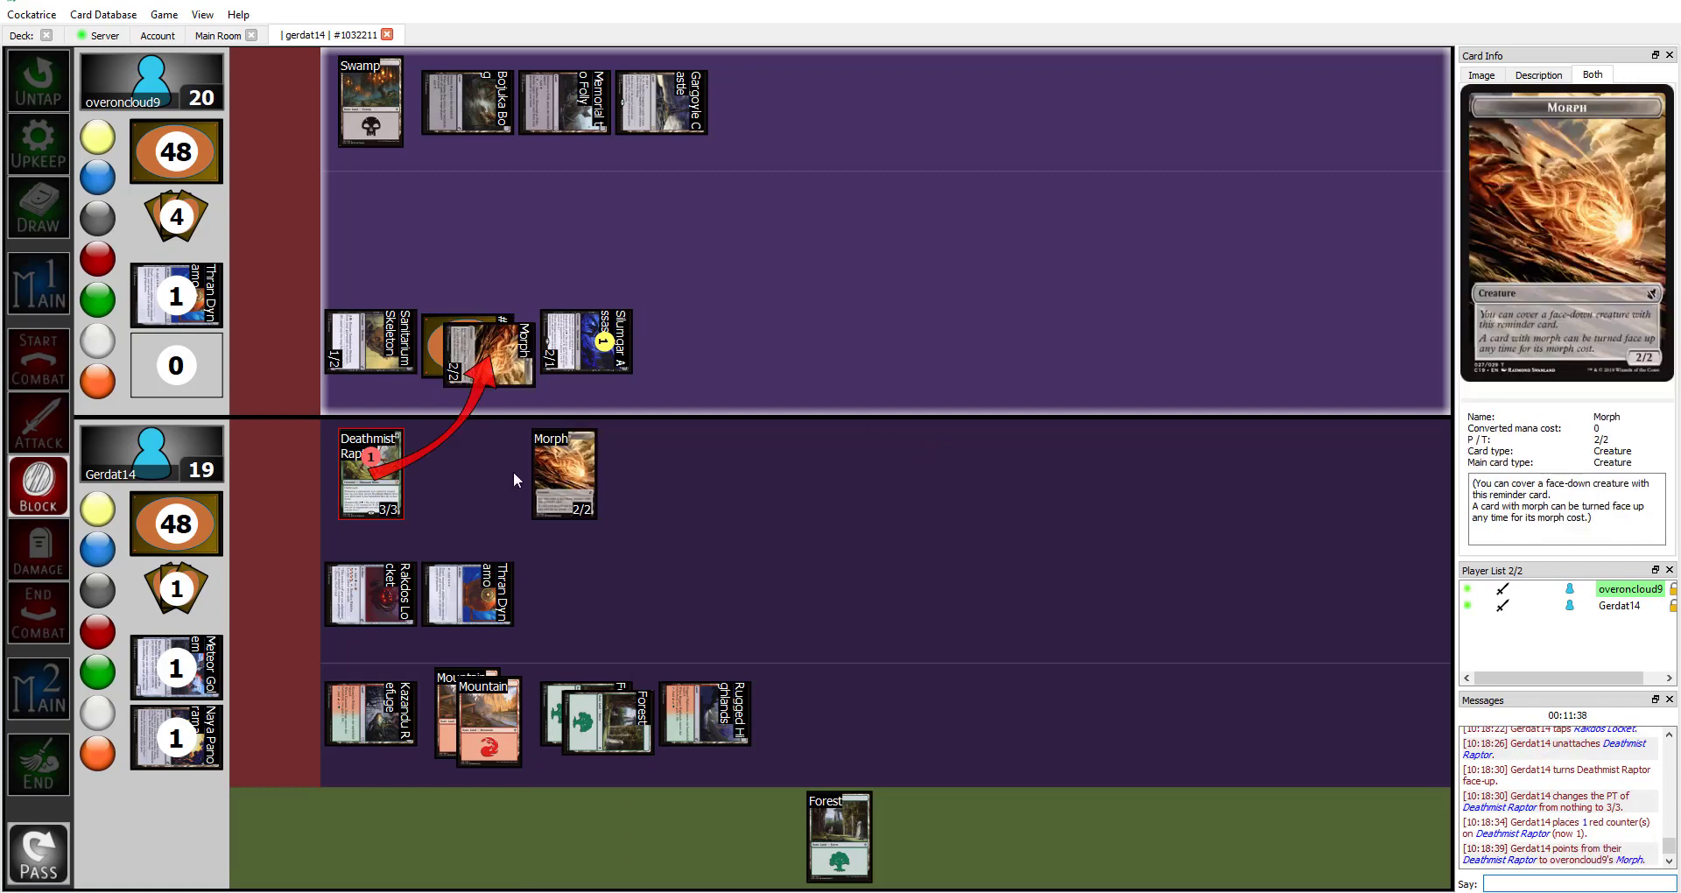
left_click(563, 473)
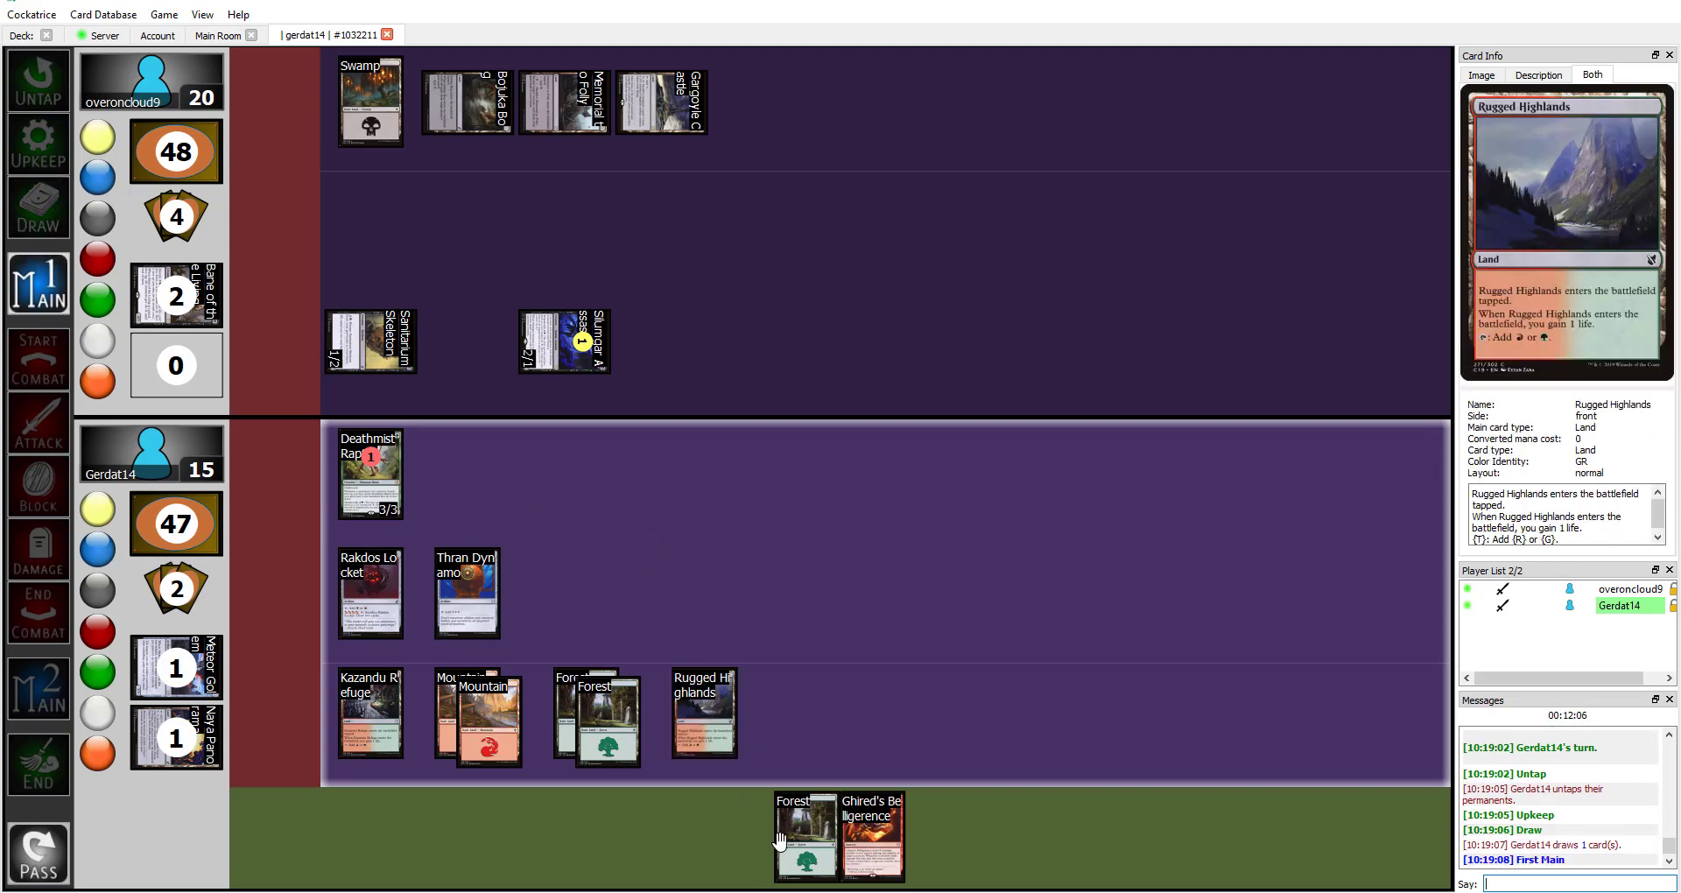
mouse_move(870, 836)
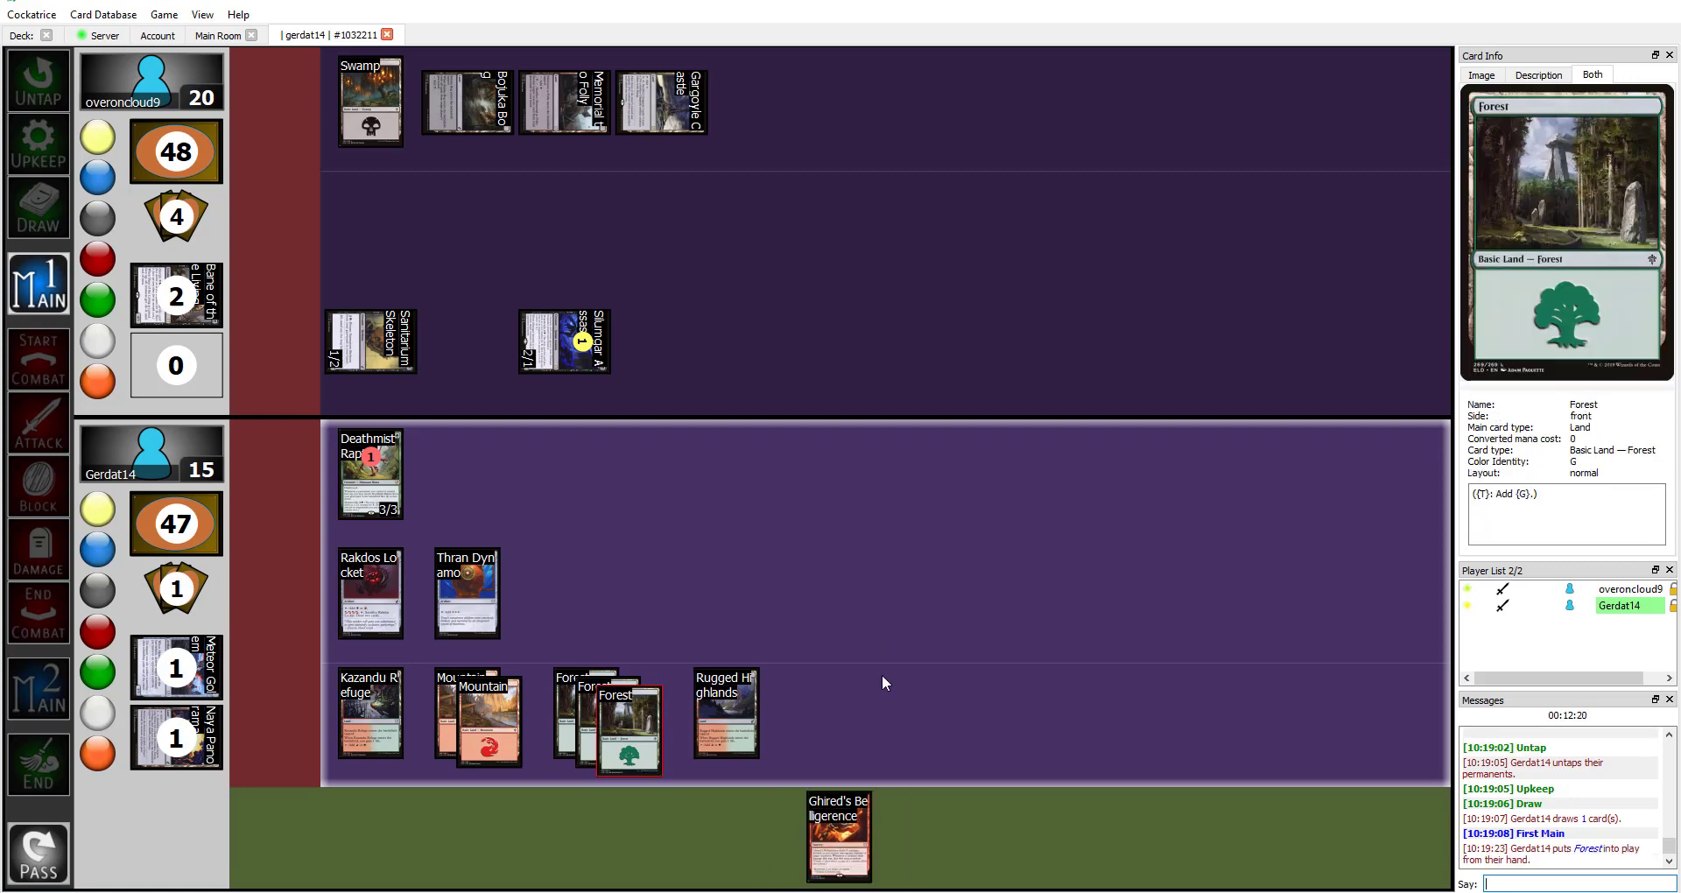
mouse_move(840, 836)
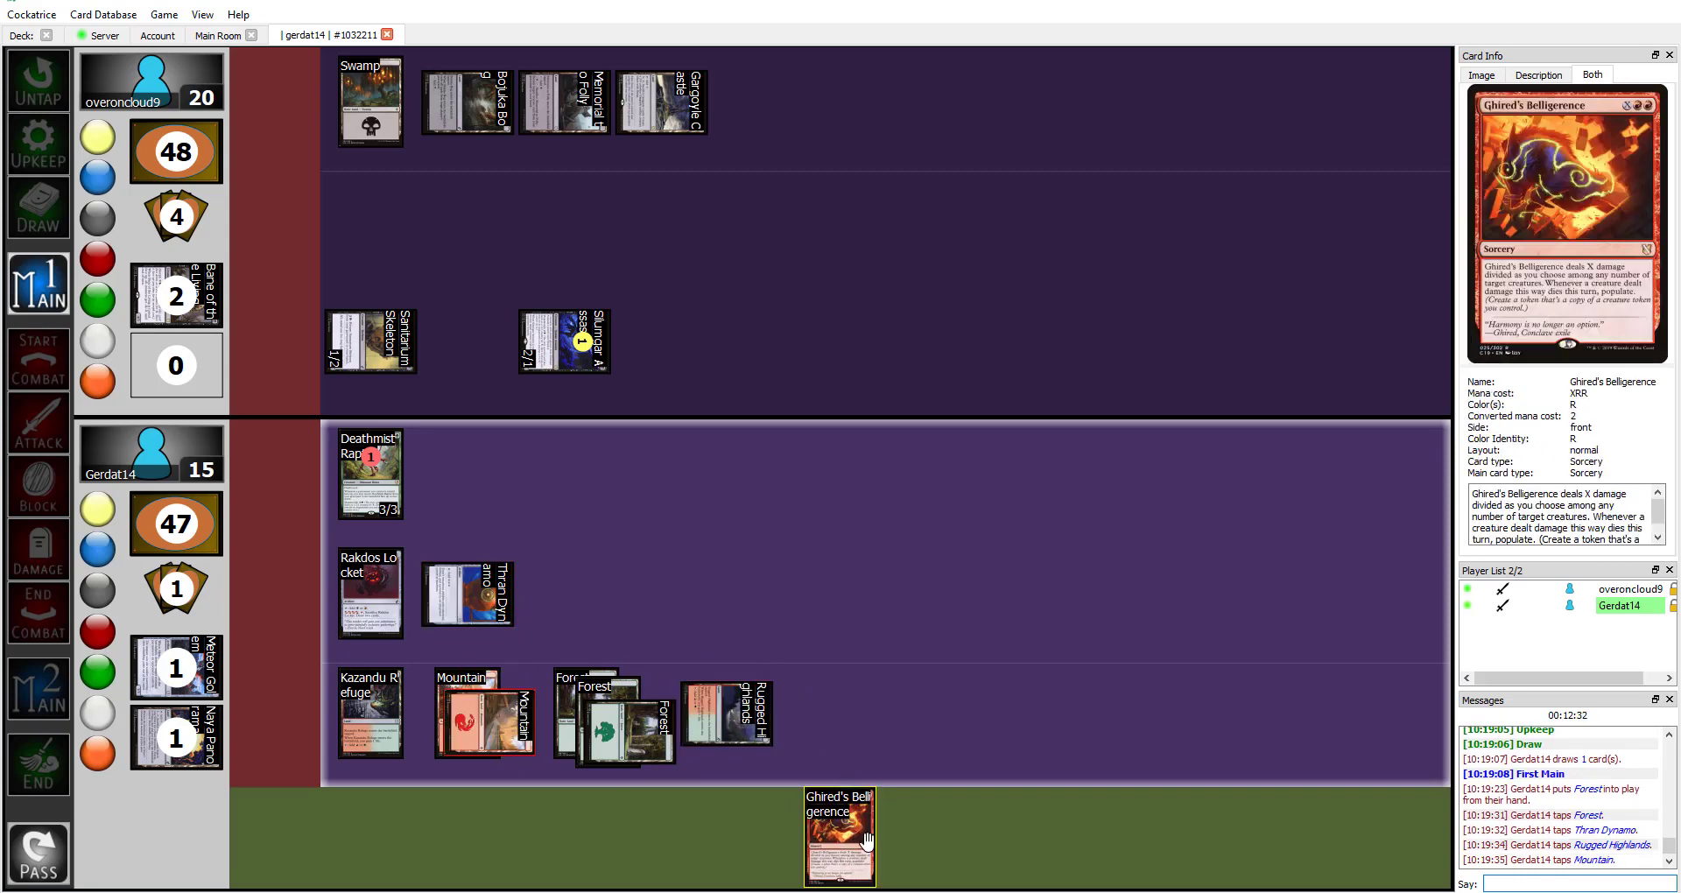
Cast Ghired's Belligerence from hand onto the battlefield
left_click_drag(841, 836, 482, 601)
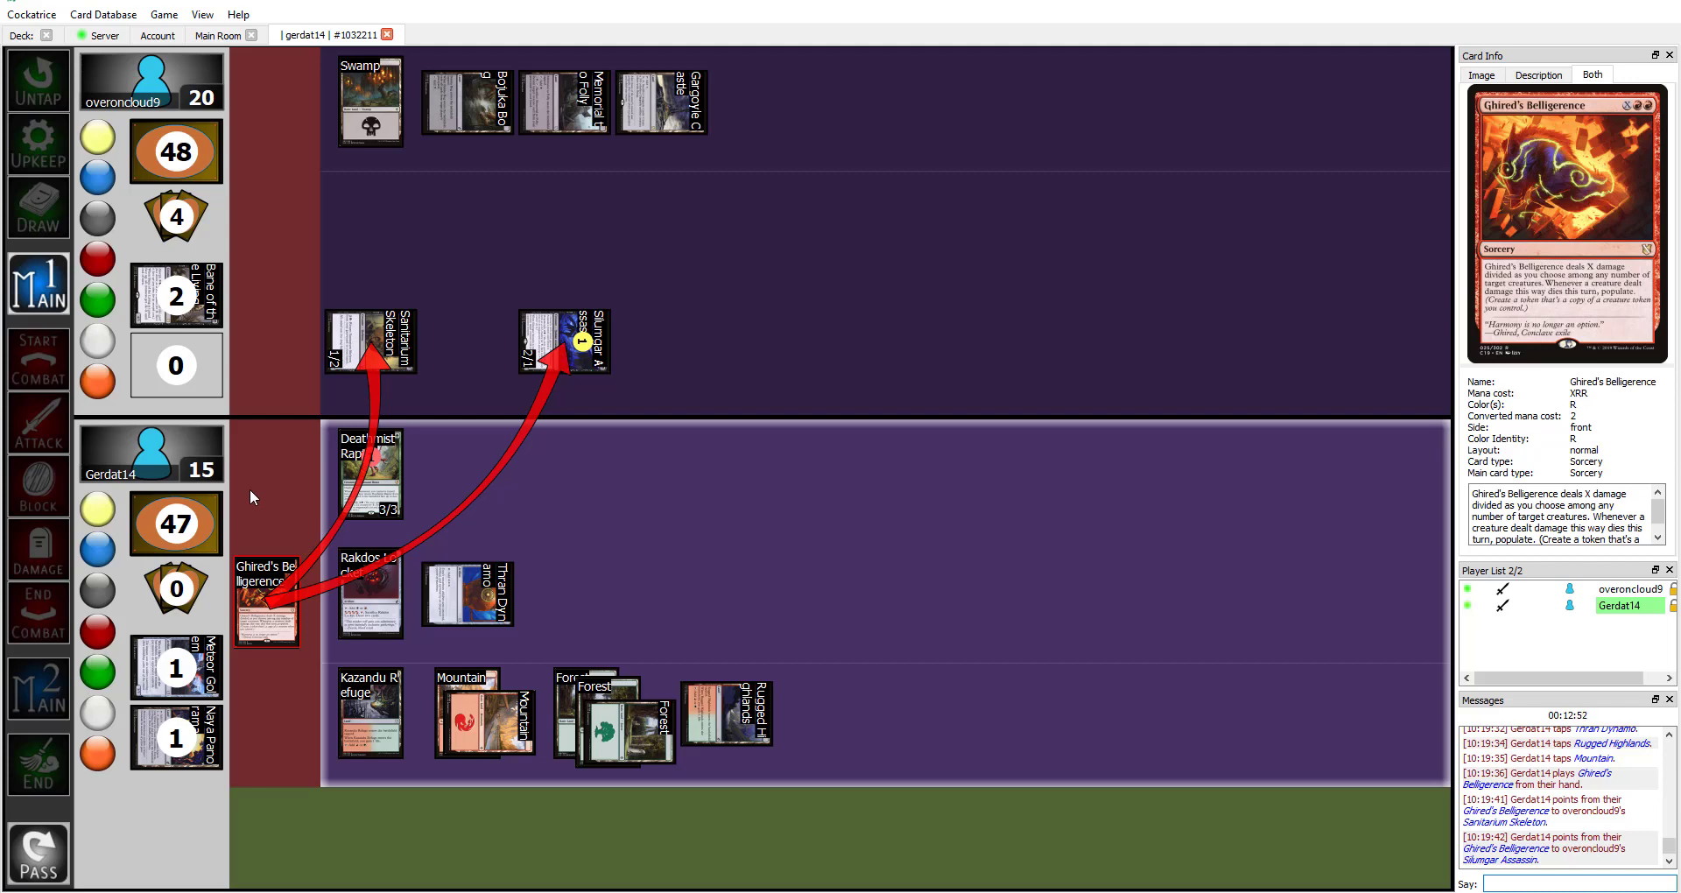
mouse_move(369, 472)
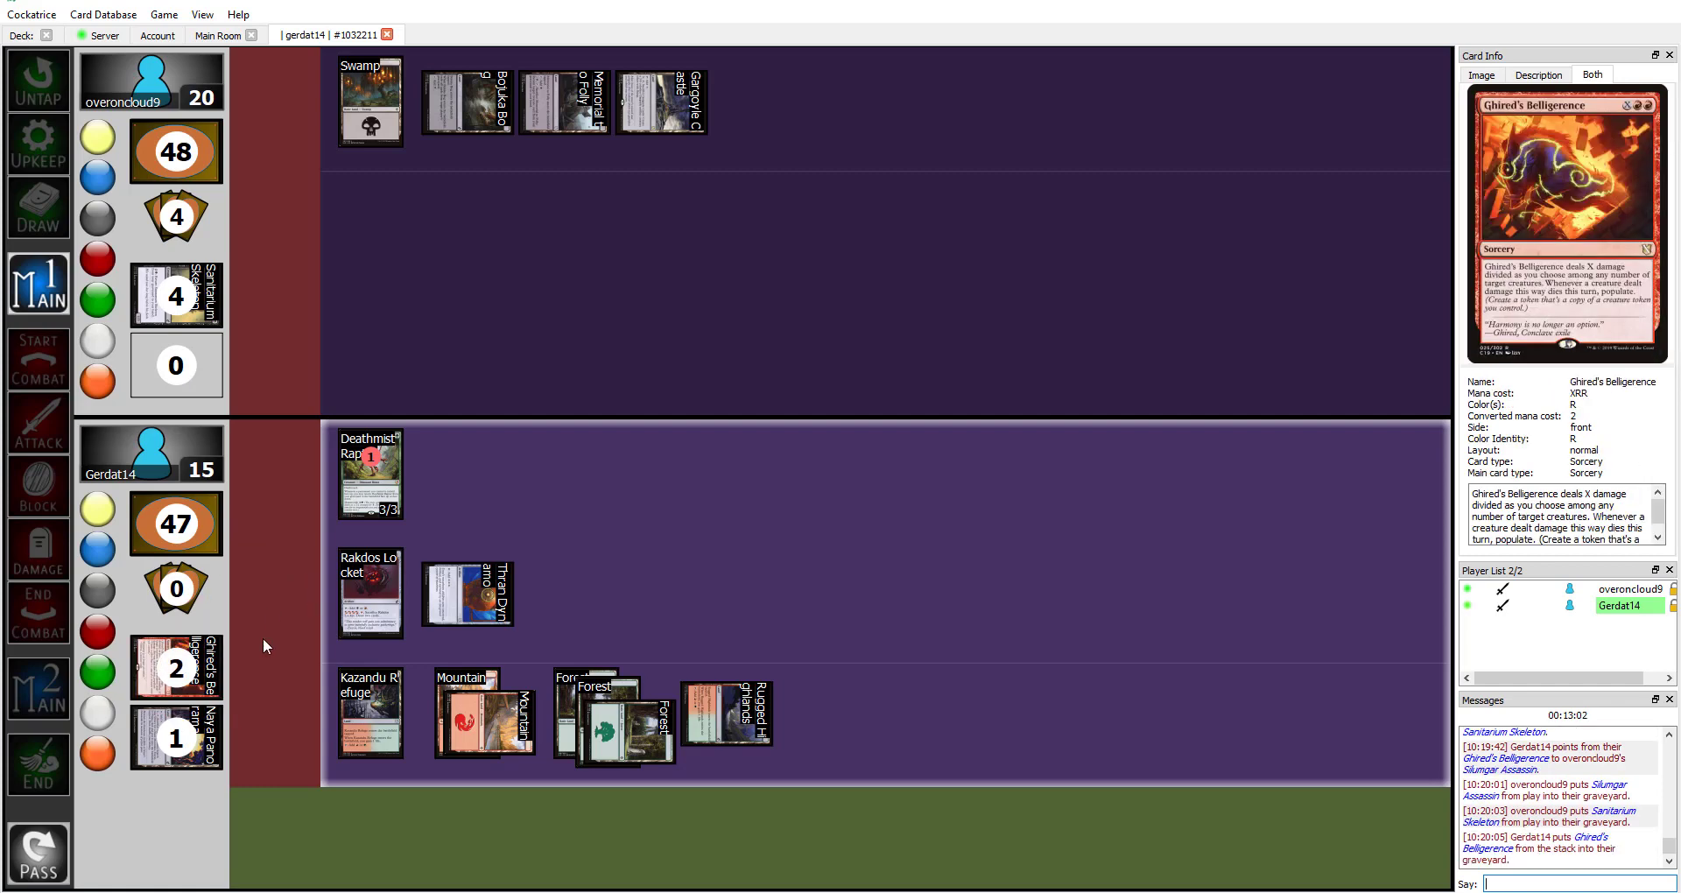
mouse_move(304, 530)
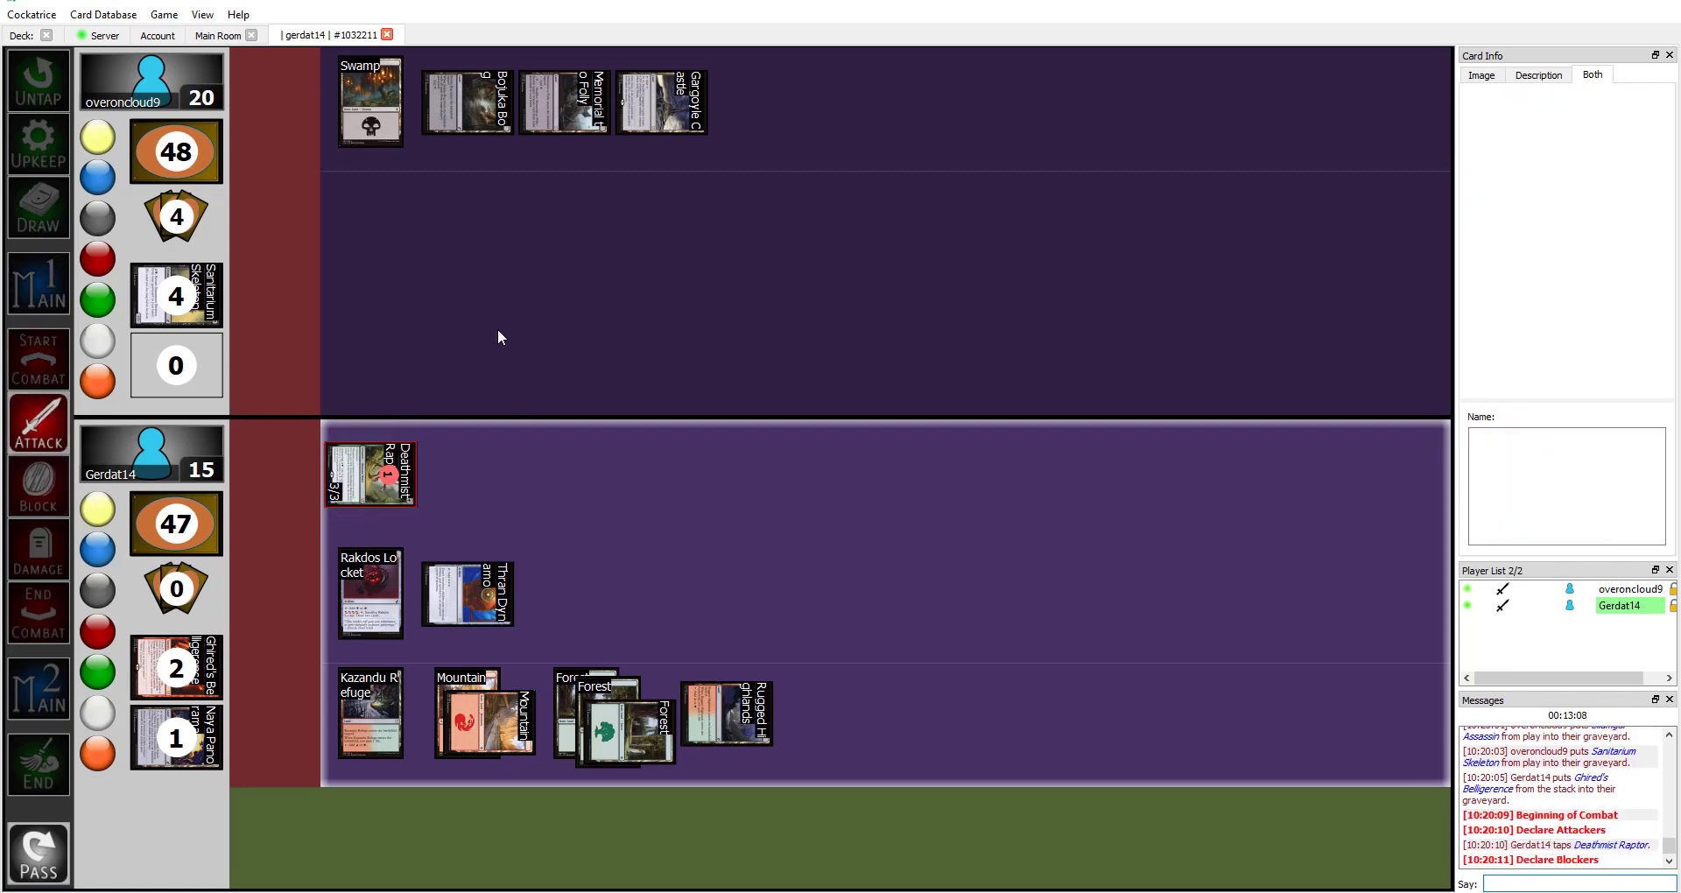
Select a card on Gerdat14's side of the battlefield
left_click(370, 471)
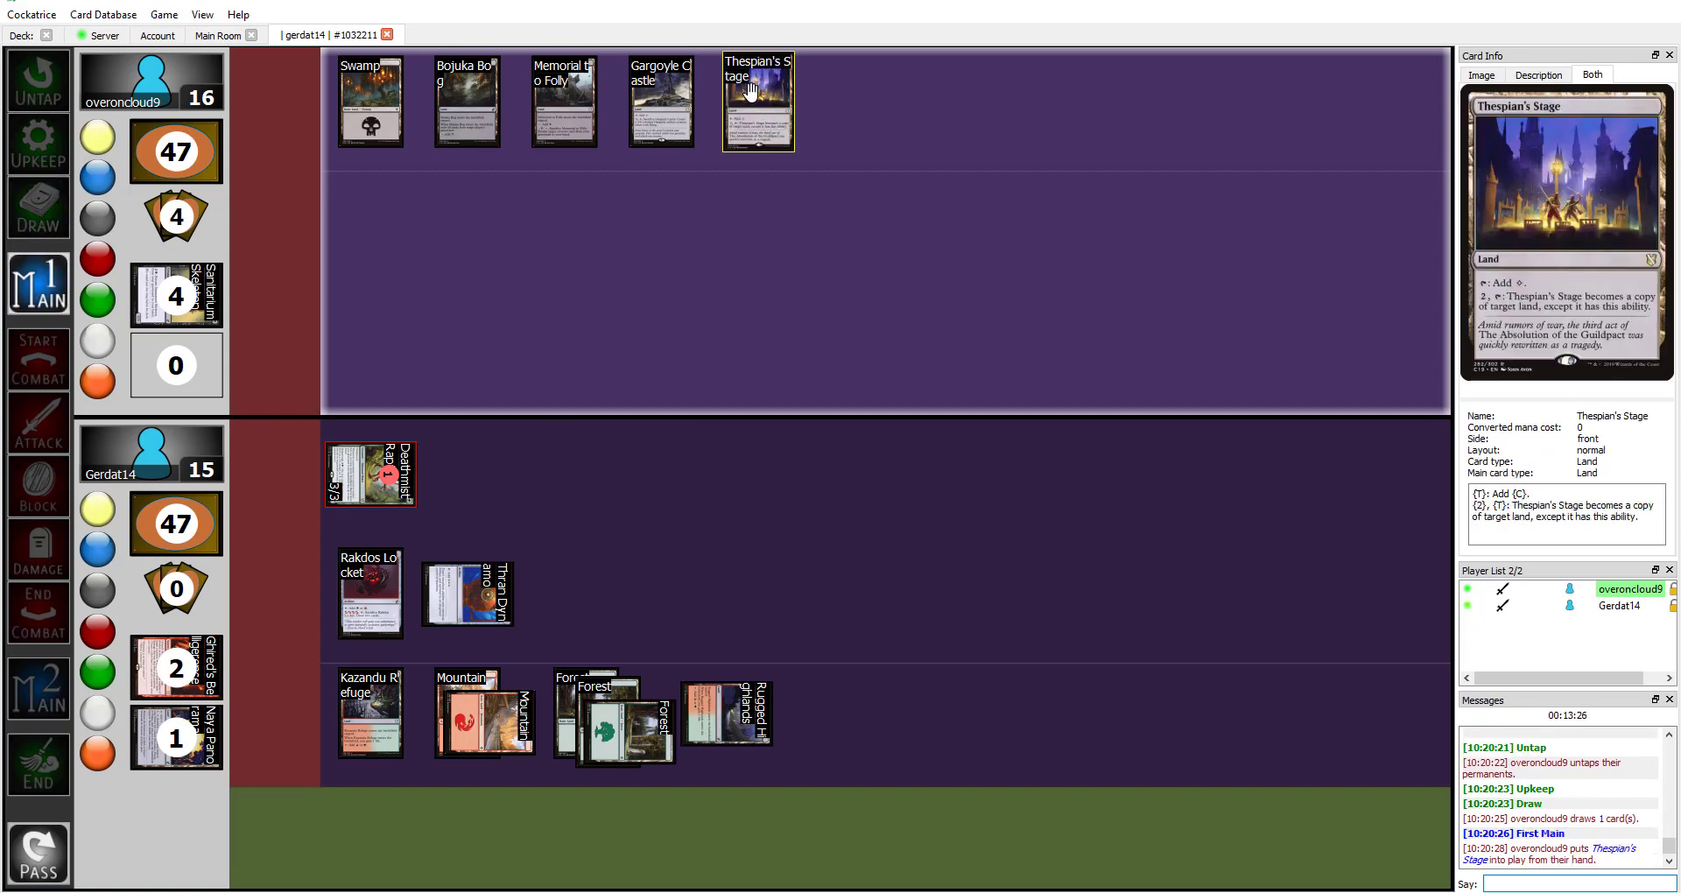
Operate a control at the top of the game board
left_click(369, 102)
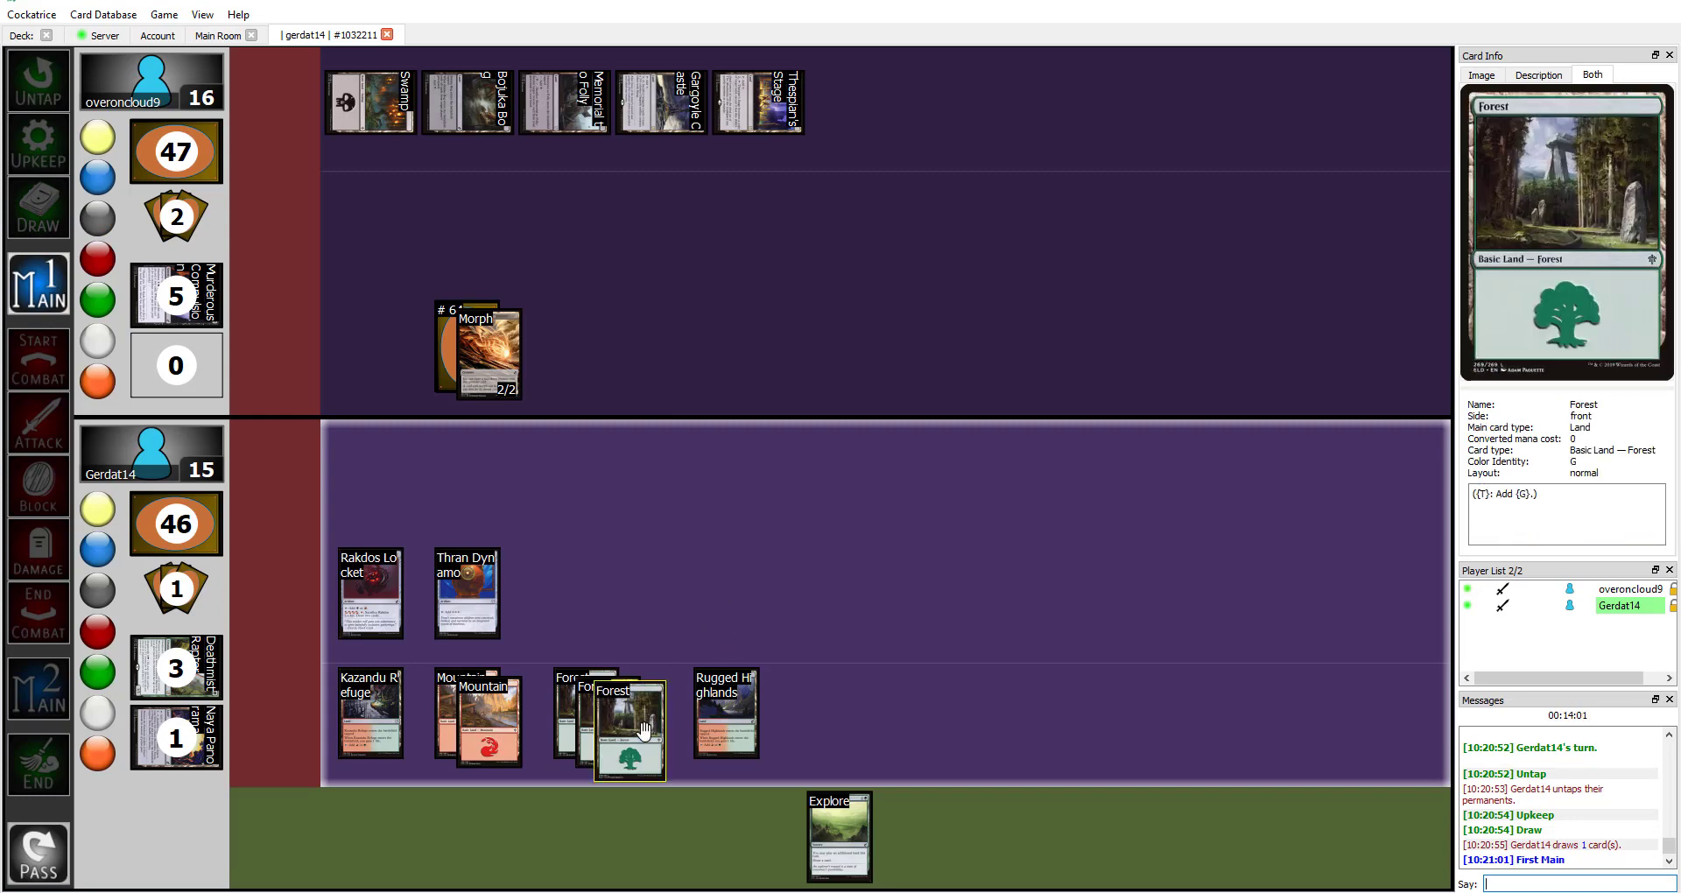
Tap a Forest for mana and bring up Kazandu Refuge's actions
left_click(616, 718)
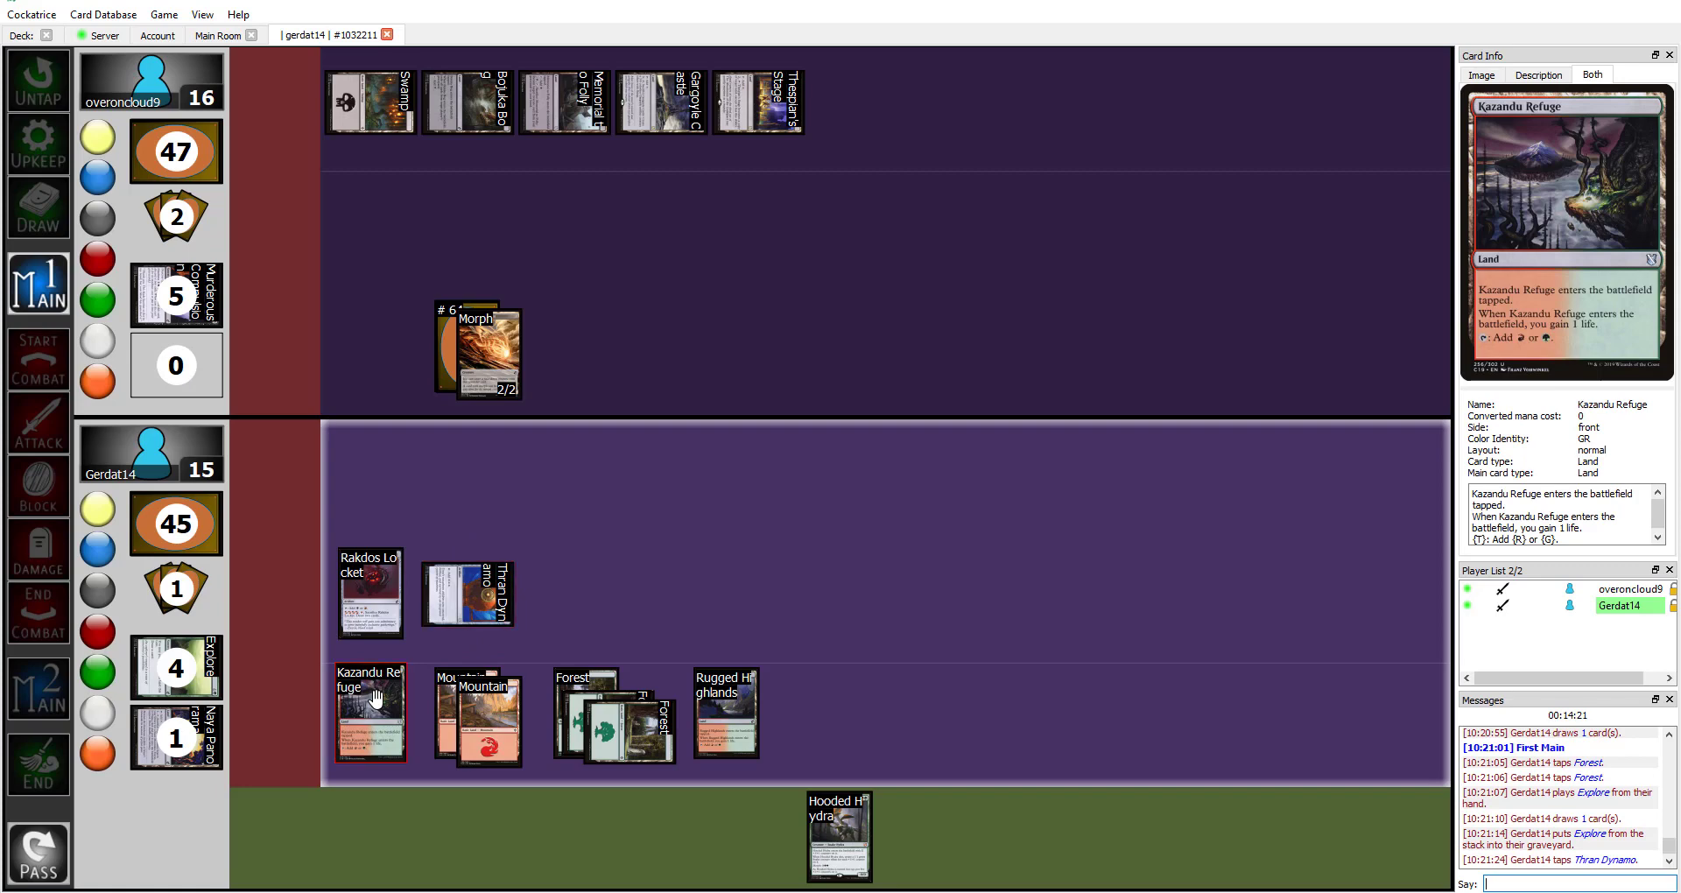
right_click(839, 836)
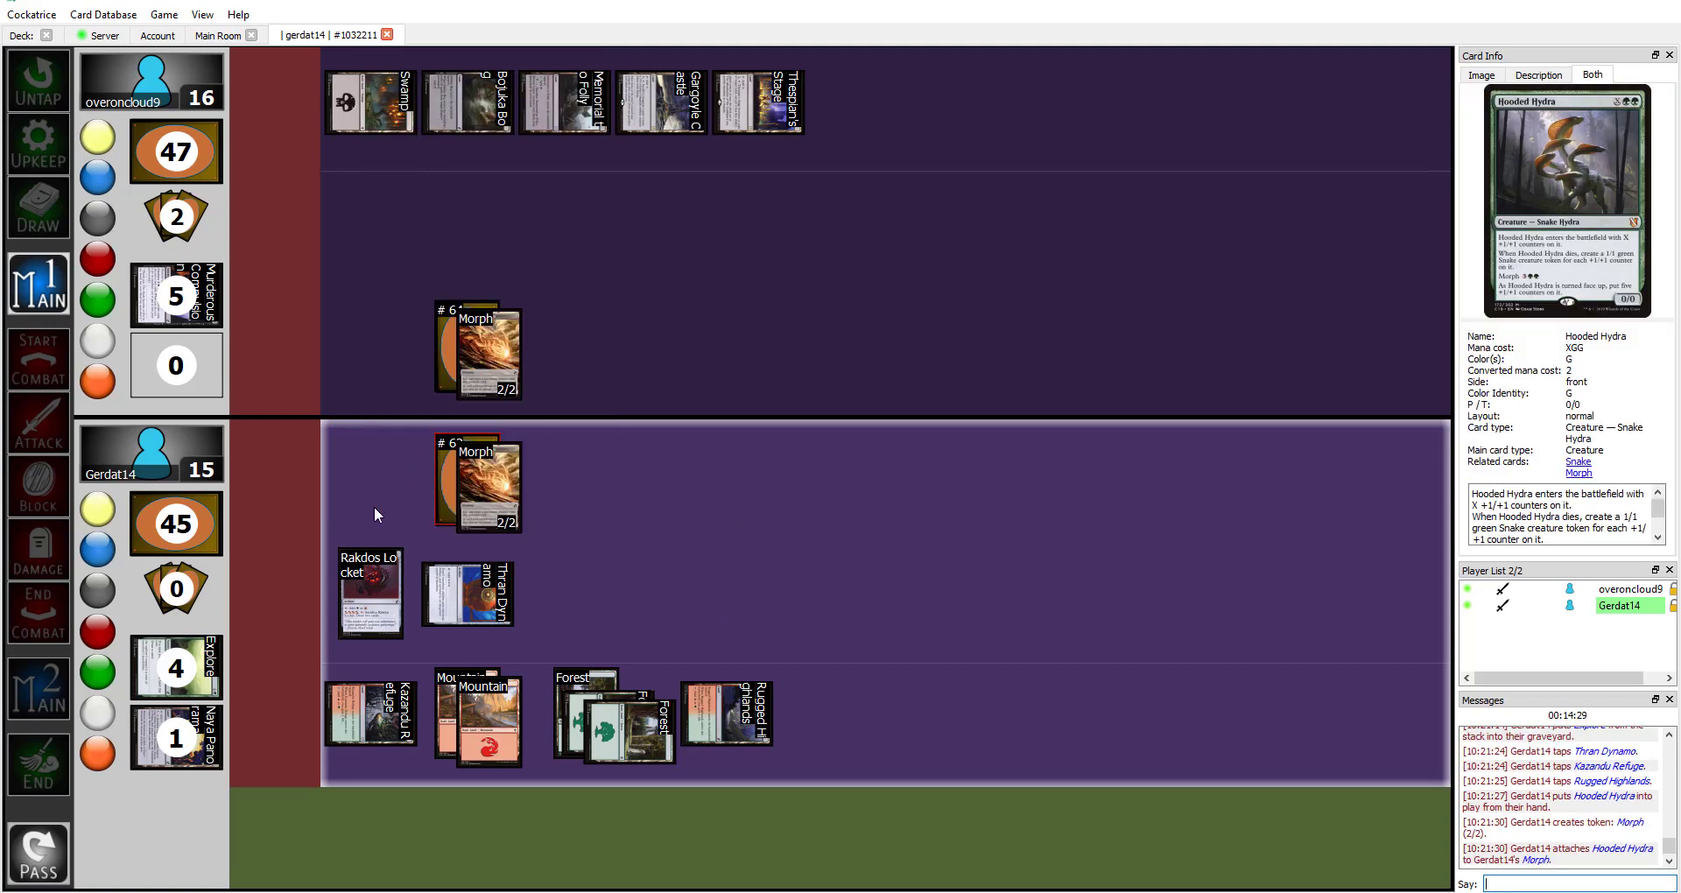
mouse_move(468, 596)
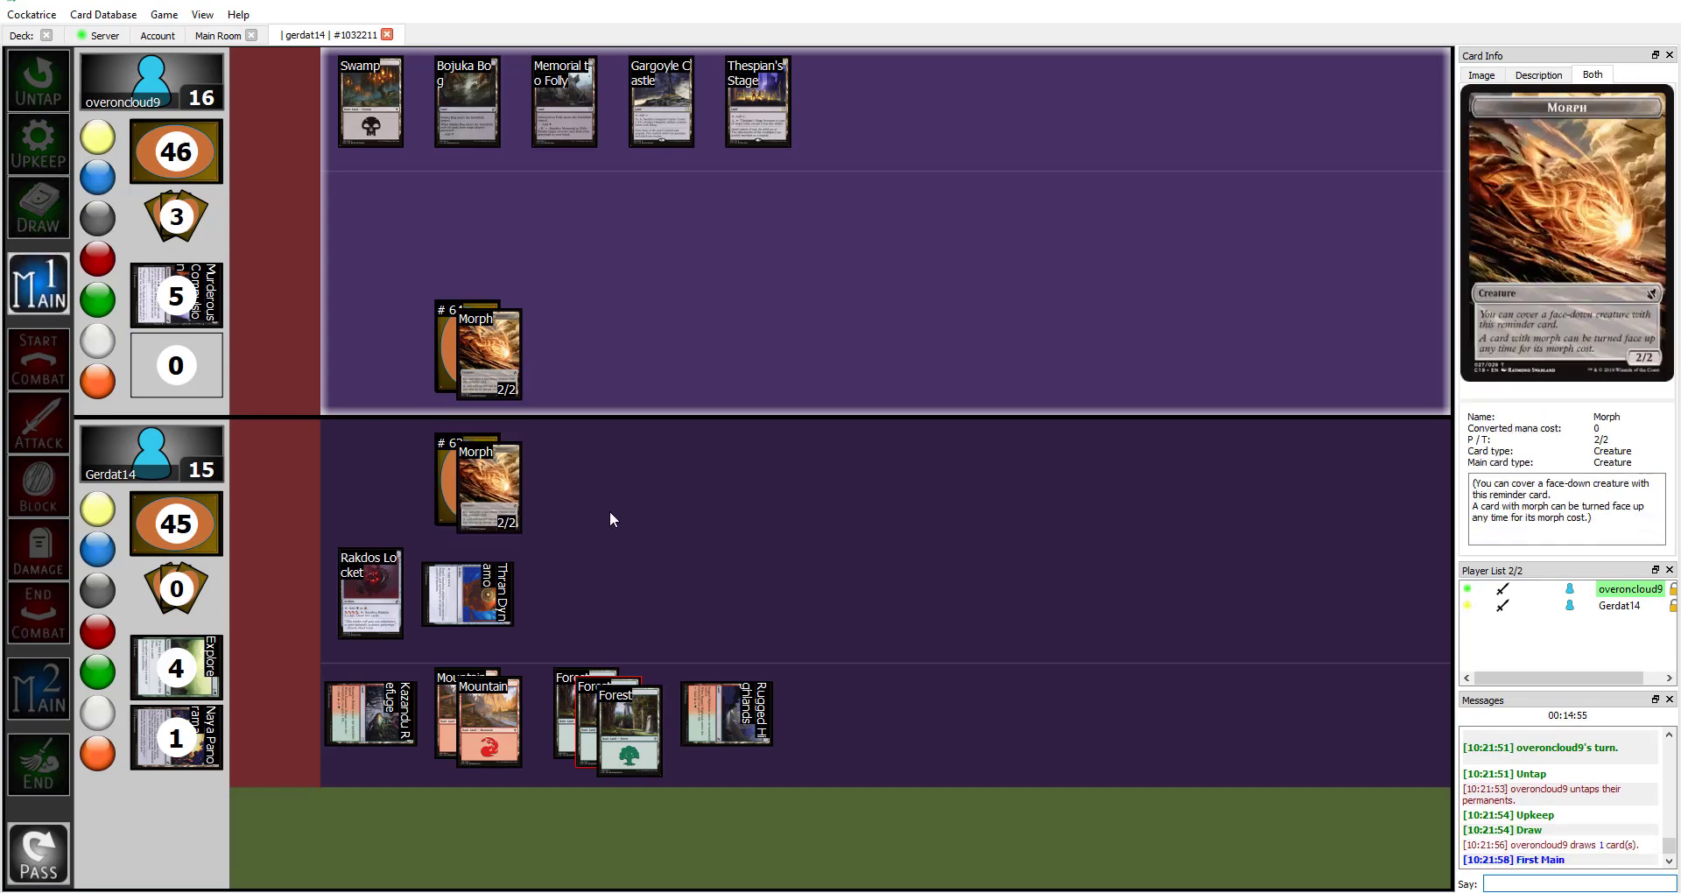
mouse_move(641, 464)
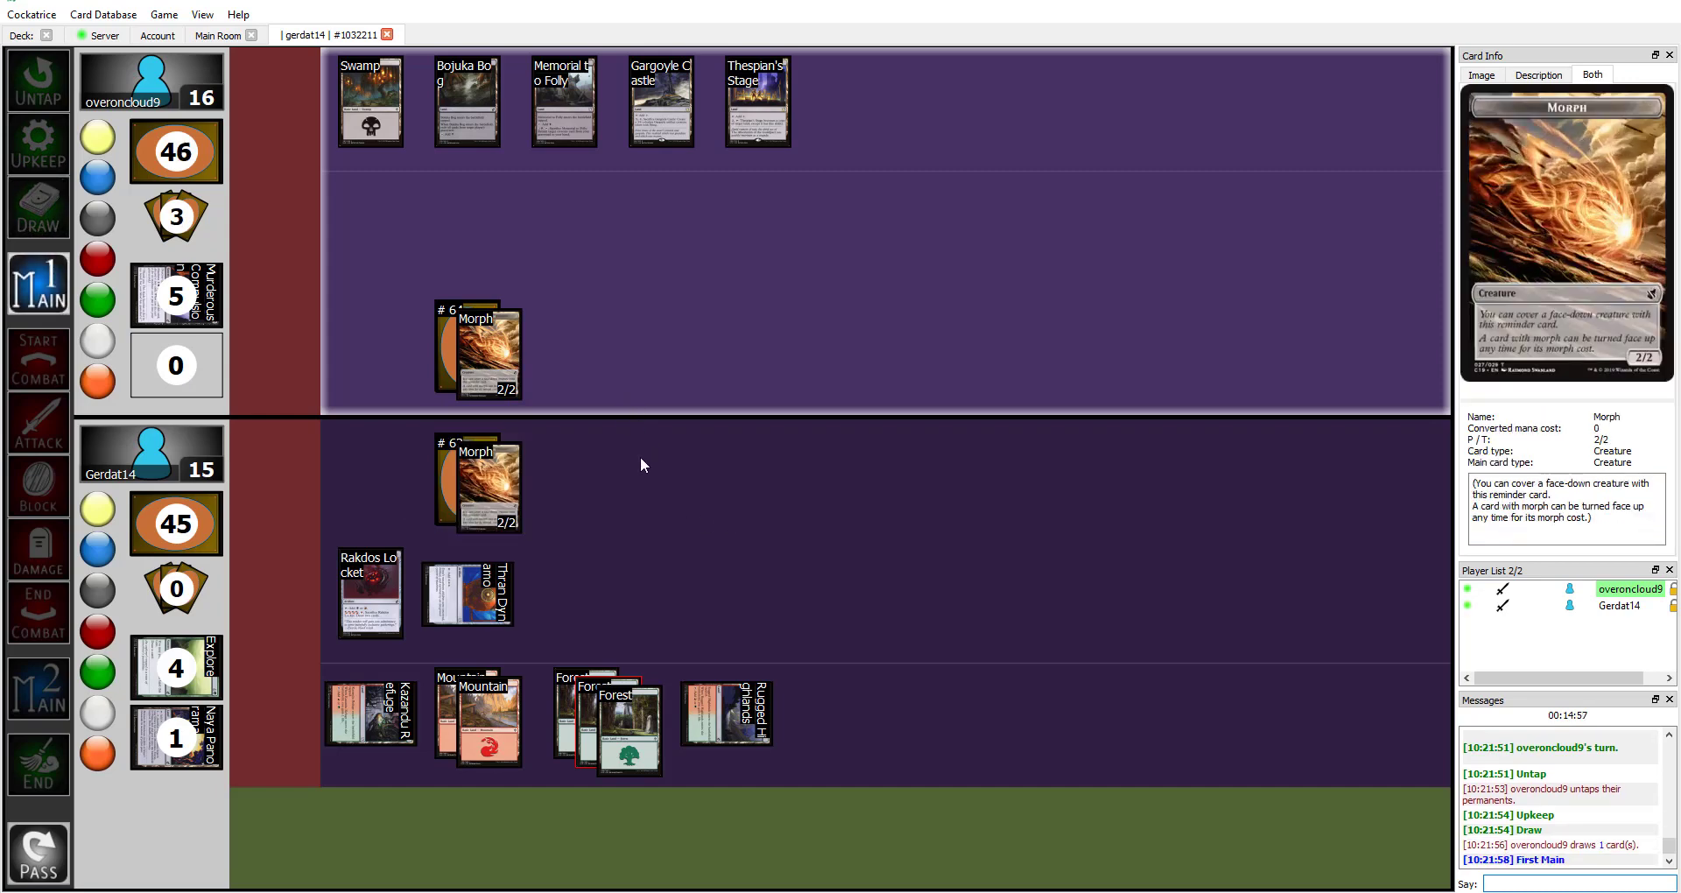
mouse_move(665, 454)
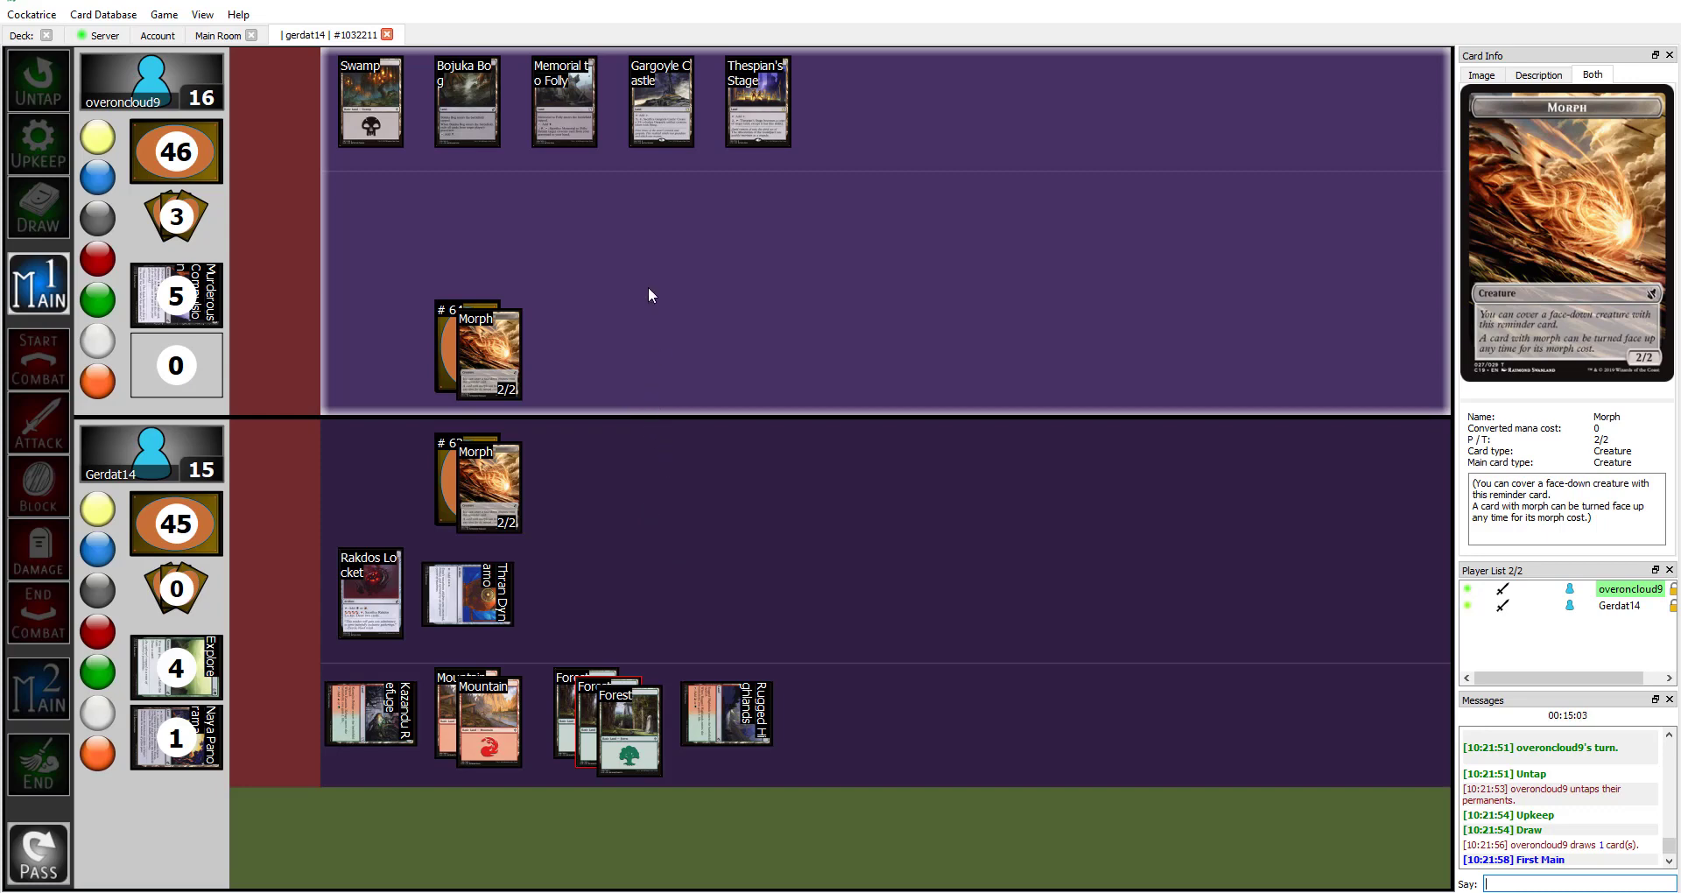
mouse_move(756, 101)
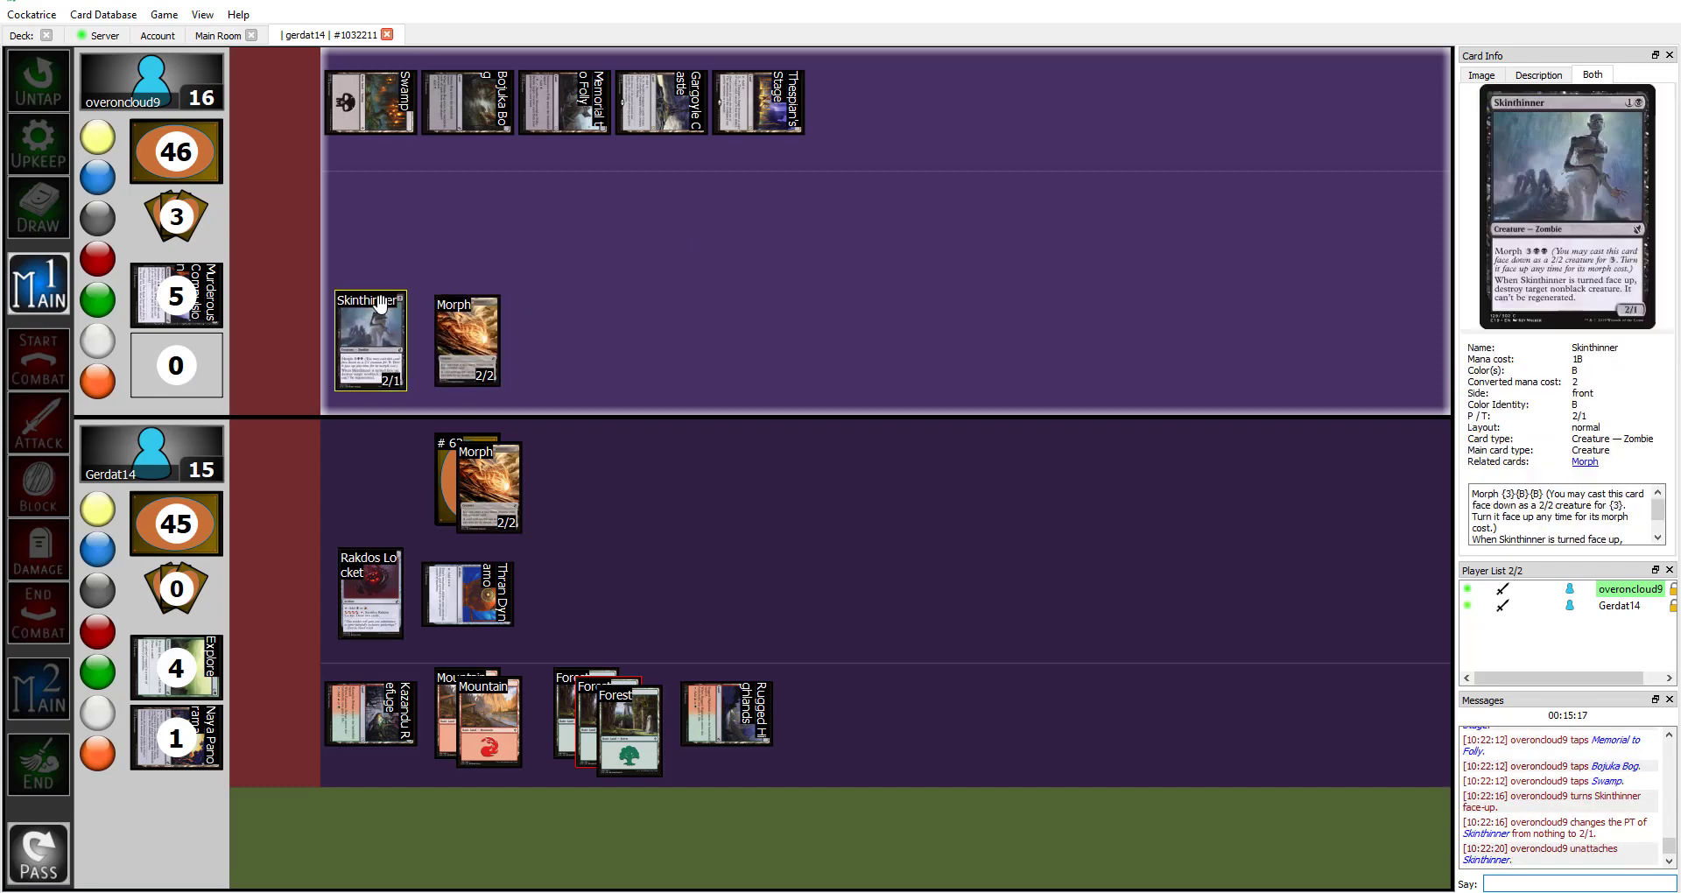
Click the battlefield card as the opponent turns Skinthinner face up as a 2/1
left_click(370, 338)
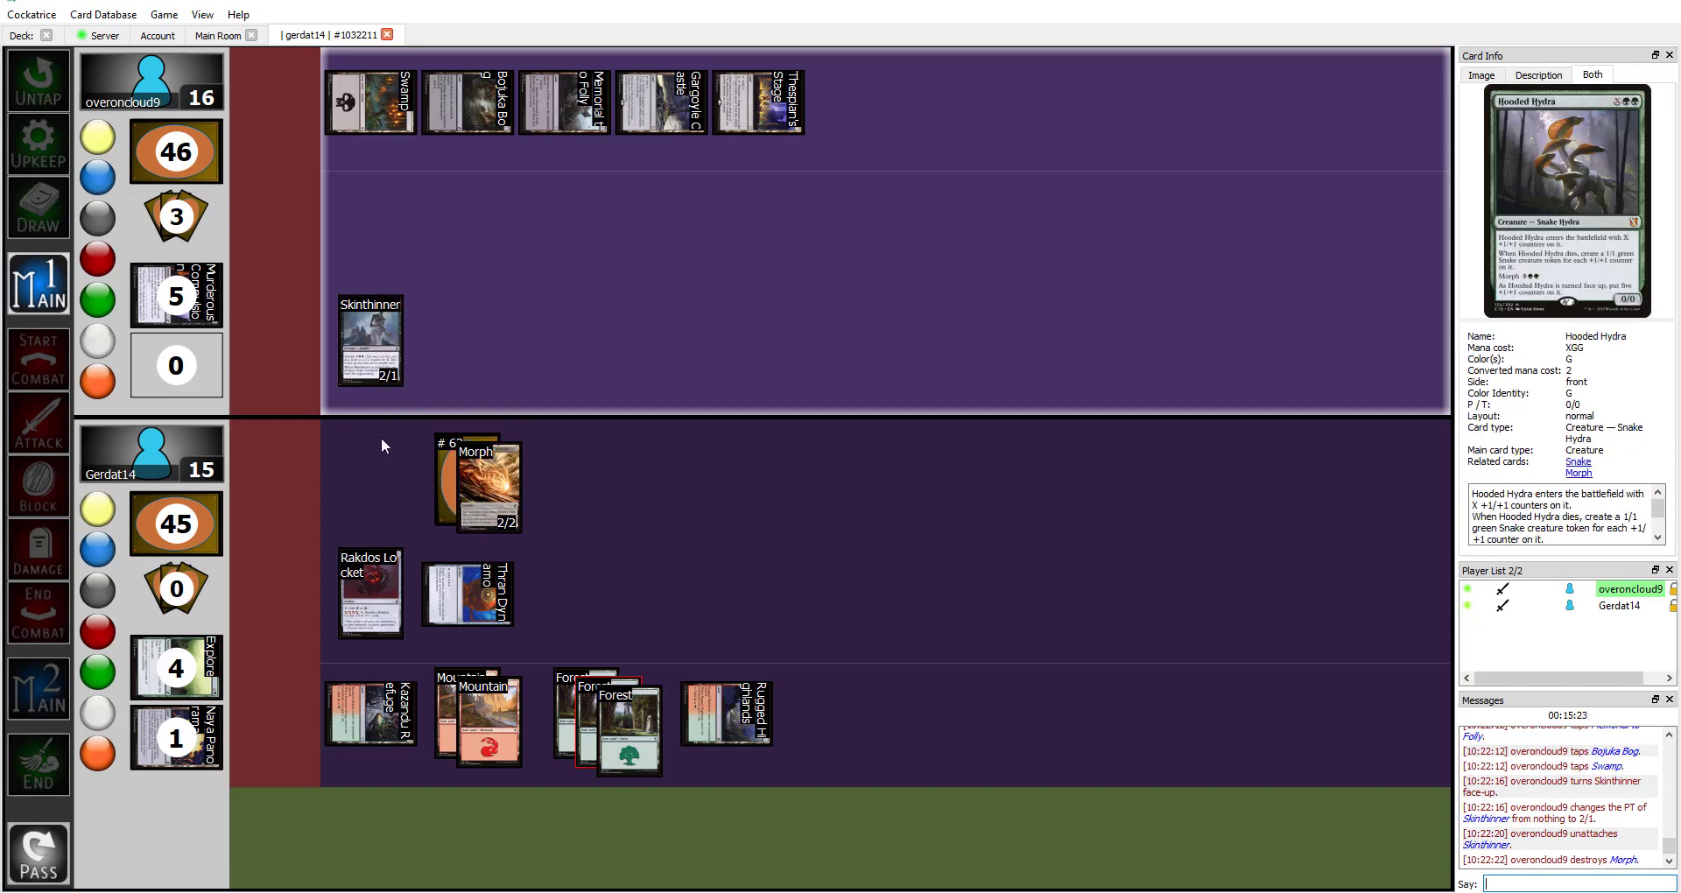
Detach Hooded Hydra from its Morph token, turn it face up, and open the graveyard
left_click_drag(370, 341, 477, 479)
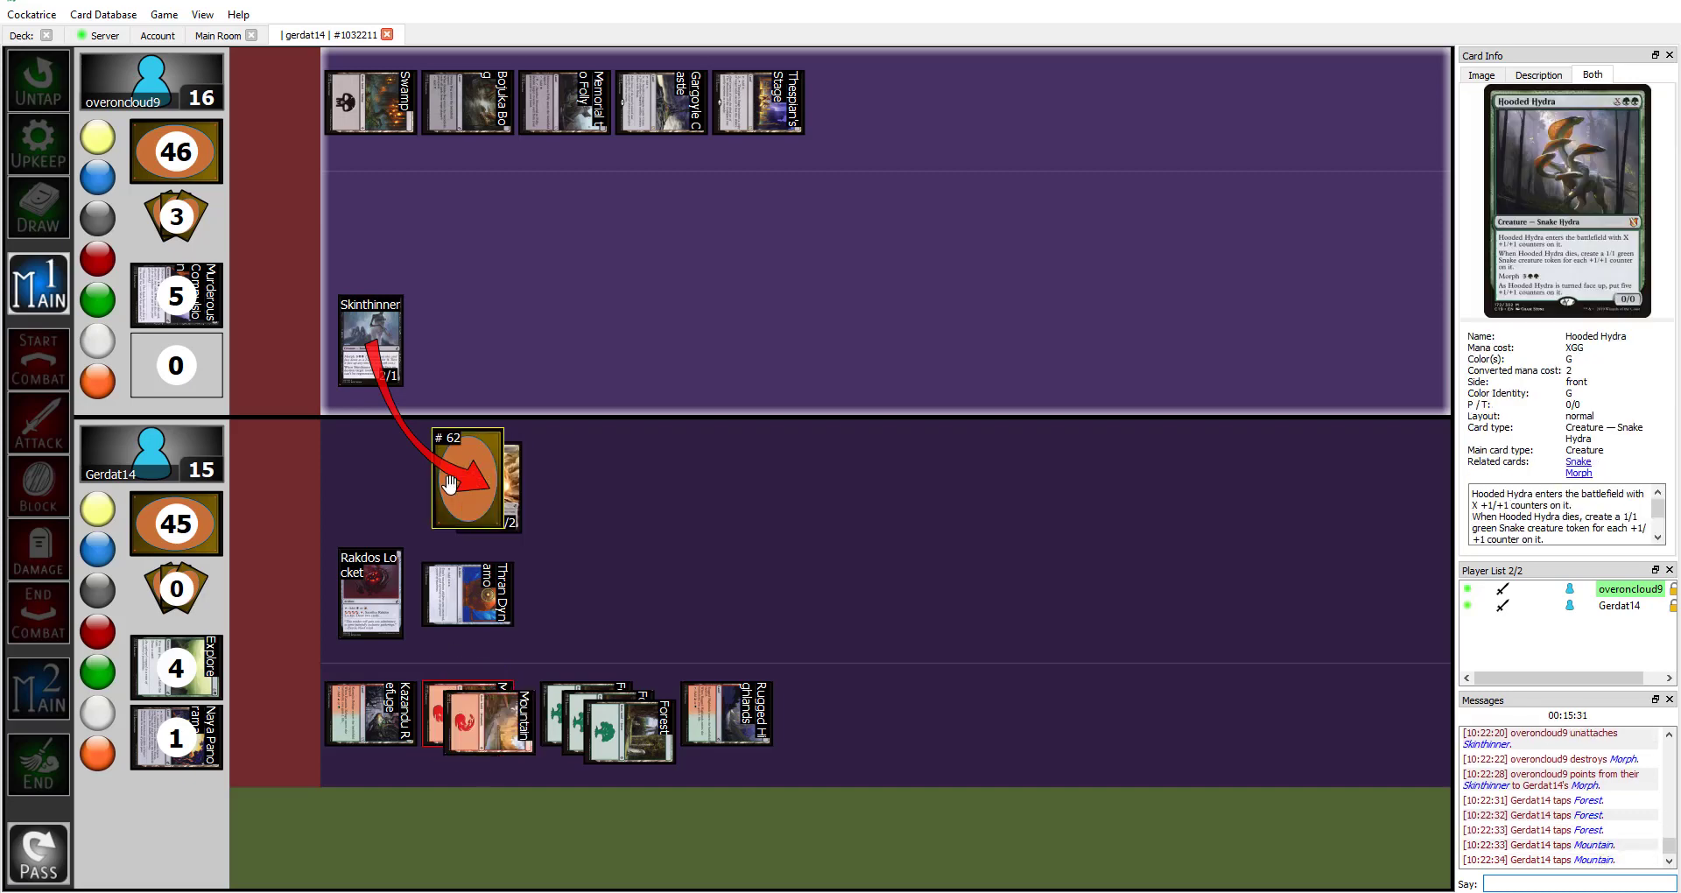
right_click(467, 479)
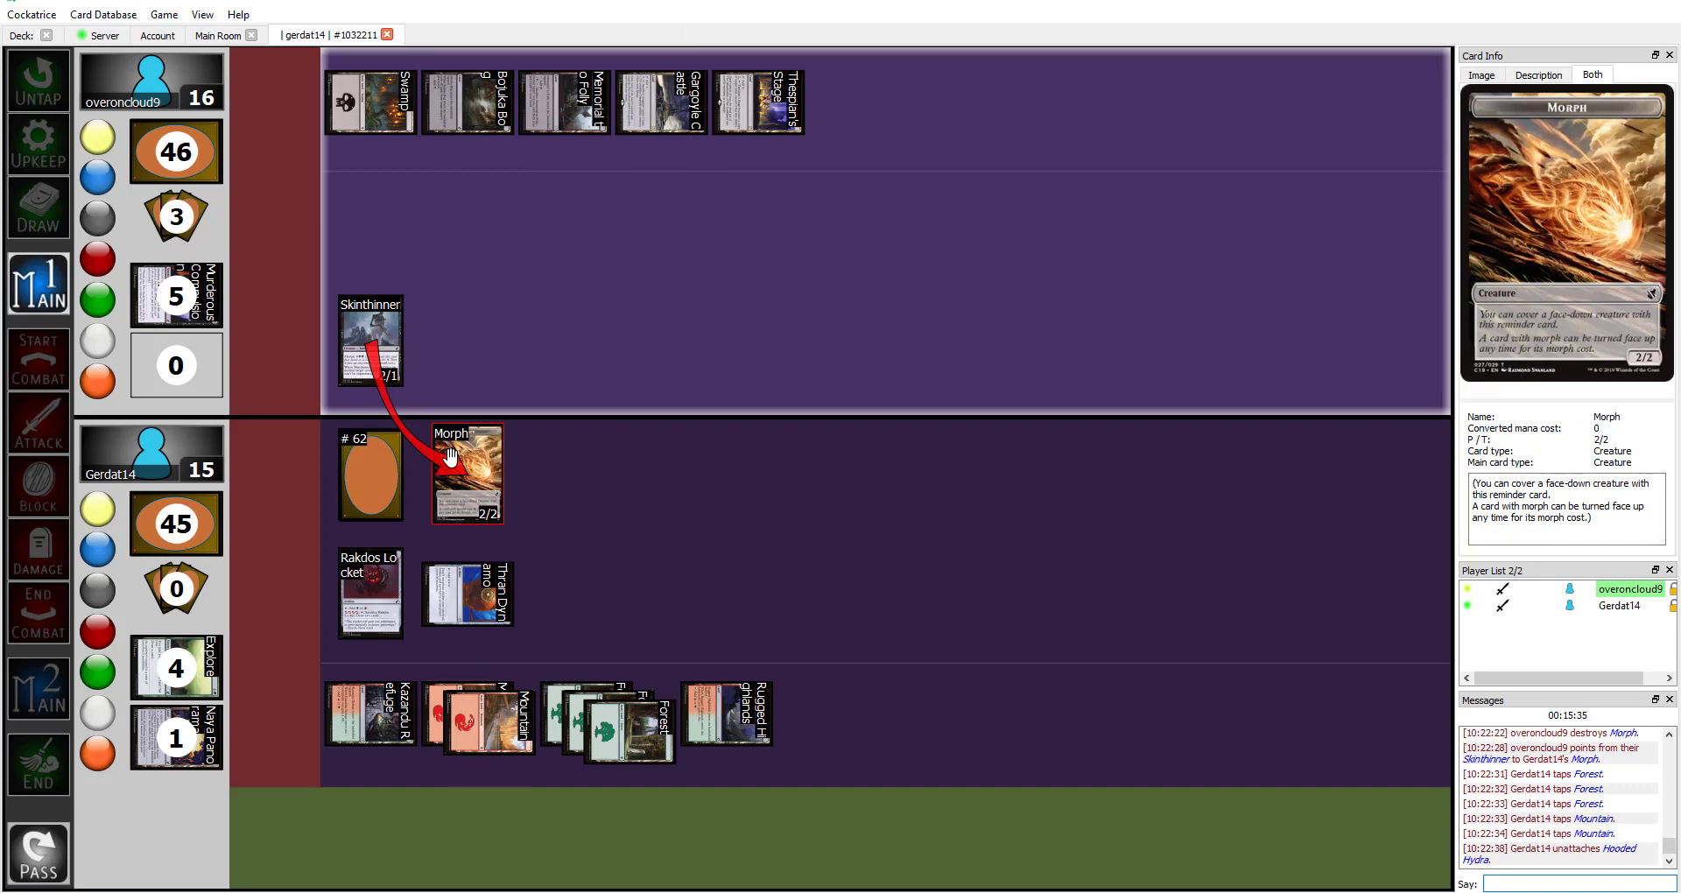
right_click(464, 473)
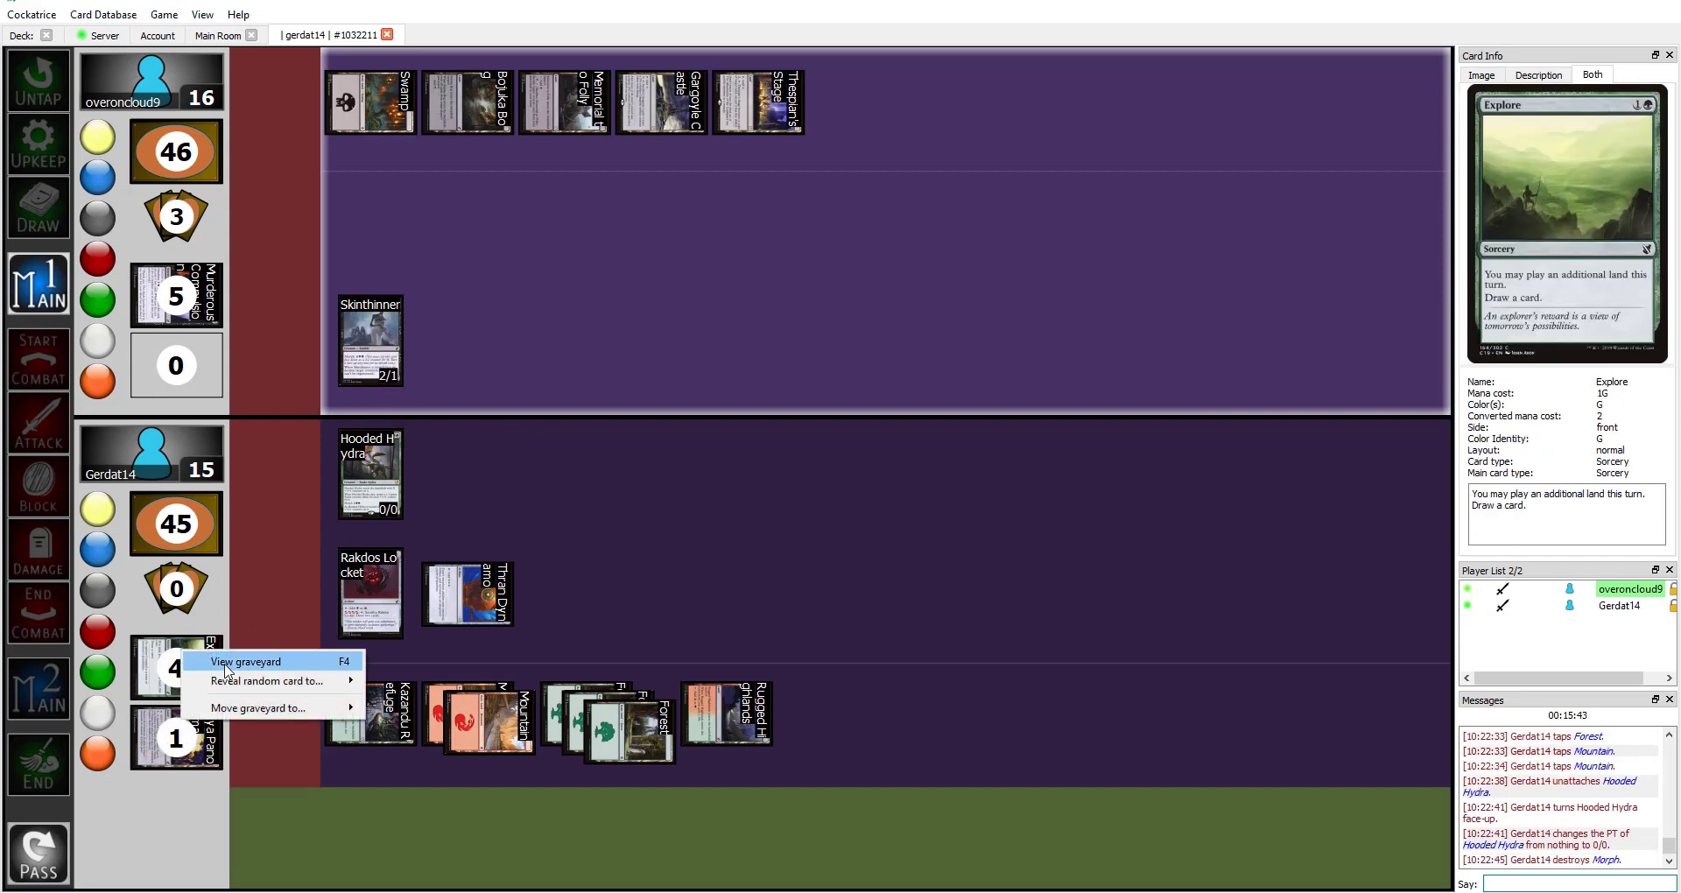
left_click(246, 661)
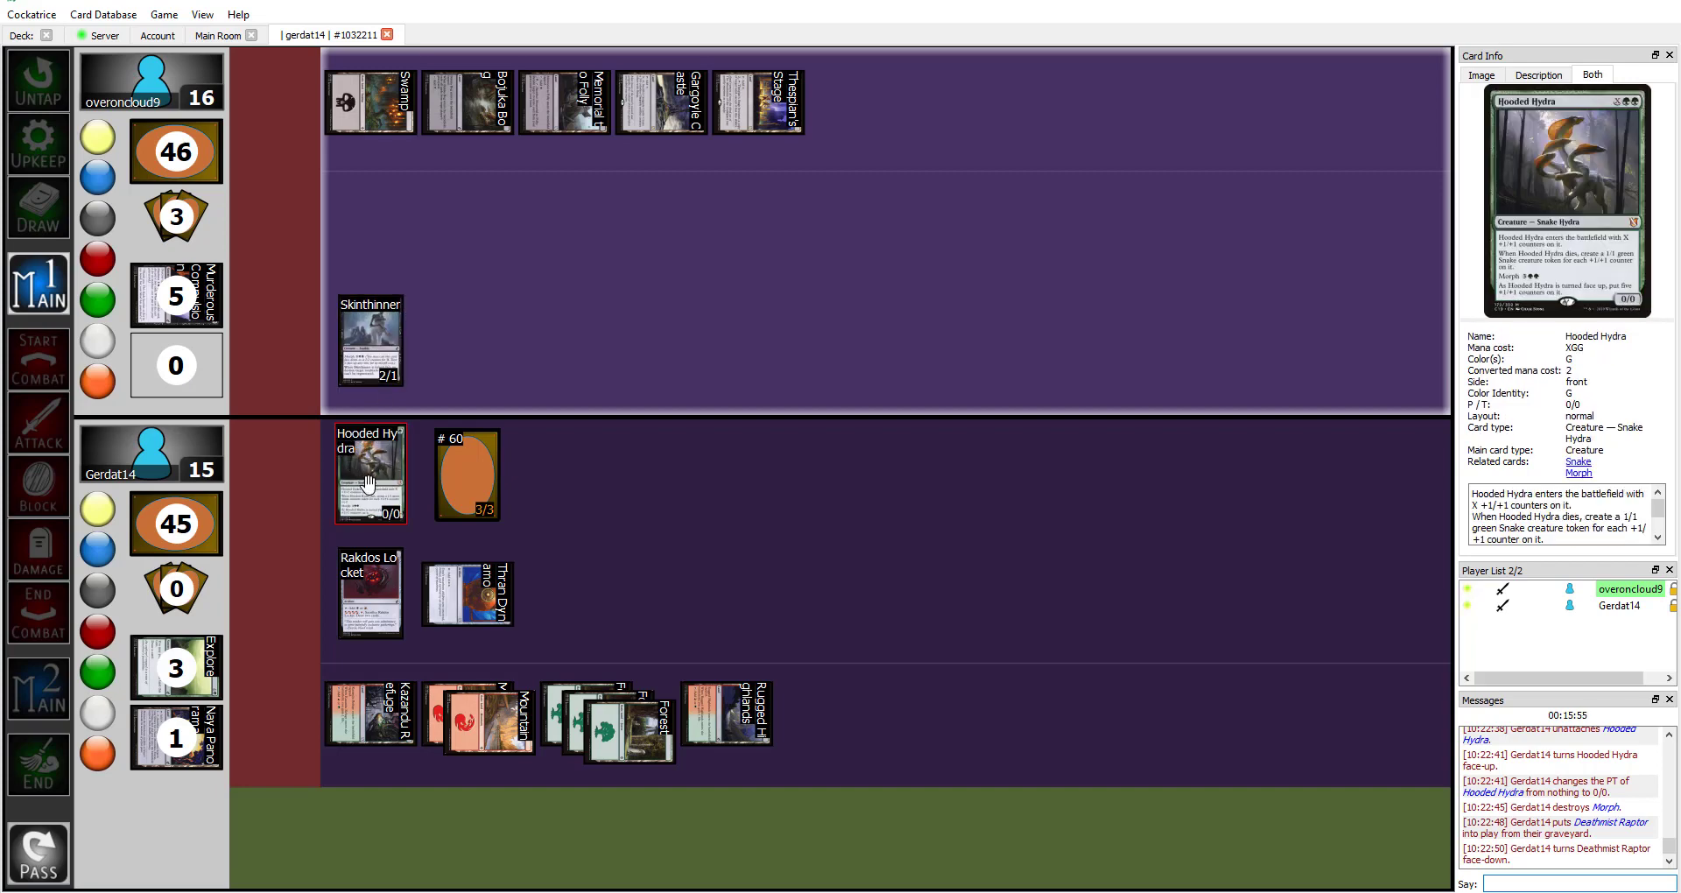
Create five 1/1 Snake tokens from Hooded Hydra and confirm the count
right_click(370, 474)
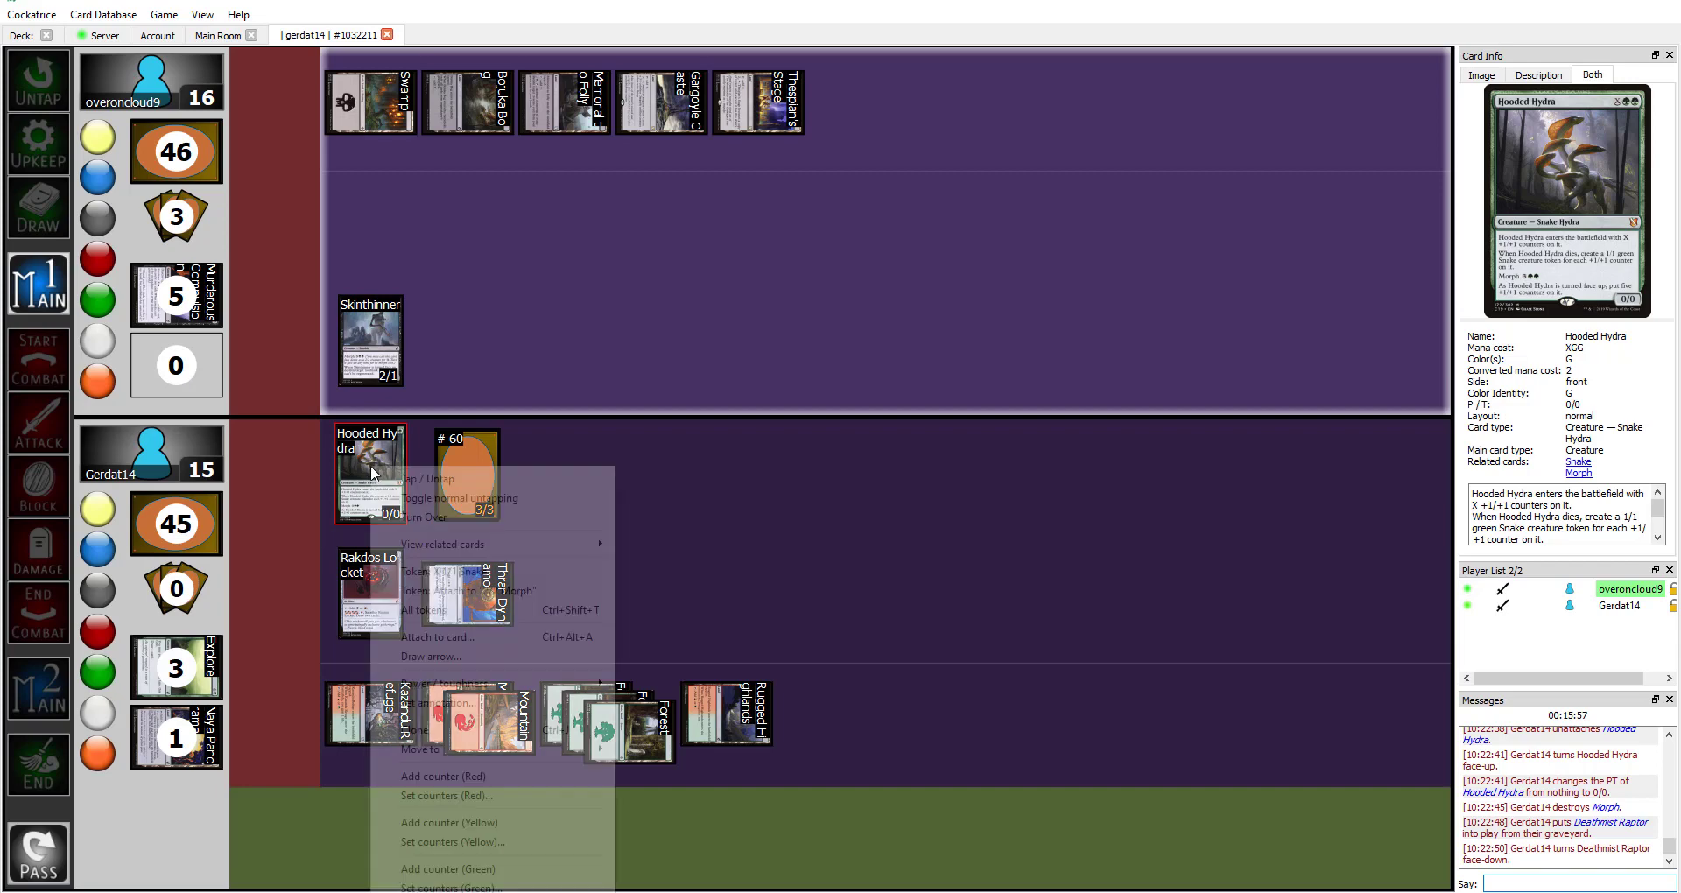
left_click(440, 576)
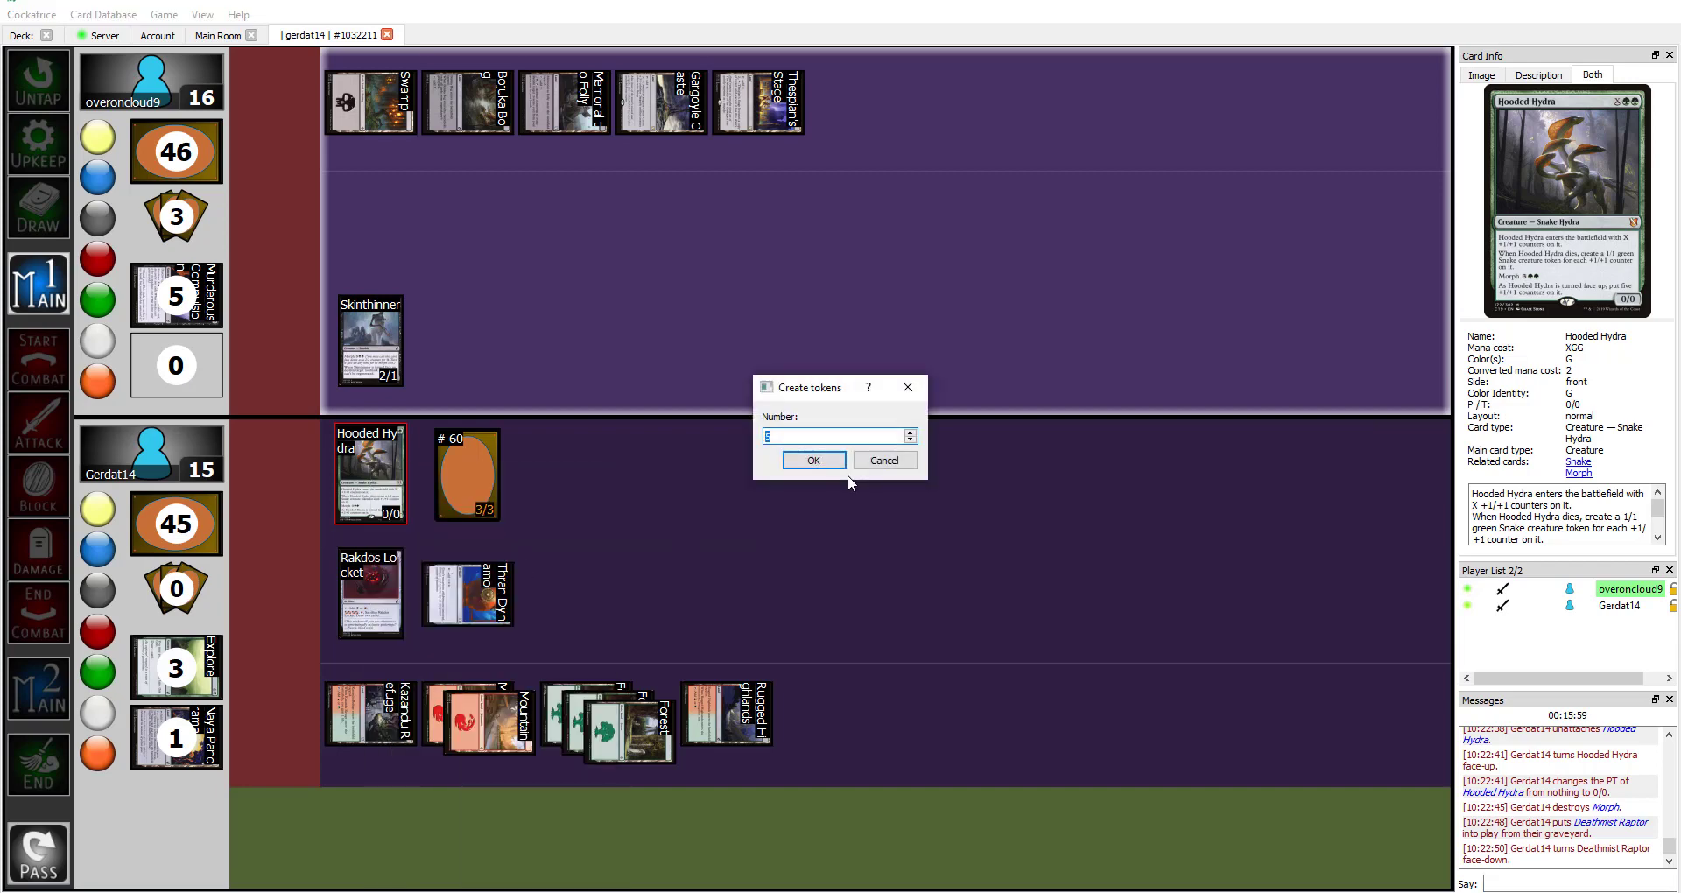
left_click(812, 459)
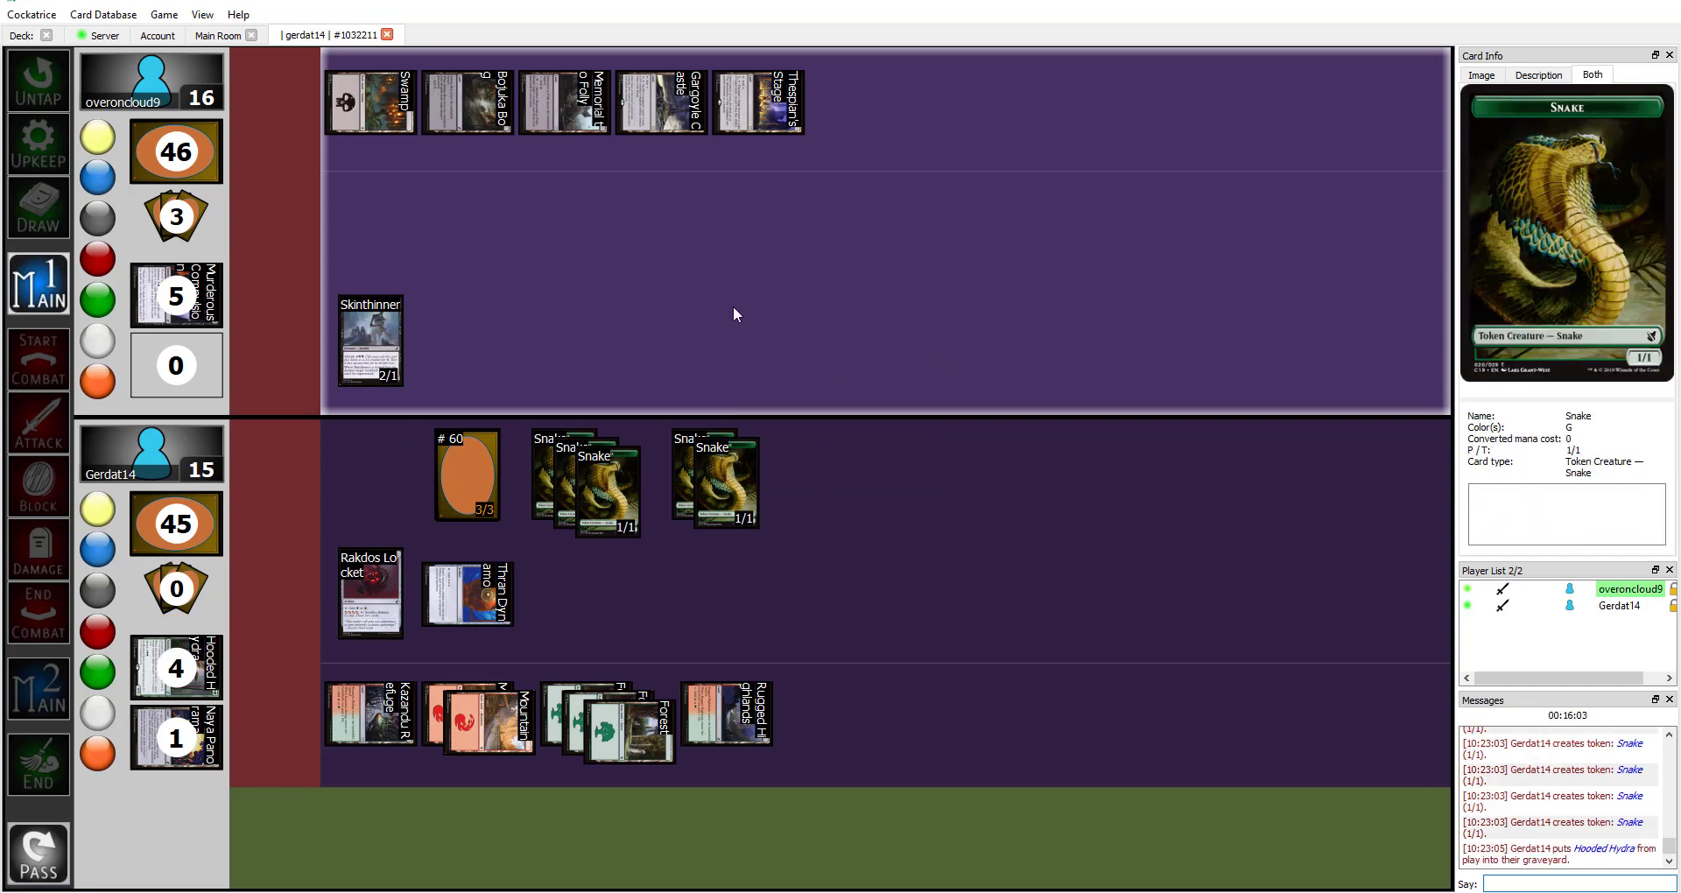
mouse_move(677, 361)
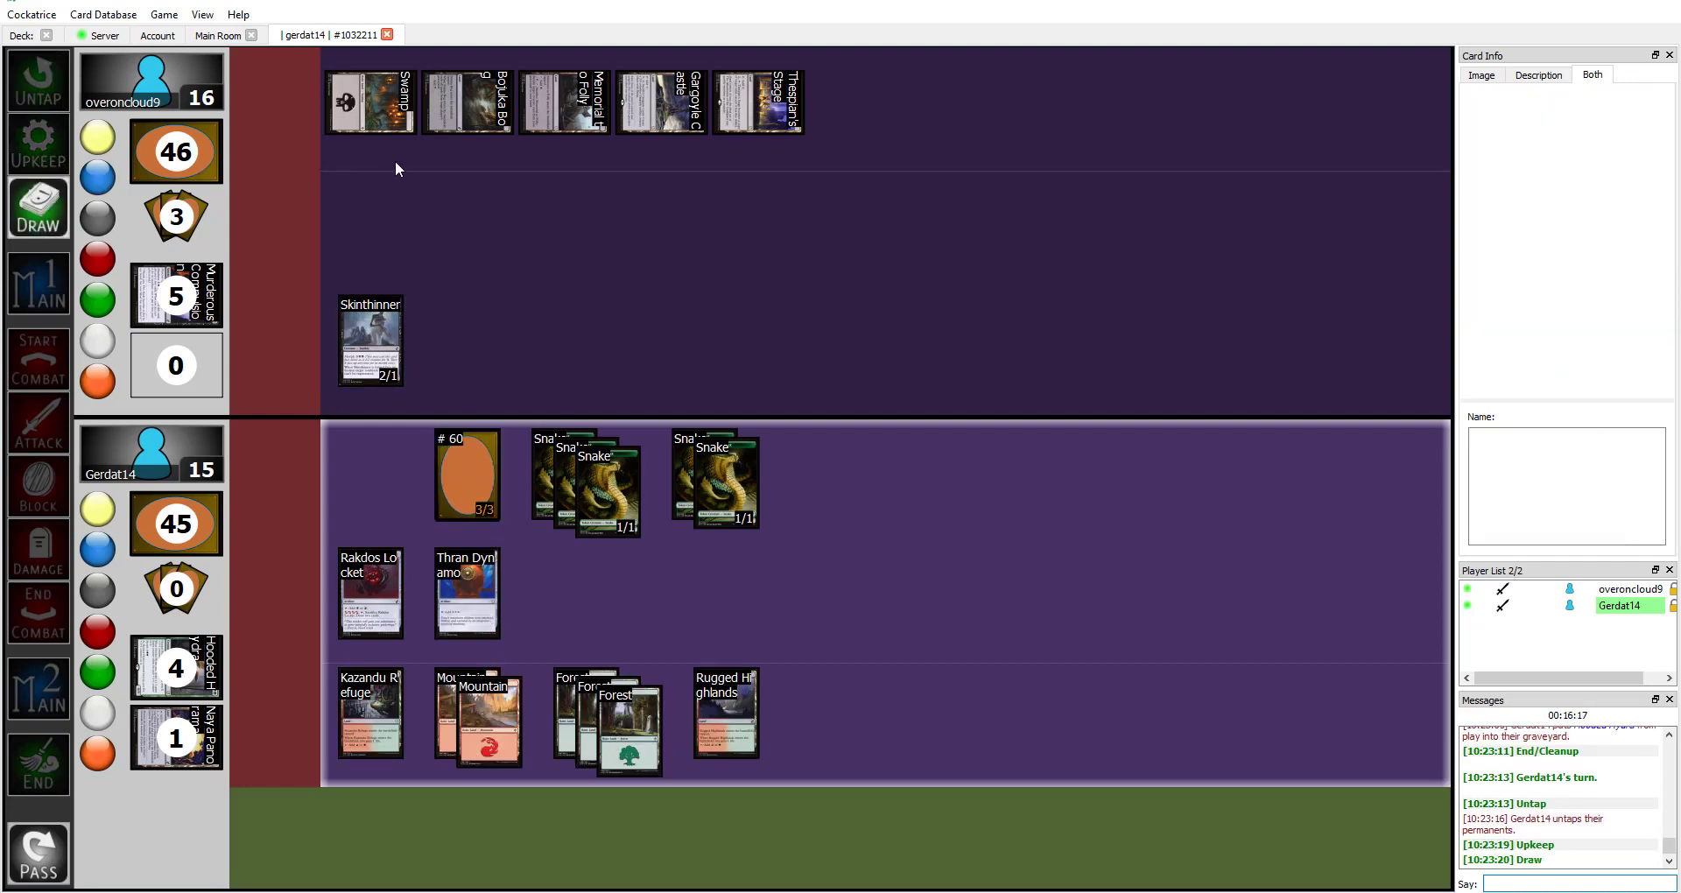
Turn the face-down Deathmist Raptor face up and put a red counter on it
right_click(467, 476)
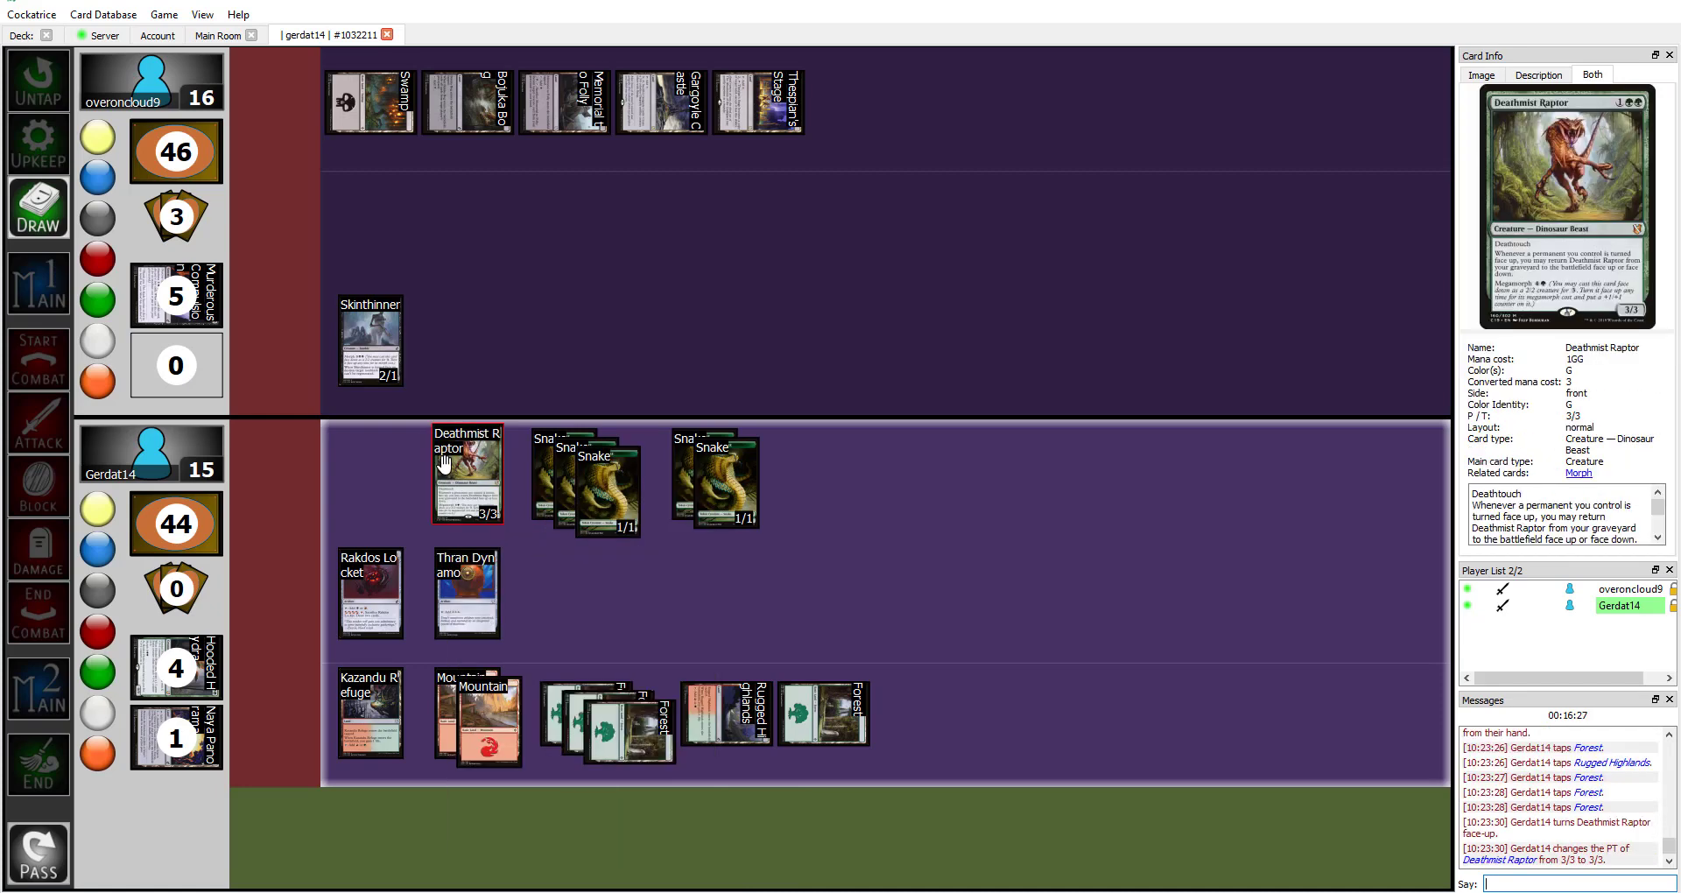
right_click(467, 472)
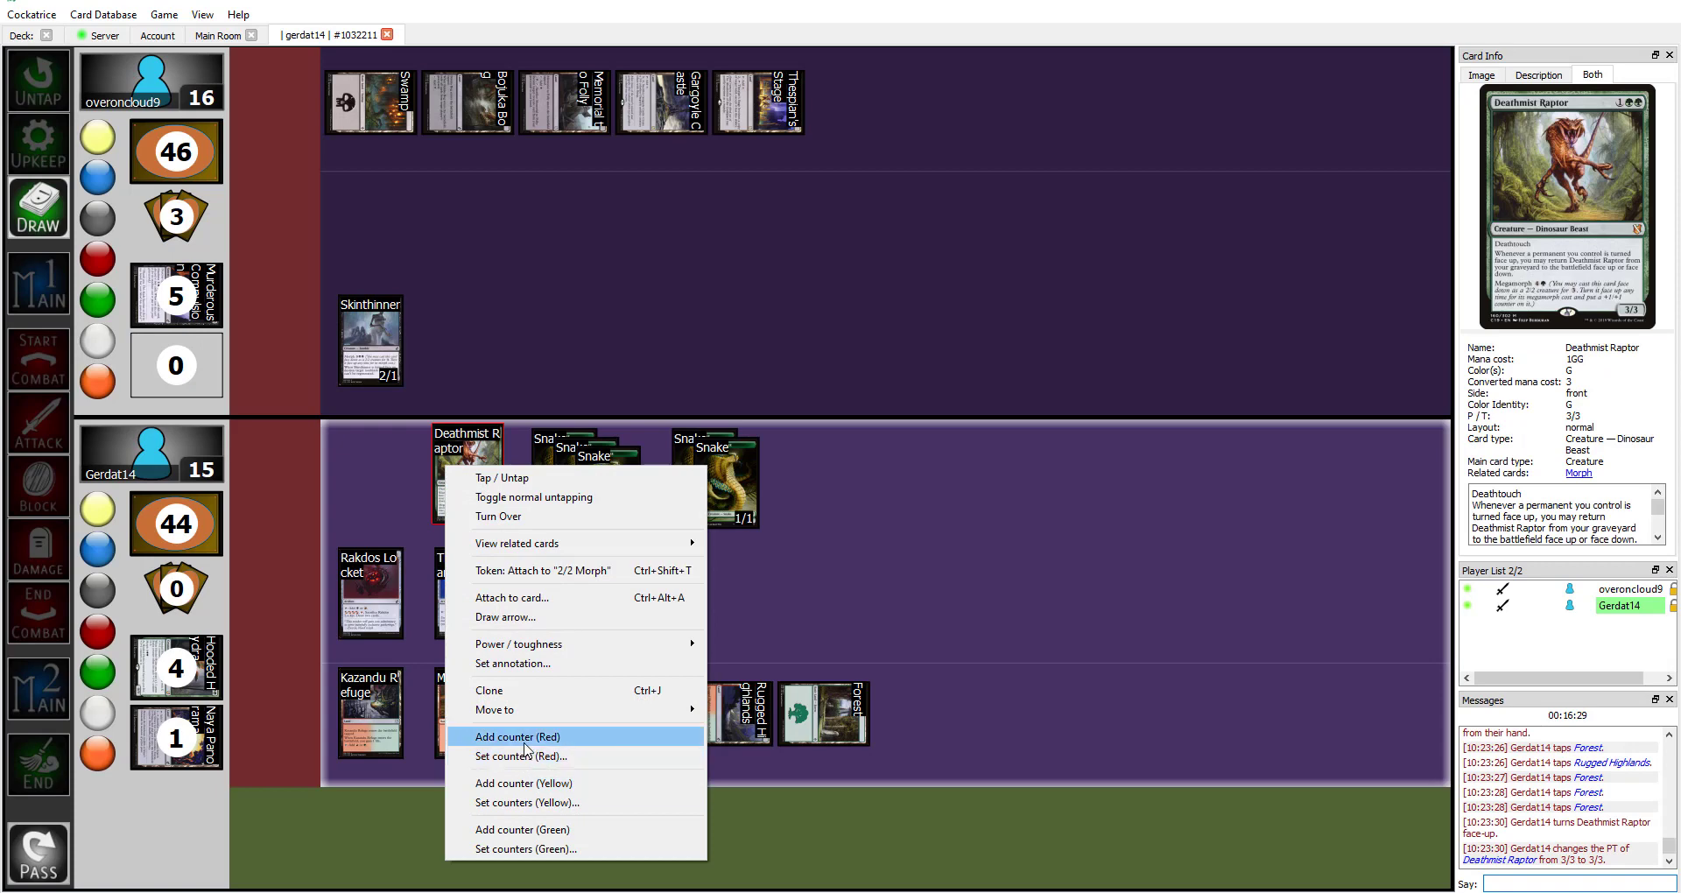
left_click(516, 737)
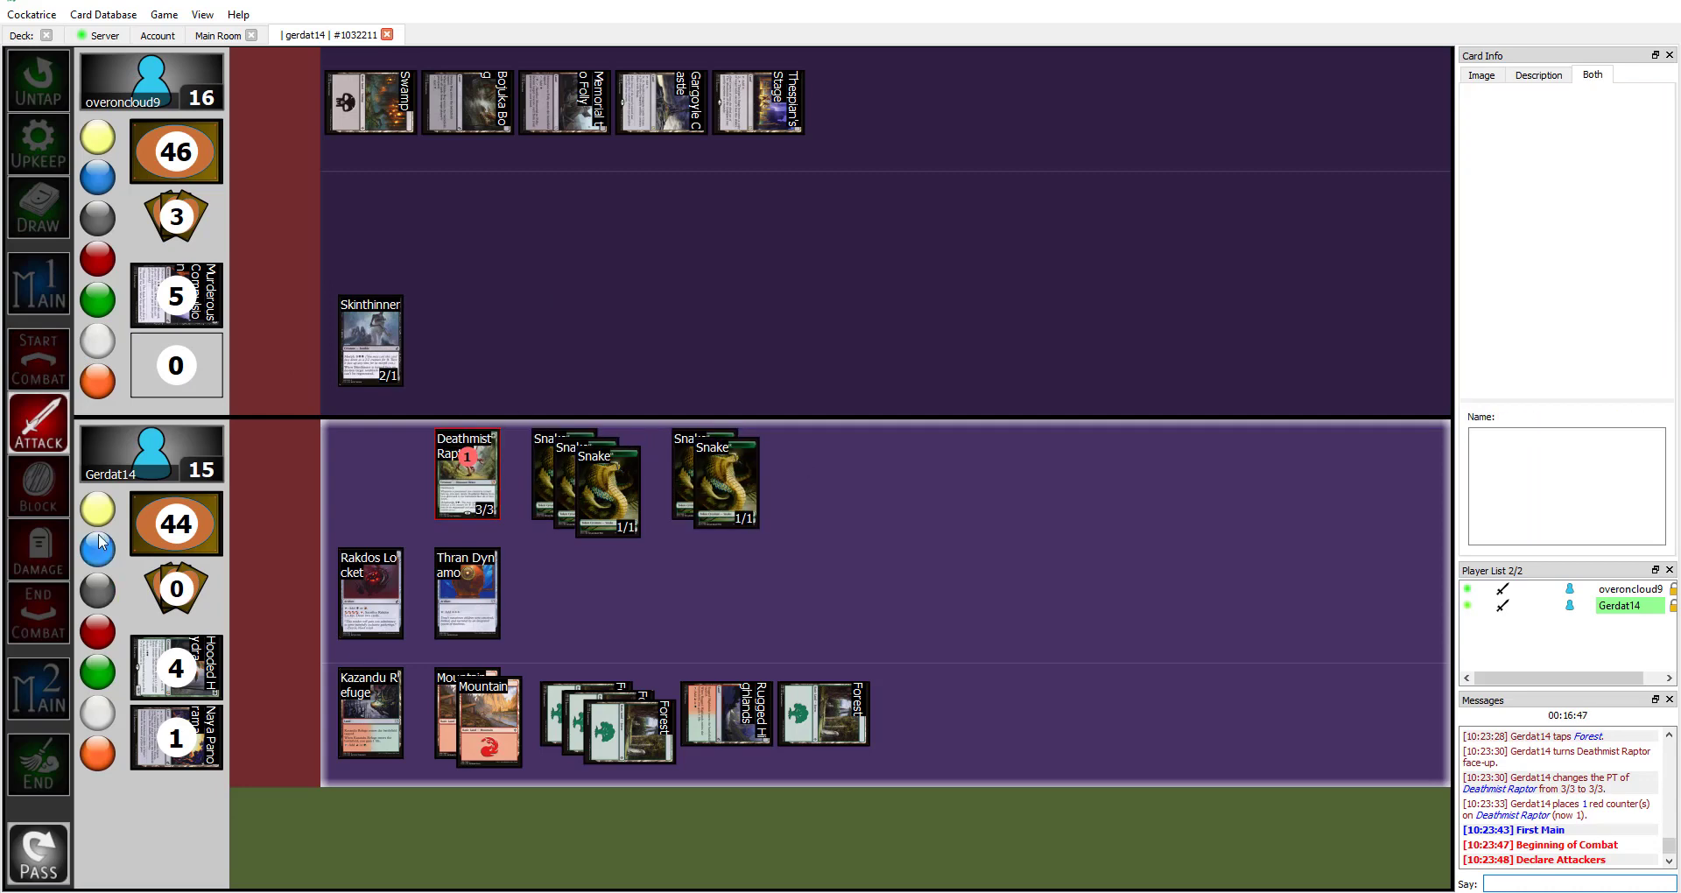
mouse_move(725, 484)
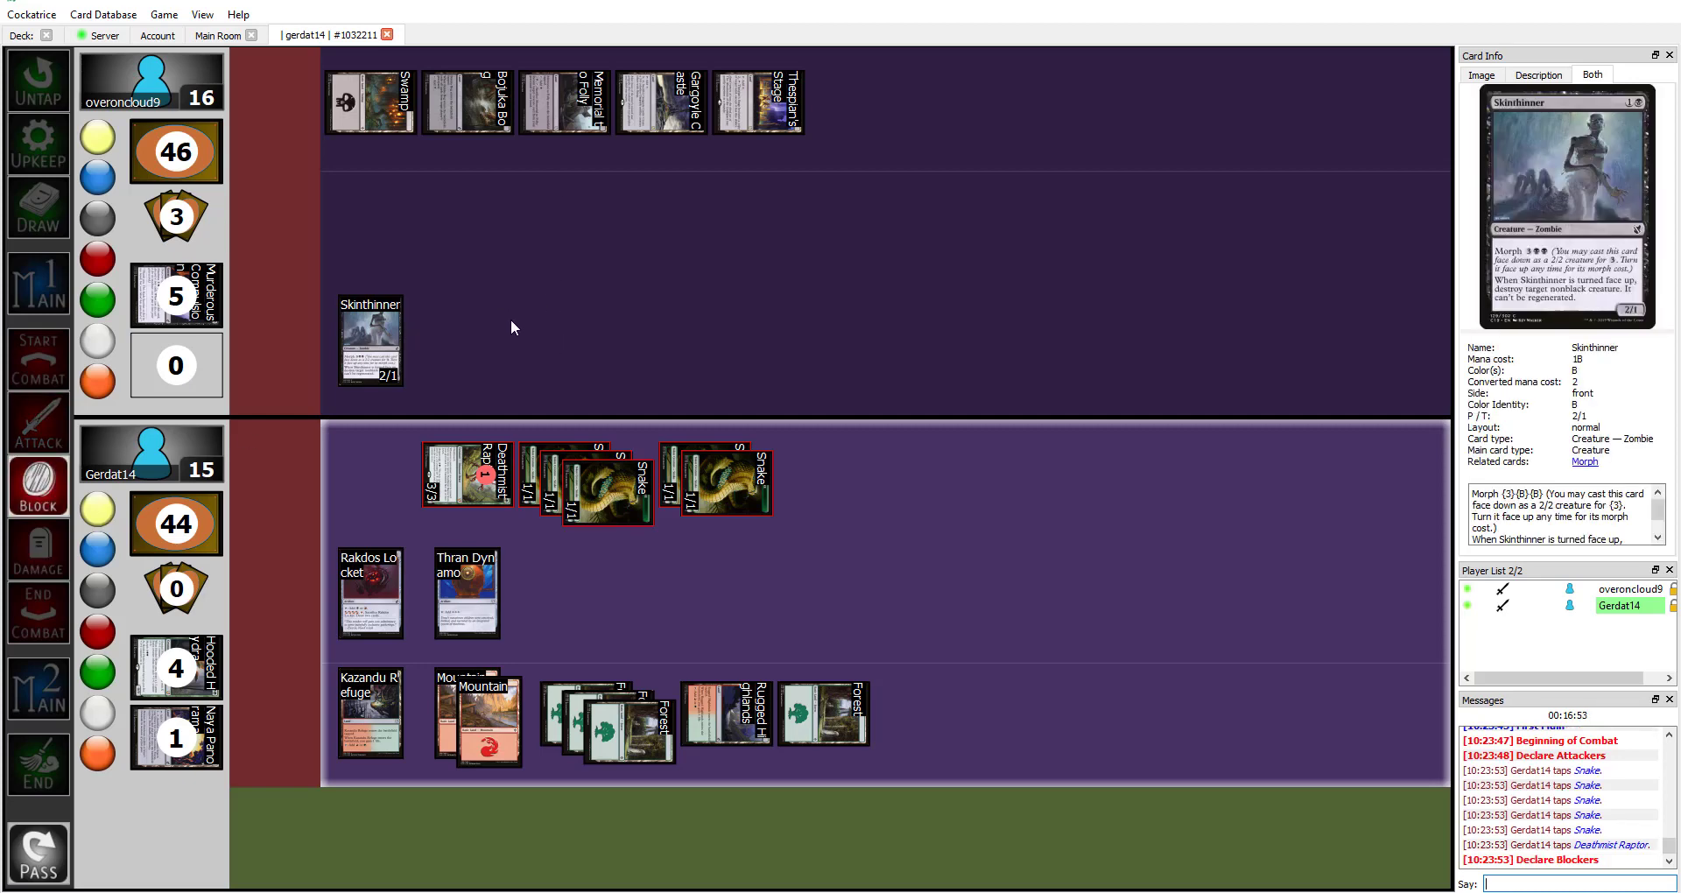
mouse_move(610, 482)
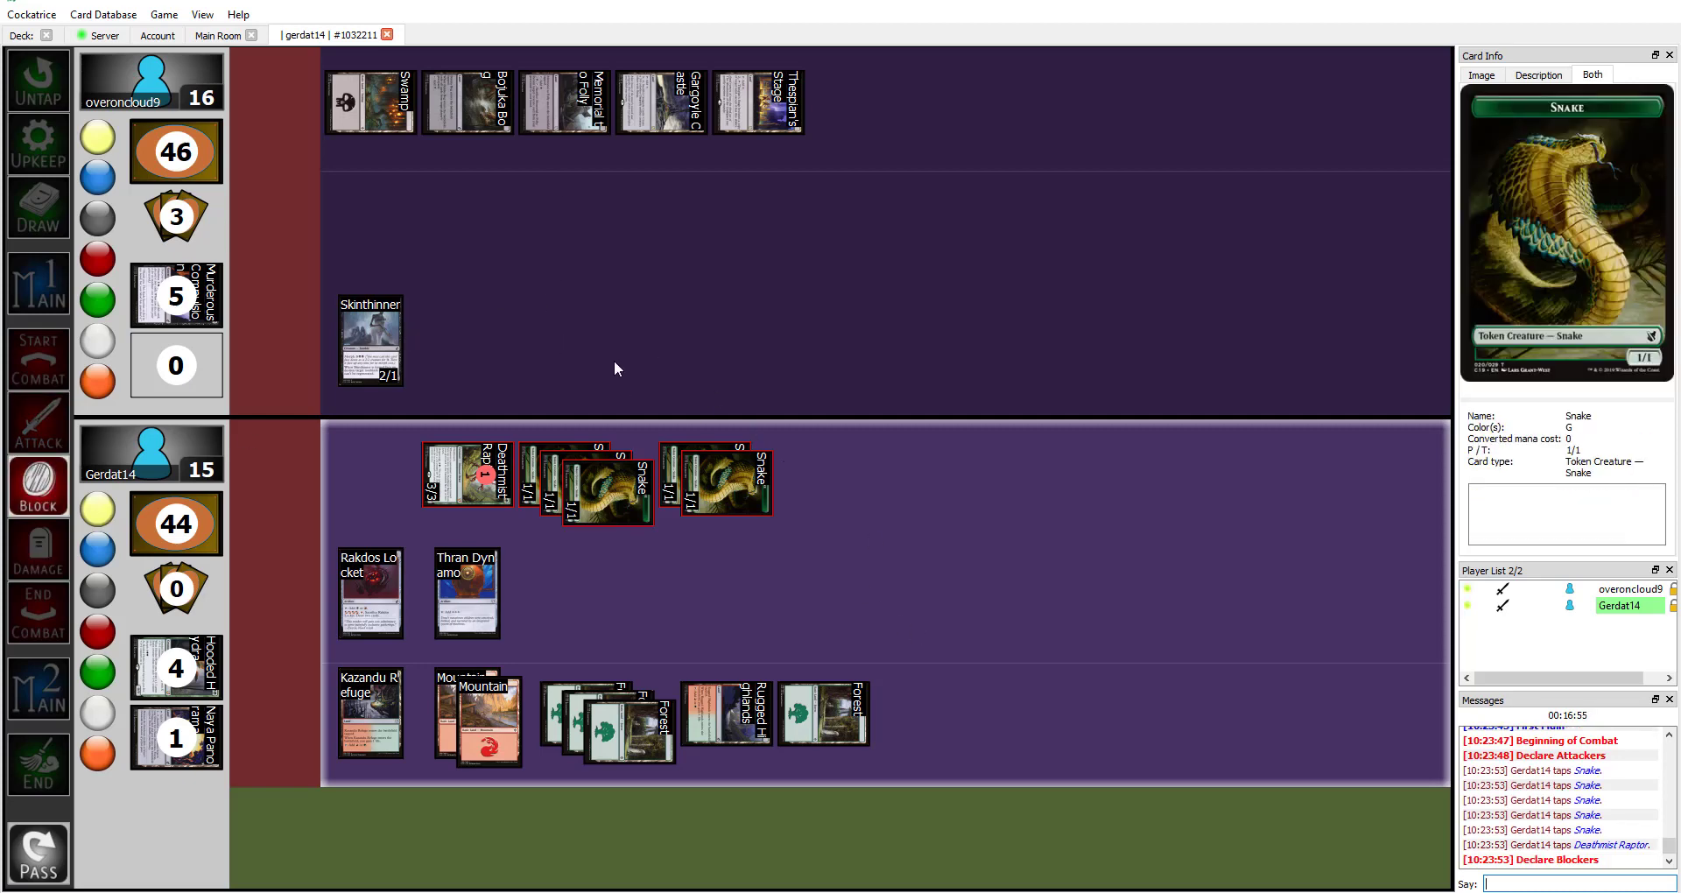
mouse_move(545, 338)
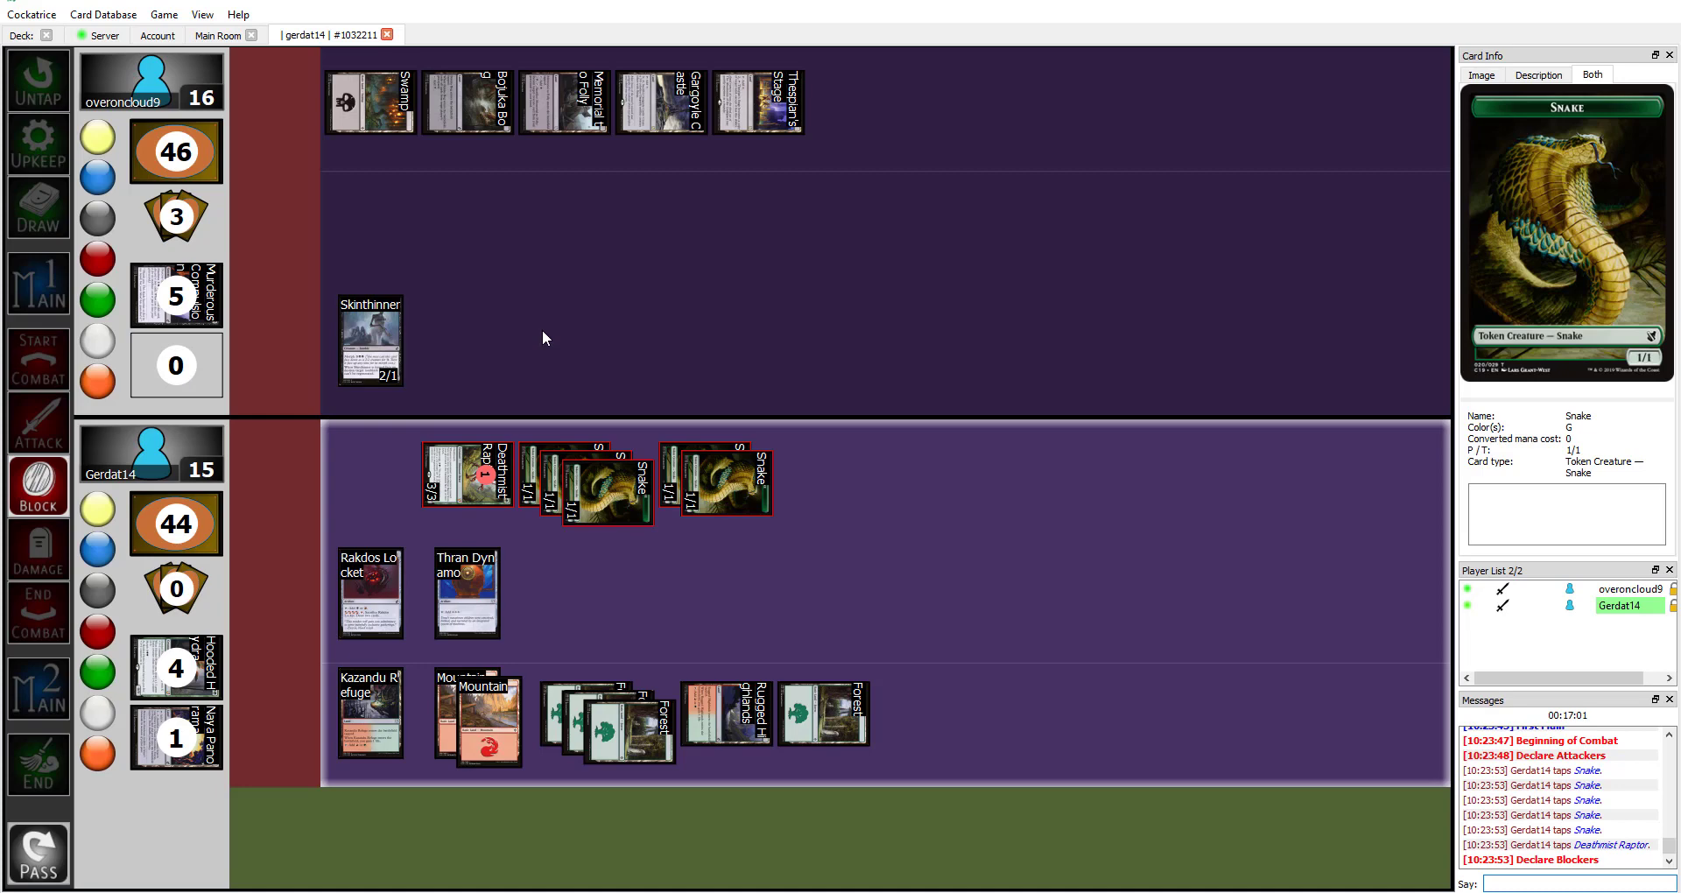
mouse_move(616, 311)
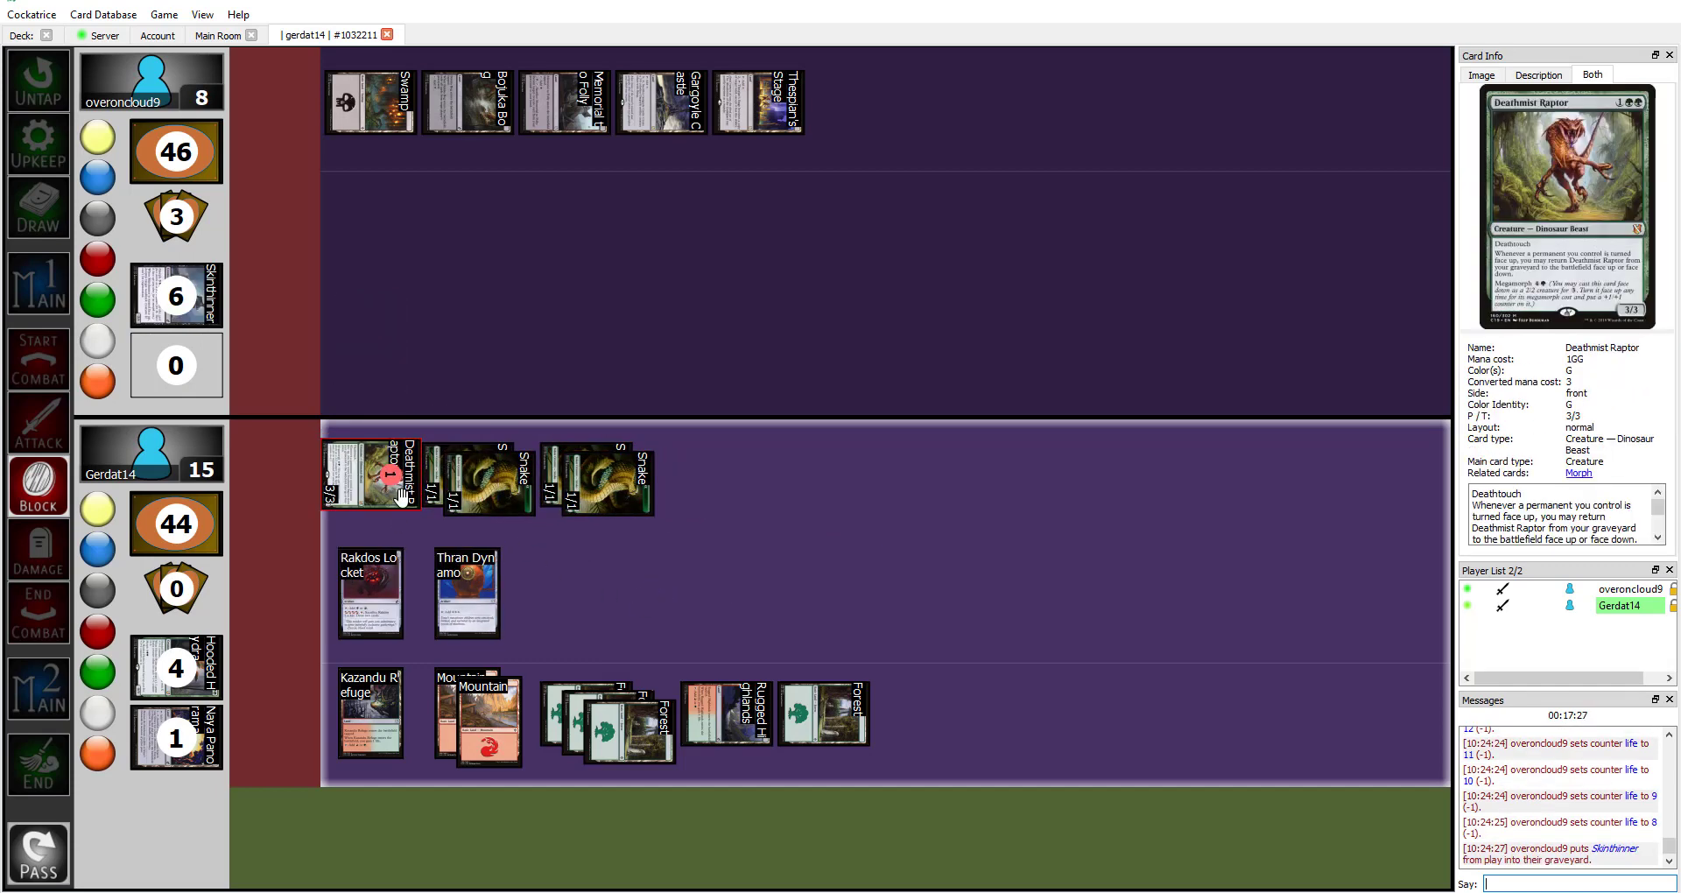
Advance Gerdat14's attack to the combat damage step
left_click(38, 549)
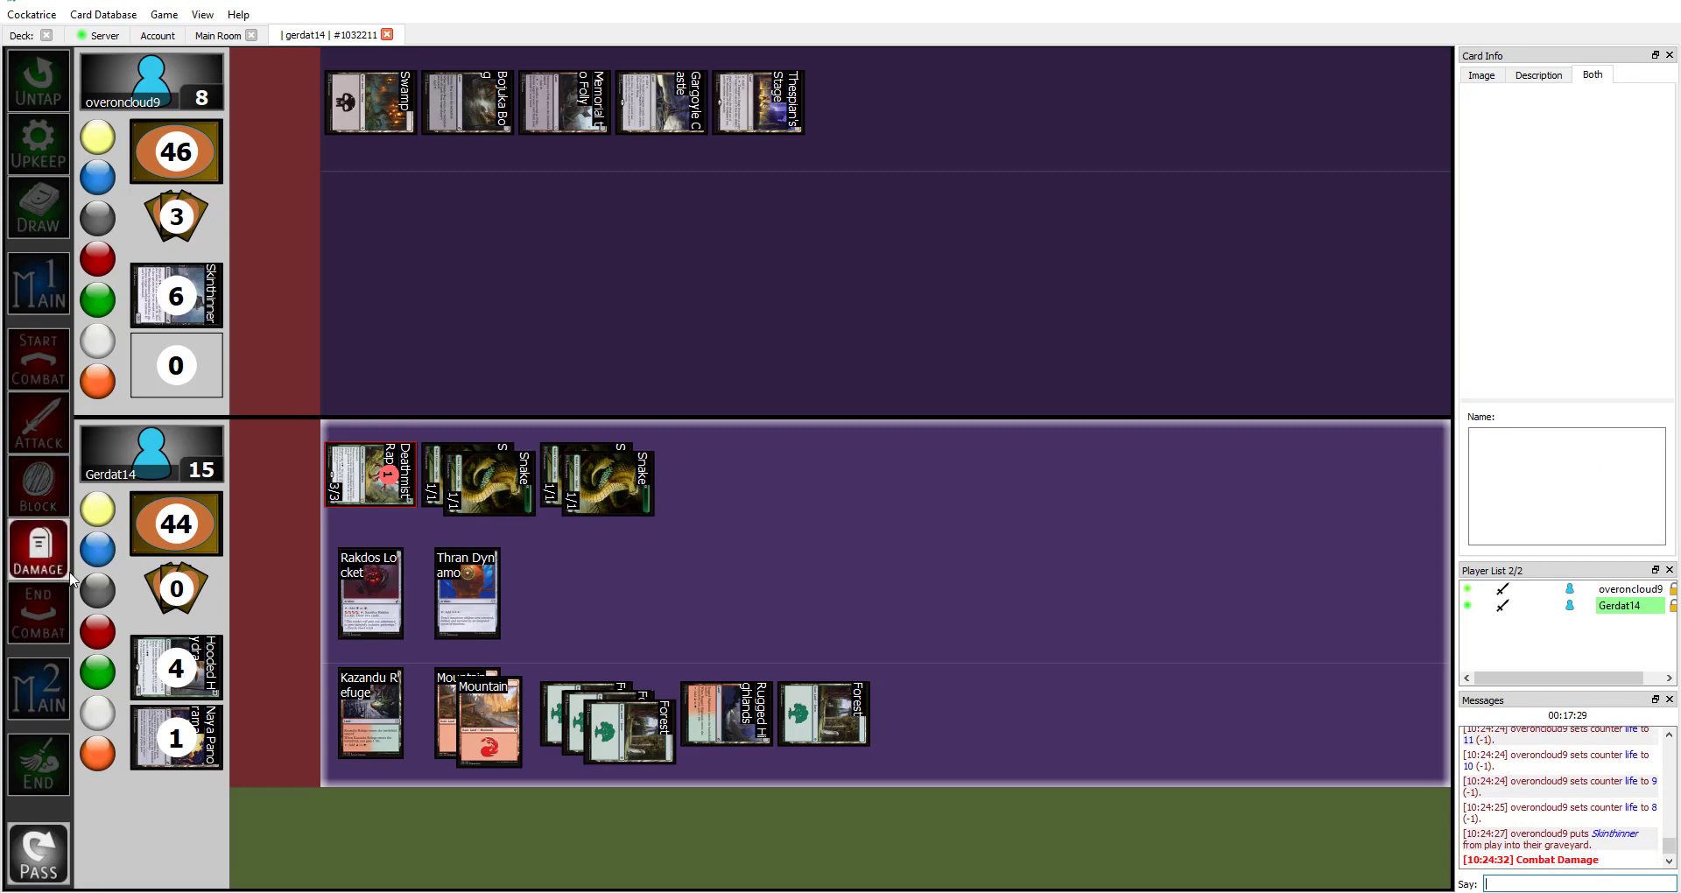